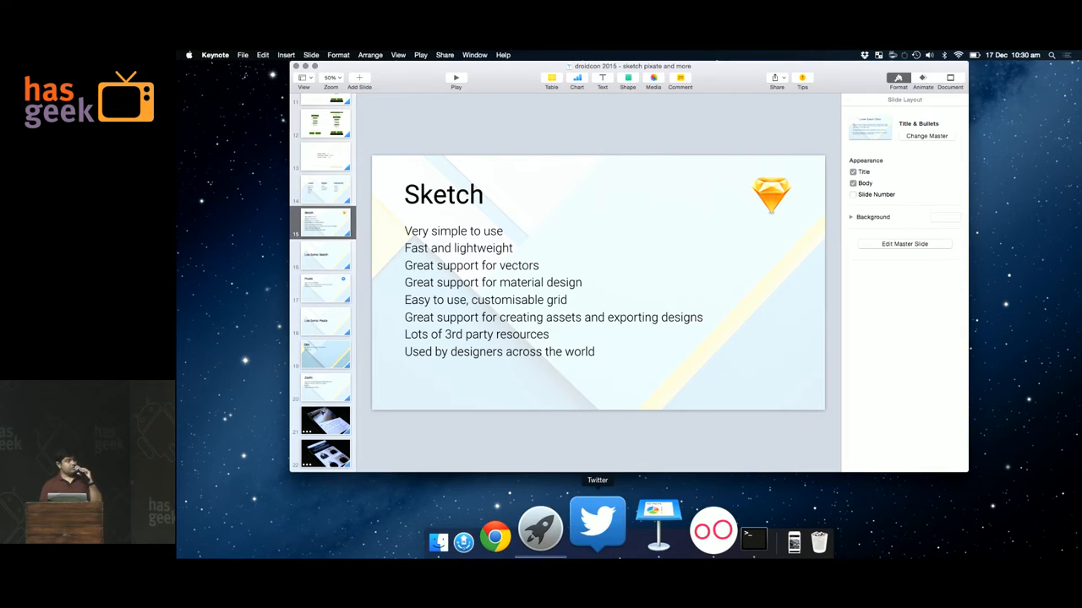
# - Launch Sketch from Spotlight by searching "sketch", leaving the Keynote slides behind
pyautogui.press('cmd+space')
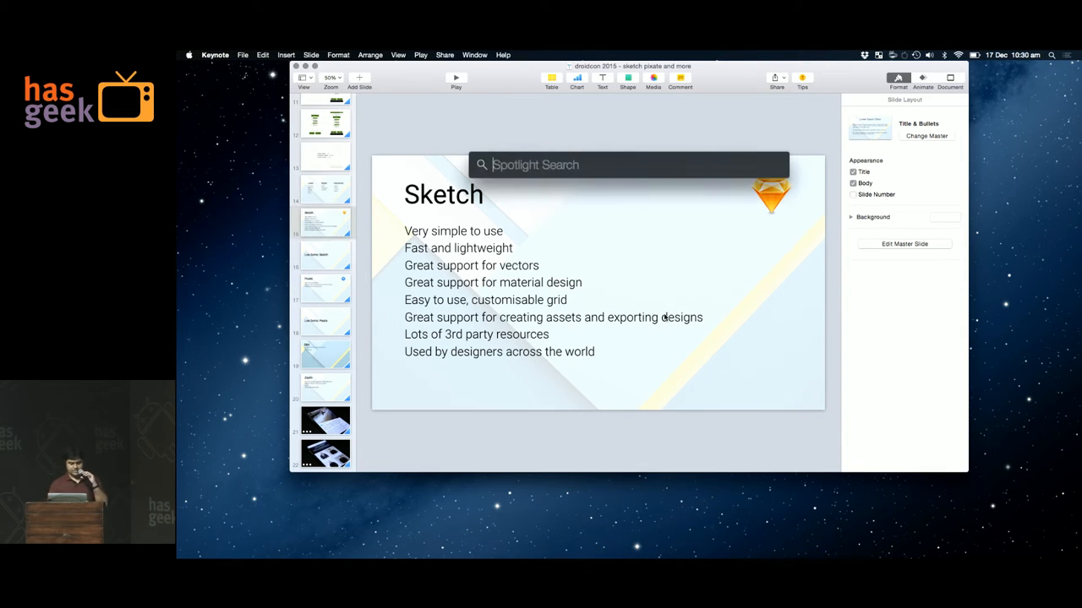
pyautogui.write('sketch')
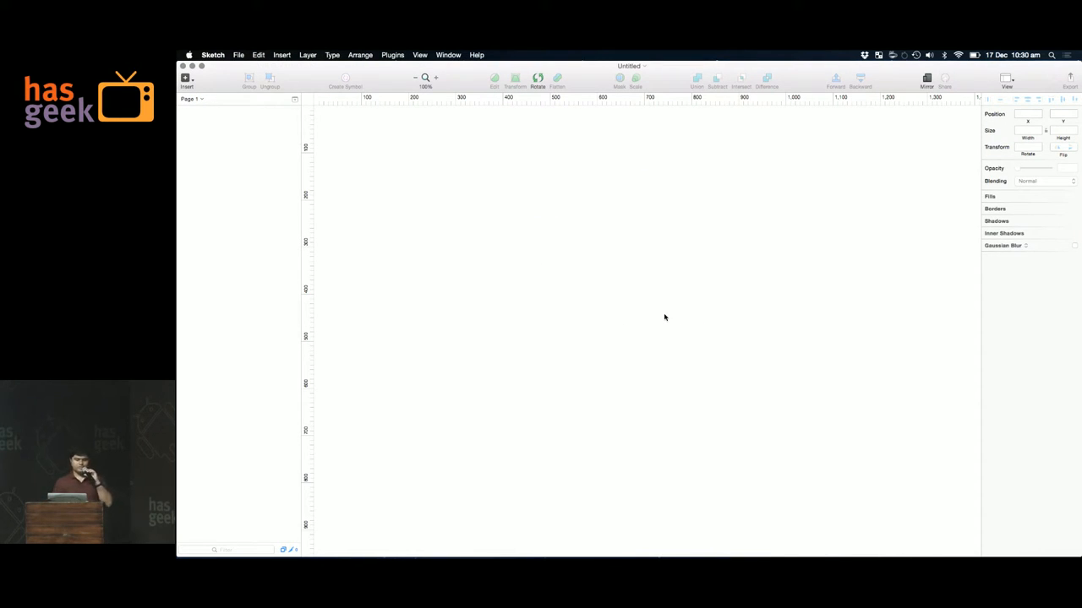
pyautogui.moveTo(456, 119)
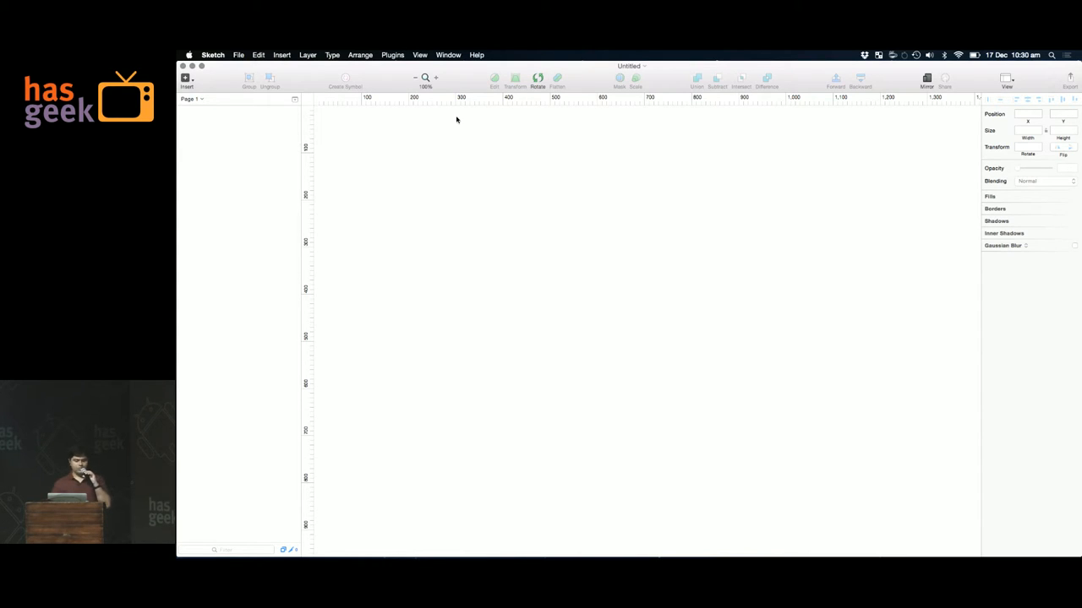
pyautogui.moveTo(353, 211)
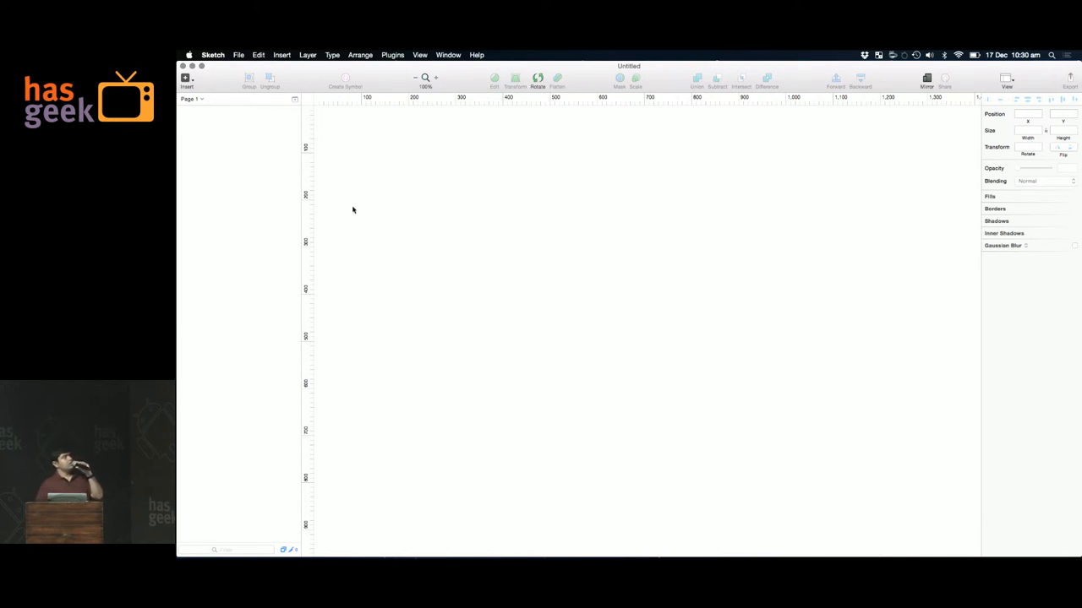
pyautogui.moveTo(629, 269)
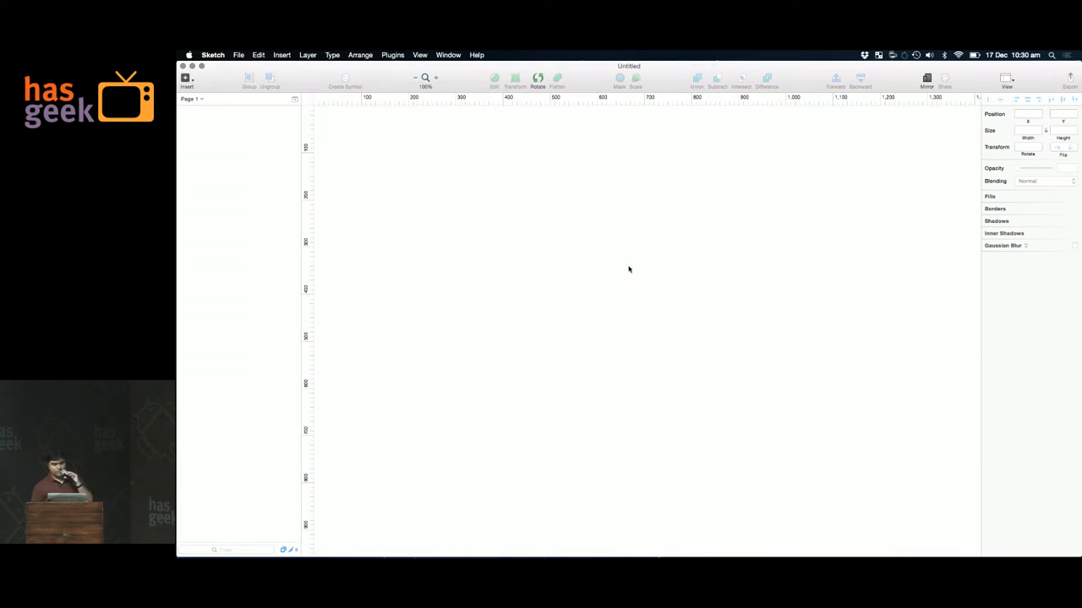
pyautogui.moveTo(608, 239)
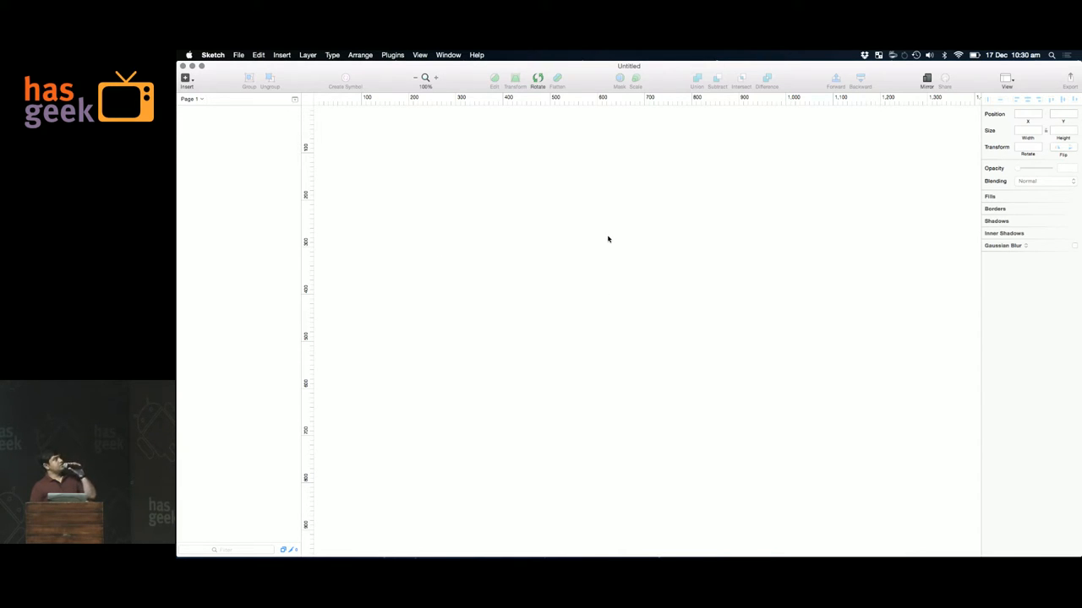
pyautogui.moveTo(463, 163)
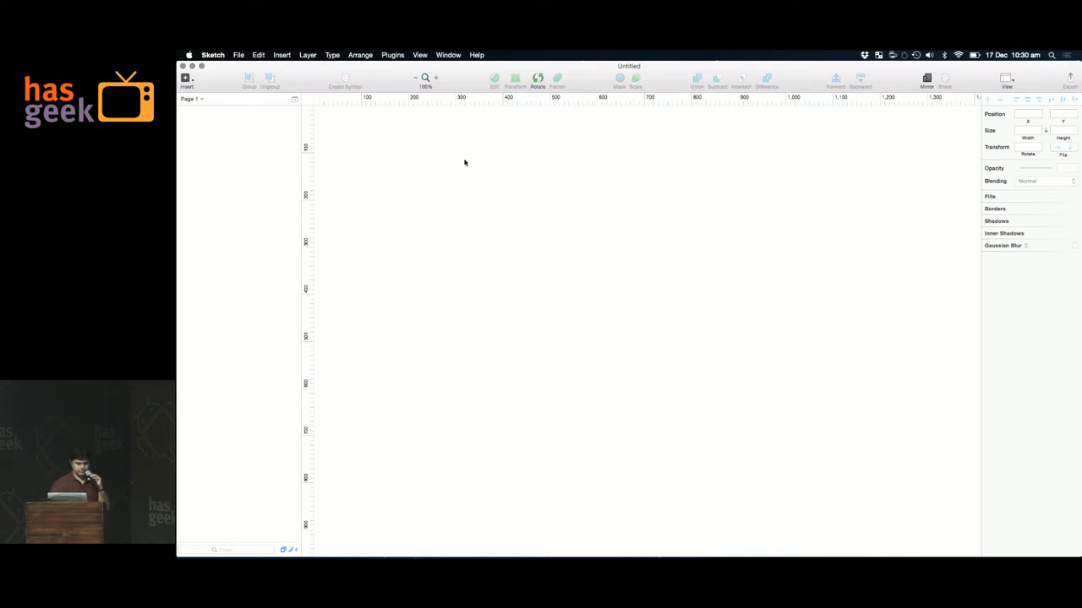
# - Create a new Sketch document from the Material Design template via New From Template
pyautogui.click(238, 55)
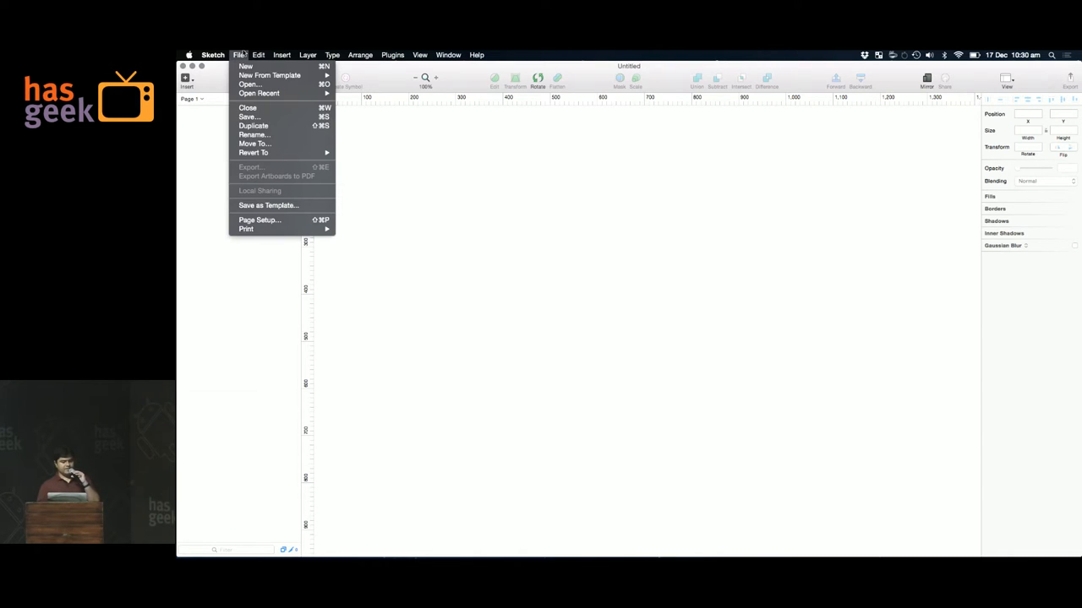
pyautogui.moveTo(269, 75)
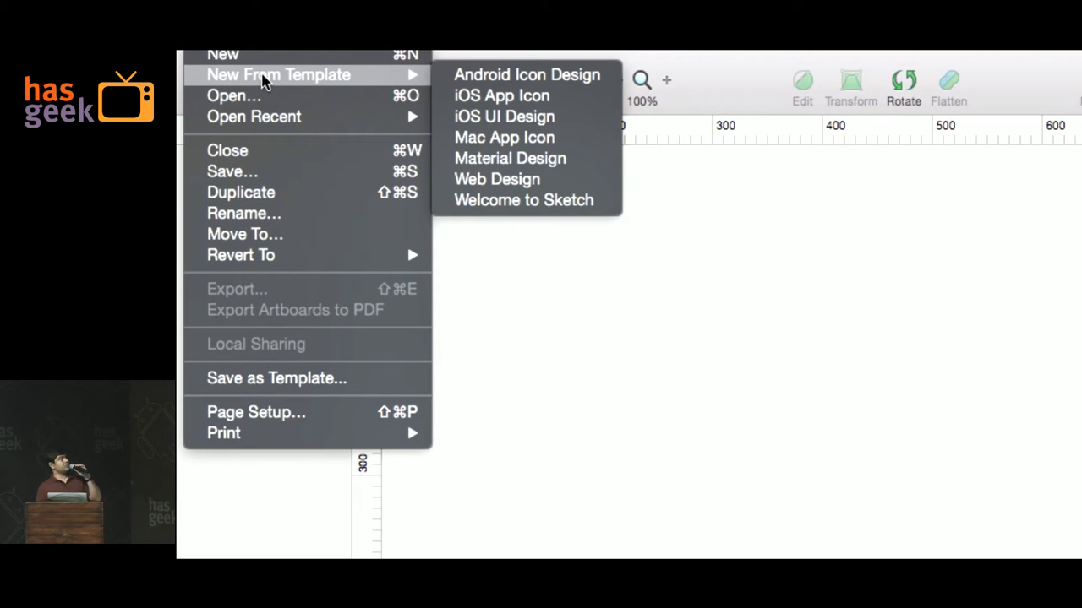
pyautogui.moveTo(431, 140)
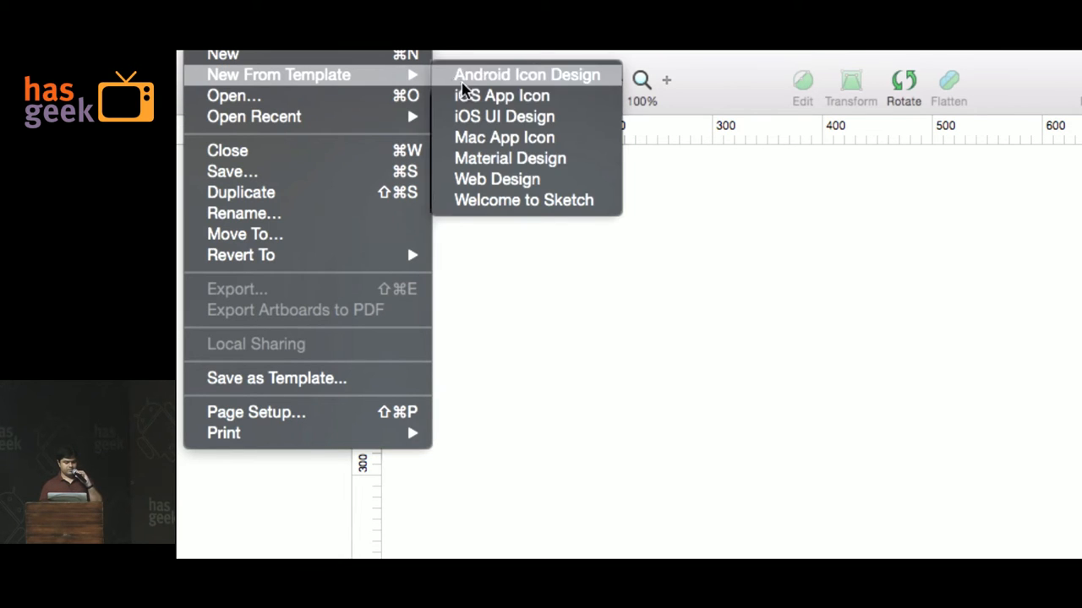
pyautogui.moveTo(510, 158)
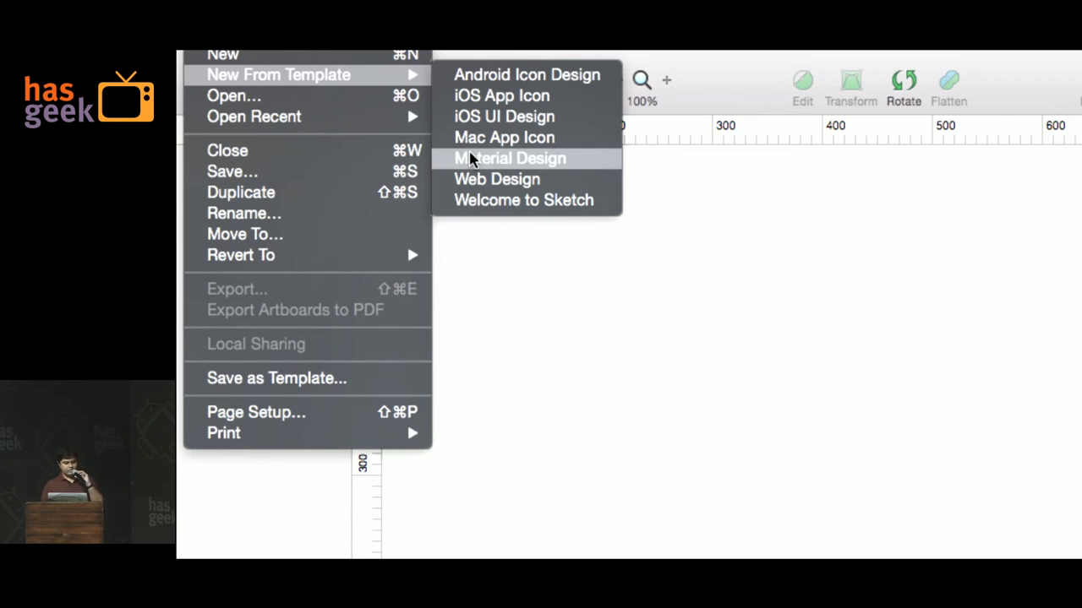
pyautogui.click(509, 158)
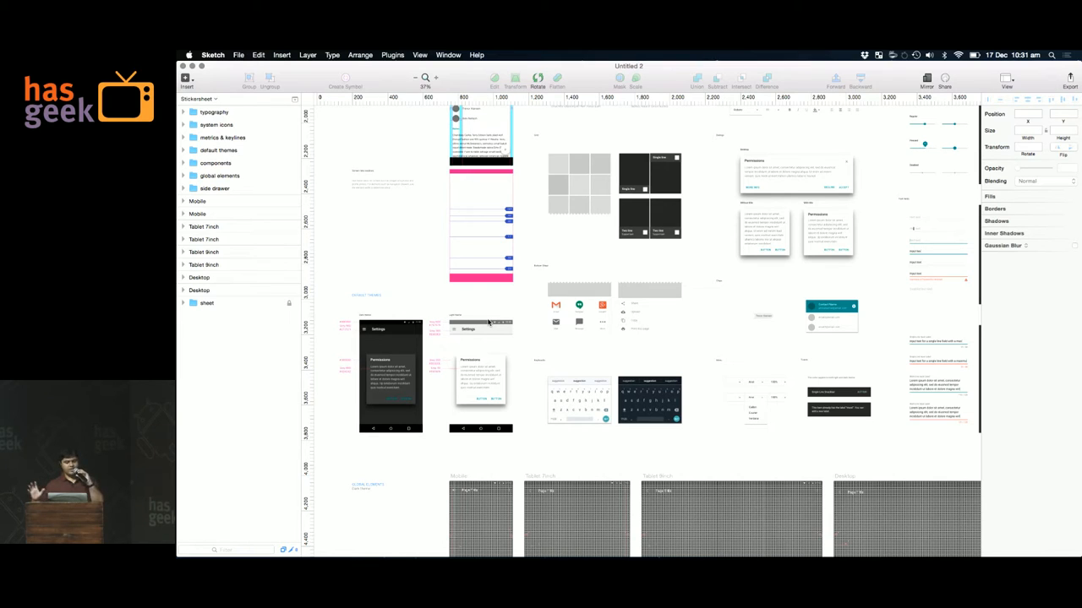
# - Select the stickersheet's Mobile artboard so it can be copied into a new document
pyautogui.scroll(-3)
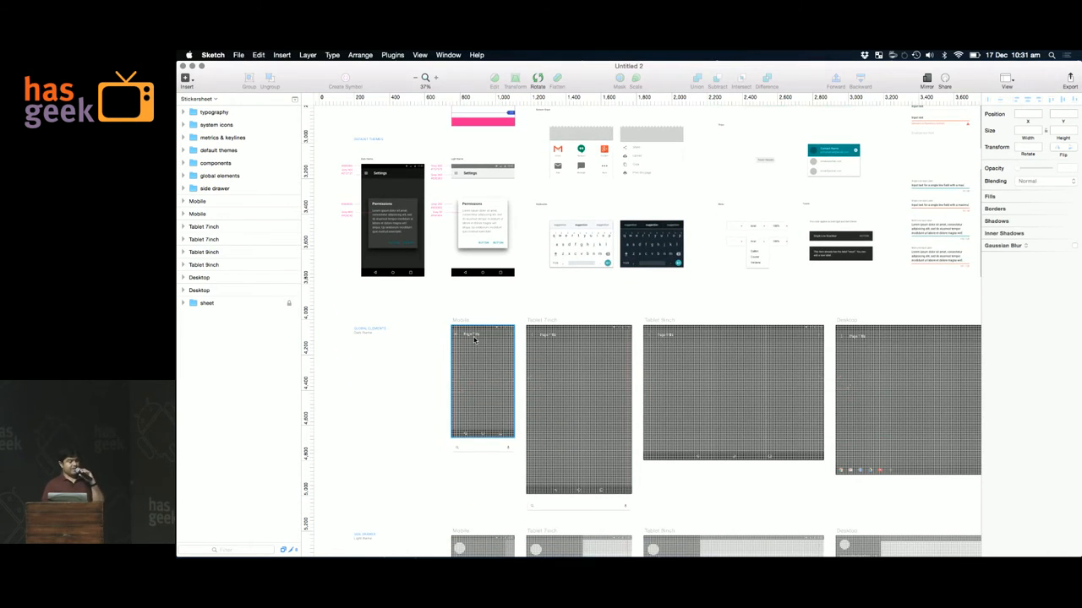
pyautogui.moveTo(463, 384)
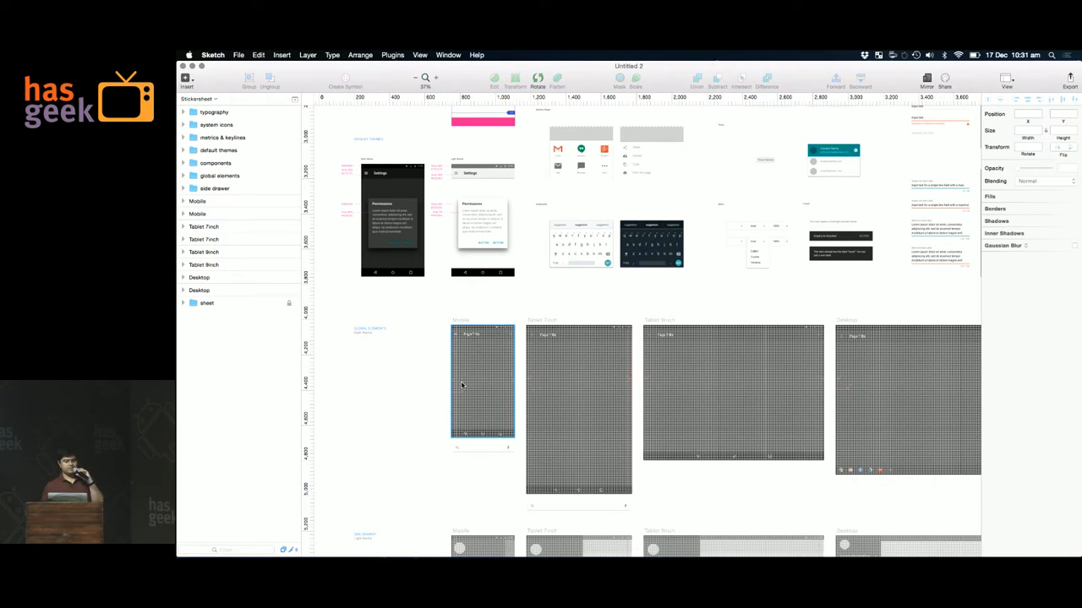
pyautogui.click(196, 214)
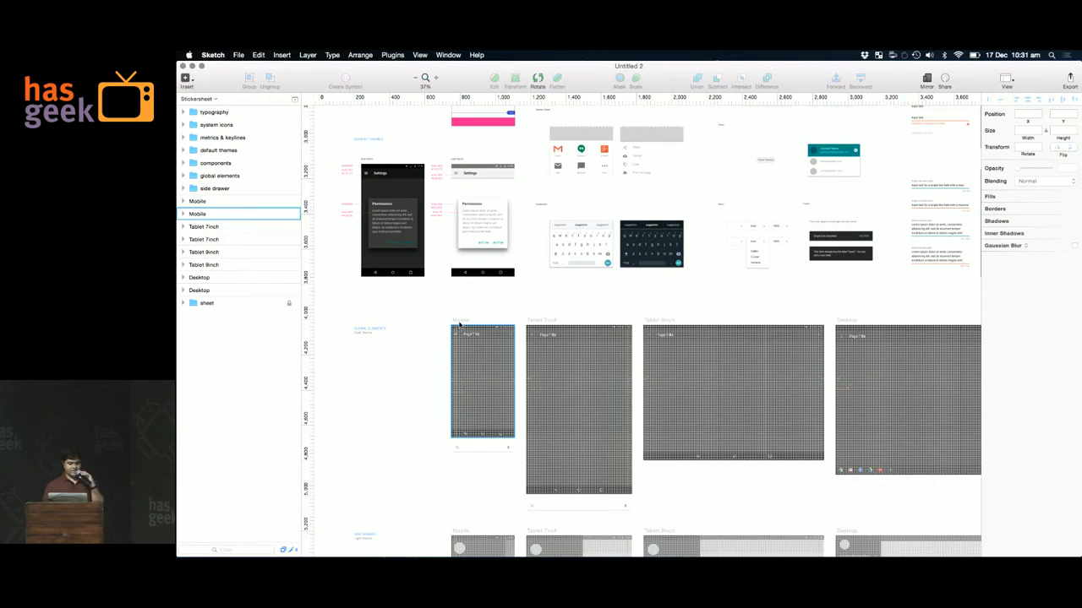
pyautogui.click(482, 381)
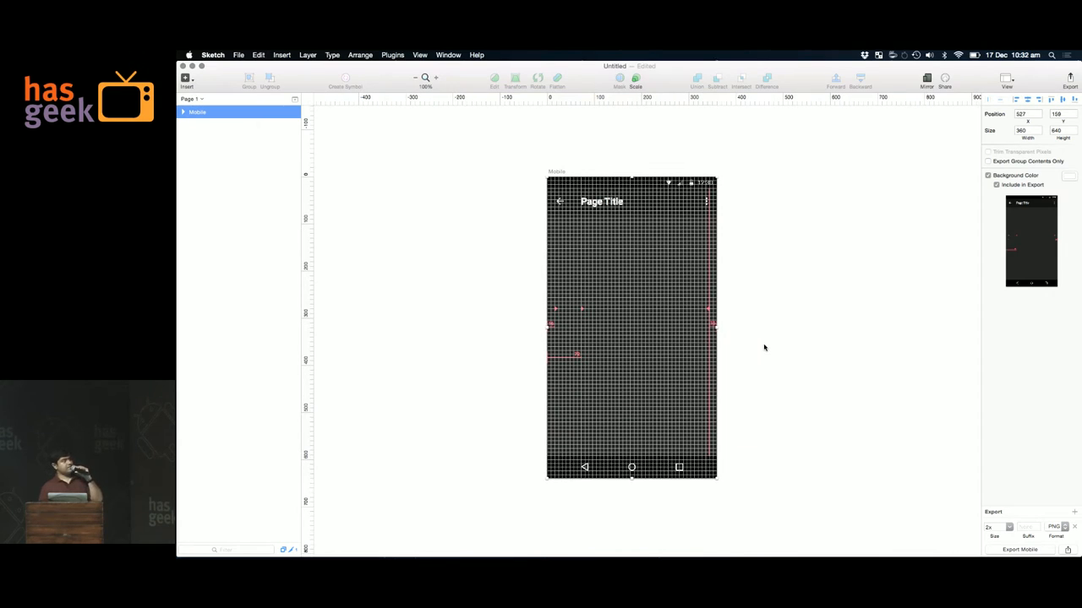
pyautogui.moveTo(572, 288)
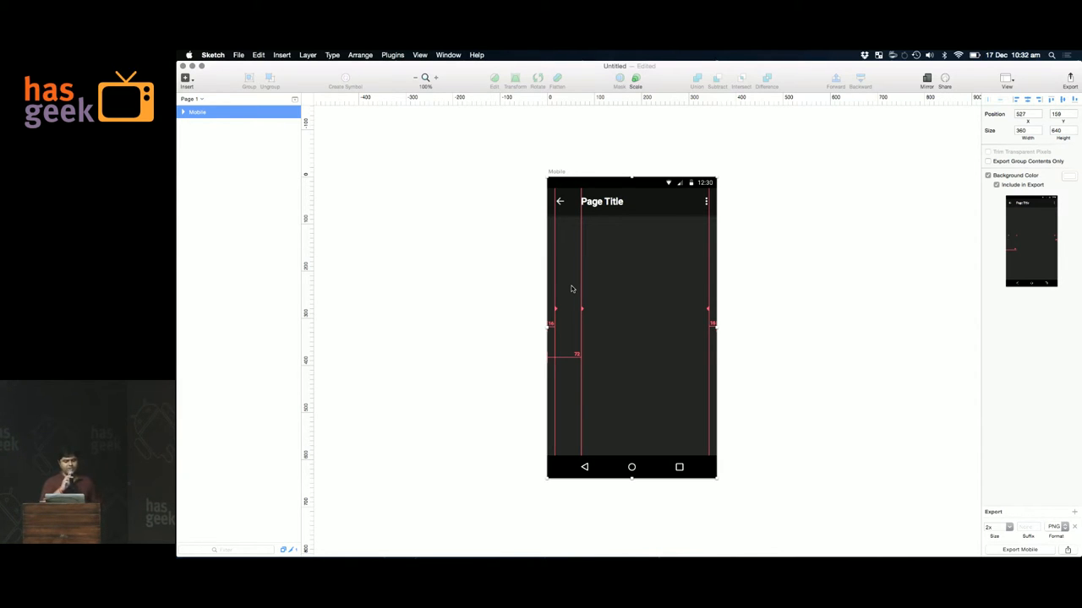
pyautogui.moveTo(212, 155)
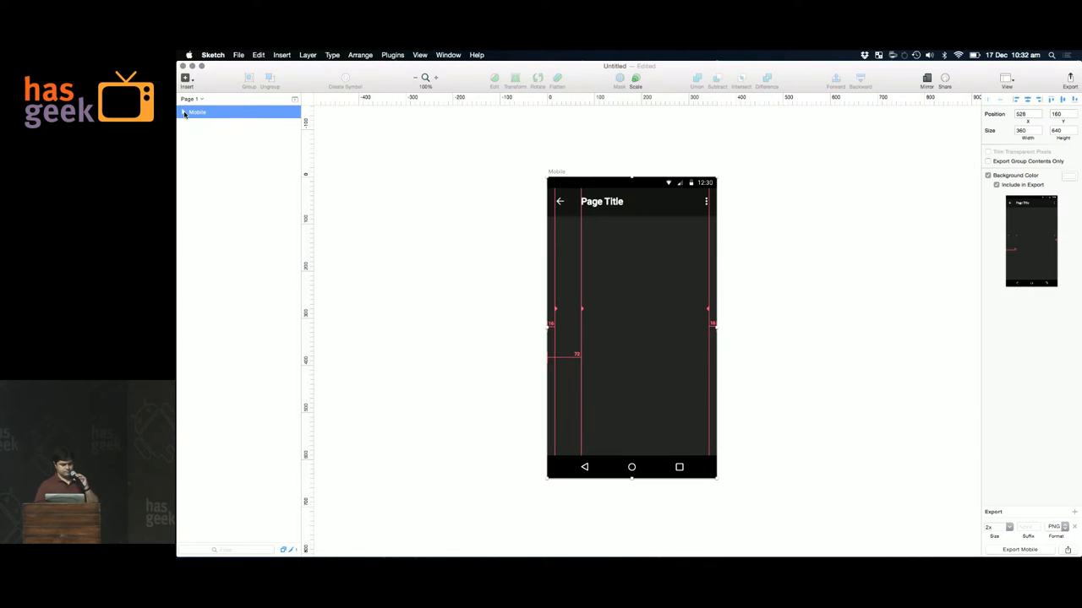
# - Expand the Mobile artboard layers, unlock and hide redlines, then edit the Page Title text
pyautogui.click(182, 112)
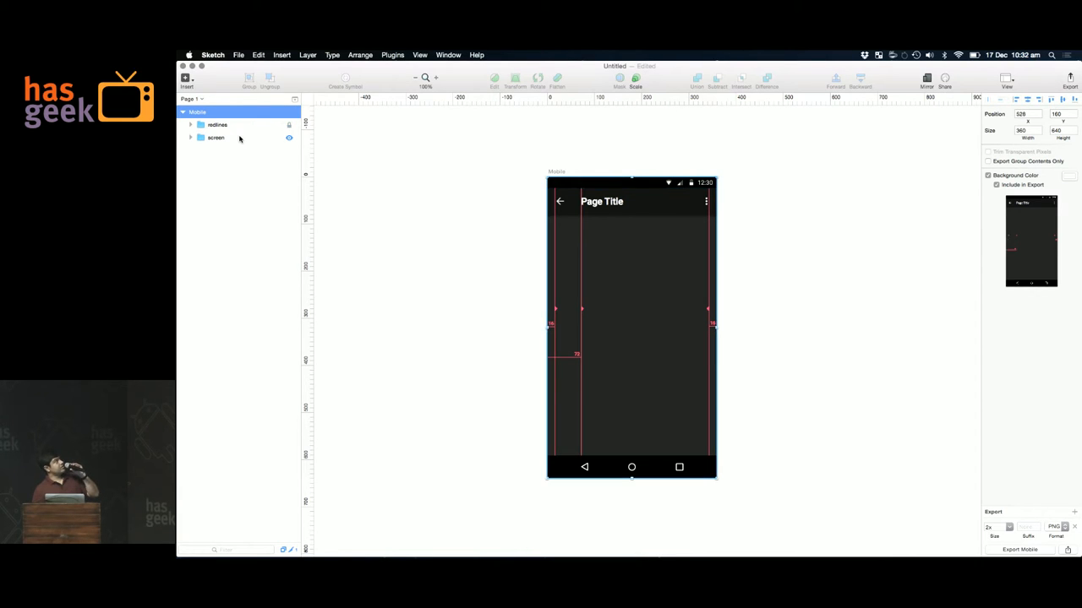
pyautogui.click(217, 124)
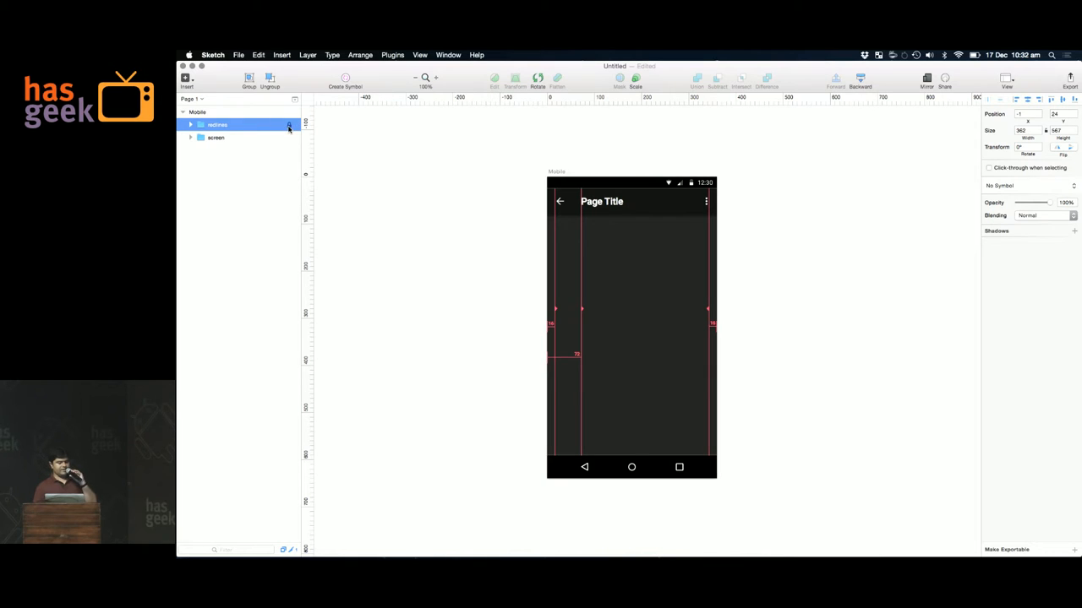
pyautogui.click(191, 137)
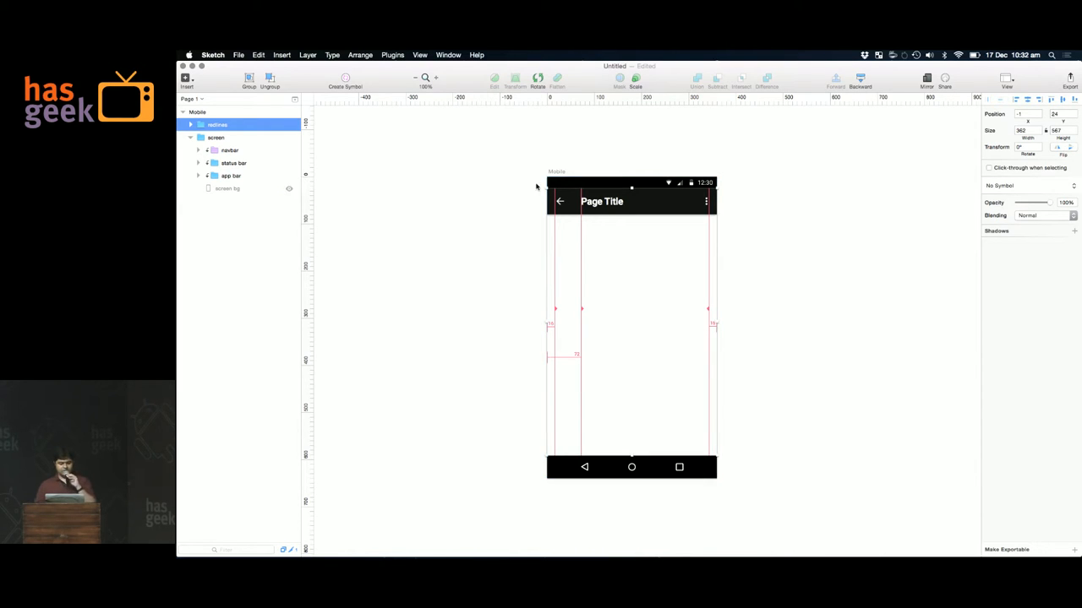
pyautogui.click(289, 124)
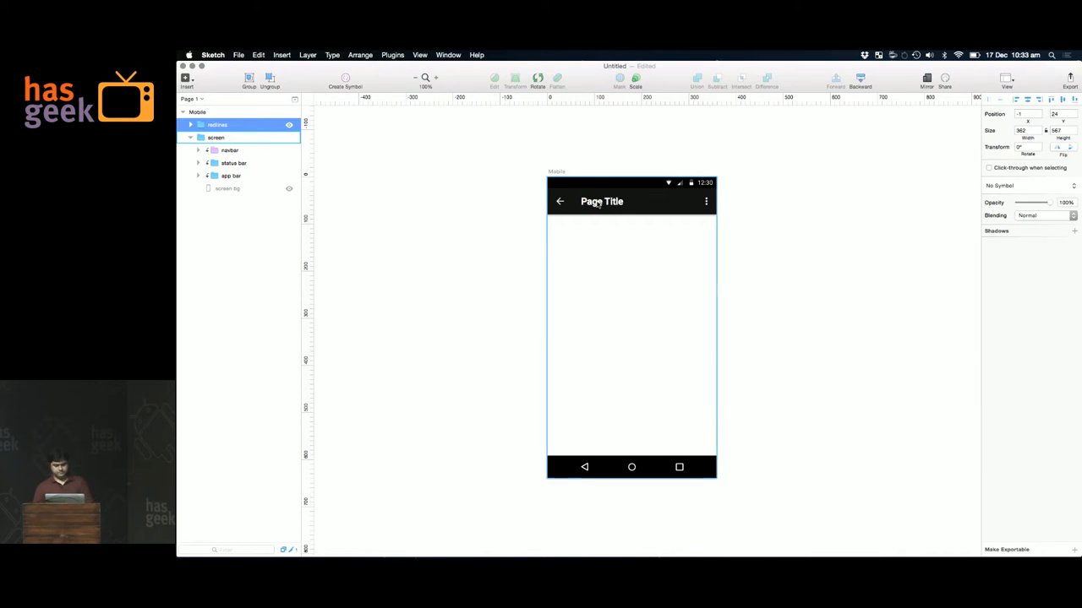
pyautogui.click(602, 201)
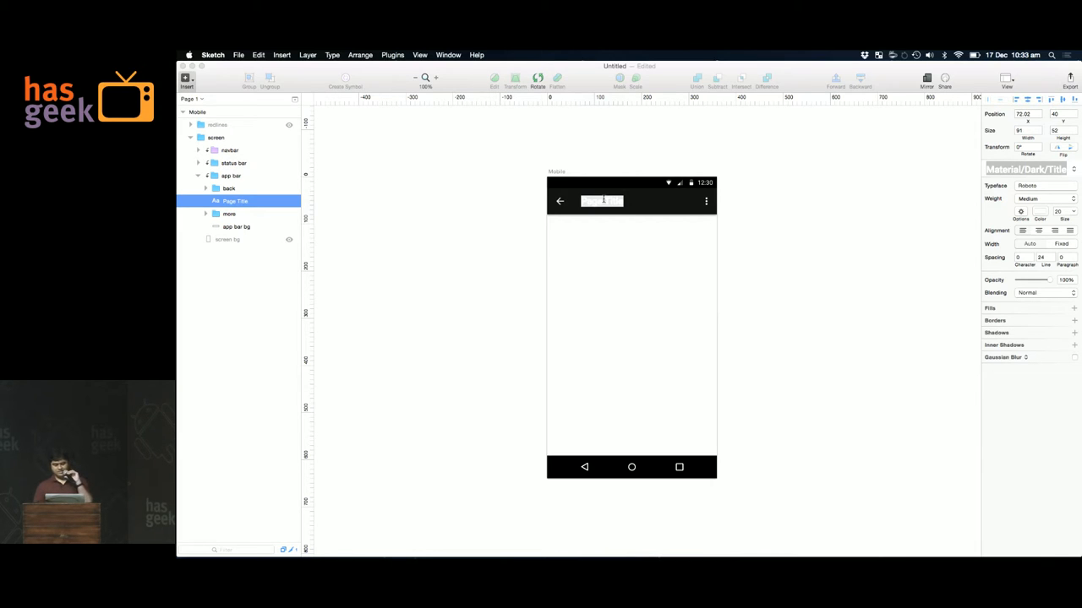
# - Retype the Page Title as 'Photos App' and name the save file 'photos'
pyautogui.write('Phot')
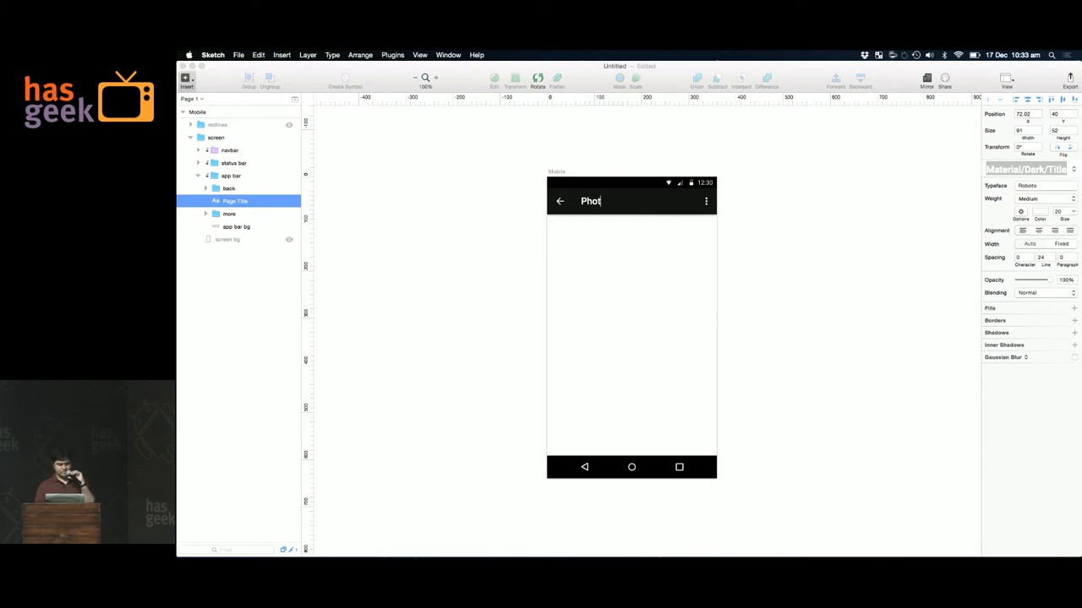
pyautogui.write('os A')
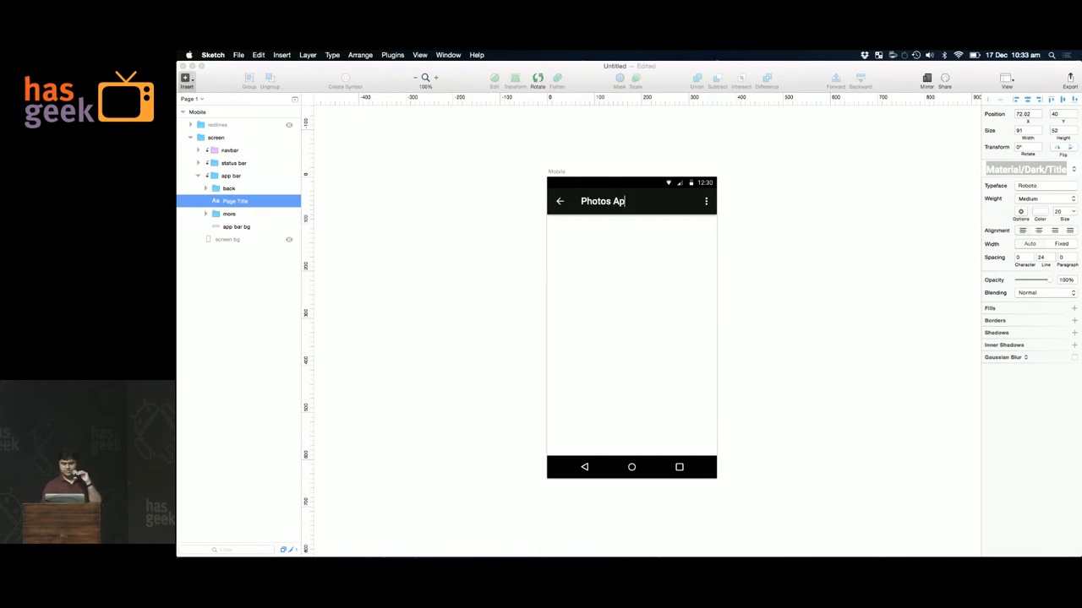
pyautogui.write('photos')
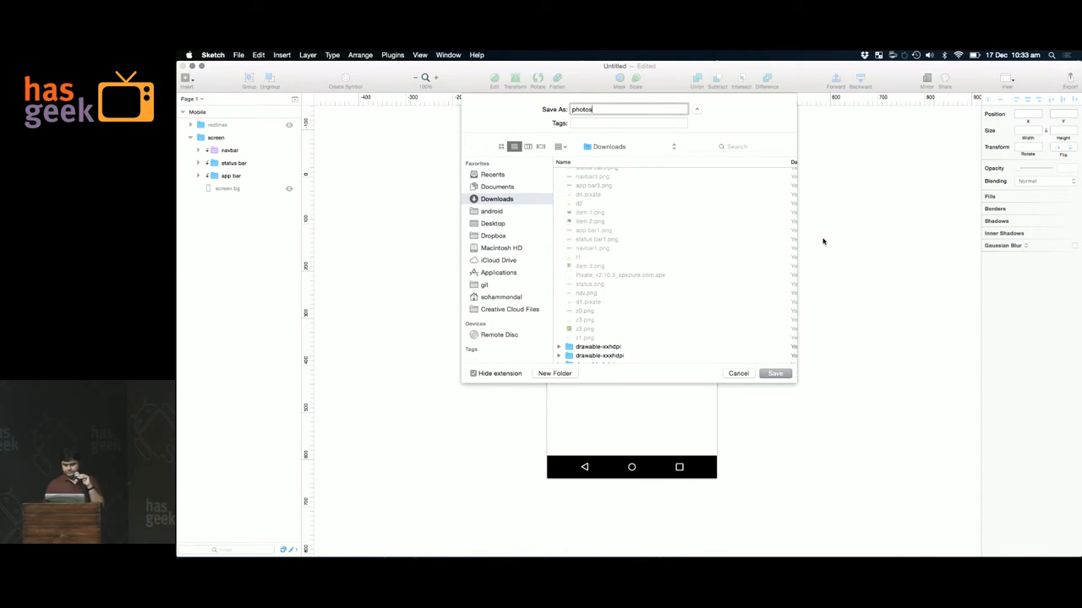
# - Save the Photos App design as 'photos' in Downloads
pyautogui.click(774, 374)
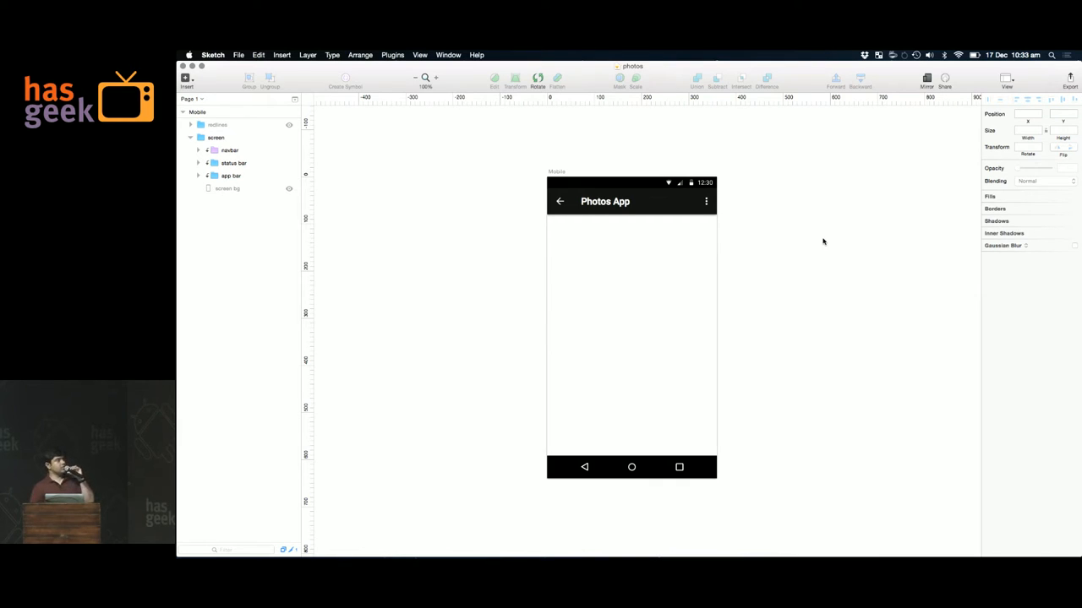
pyautogui.moveTo(716, 238)
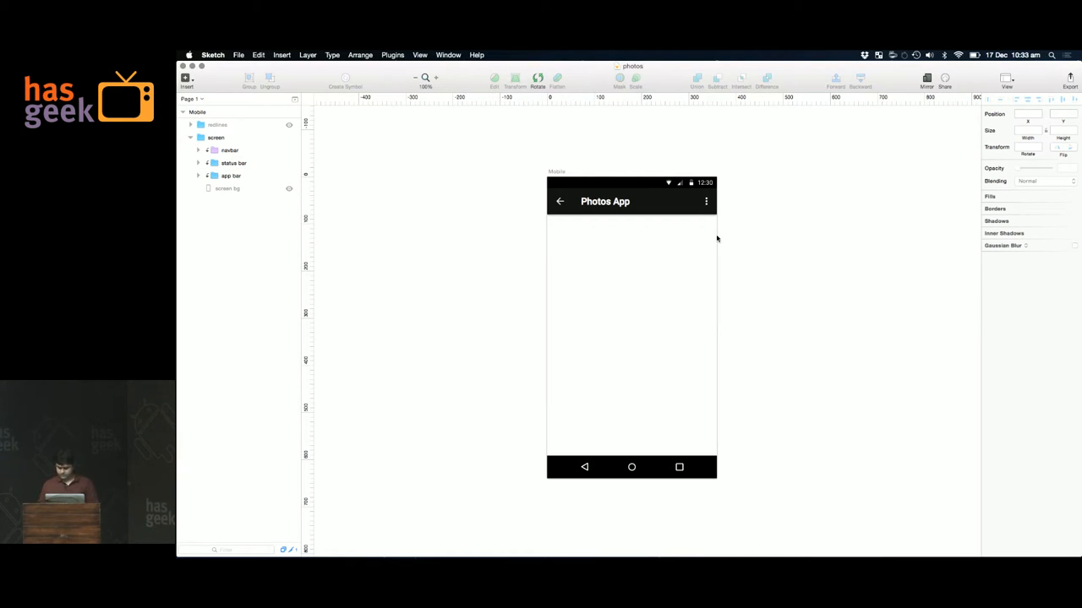
pyautogui.click(186, 78)
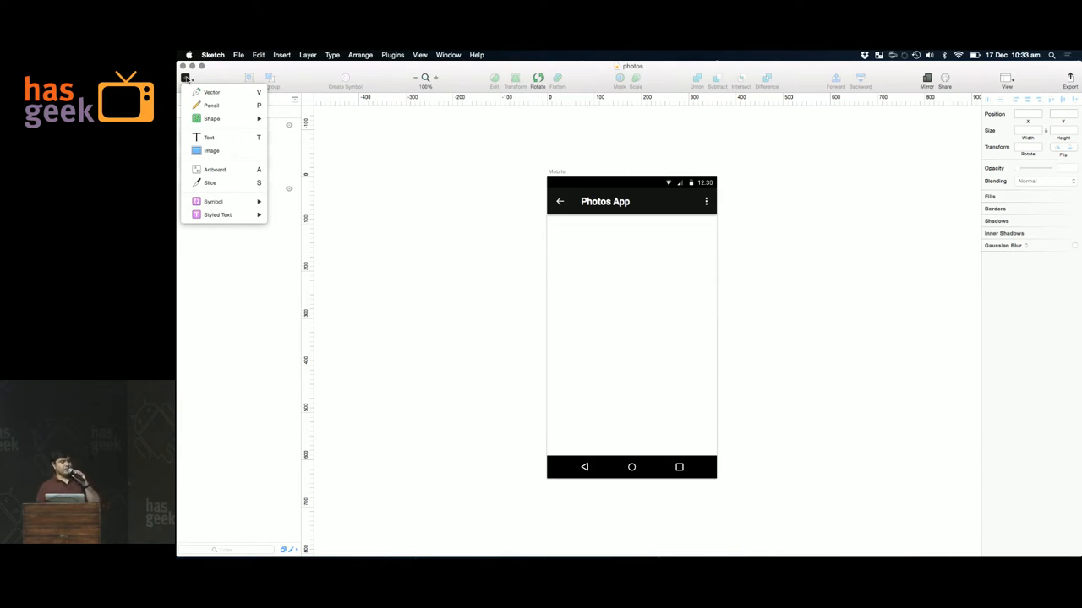
pyautogui.moveTo(211, 118)
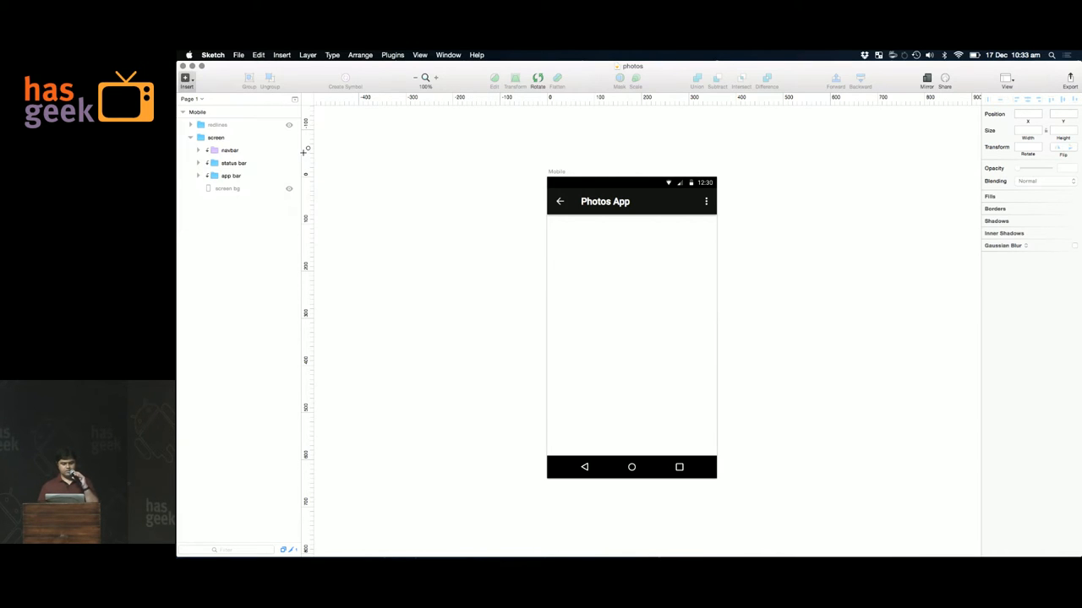
pyautogui.moveTo(569, 228)
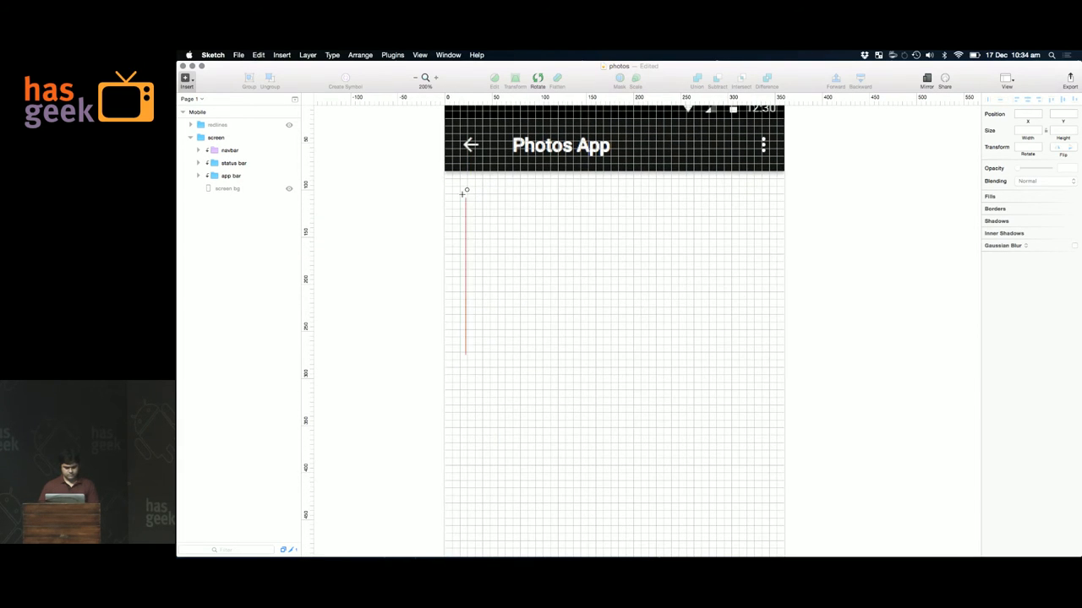
# - Draw a light grey 40×40 circle at x16, y96 below the app bar
pyautogui.moveTo(463, 191); pyautogui.dragTo(492, 218)
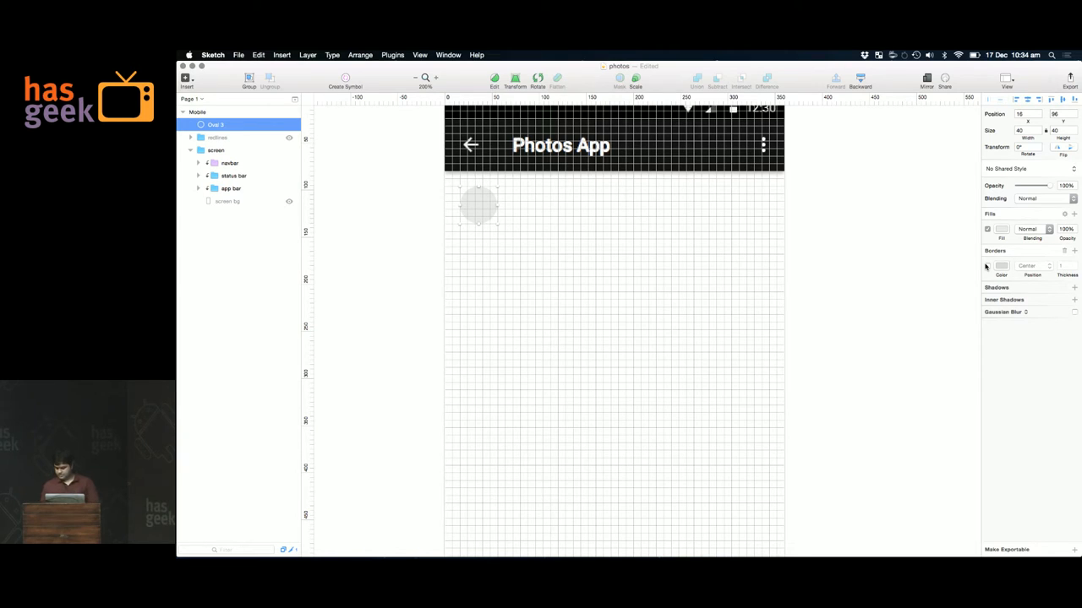
pyautogui.click(216, 150)
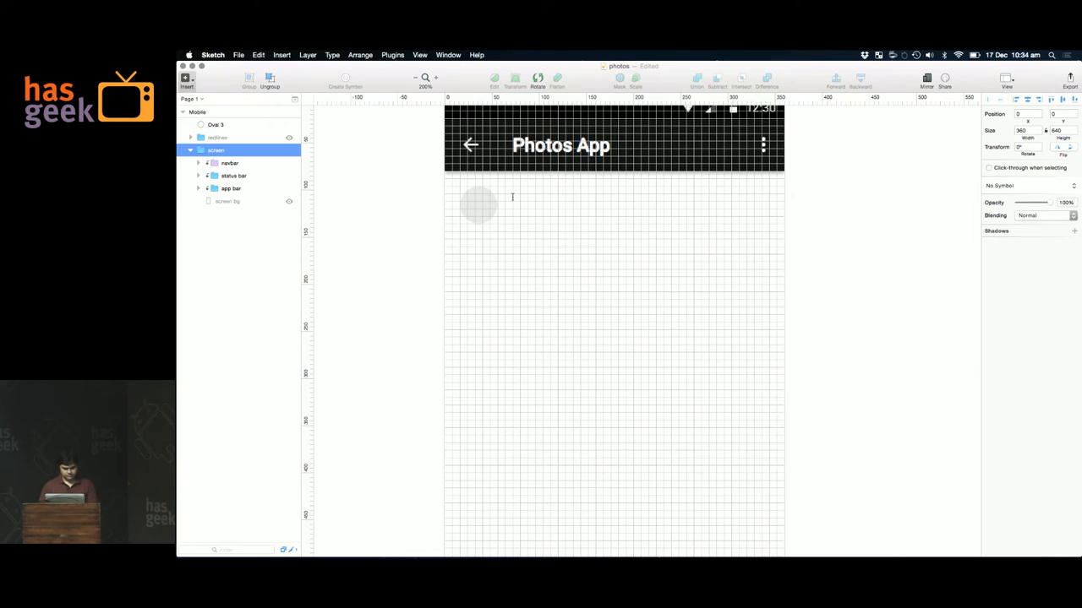
# - Add a blue 'My Name' text layer beside the avatar circle
pyautogui.click(529, 198)
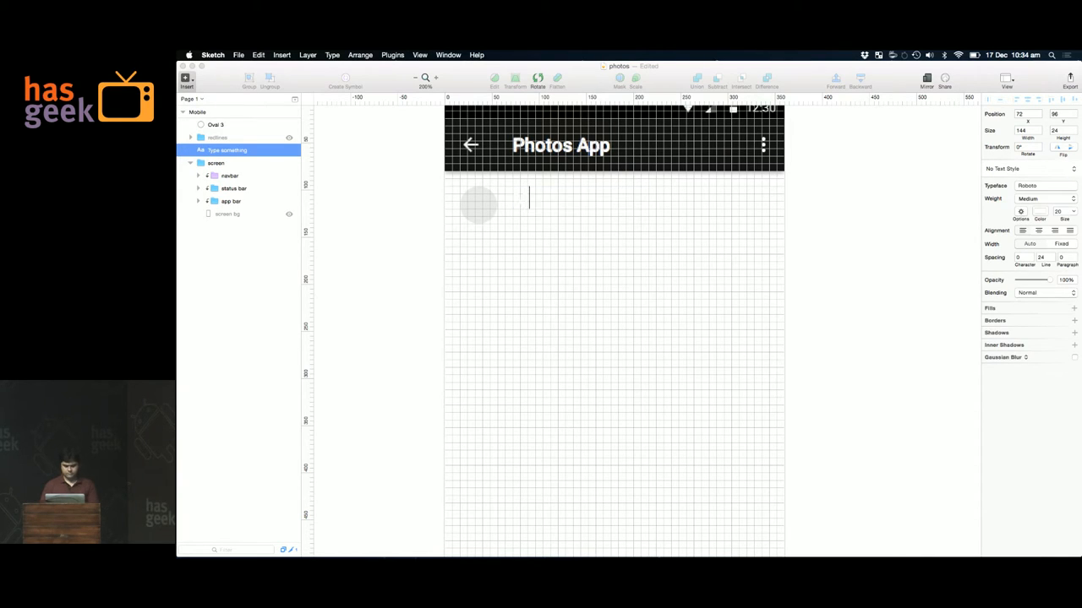
pyautogui.write('My Name')
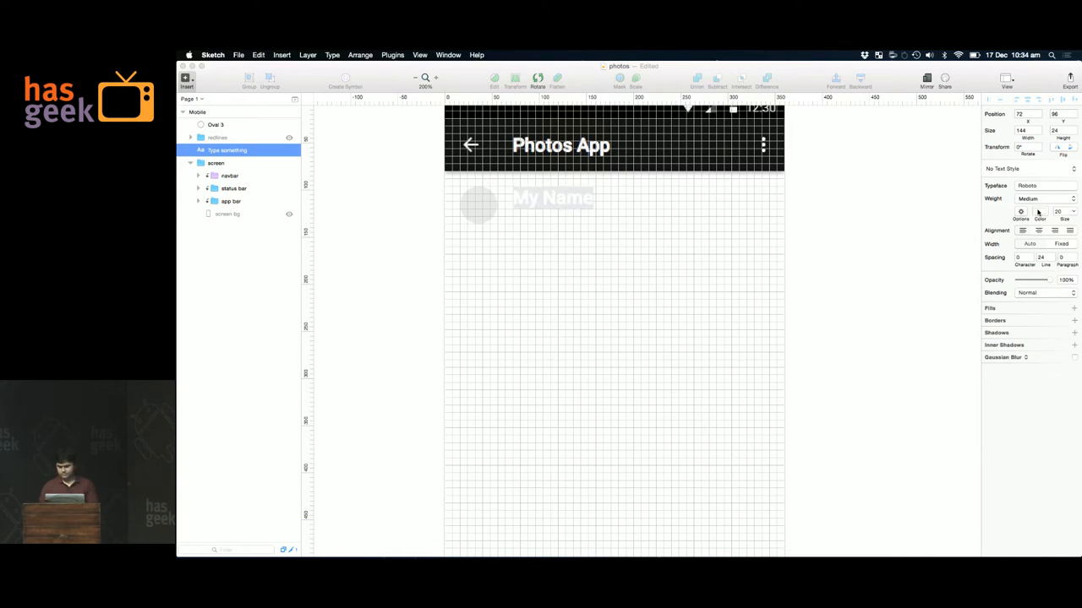
pyautogui.click(1039, 211)
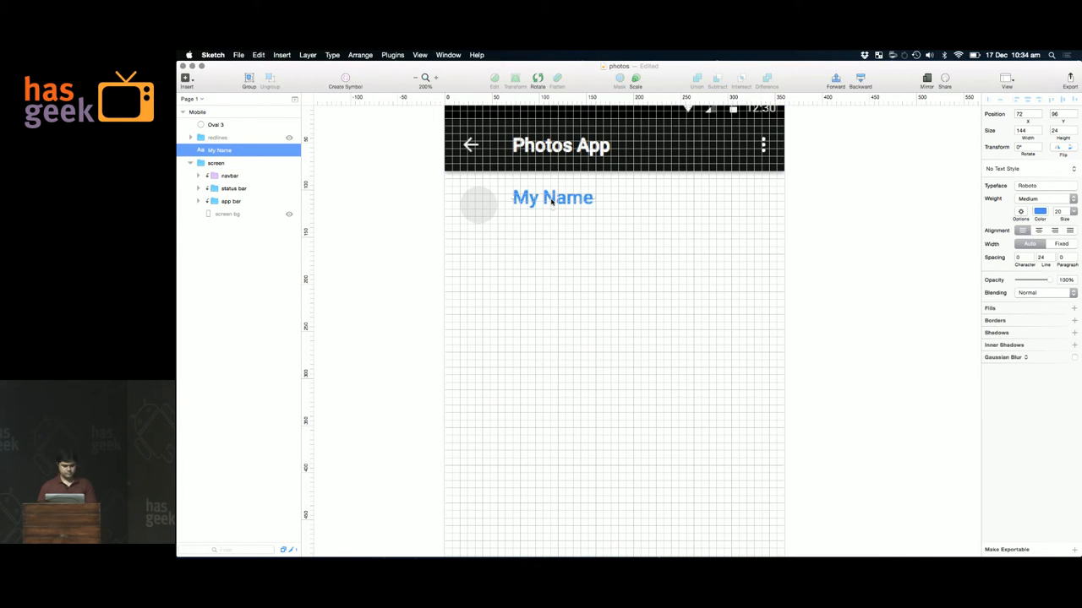
# - Add the 'My Location' text and colour it dark grey #4A4A4A
pyautogui.click(186, 78)
pyautogui.write('My Location')
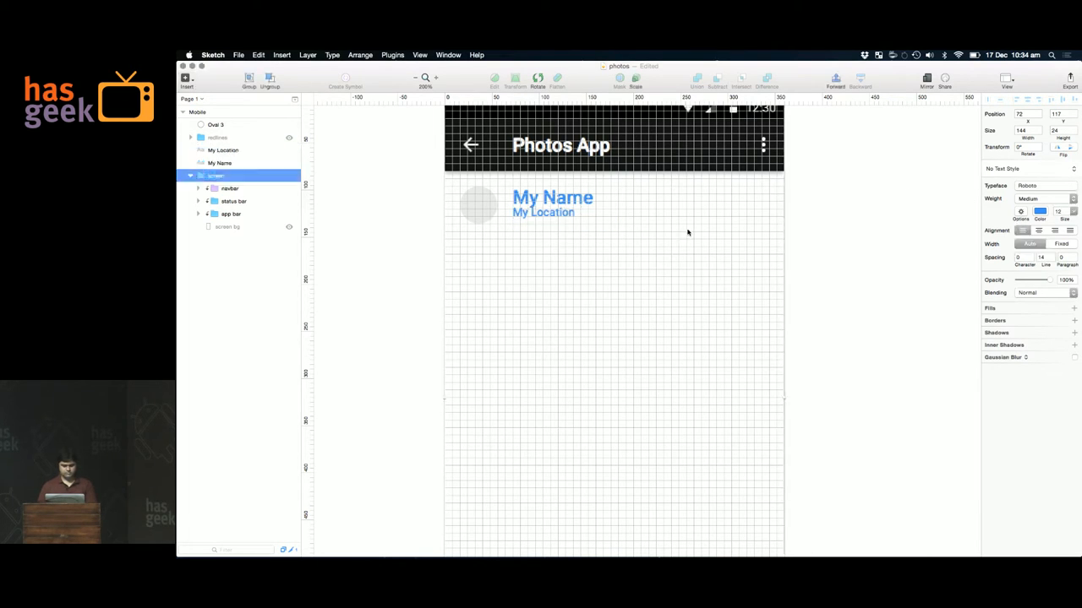
pyautogui.click(219, 162)
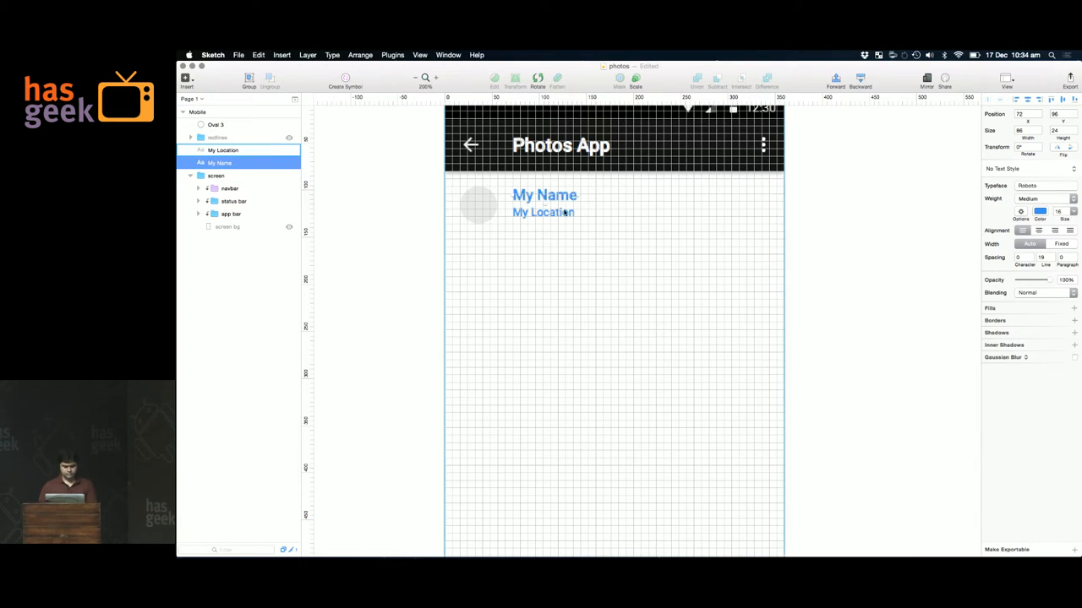
pyautogui.click(222, 150)
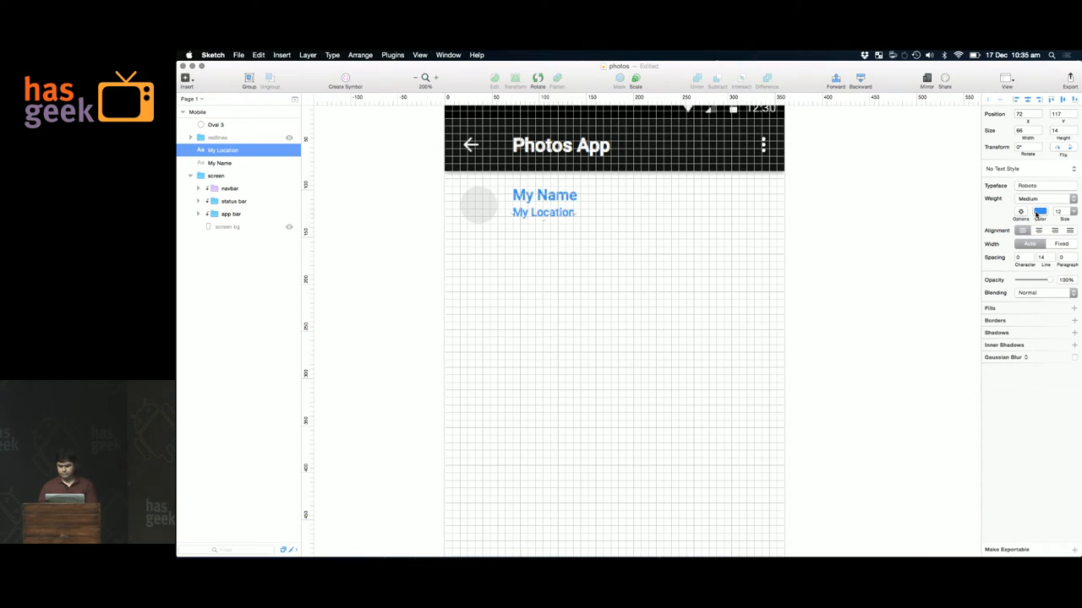
pyautogui.click(1039, 213)
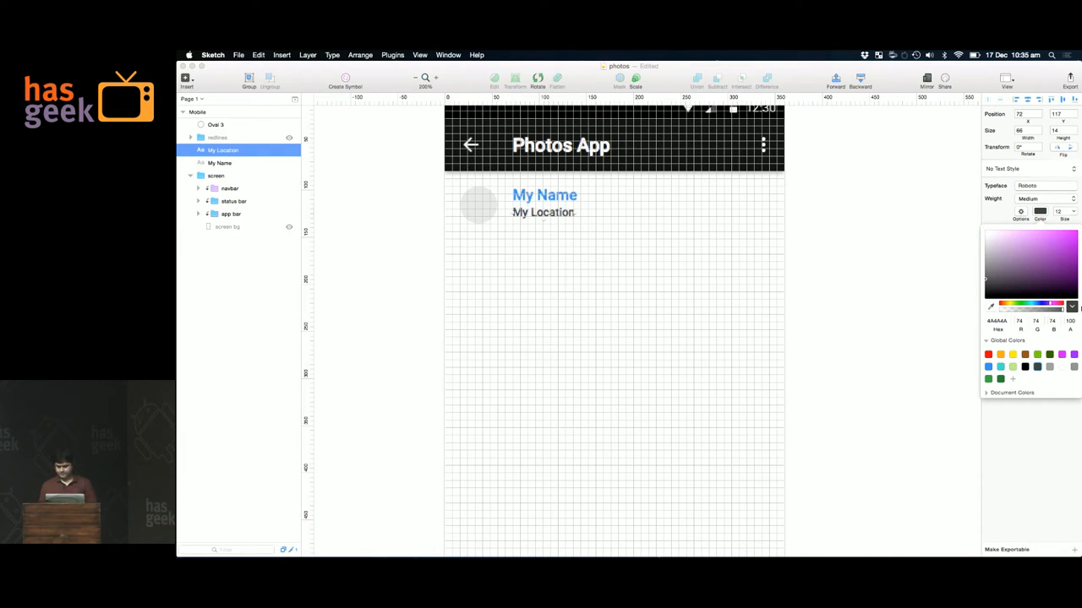
pyautogui.click(216, 175)
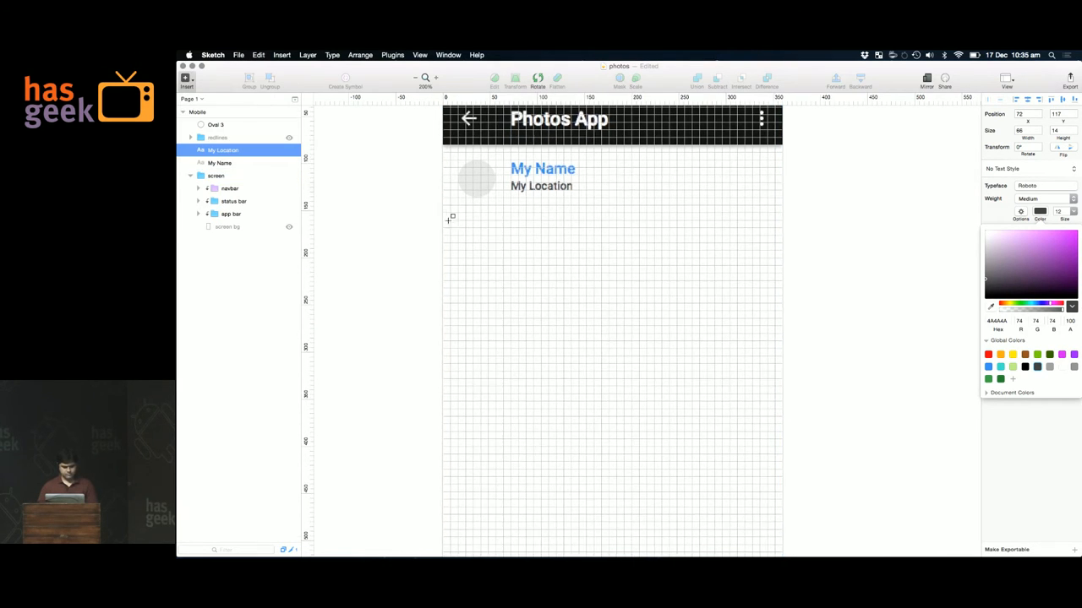
# - Draw a borderless grey 360×360 photo placeholder at y152 and insert a new text layer
pyautogui.moveTo(445, 218); pyautogui.dragTo(691, 438)
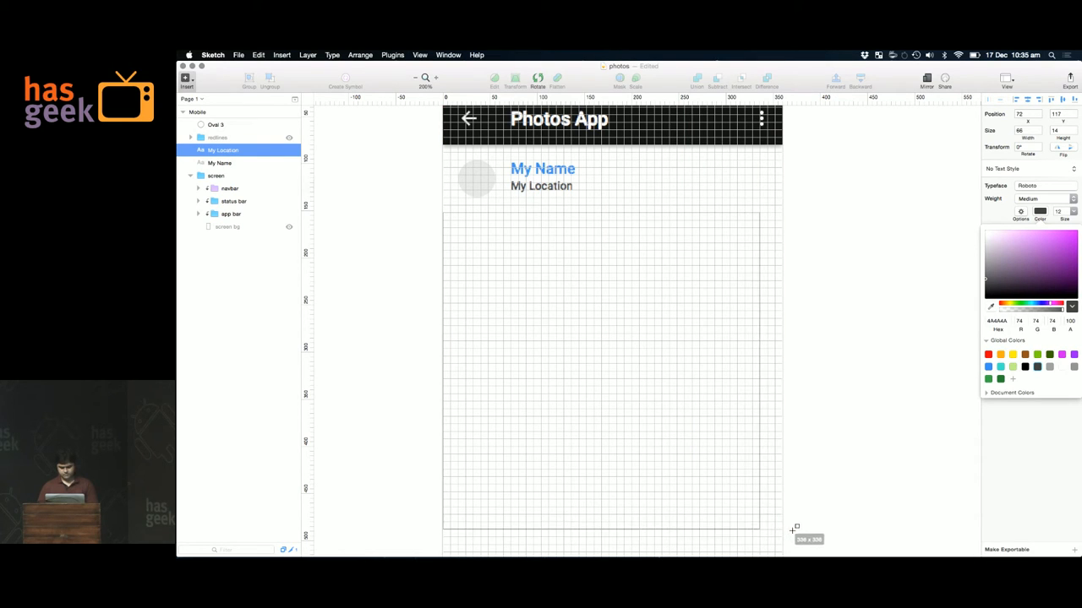
pyautogui.moveTo(445, 213); pyautogui.dragTo(780, 539)
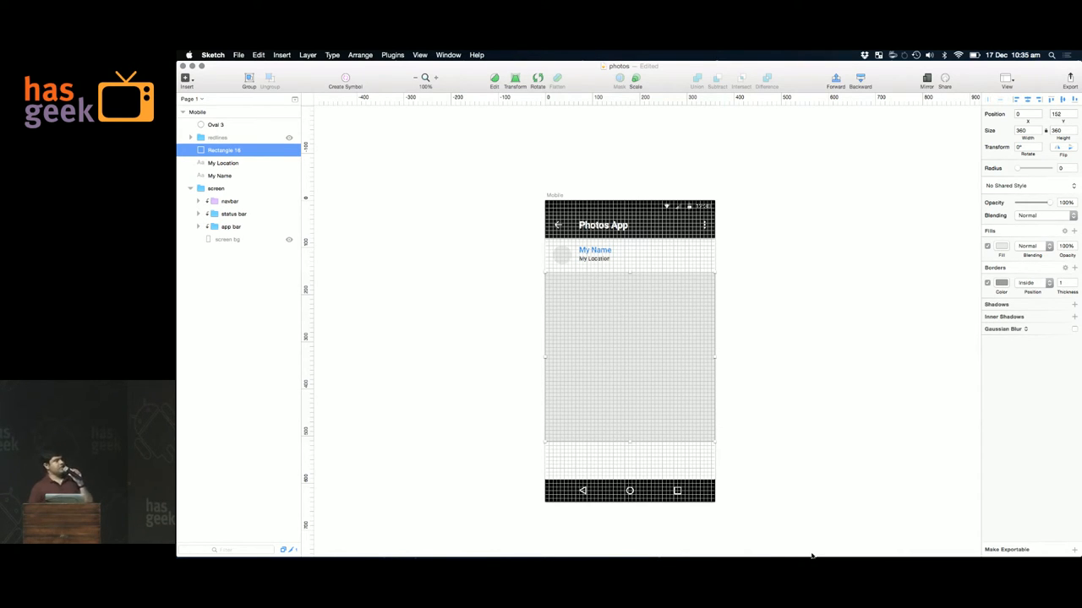
pyautogui.moveTo(953, 496)
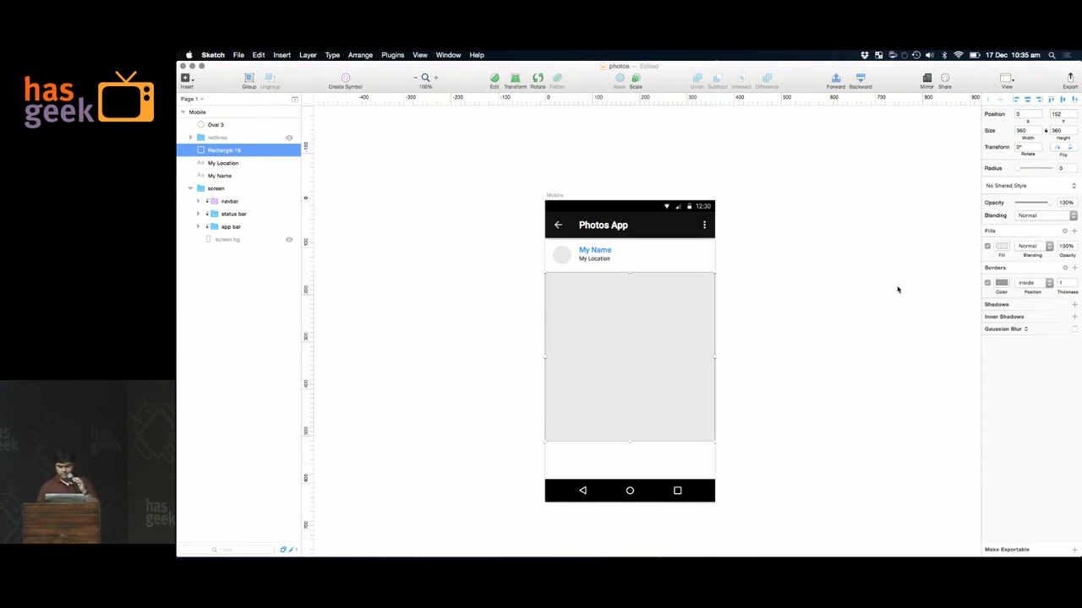
pyautogui.click(987, 283)
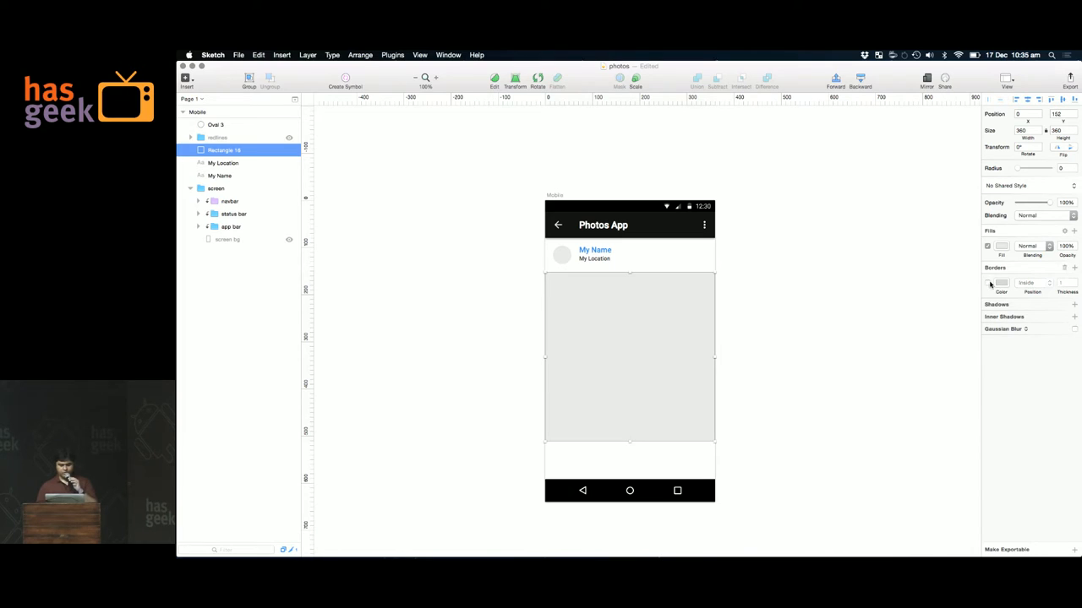
pyautogui.click(988, 283)
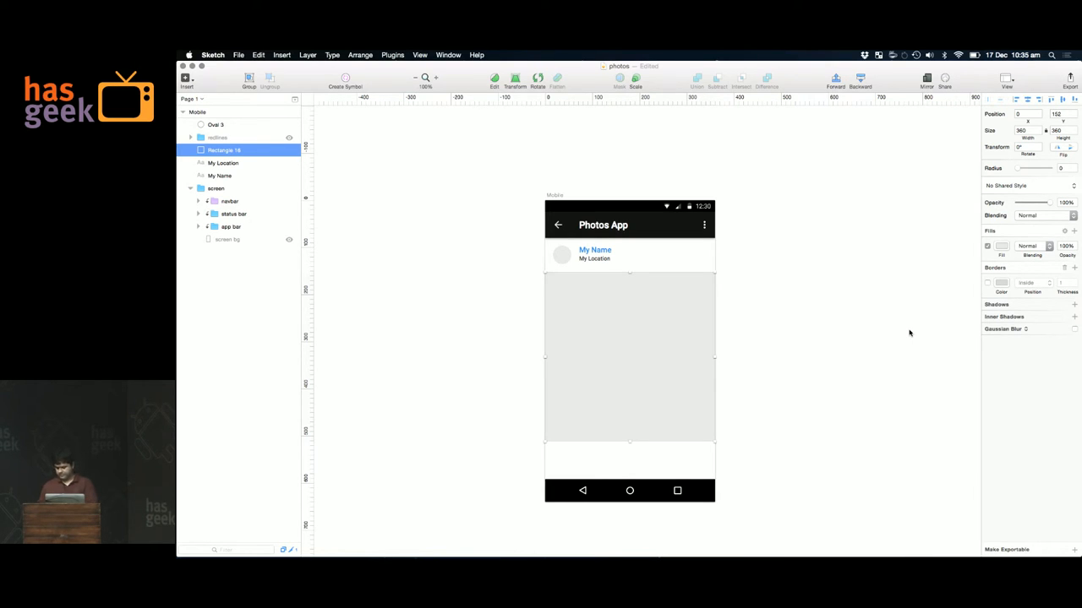
pyautogui.moveTo(523, 167)
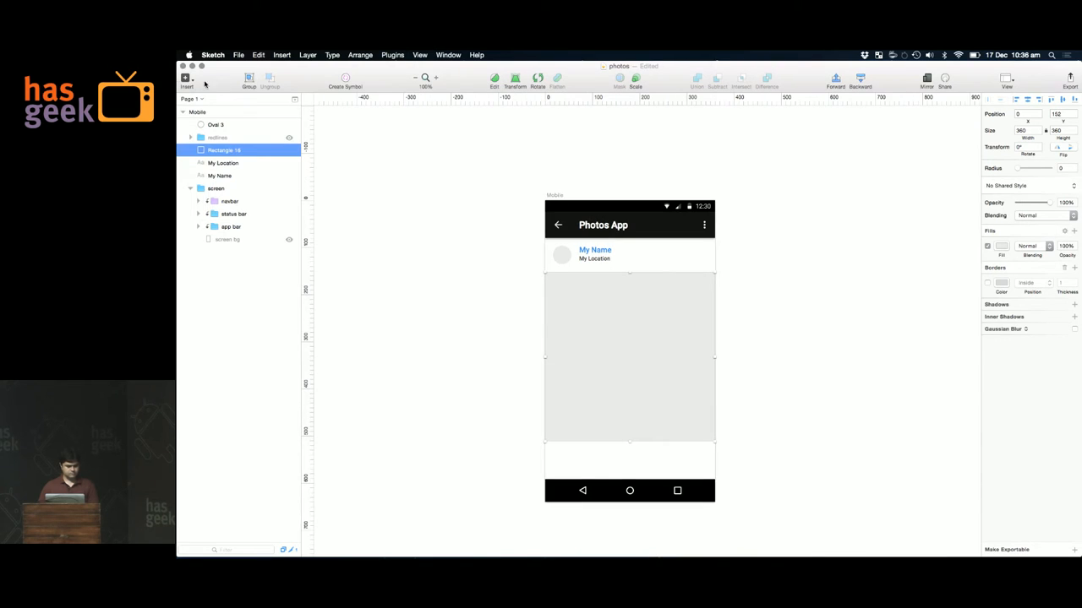
pyautogui.click(186, 80)
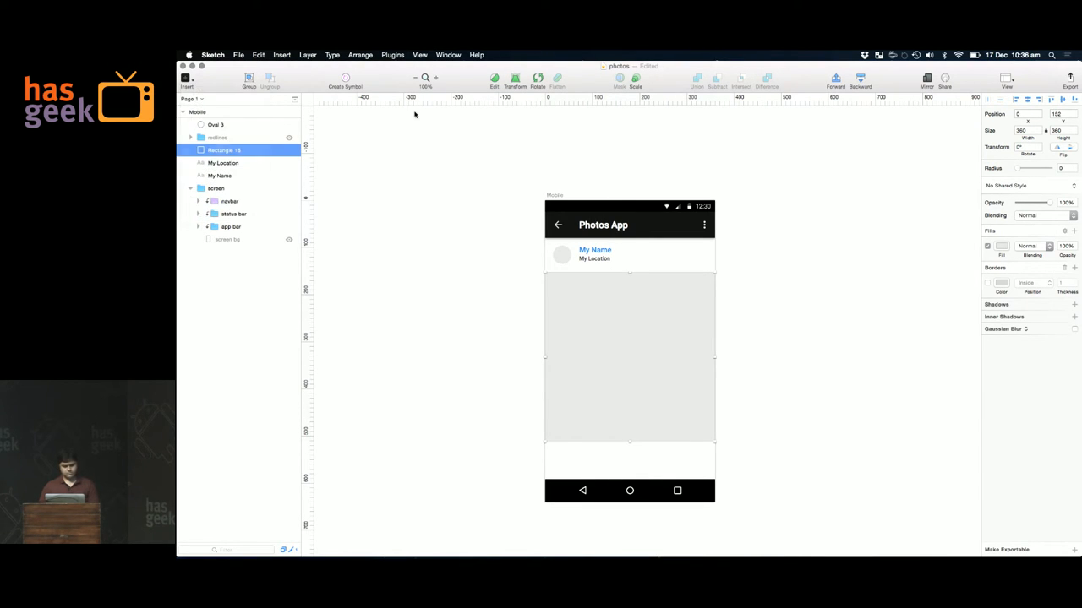
pyautogui.click(420, 55)
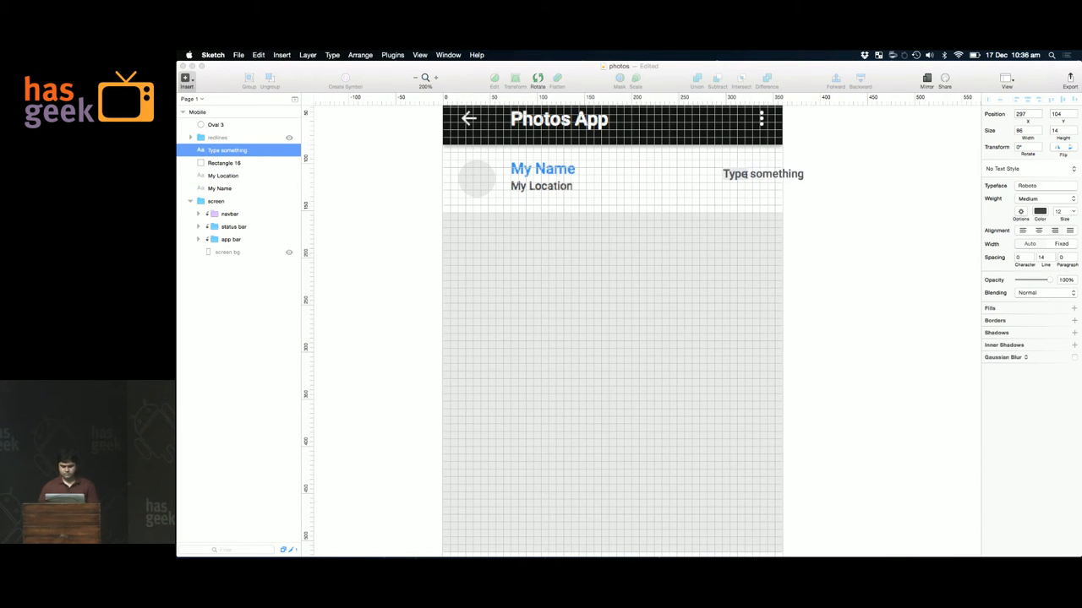
# - Enter '2 weeks ago' at the header's right, then select My Location and My Name
pyautogui.write('2 weeks ago')
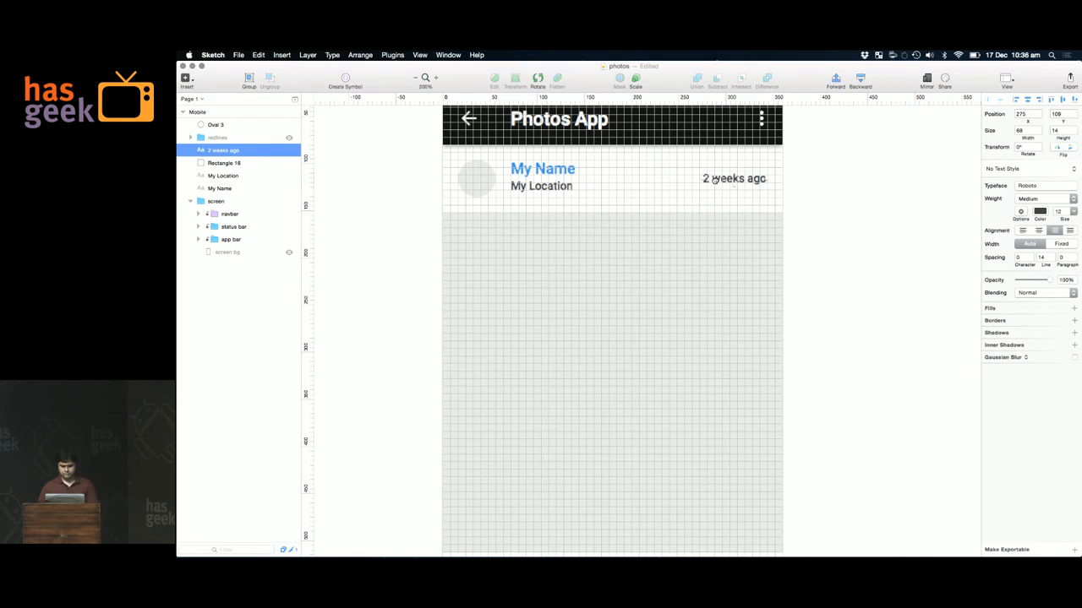
pyautogui.click(222, 175)
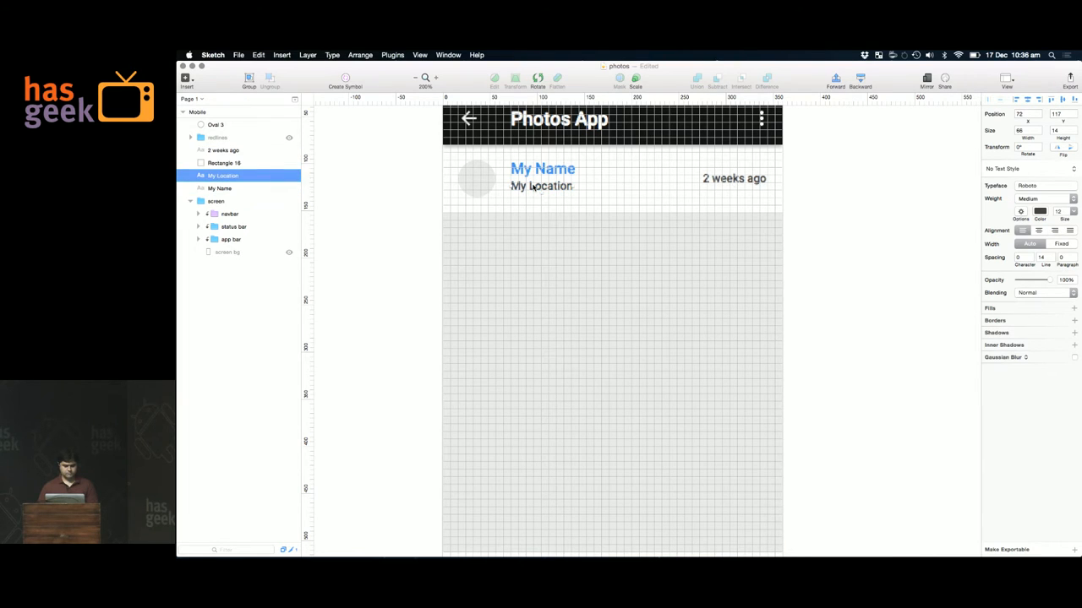
pyautogui.click(220, 187)
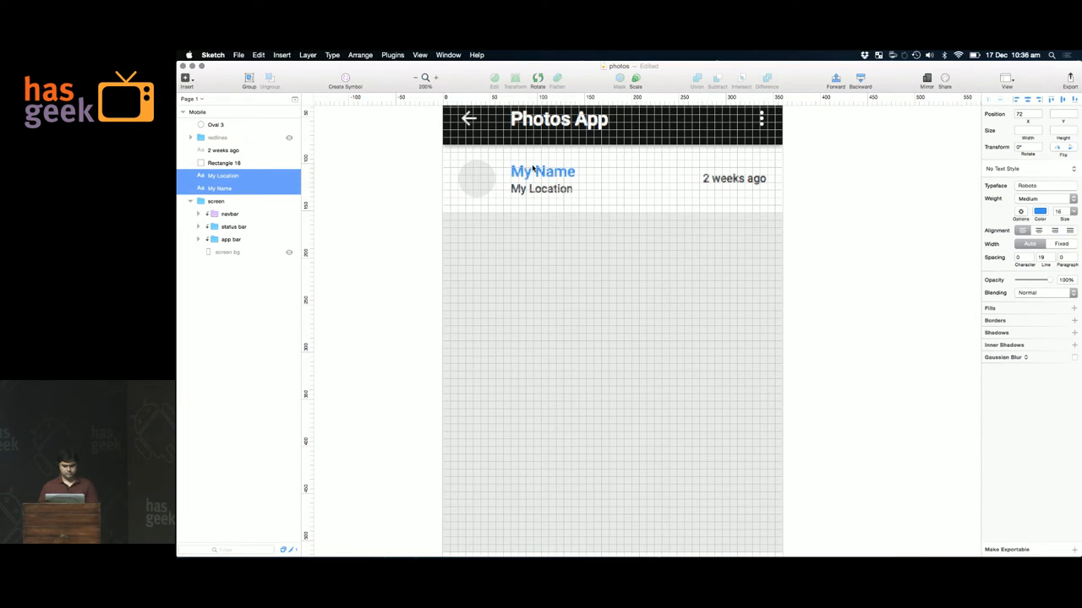
pyautogui.click(419, 55)
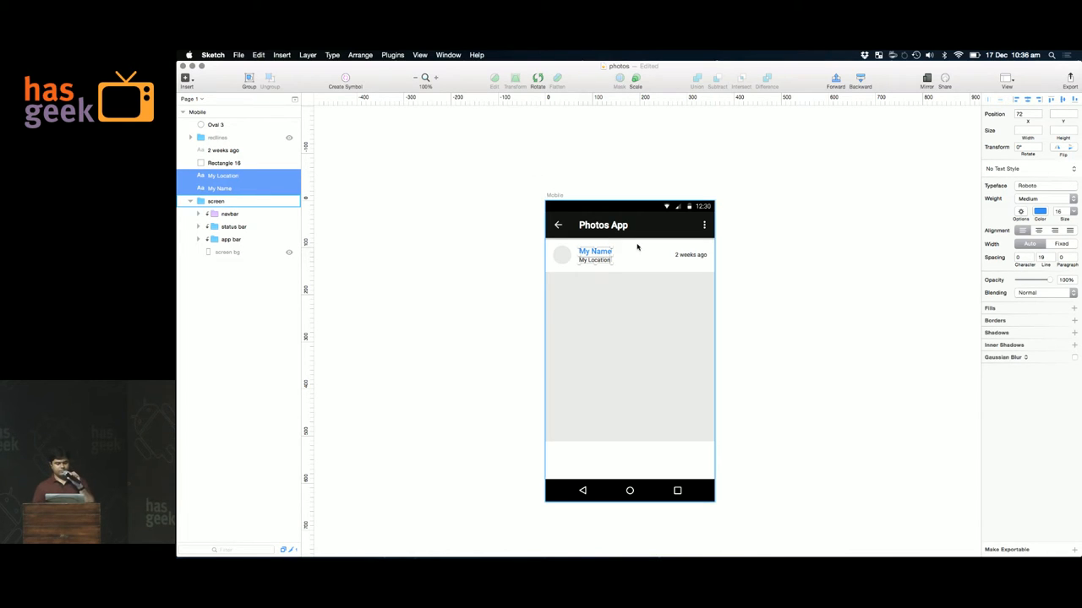
pyautogui.moveTo(719, 296)
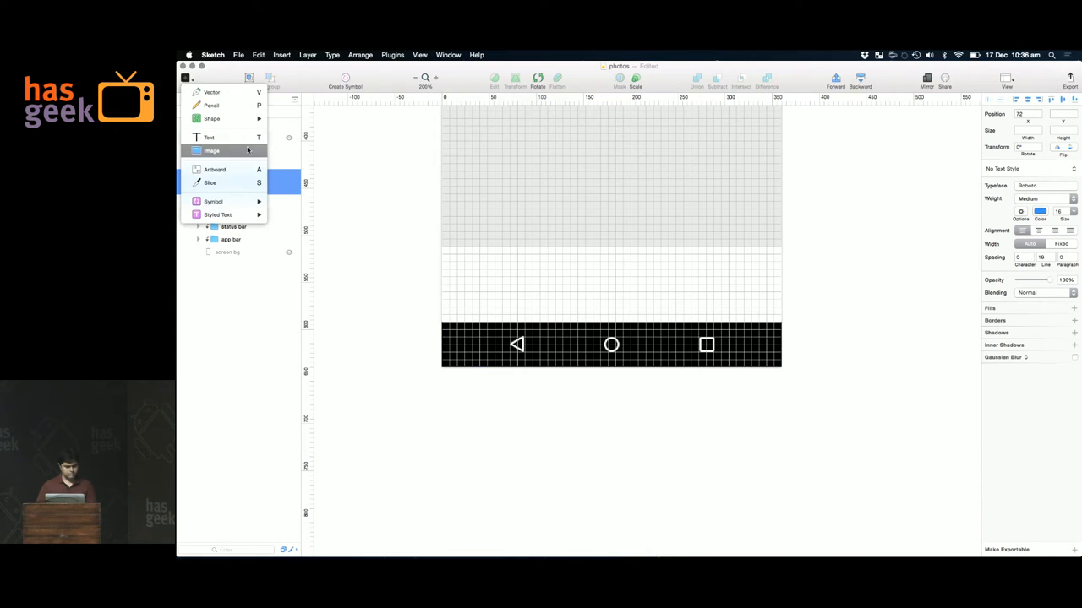
# - Add 'Person name' and 'This is a comment' text layers below the photo placeholder
pyautogui.click(208, 136)
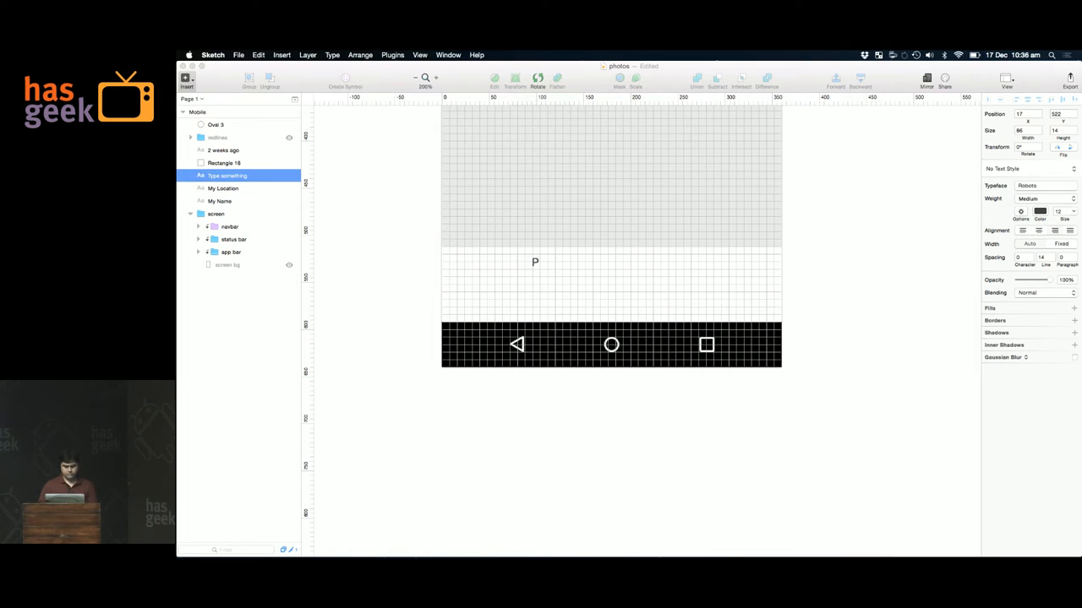
pyautogui.write('Person name')
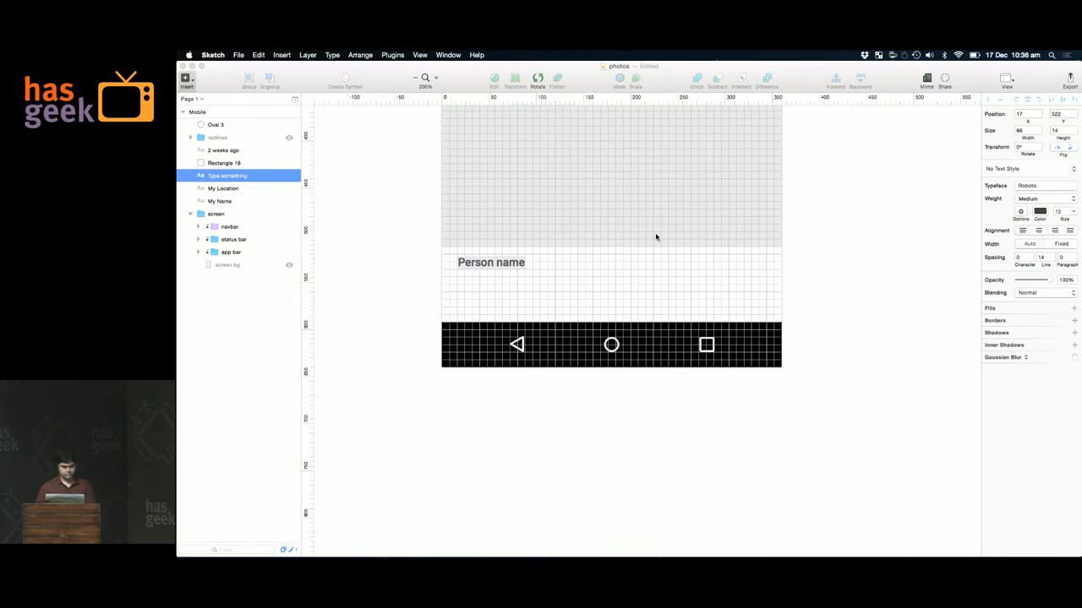
pyautogui.click(216, 213)
pyautogui.write('This is a commen')
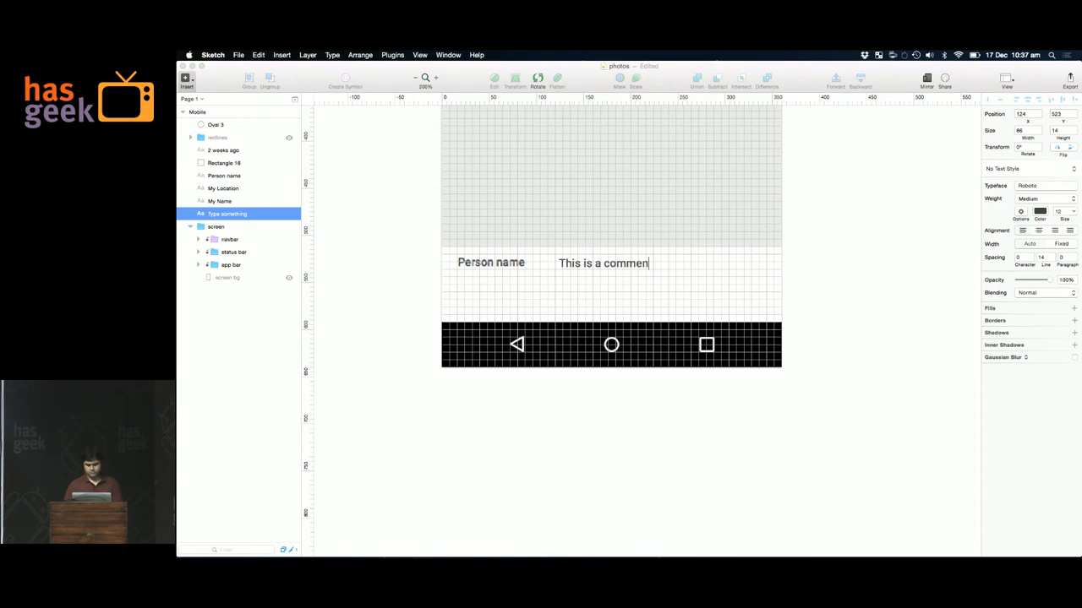
# - Change the comment's font weight and colour the Person name label blue
pyautogui.click(1046, 199)
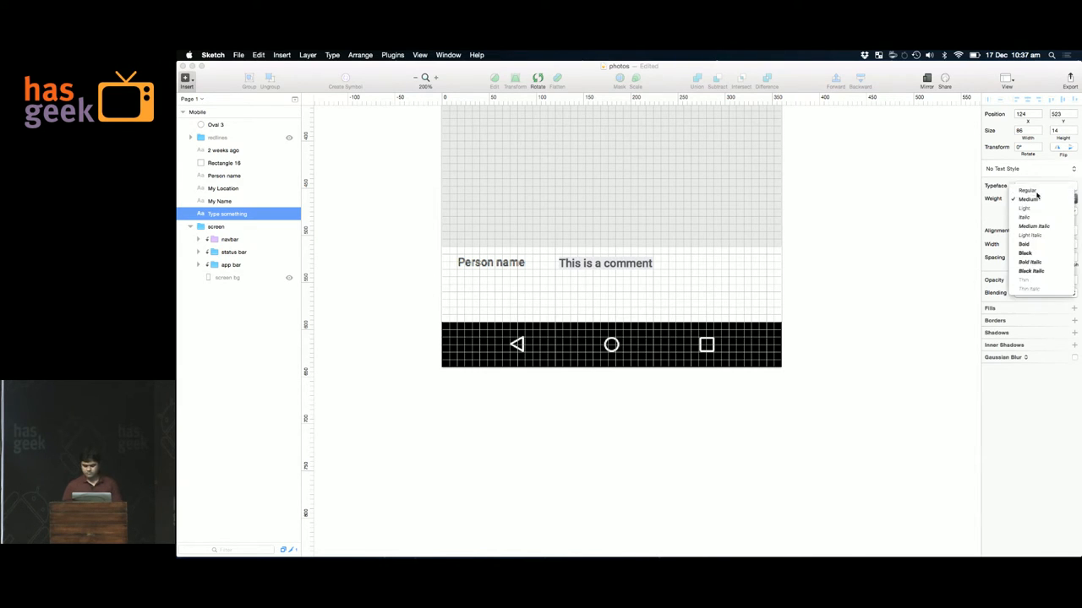
pyautogui.click(1028, 199)
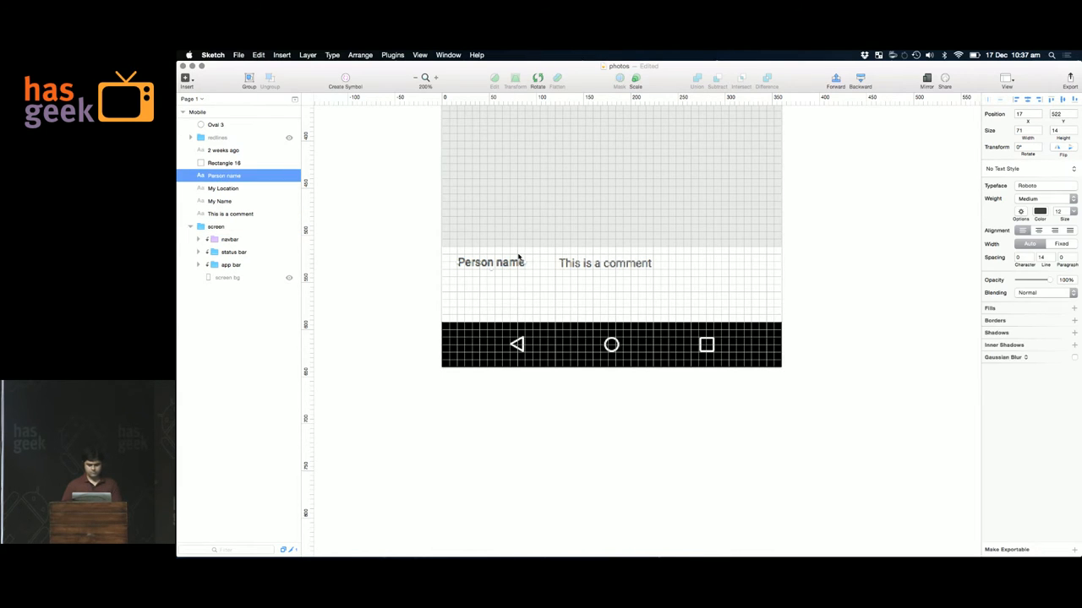
pyautogui.click(1040, 211)
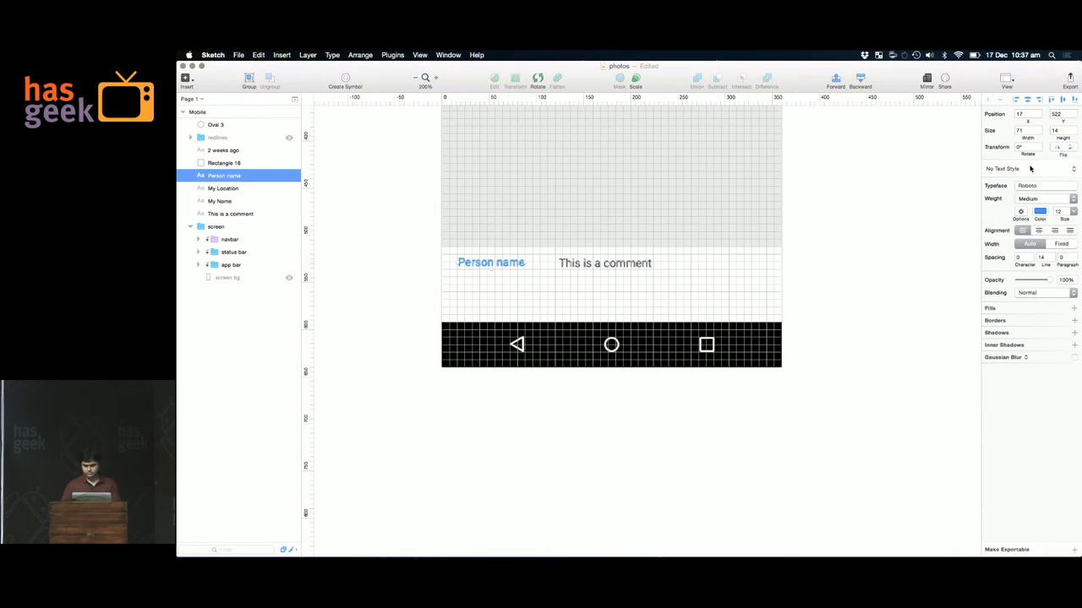
pyautogui.click(1045, 199)
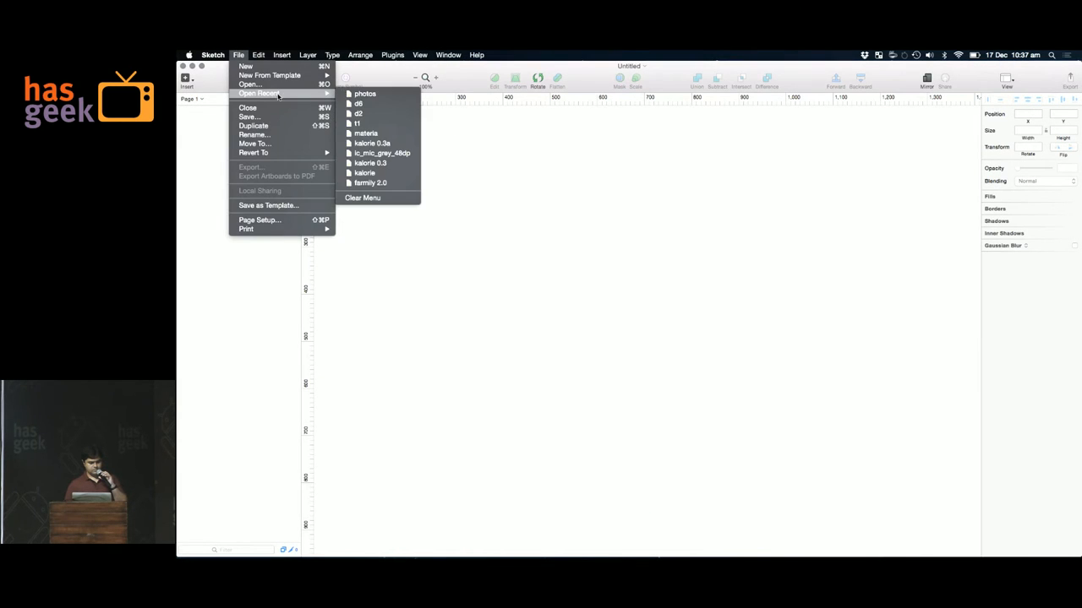
pyautogui.click(365, 93)
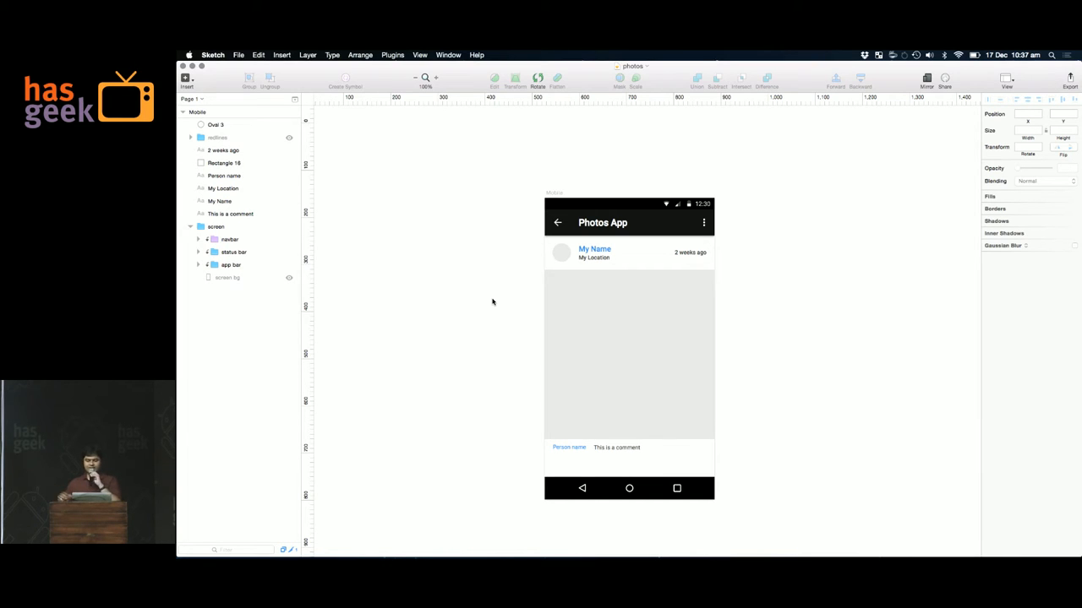
pyautogui.click(392, 54)
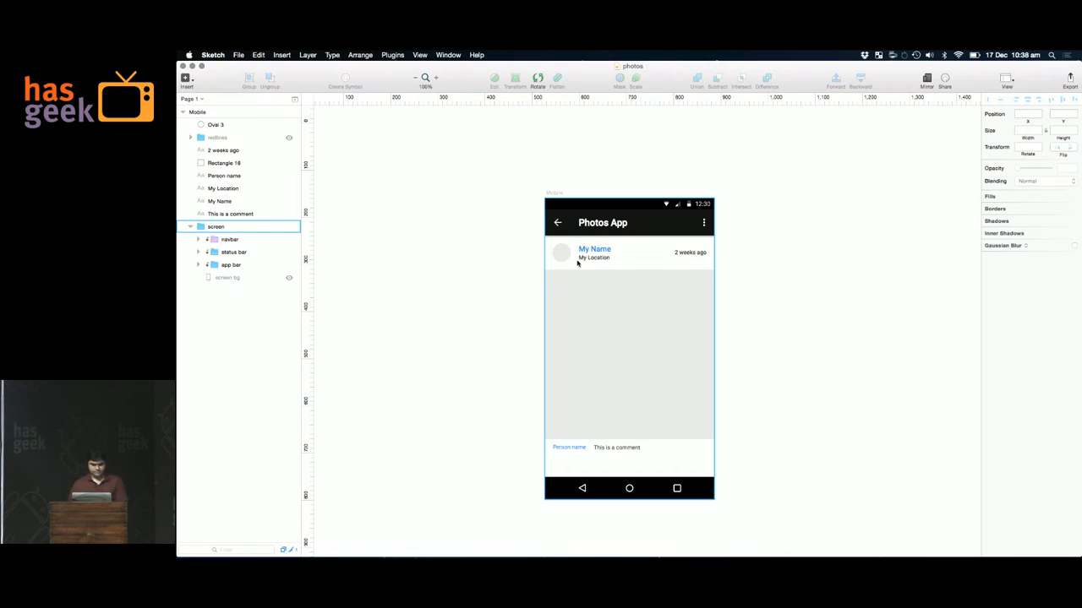
# - Group the header layers as avatar and the comment layers as comment
pyautogui.click(215, 124)
pyautogui.write('avatar')
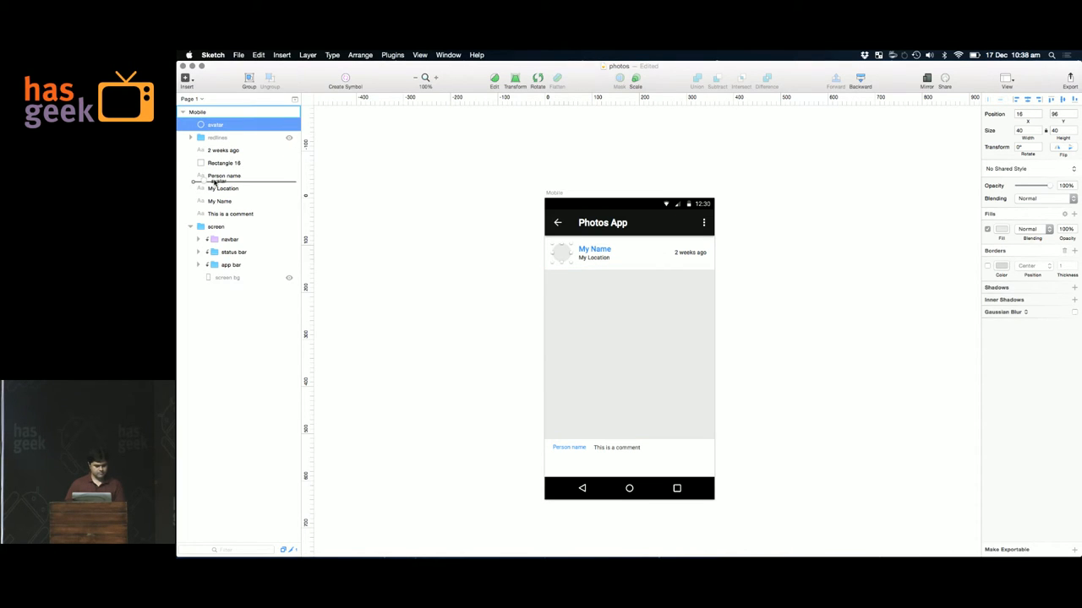
pyautogui.moveTo(215, 124); pyautogui.dragTo(215, 176)
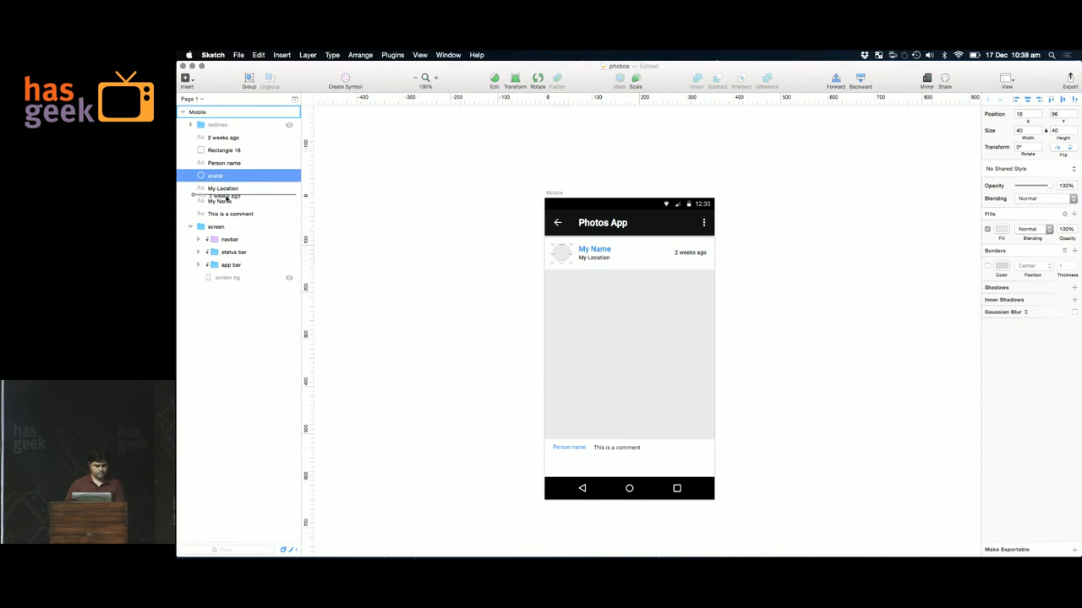
pyautogui.click(223, 175)
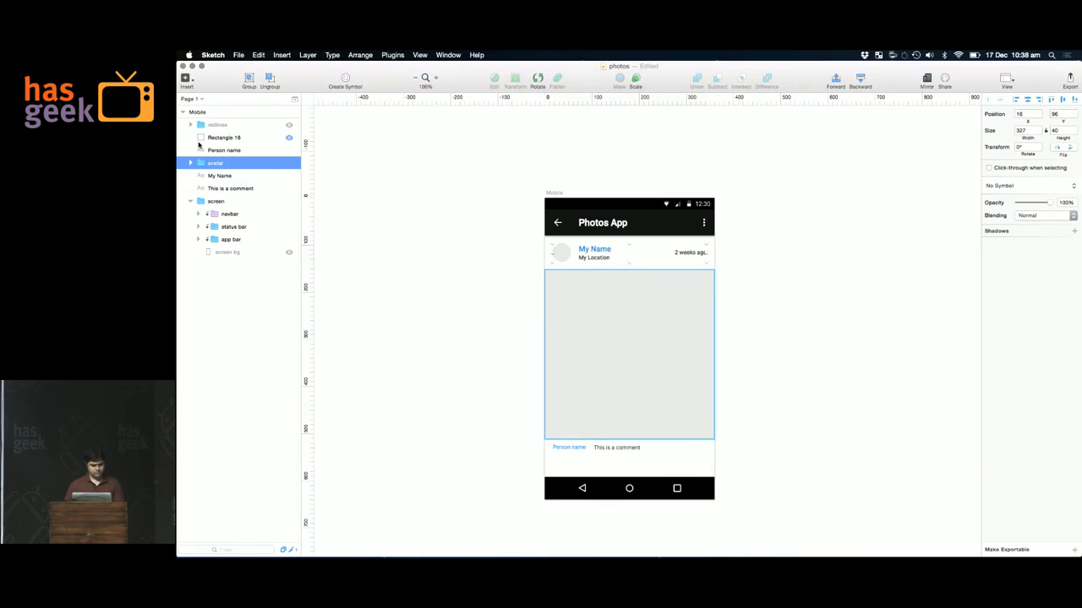
pyautogui.click(223, 149)
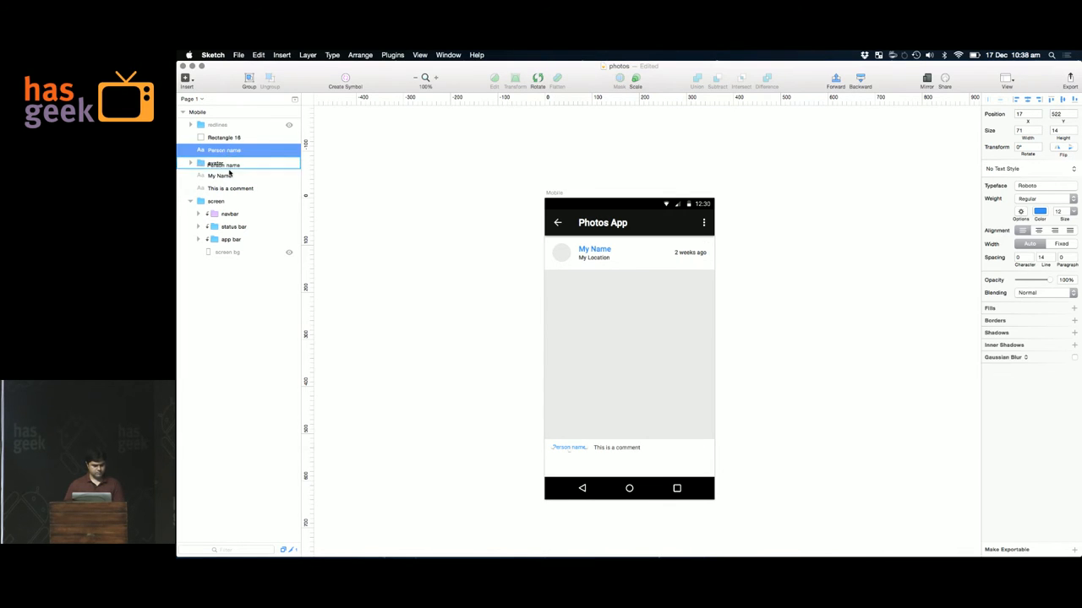
pyautogui.click(230, 188)
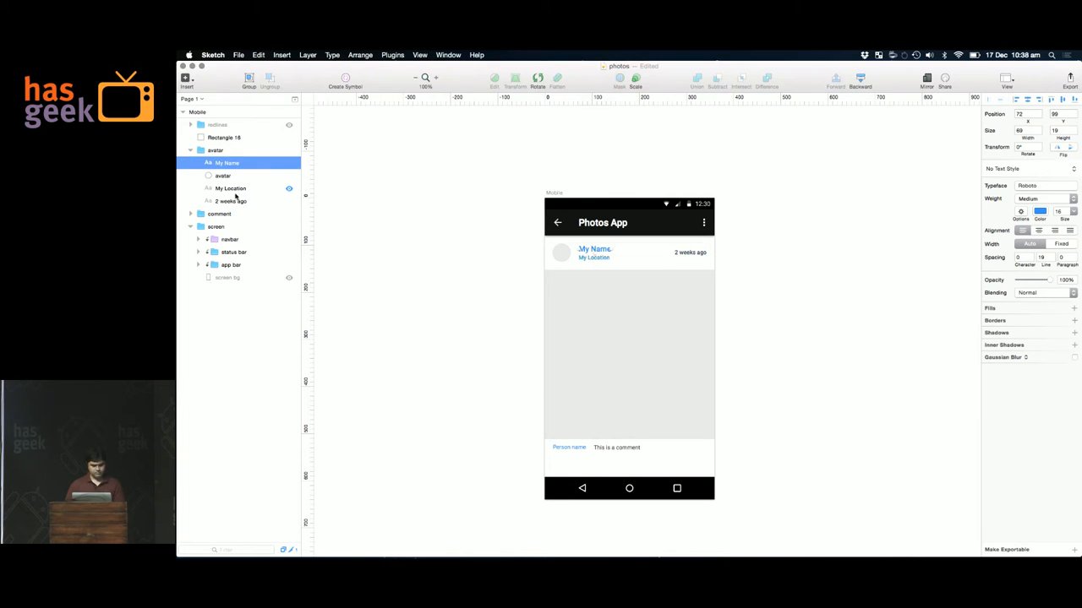
pyautogui.click(231, 201)
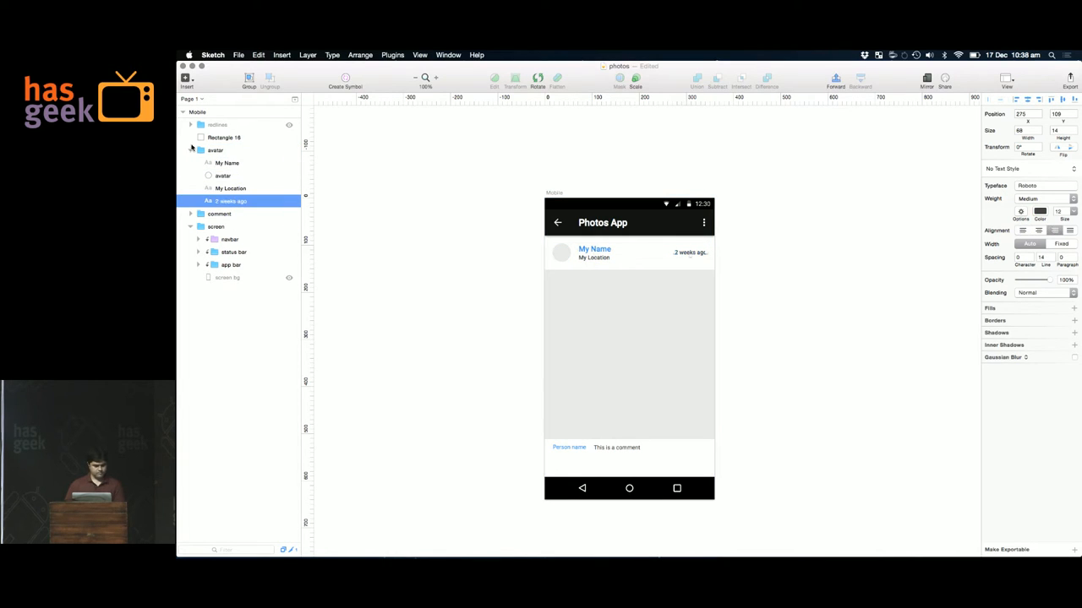
# - Move the avatar and comment groups and Rectangle 16 into the screen group
pyautogui.click(223, 137)
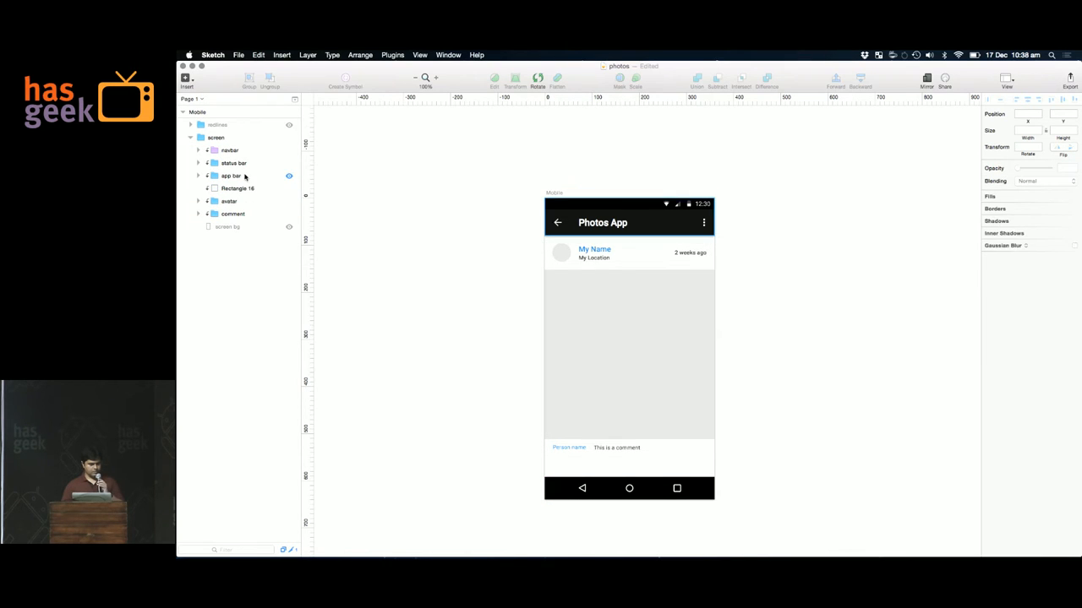
pyautogui.click(237, 188)
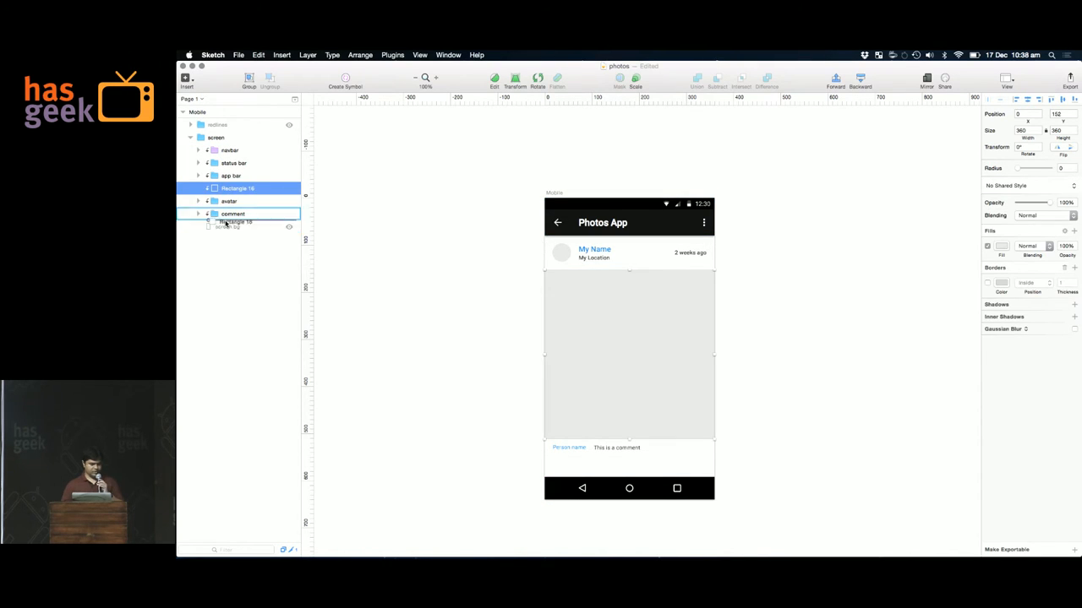
pyautogui.click(197, 201)
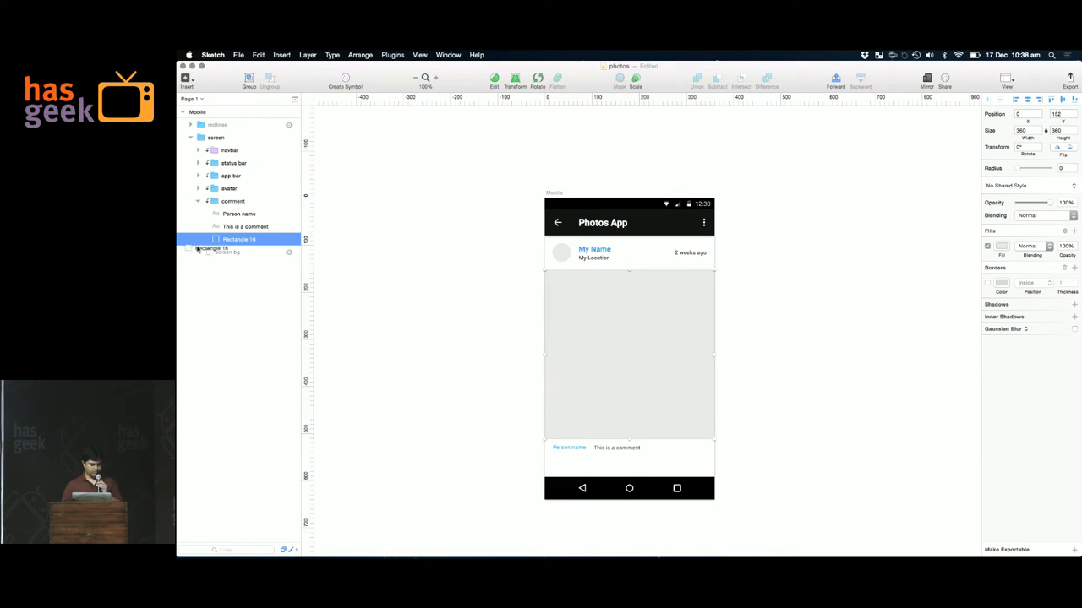
pyautogui.click(198, 201)
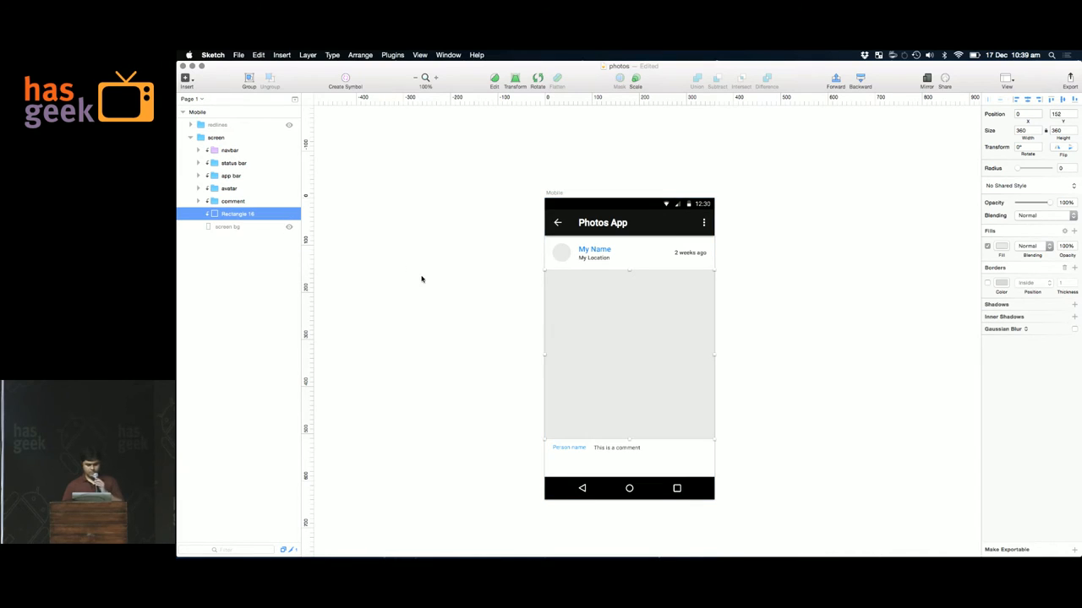
pyautogui.click(229, 187)
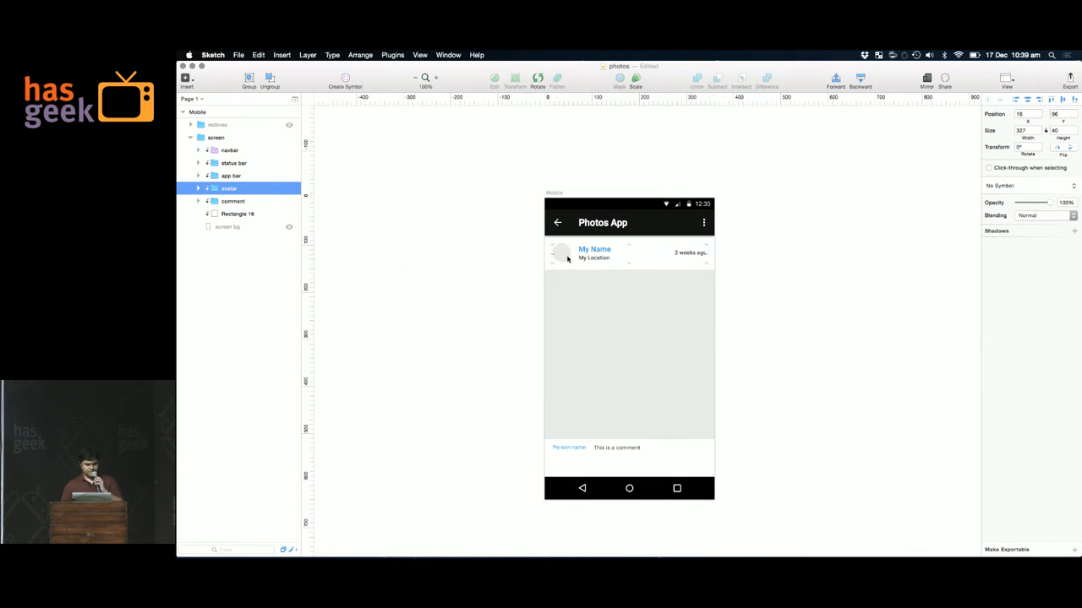
pyautogui.click(198, 188)
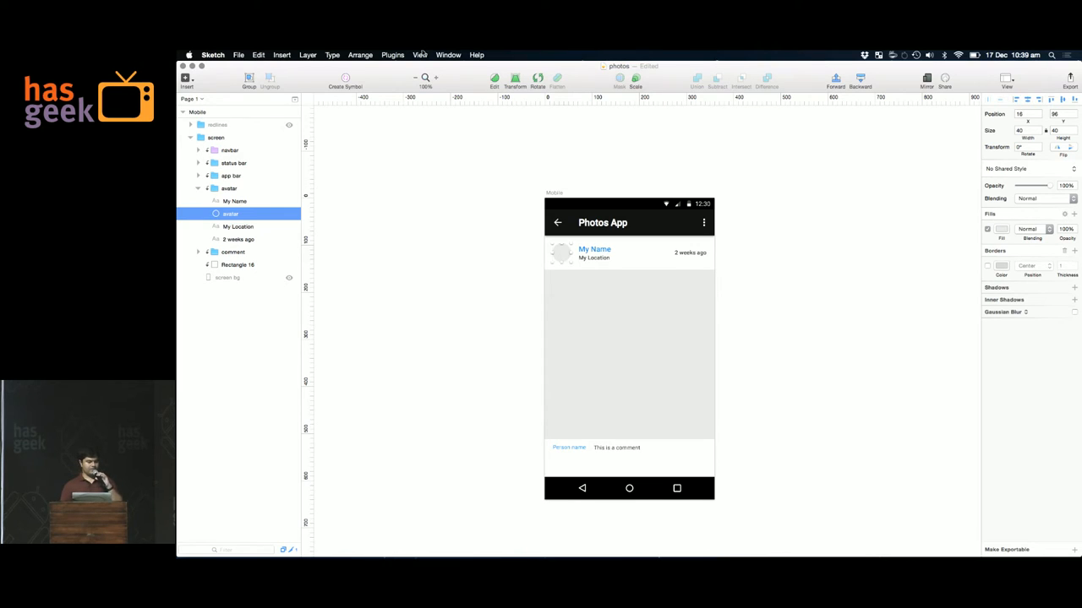
# - Run Content generator > Persona > Photos on the selected avatar oval
pyautogui.click(392, 55)
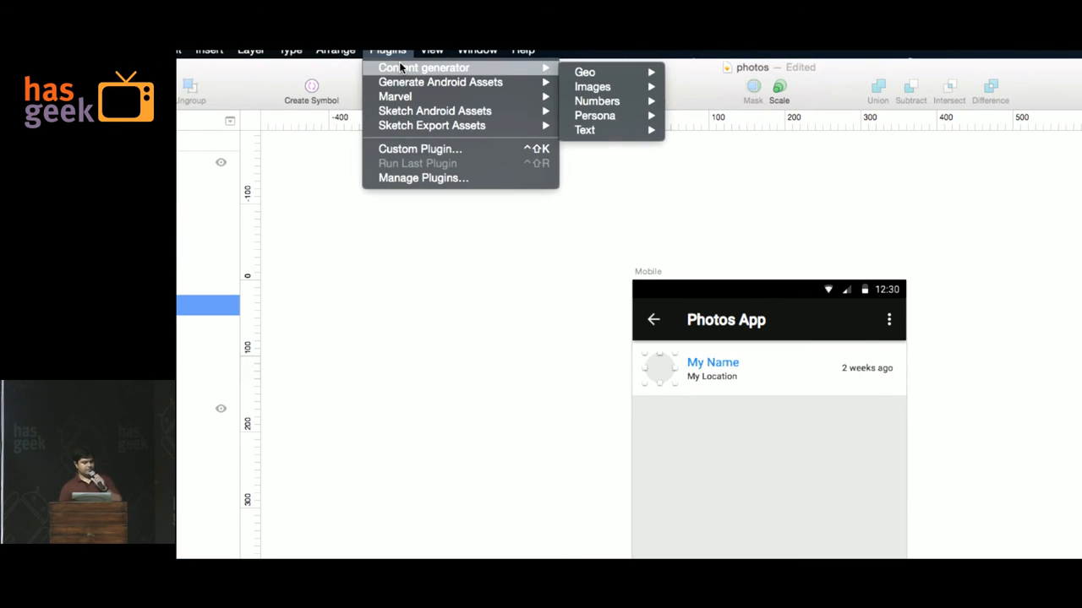
pyautogui.moveTo(593, 86)
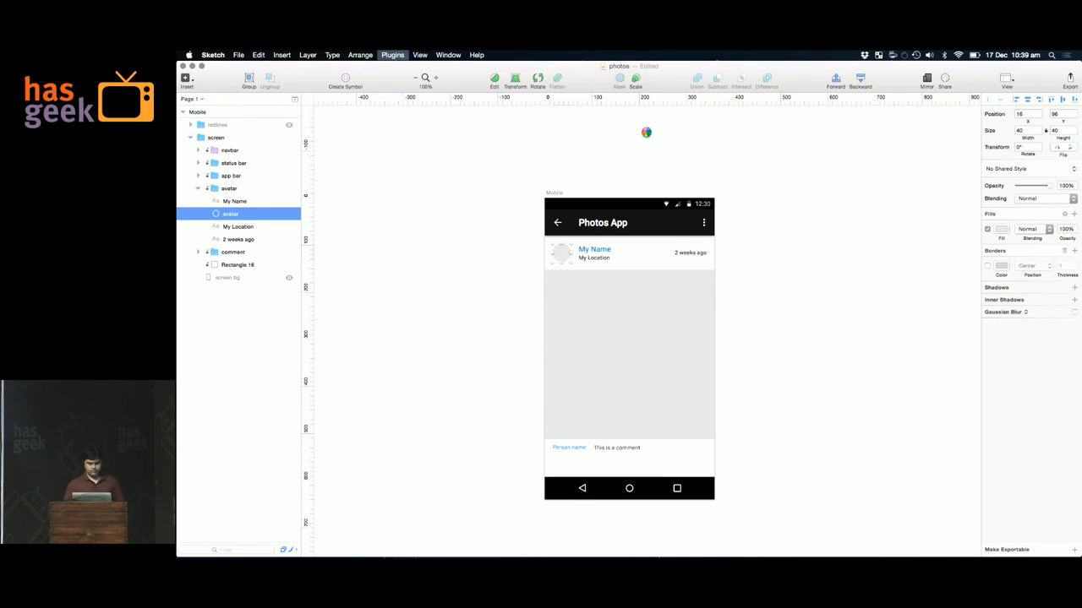
pyautogui.moveTo(608, 234)
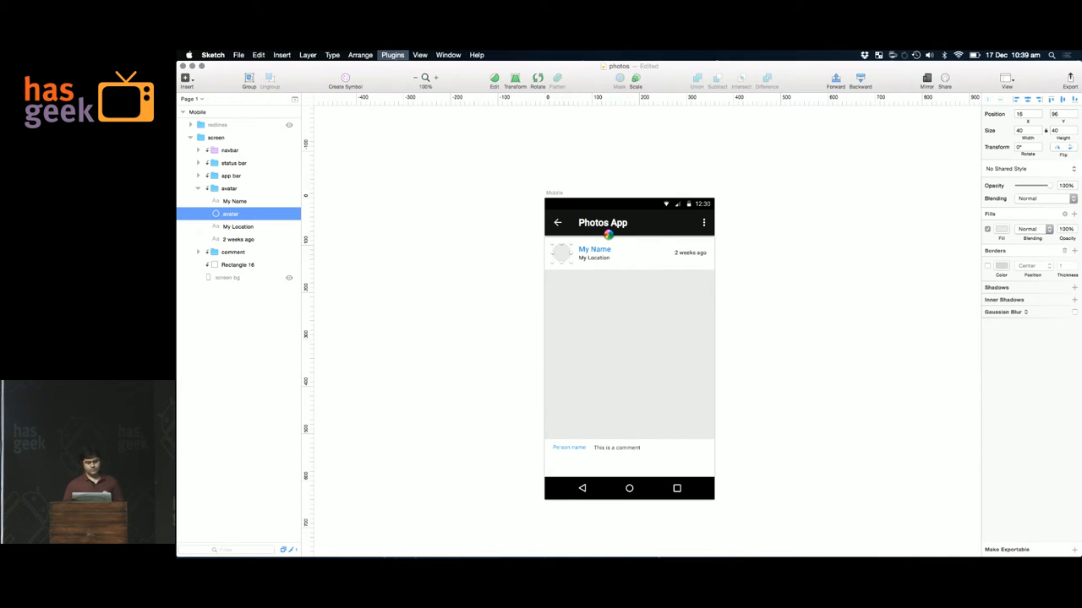
pyautogui.click(668, 522)
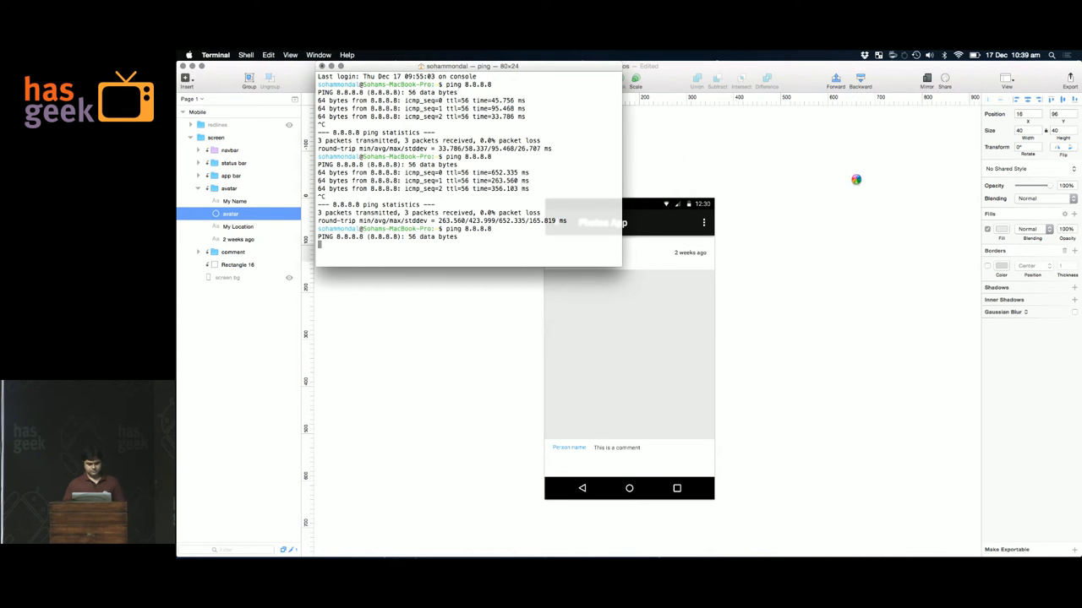
# - Return from Terminal to the Sketch mockup, where the avatar now shows a portrait
pyautogui.click(944, 55)
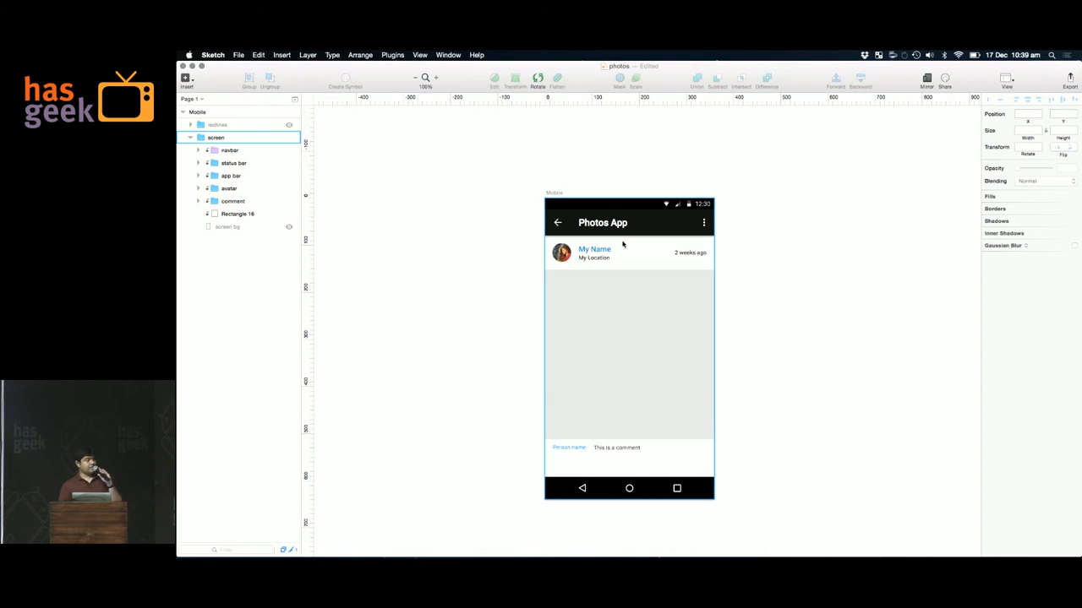
pyautogui.moveTo(592, 249)
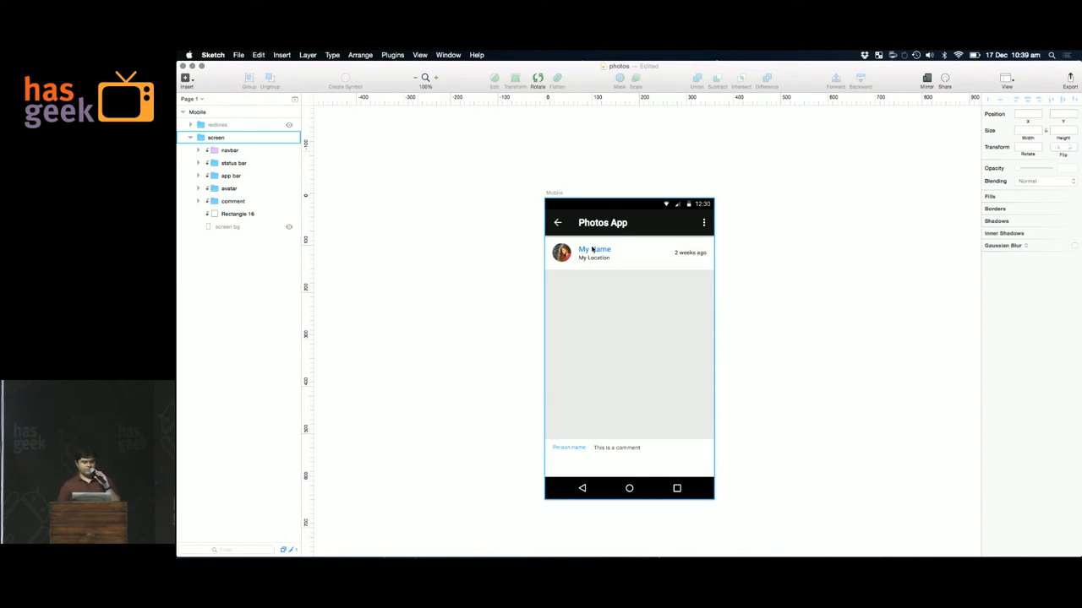
# - Fill My Name with a generated name (Joan Richards) and My Location with a city (Zedelgem)
pyautogui.click(216, 137)
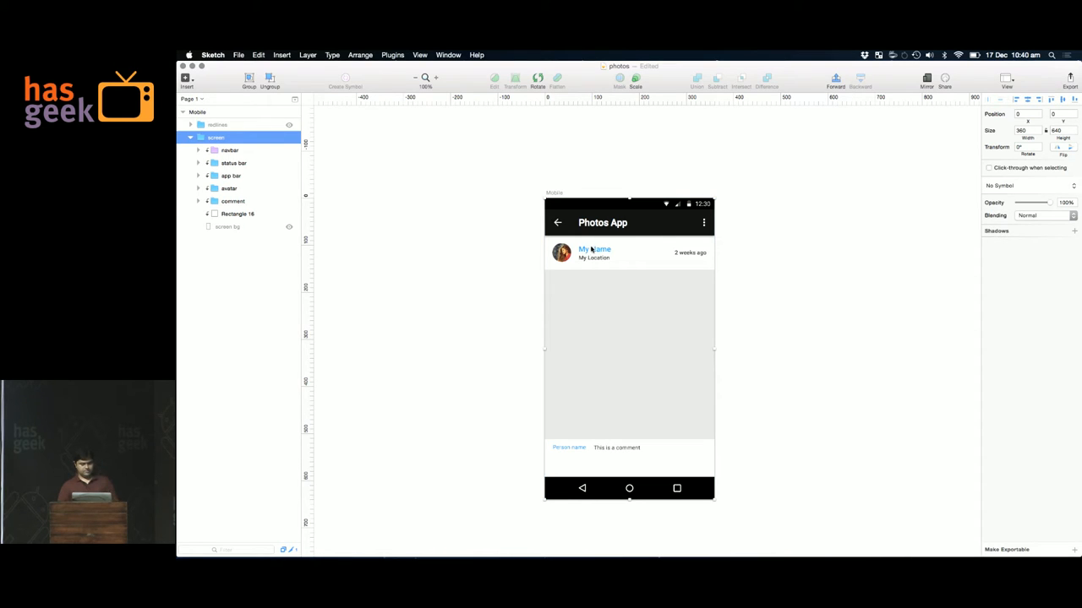
pyautogui.click(392, 54)
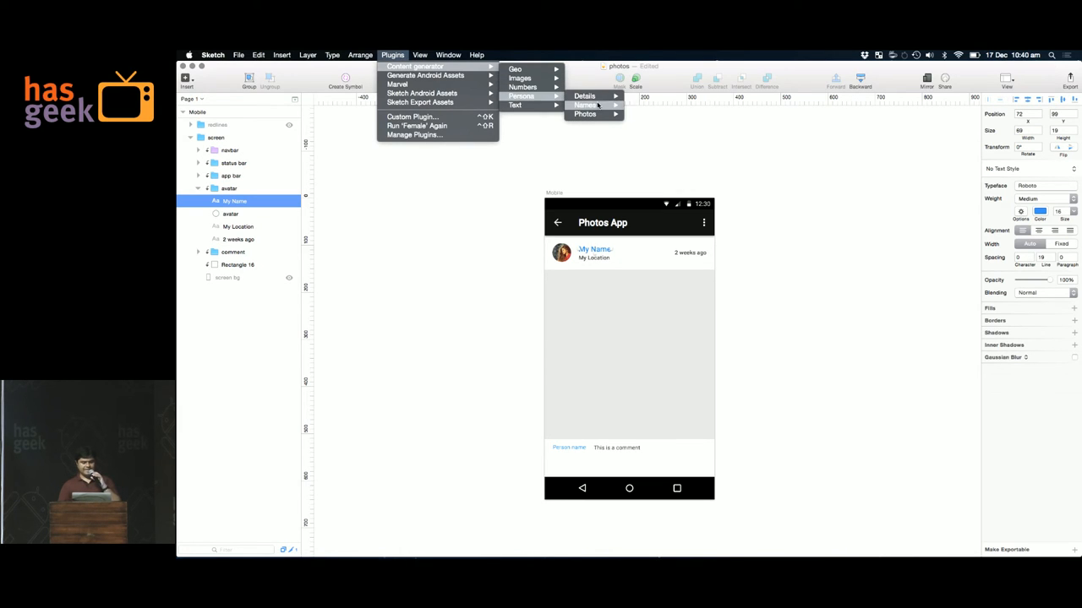
pyautogui.click(585, 105)
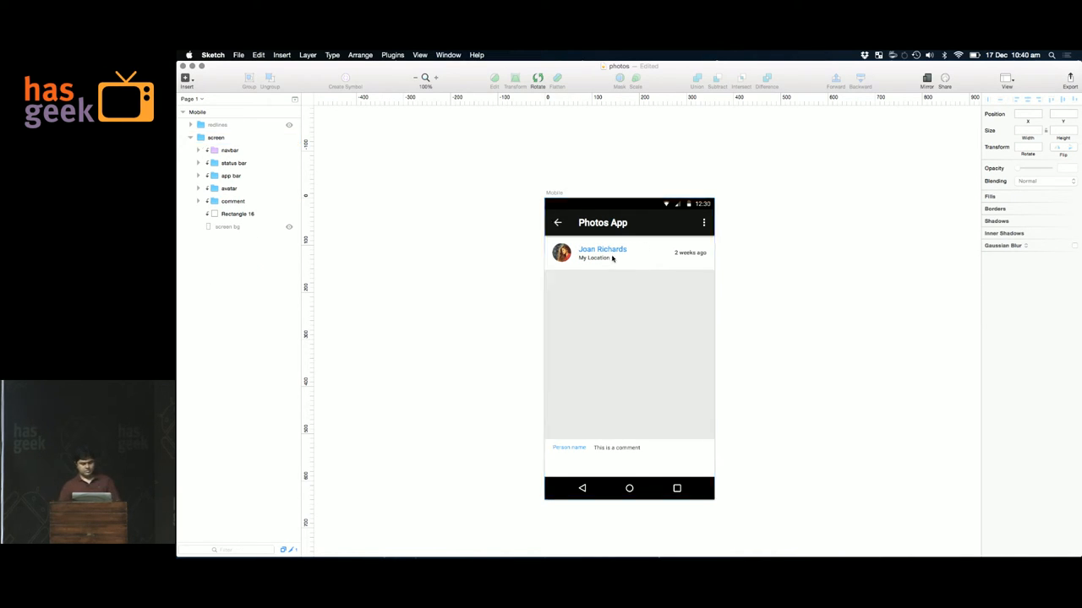
pyautogui.click(392, 55)
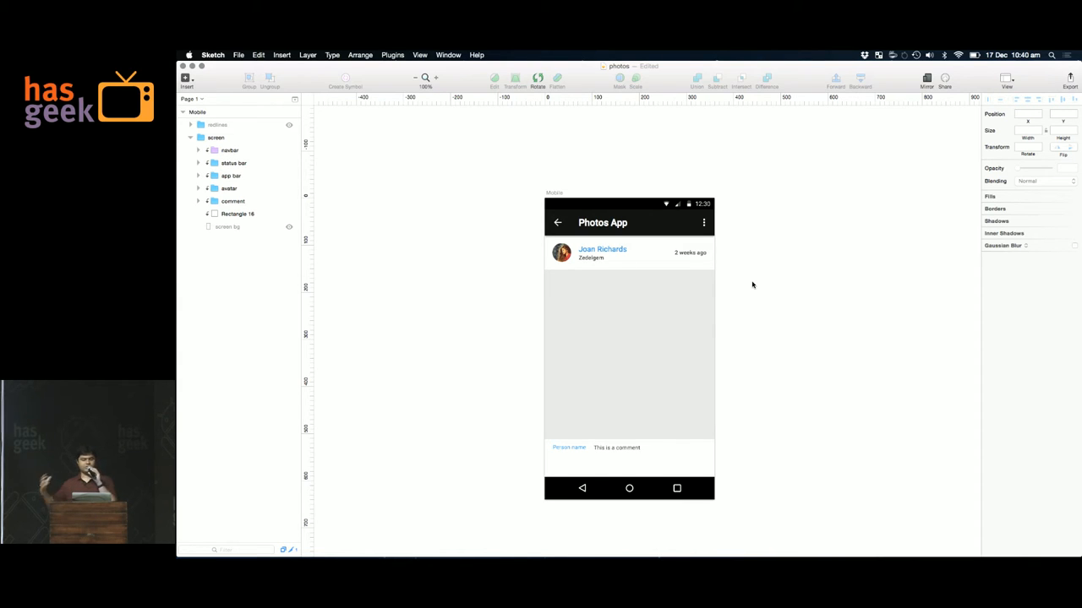
# - Select the grey photo placeholder rectangle for image generation
pyautogui.click(216, 137)
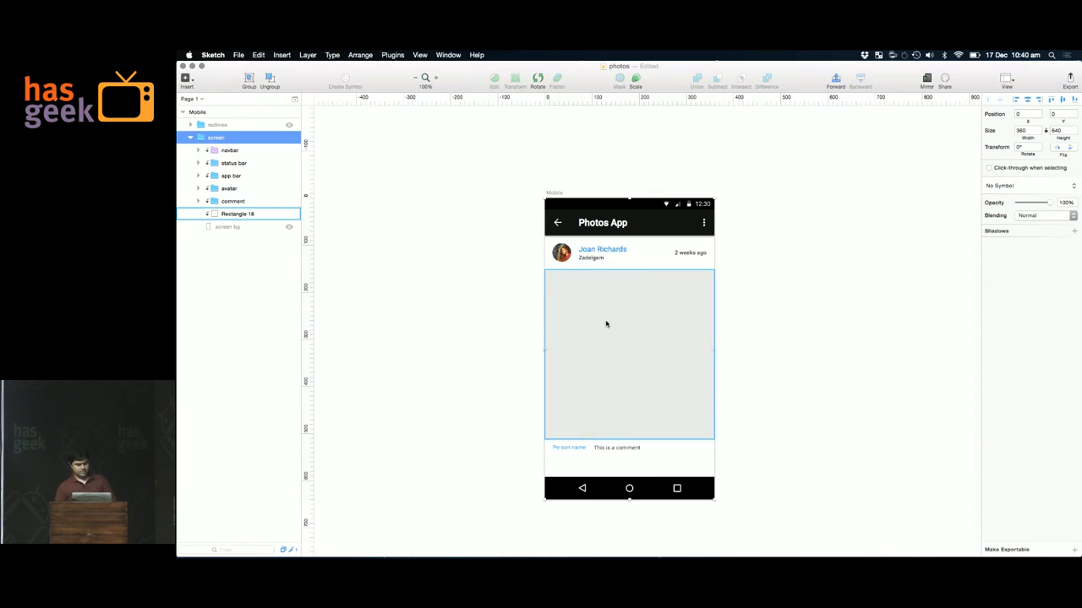
pyautogui.click(419, 54)
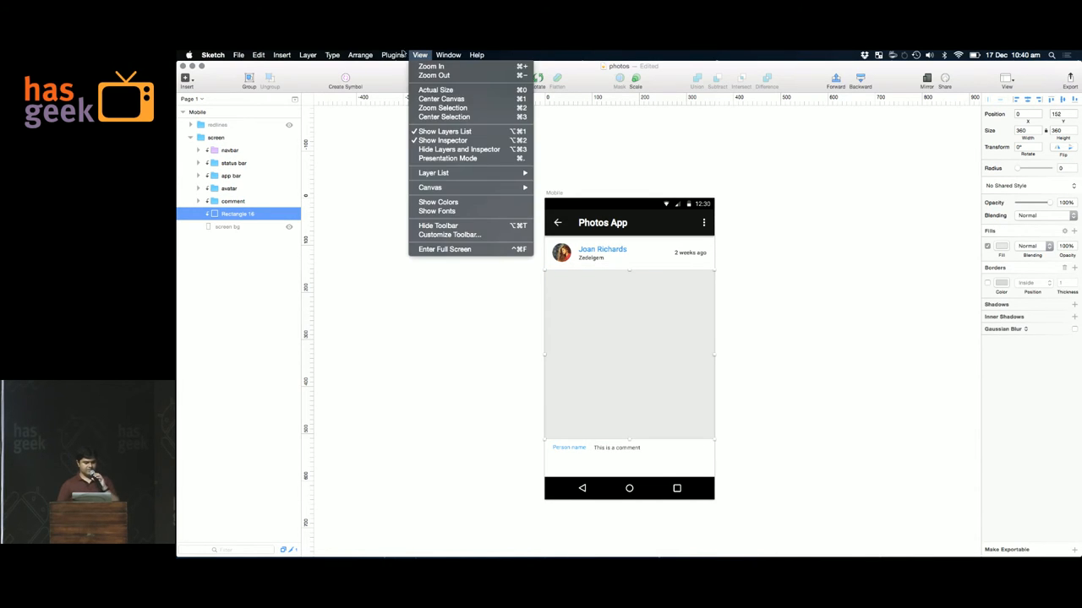
pyautogui.click(393, 55)
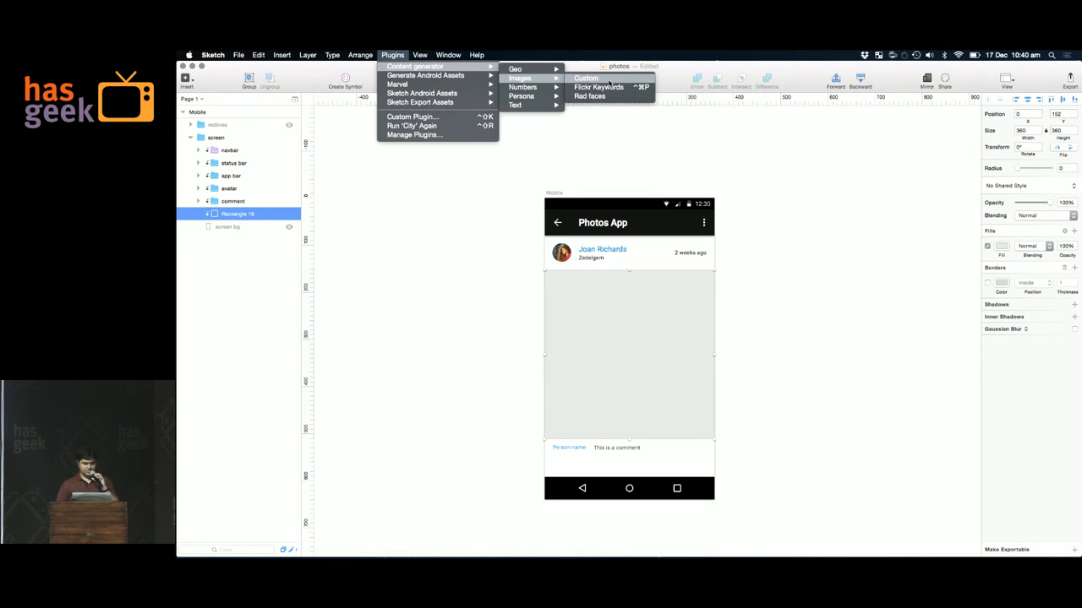
# - Fill Rectangle 16 with a Custom image searched by the keyword 'mountain'
pyautogui.click(587, 77)
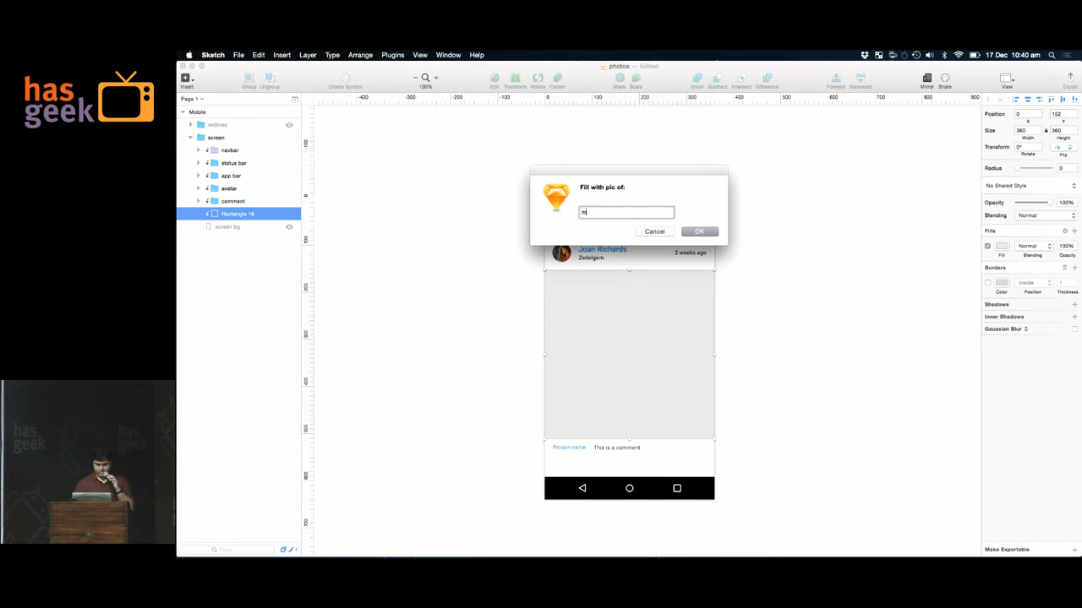
pyautogui.write('ountain')
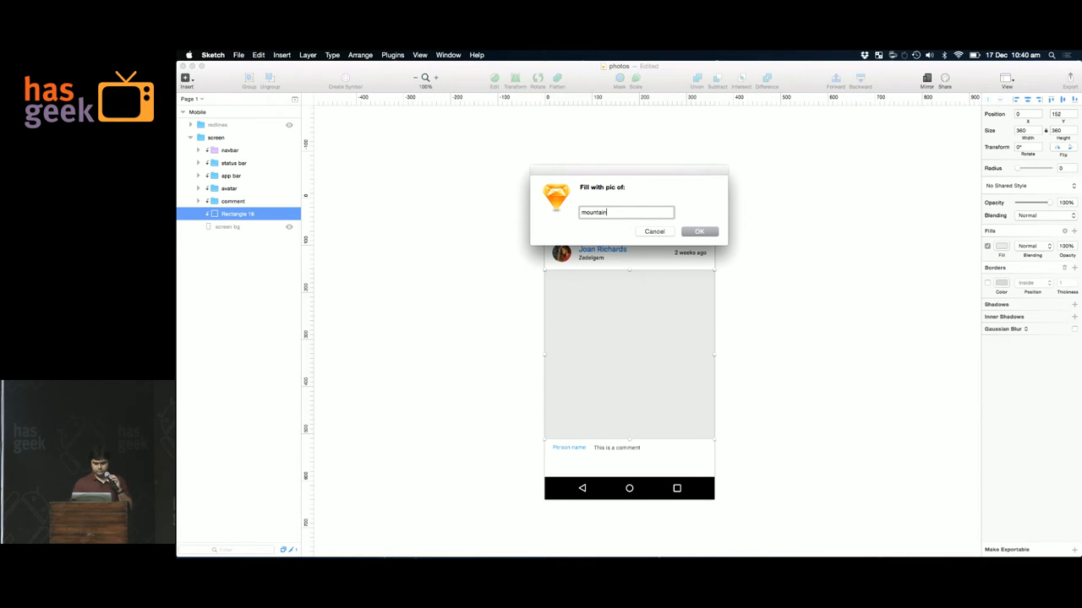
pyautogui.click(698, 231)
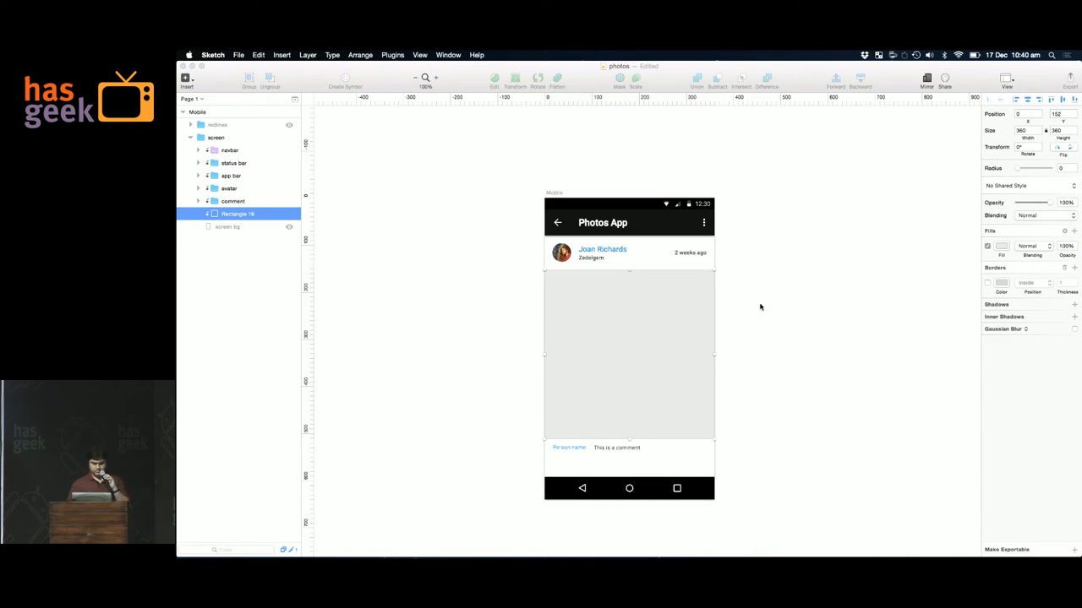
pyautogui.moveTo(653, 237)
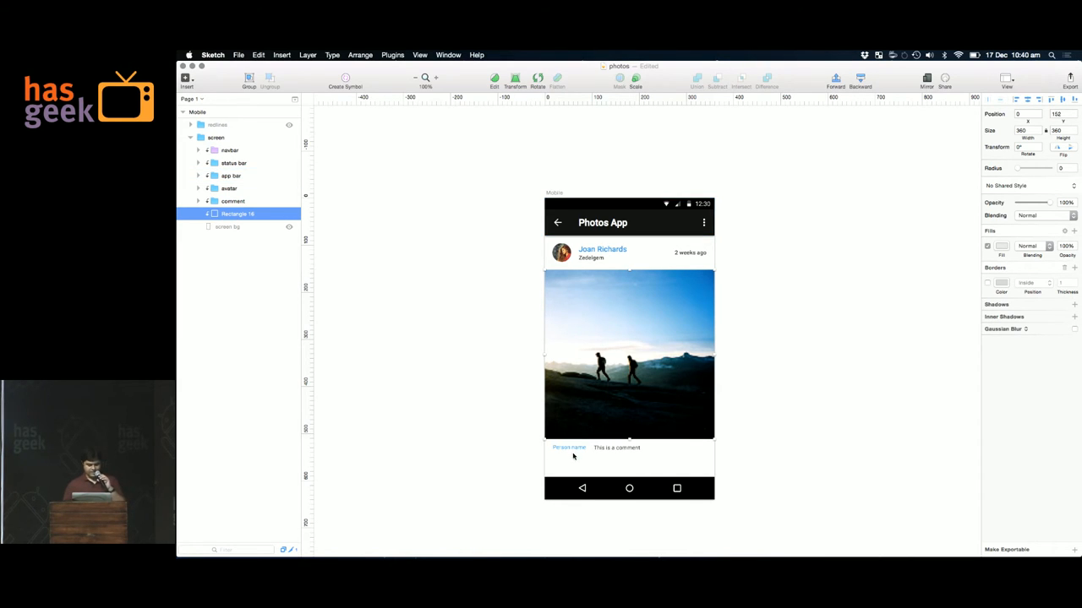
pyautogui.click(568, 448)
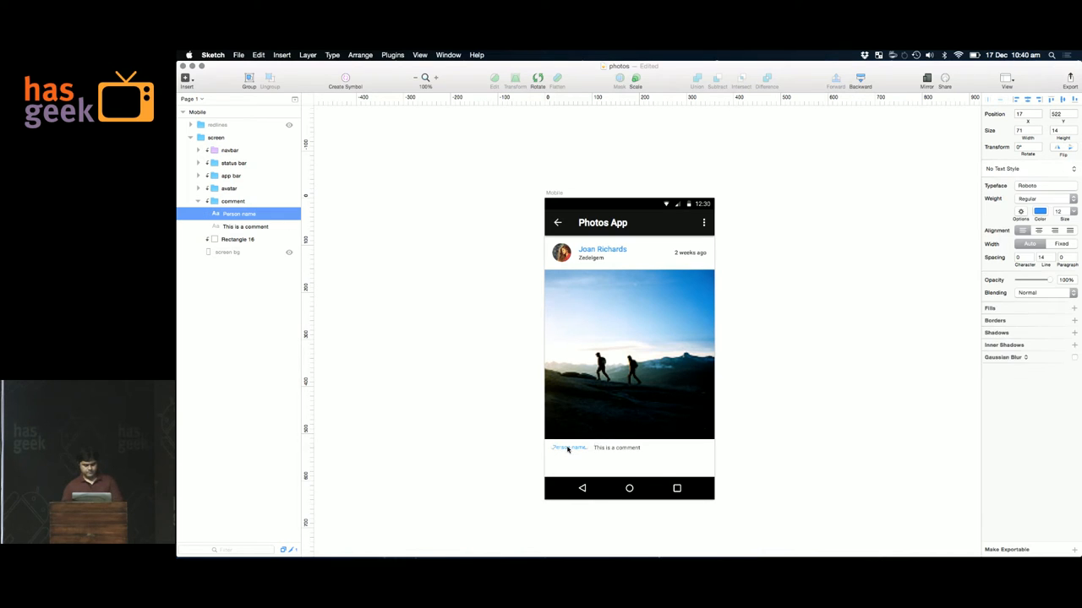
# - Name the commenter Patrick Hill and fill a widened comment box with lorem ipsum
pyautogui.click(393, 55)
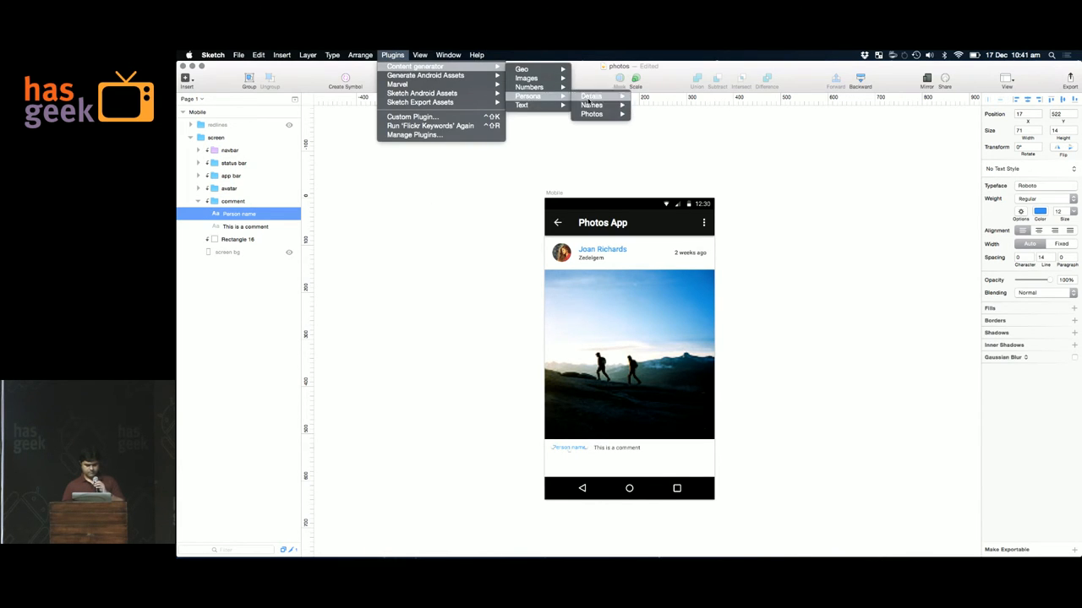
pyautogui.click(592, 105)
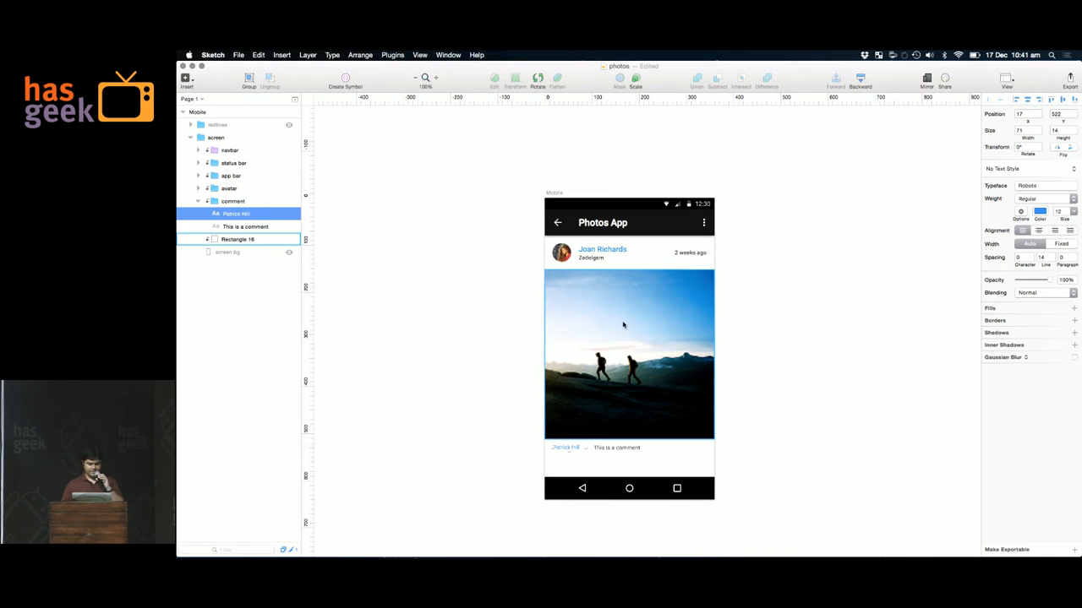
pyautogui.click(246, 226)
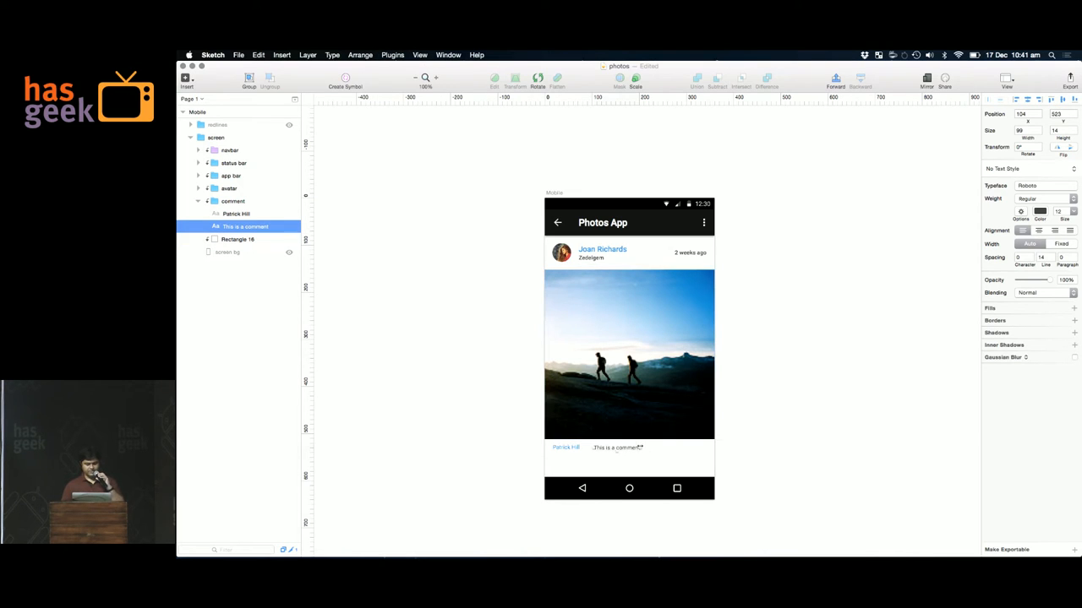
pyautogui.moveTo(642, 447); pyautogui.dragTo(706, 452)
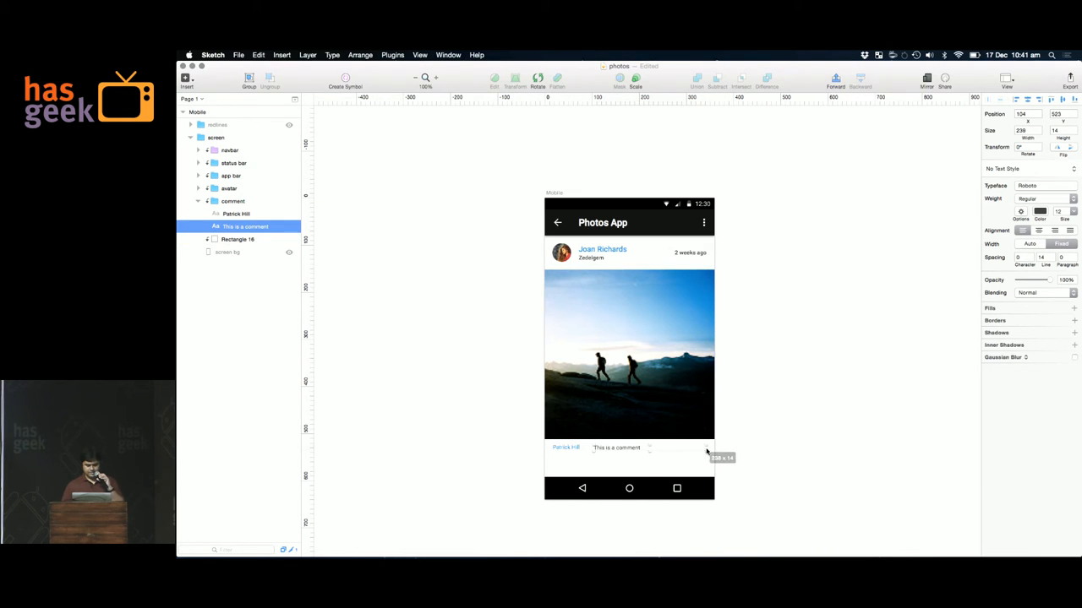
pyautogui.moveTo(650, 454)
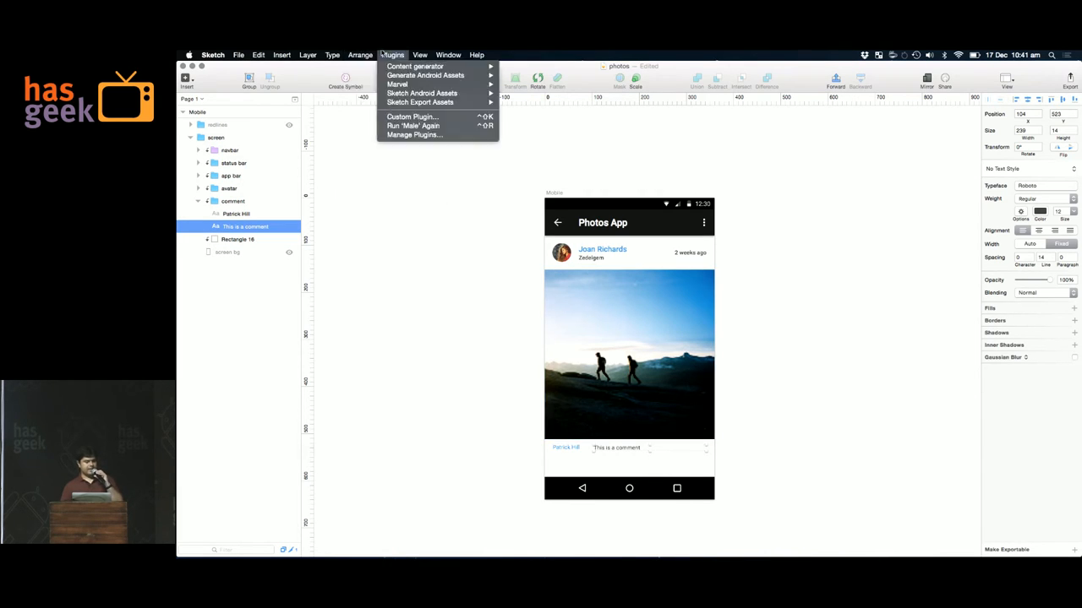
pyautogui.moveTo(515, 105)
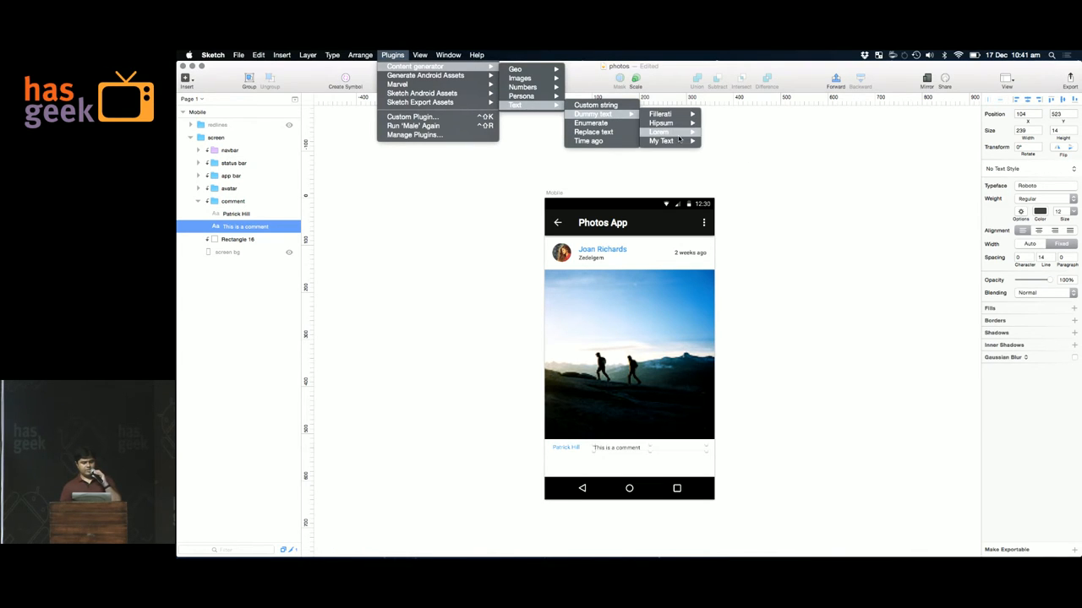
pyautogui.click(658, 131)
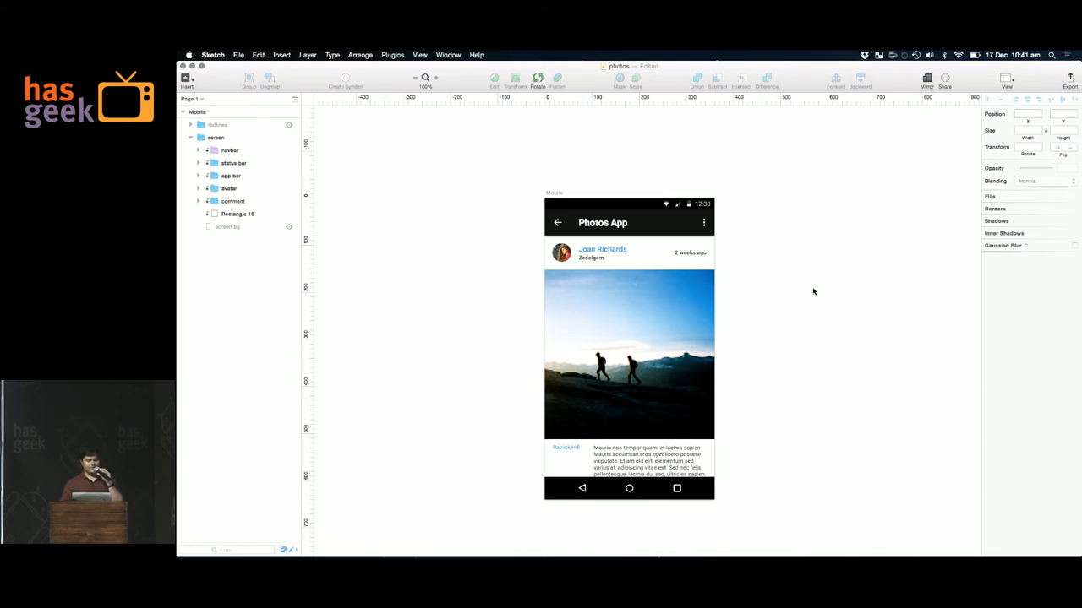
pyautogui.click(228, 188)
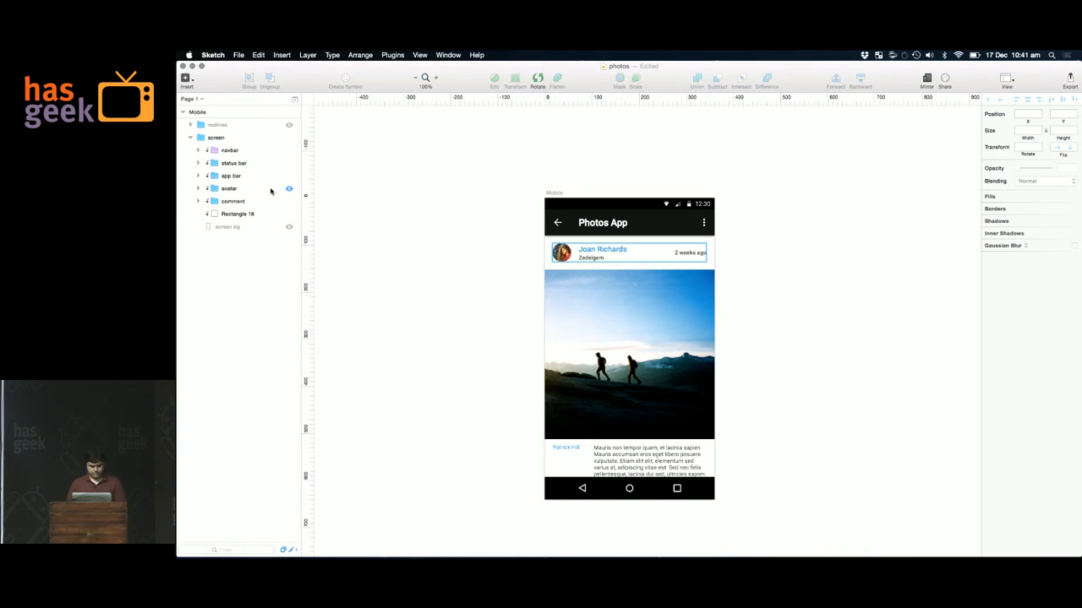
# - Group the card layers as item 1, duplicate it, and rename the copy item 2
pyautogui.click(229, 175)
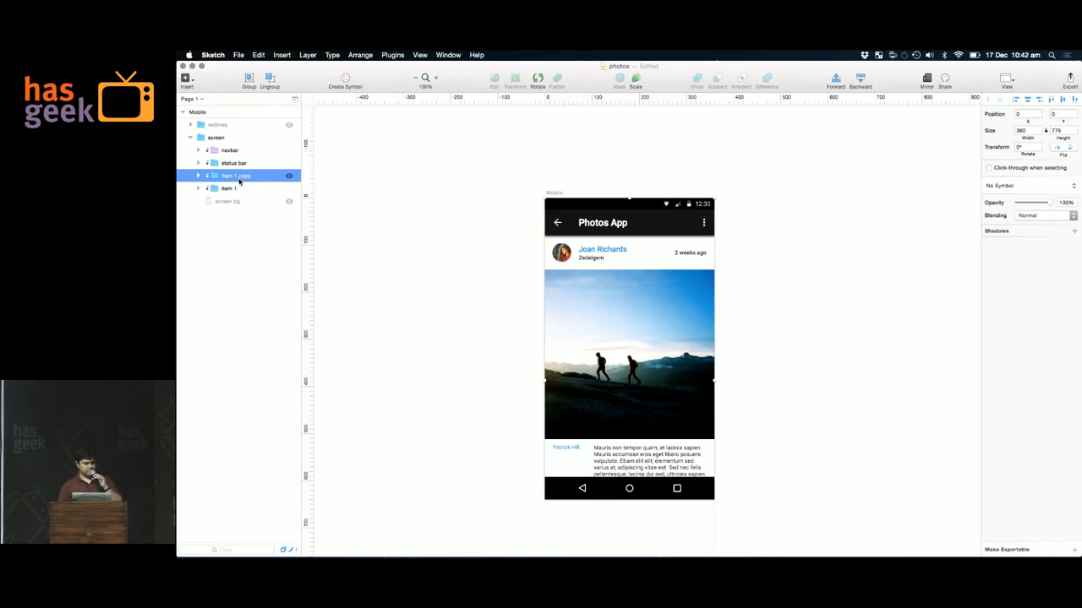
pyautogui.doubleClick(236, 175)
pyautogui.write('item 2')
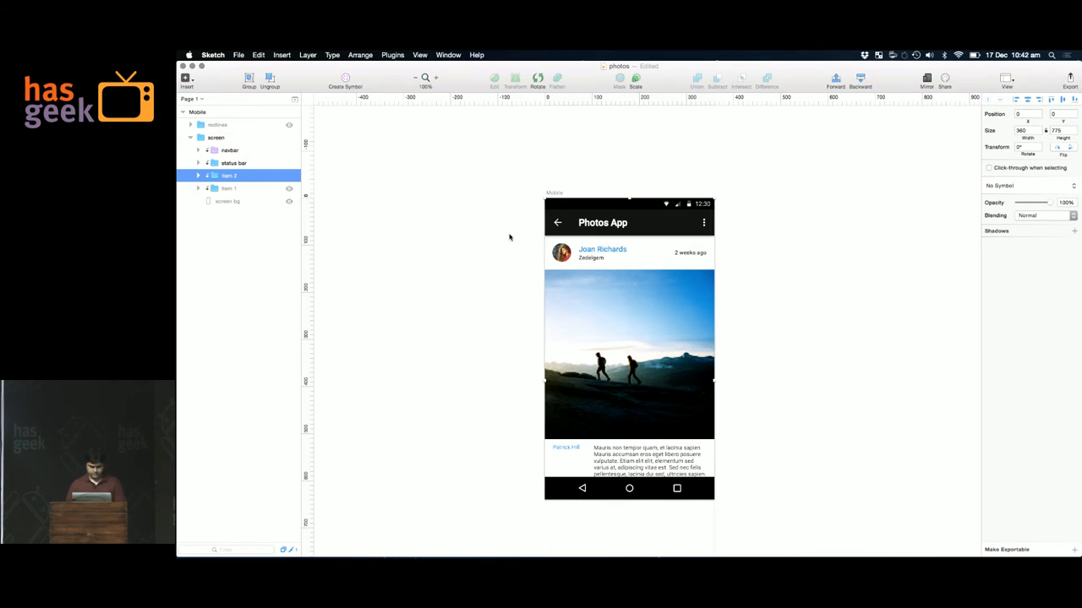
pyautogui.click(392, 54)
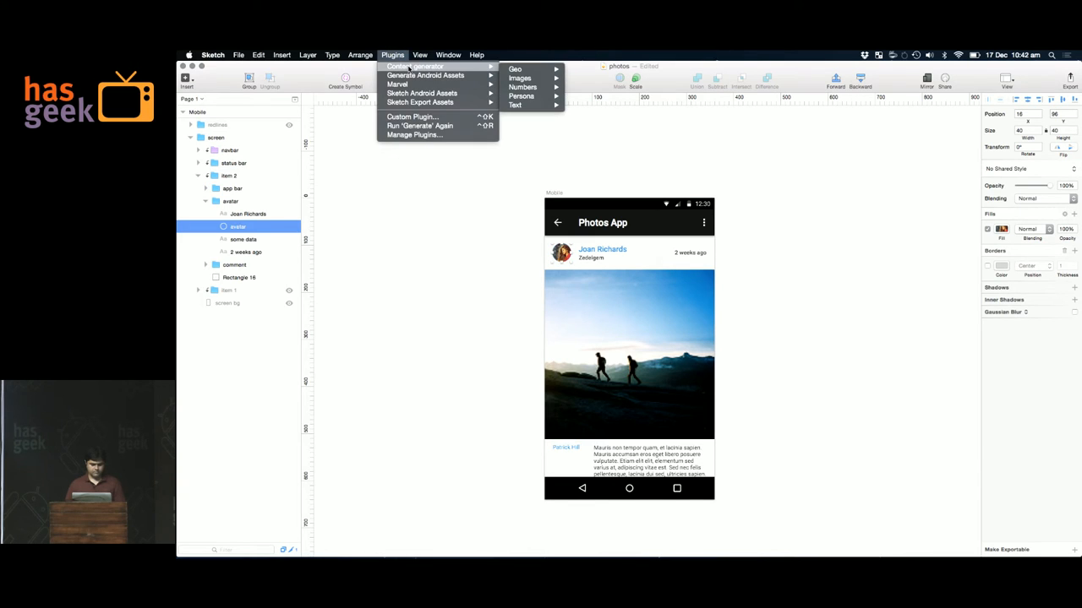
pyautogui.moveTo(521, 96)
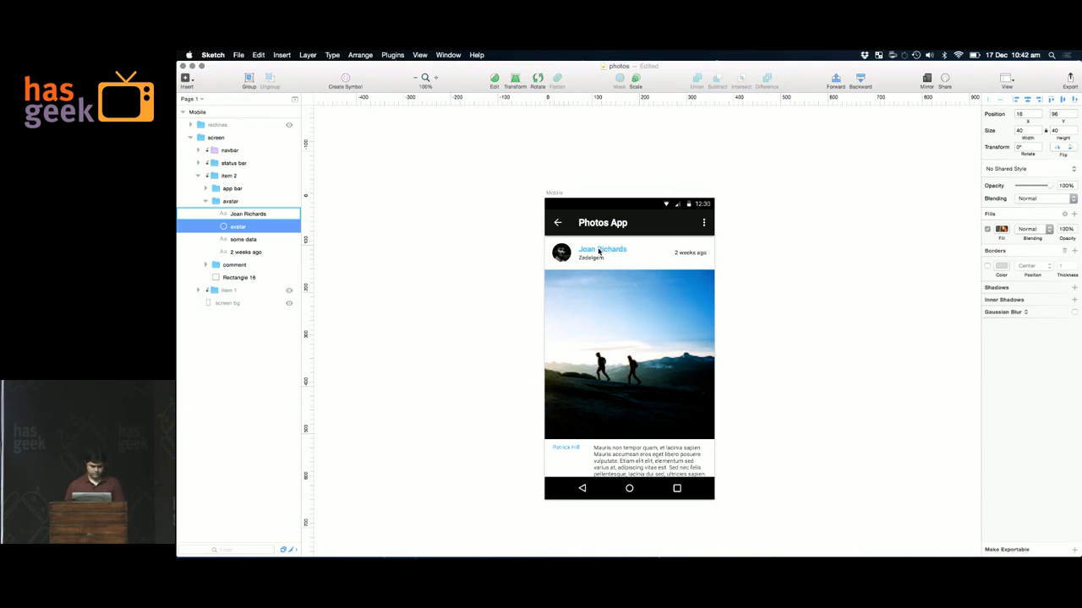
# - Give item 2 a new avatar, name Kevin Hernandez, city Arlington and '1 day ago'
pyautogui.click(392, 54)
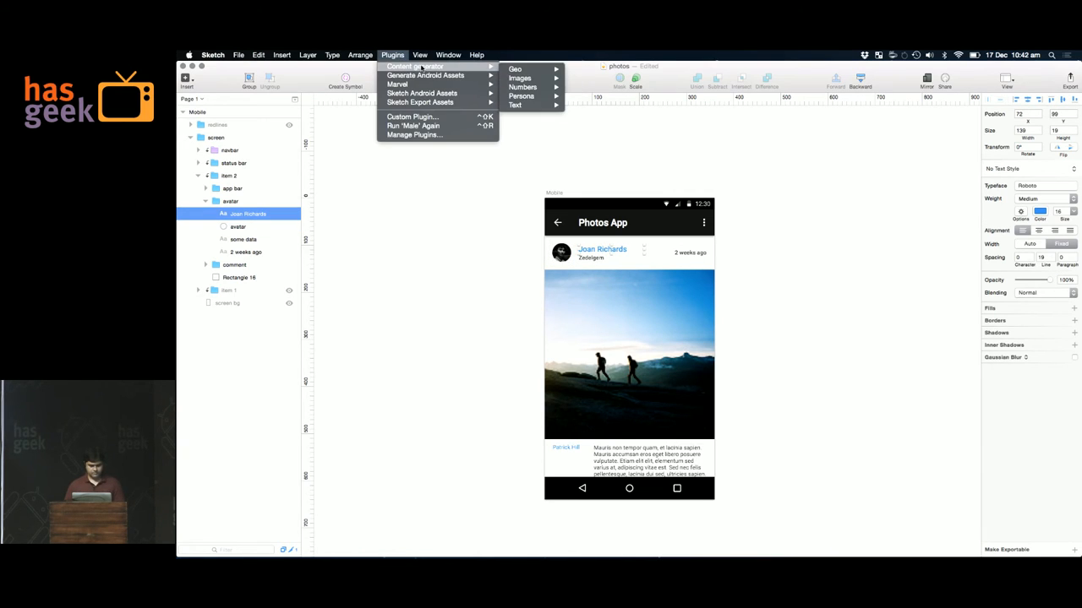
pyautogui.moveTo(521, 95)
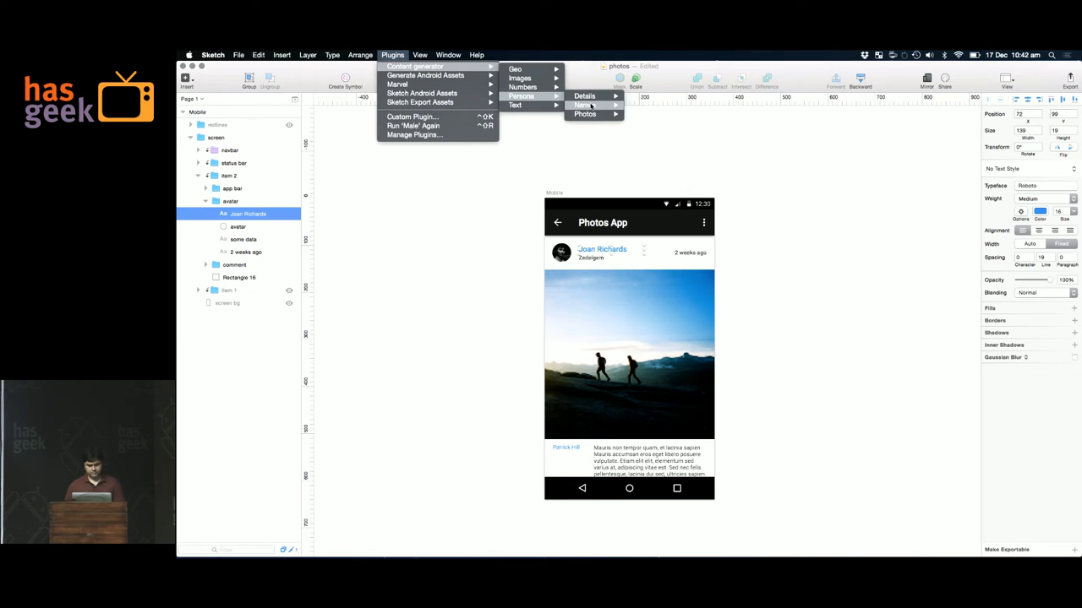
pyautogui.click(583, 105)
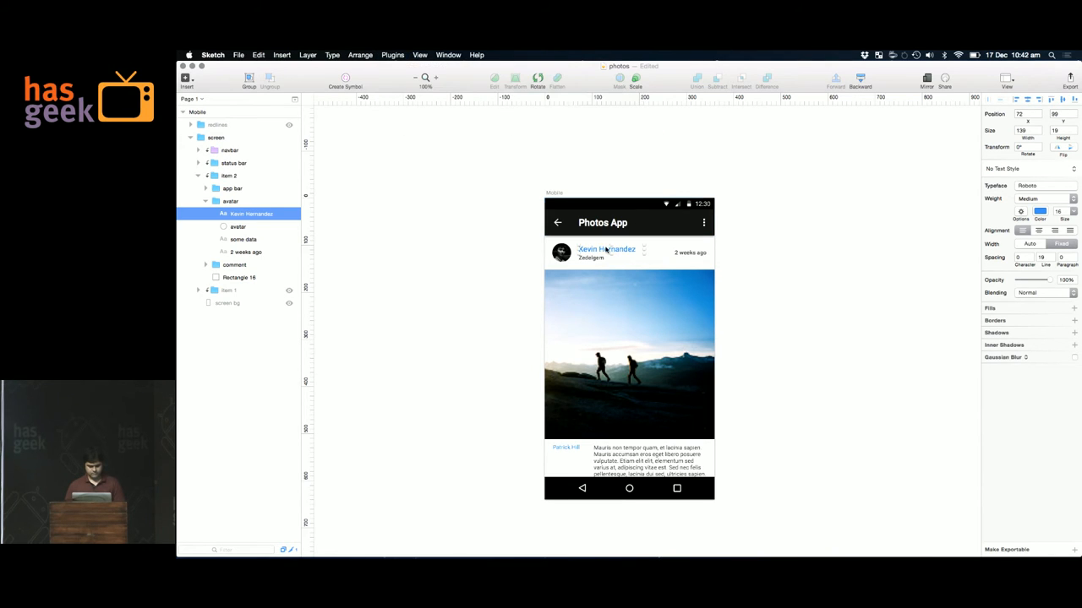
pyautogui.click(392, 54)
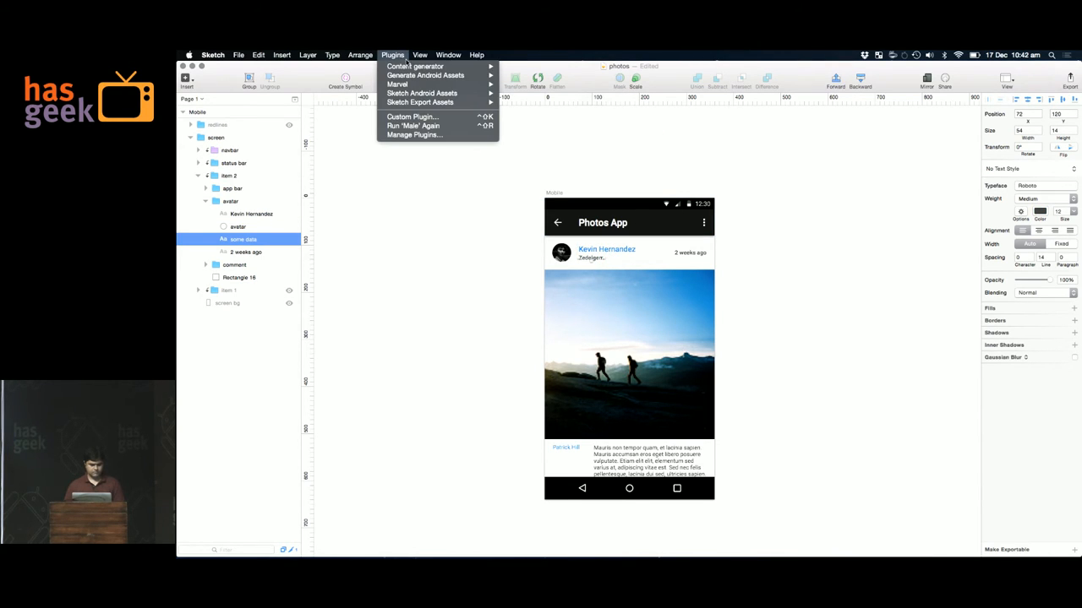
pyautogui.moveTo(581, 96)
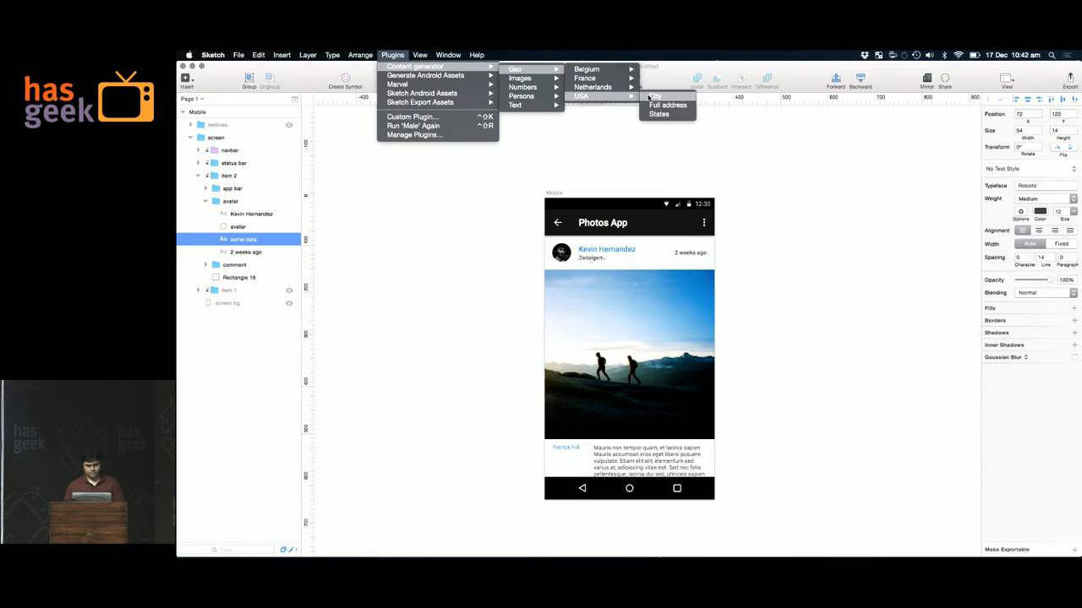
pyautogui.click(657, 96)
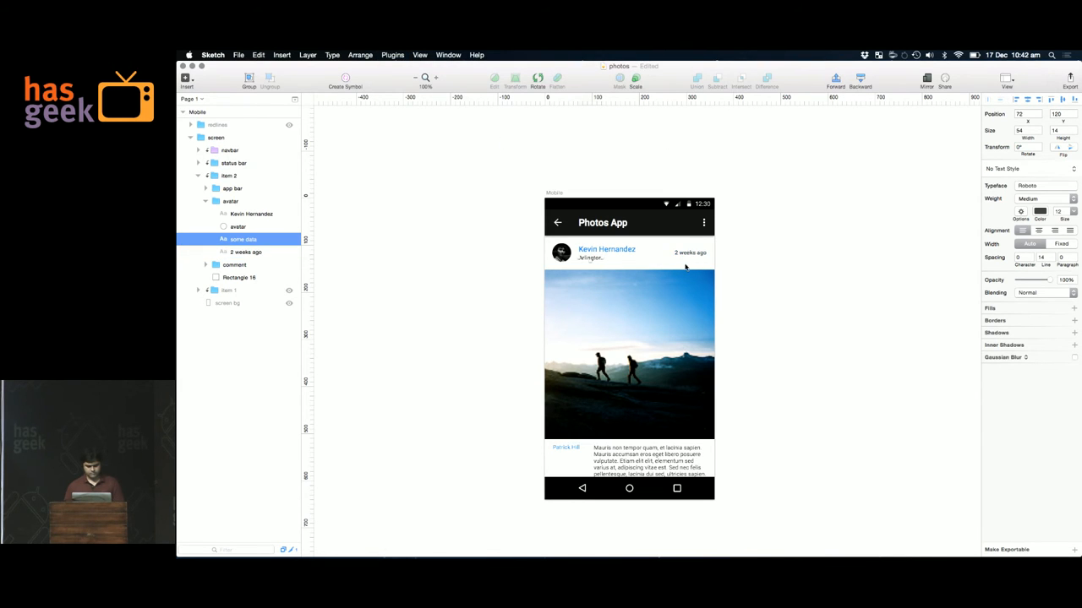
pyautogui.click(246, 252)
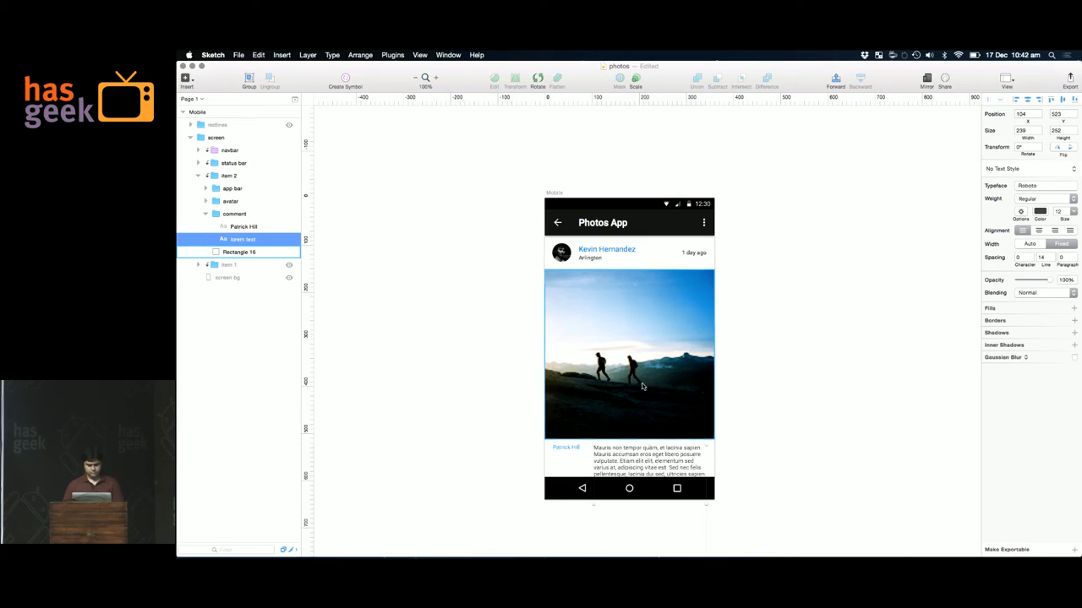
pyautogui.click(392, 55)
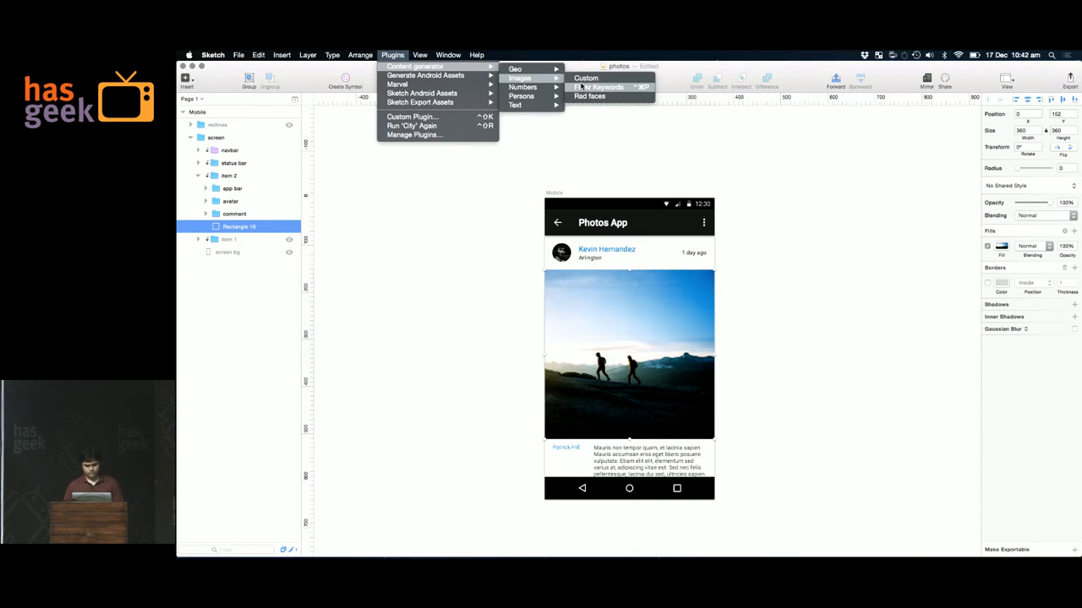
# - Fill item 2's photo with a Flickr keyword snowy mountain image, then return to Keynote
pyautogui.click(600, 86)
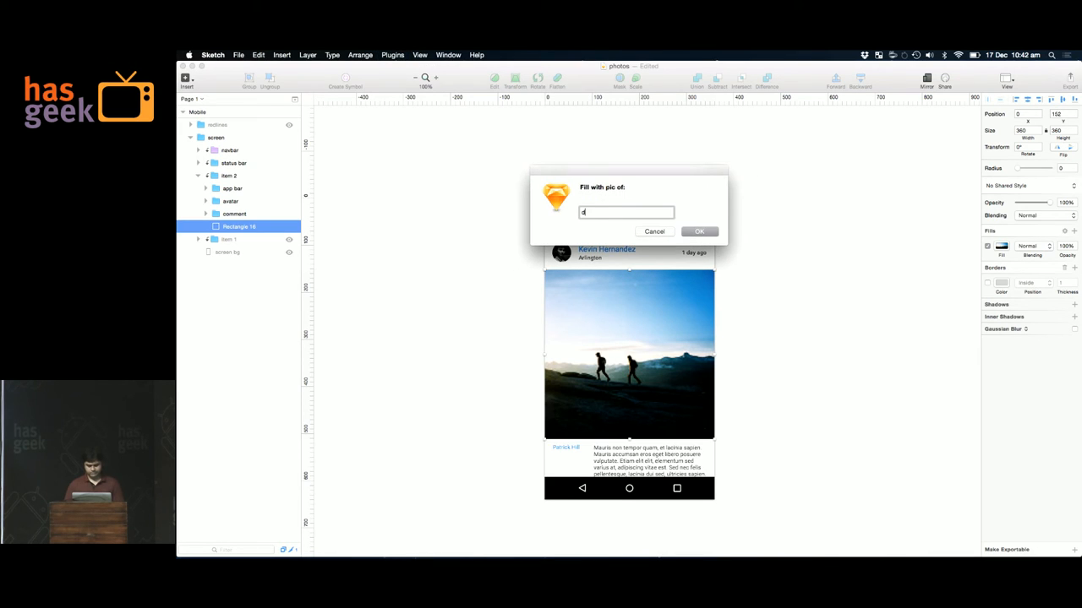
pyautogui.click(699, 231)
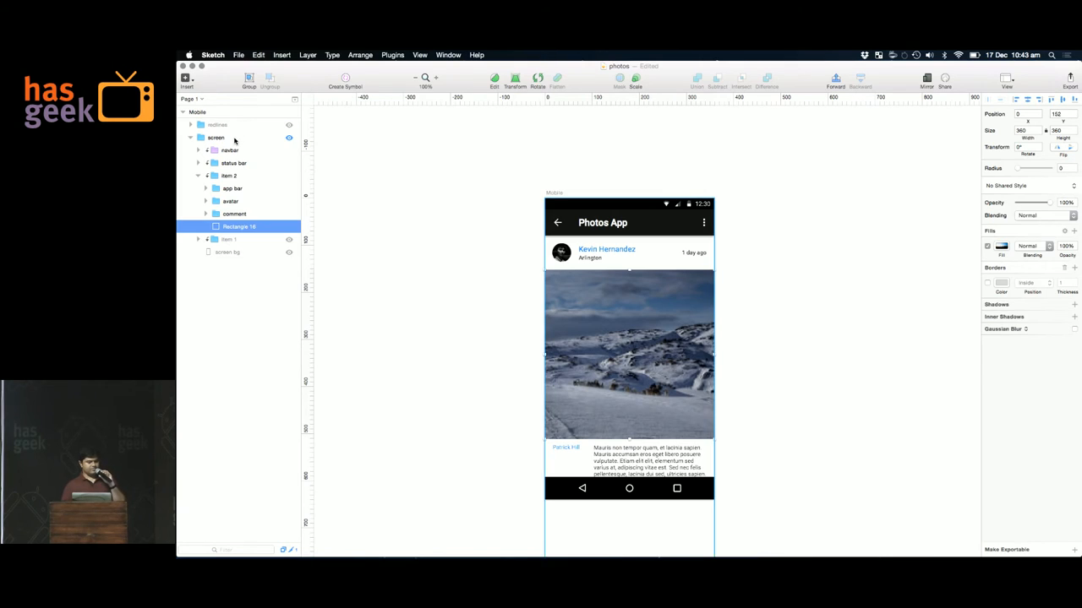
pyautogui.click(216, 137)
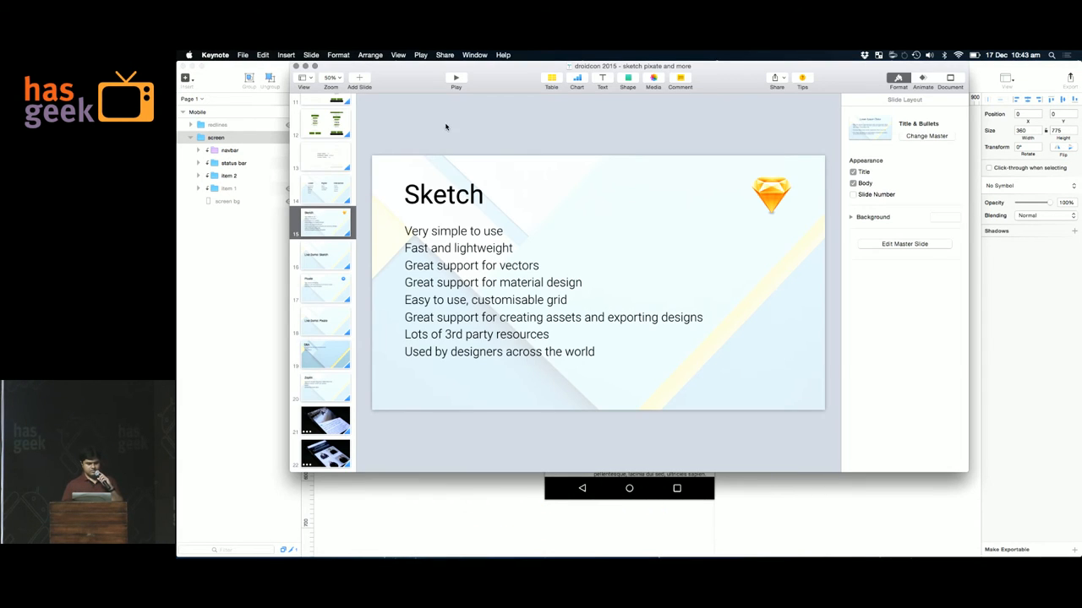
pyautogui.click(455, 77)
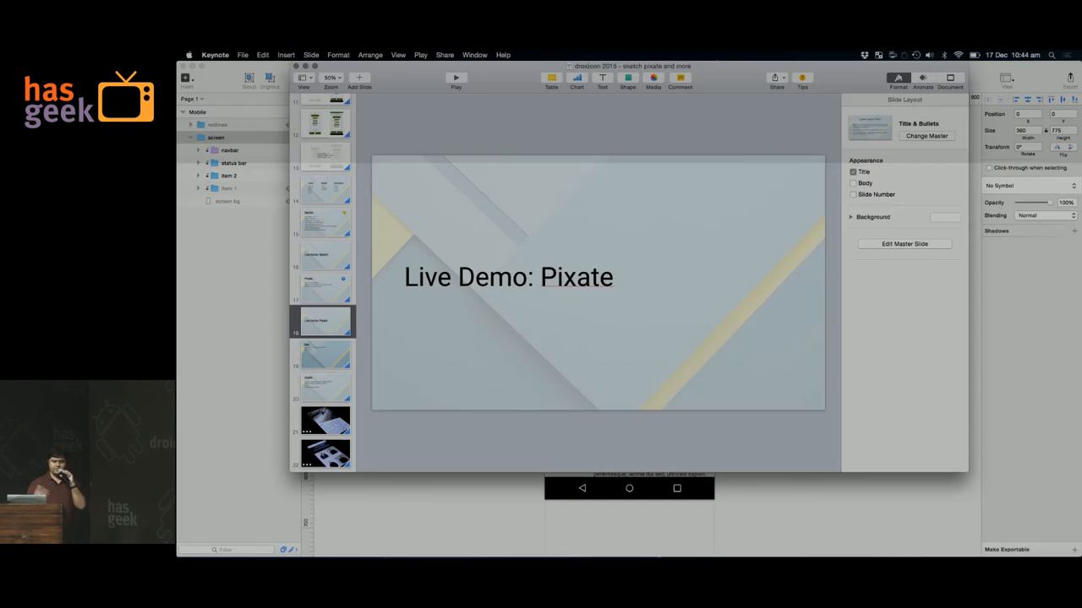
# - Advance the Keynote presentation to slide 18, Live Demo: Pixate
pyautogui.click(509, 276)
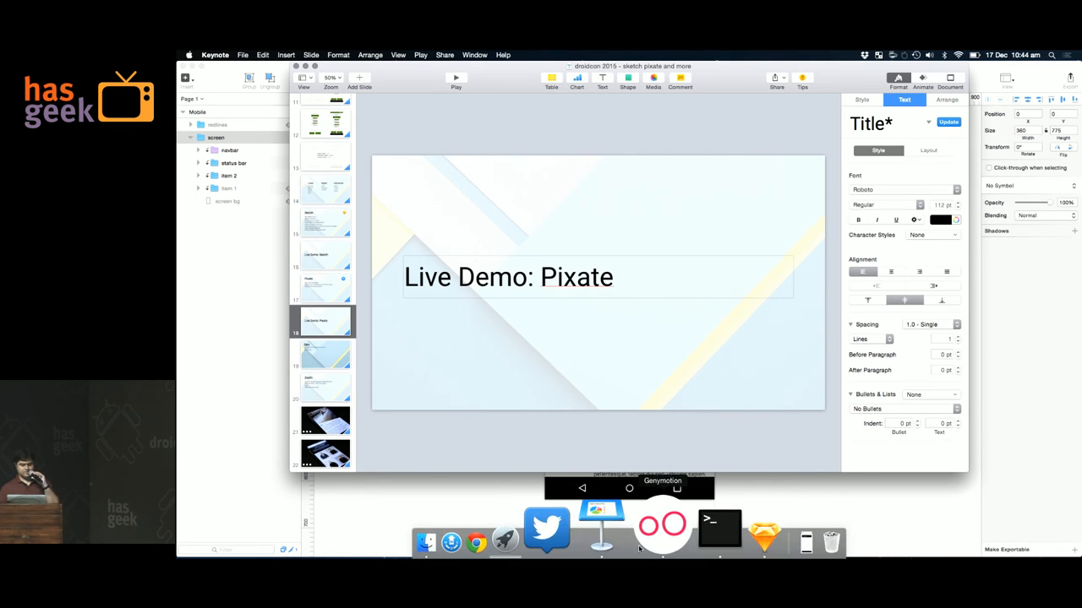
# - Launch Pixate Studio 2 and add a blank prototype named droidconphoto for Nexus 5
pyautogui.write('pixate Studio 2')
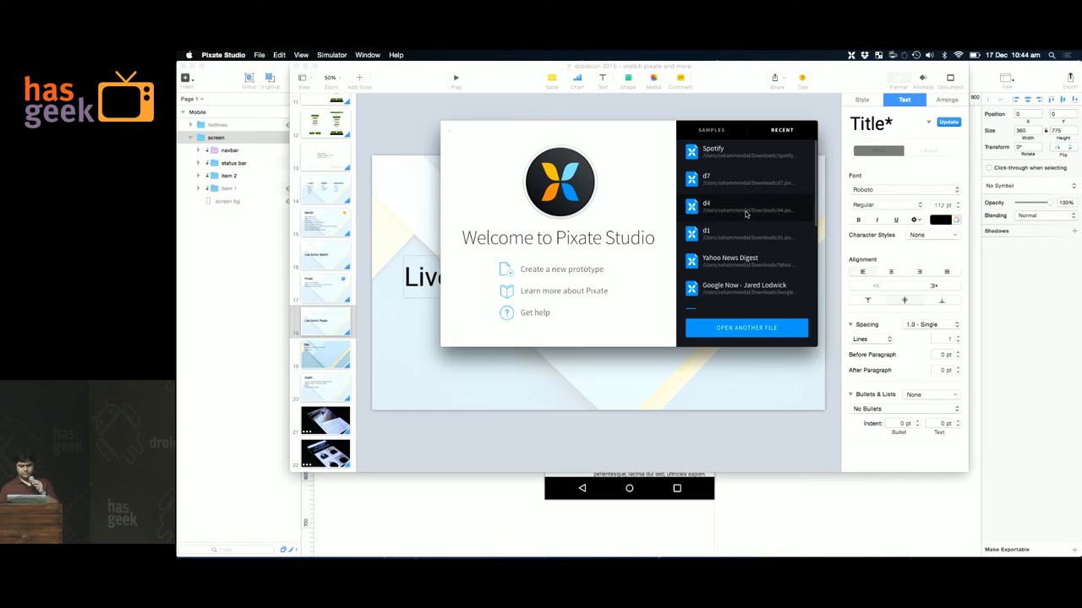
pyautogui.click(561, 269)
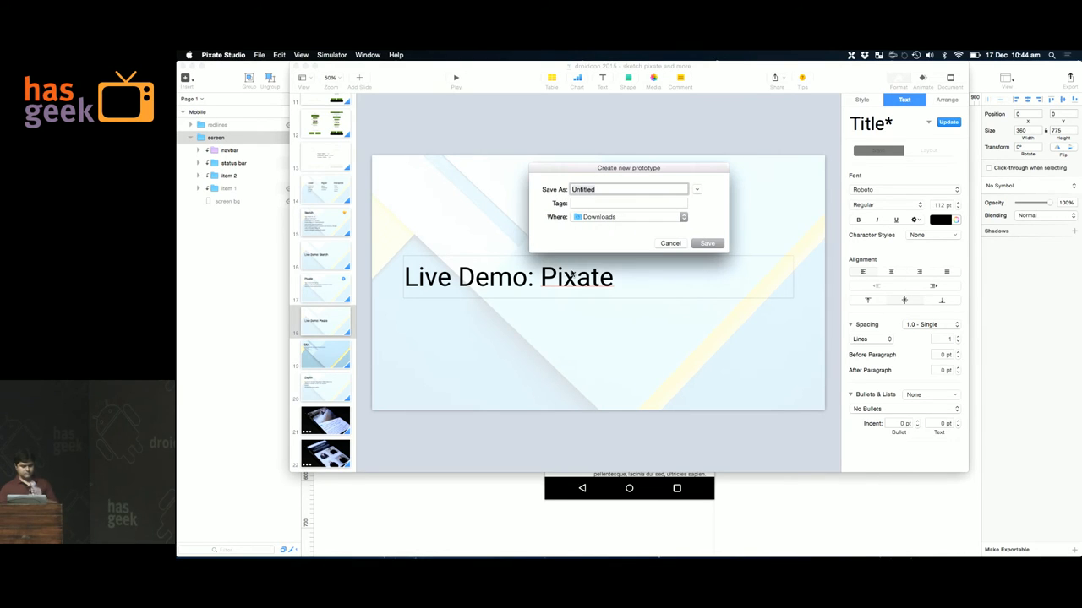
pyautogui.write('droidc')
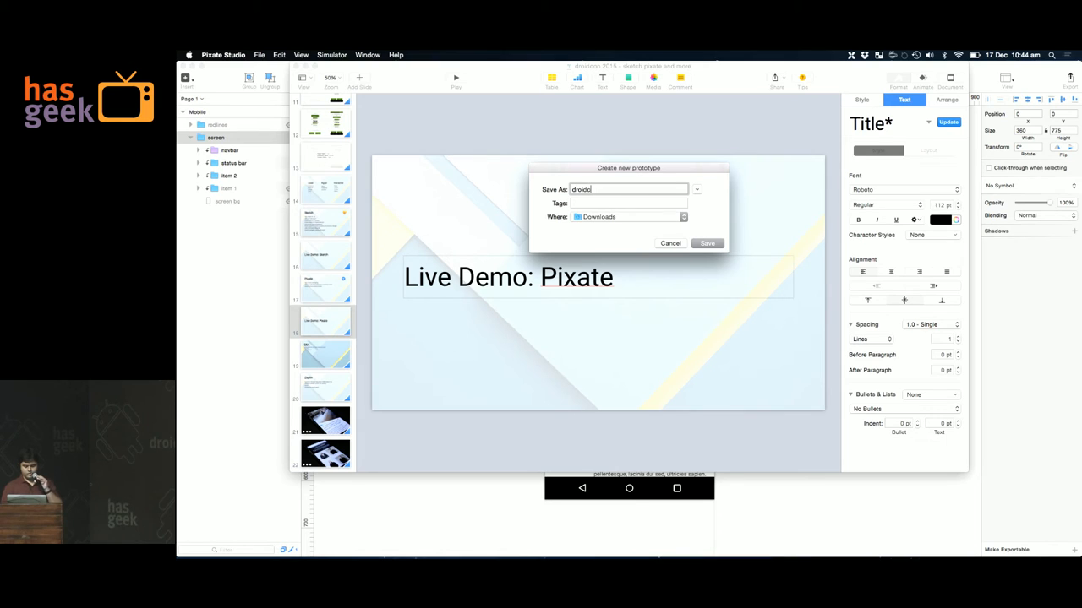
pyautogui.click(706, 243)
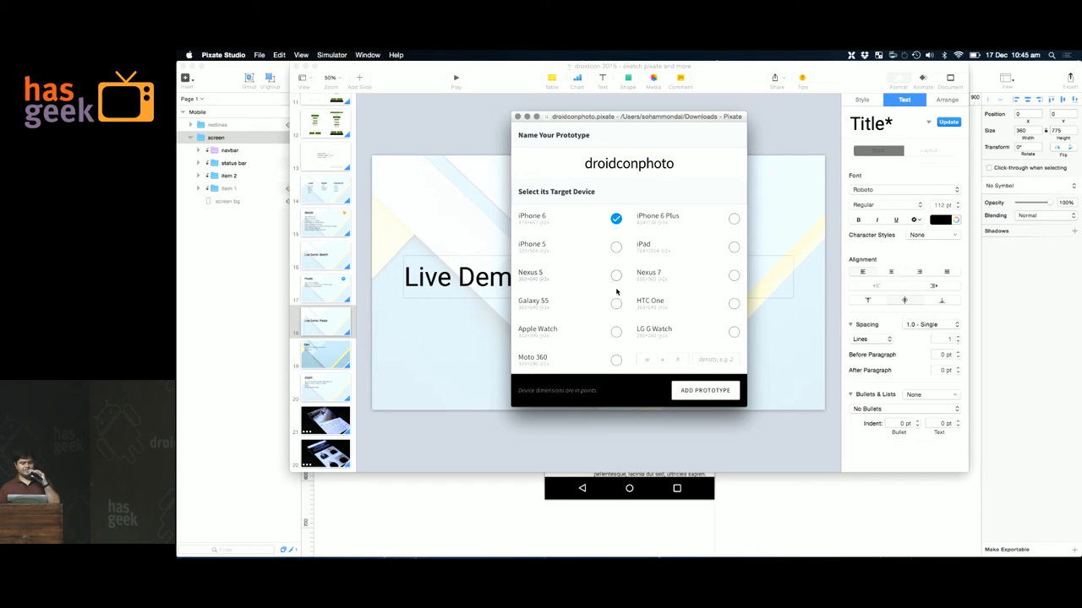
pyautogui.click(616, 275)
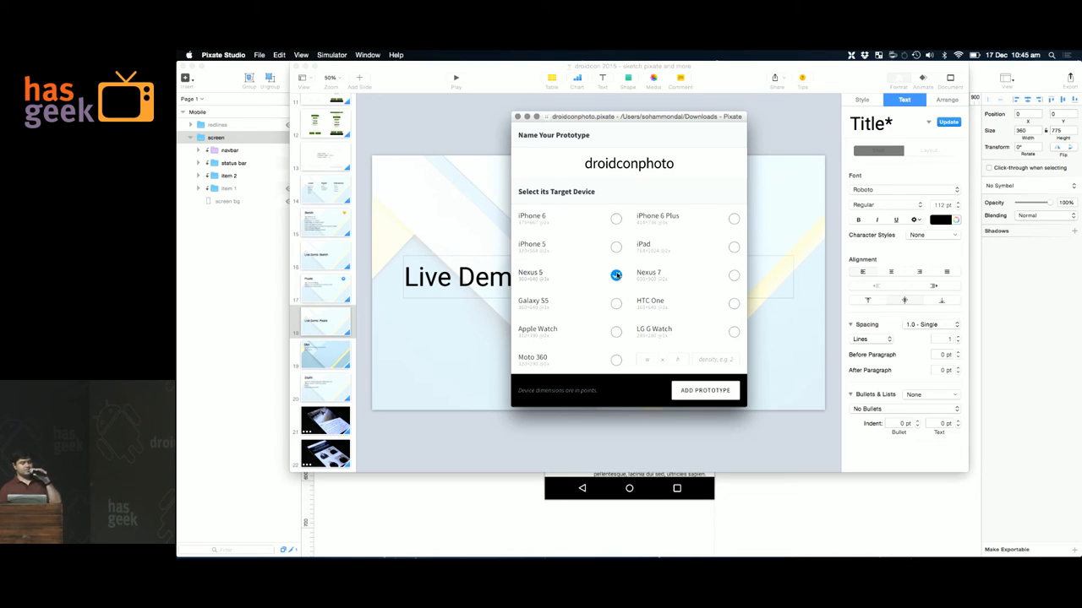
pyautogui.click(616, 274)
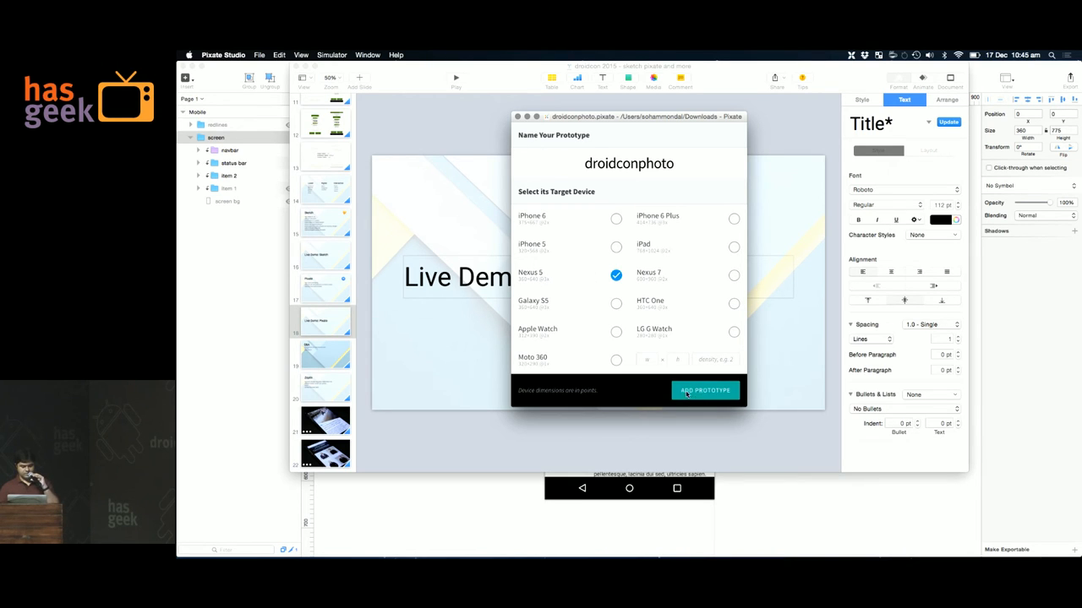
pyautogui.click(704, 390)
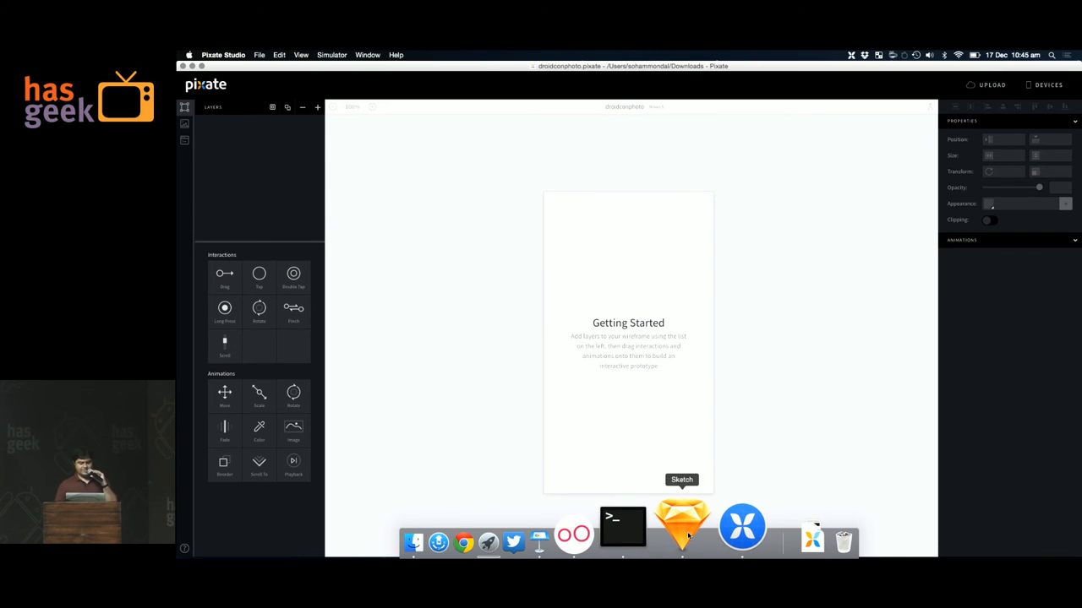
# - Make the navbar layer exportable and save it as a PNG to the Desktop
pyautogui.click(682, 528)
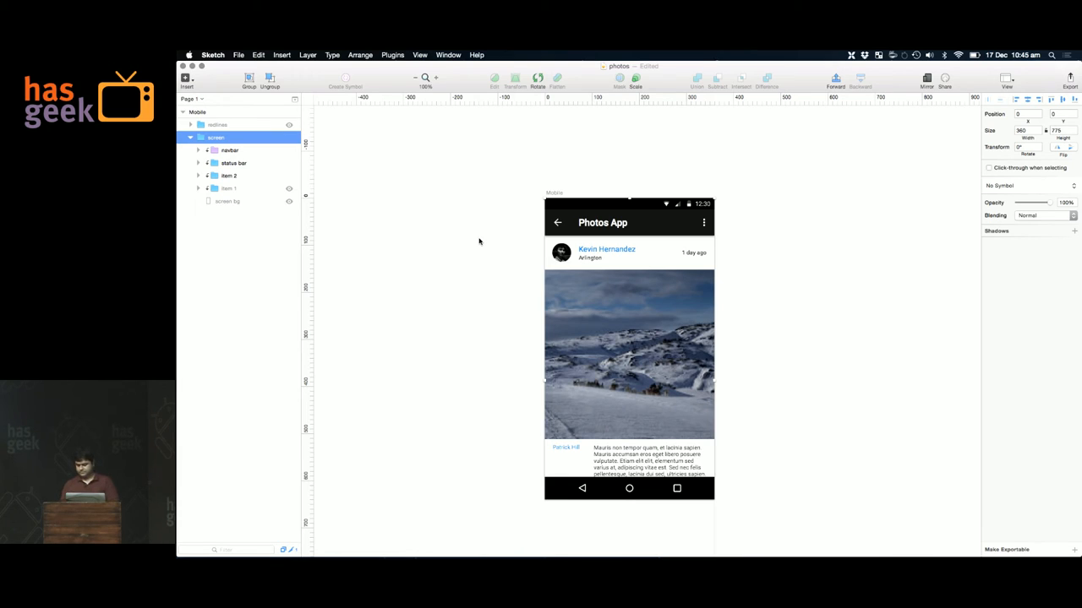
pyautogui.moveTo(471, 239)
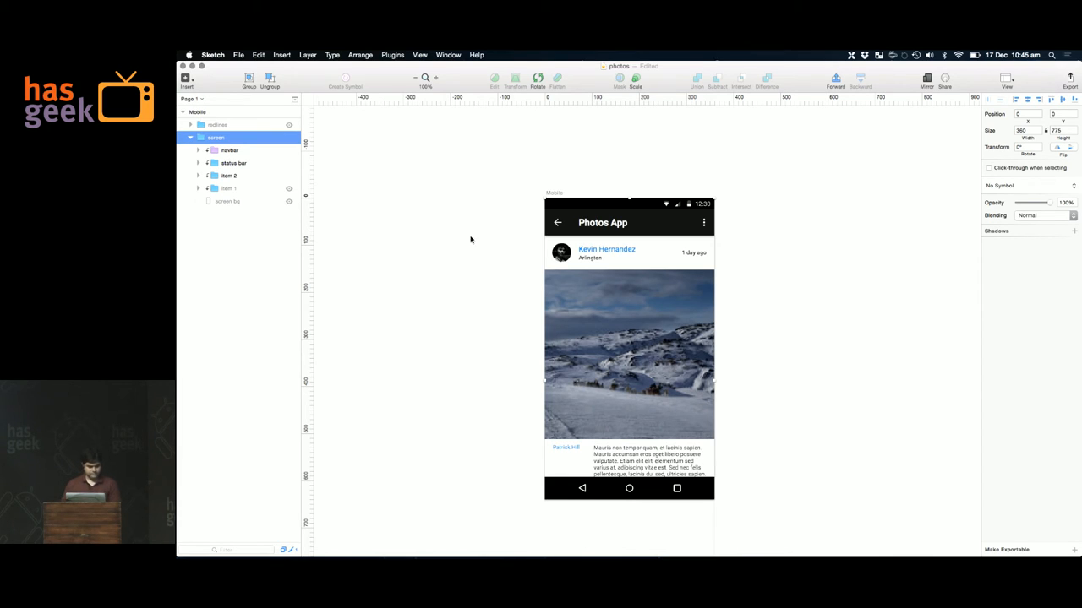
pyautogui.click(229, 149)
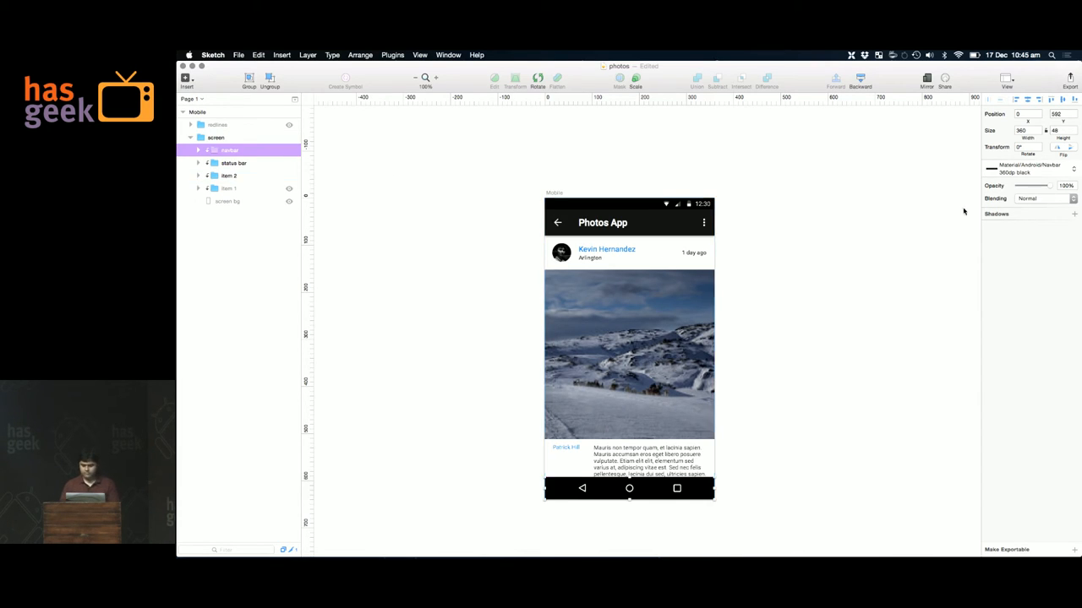
pyautogui.moveTo(1007, 454)
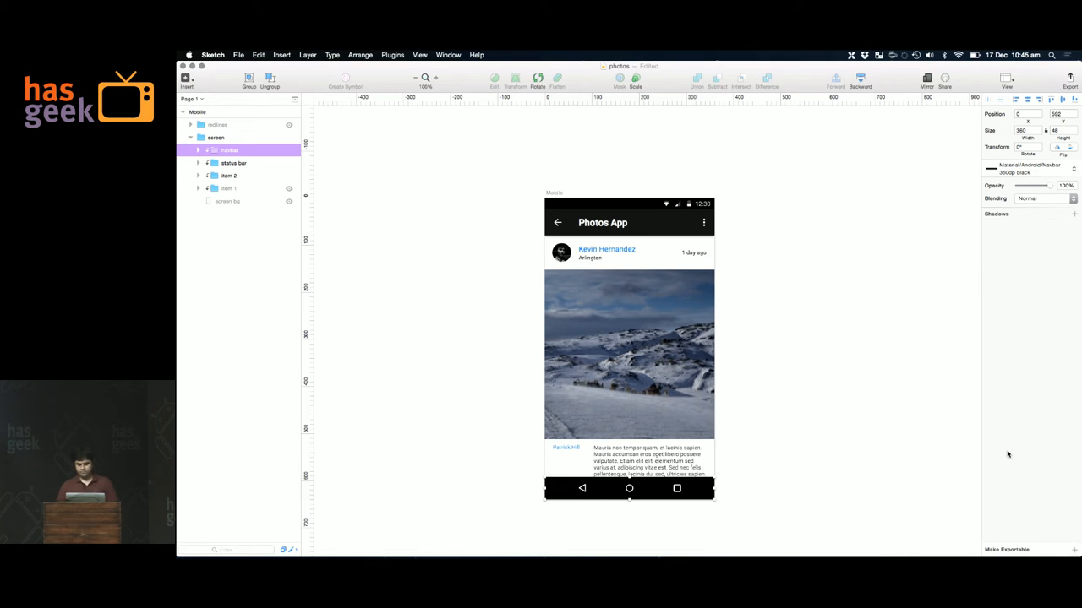
pyautogui.click(1073, 549)
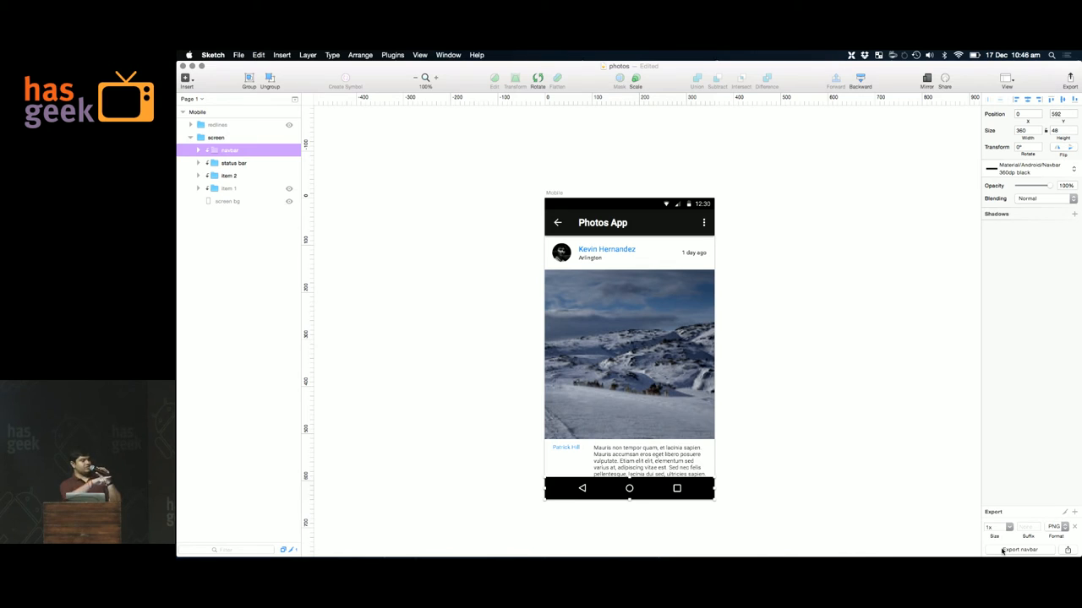
pyautogui.click(1019, 550)
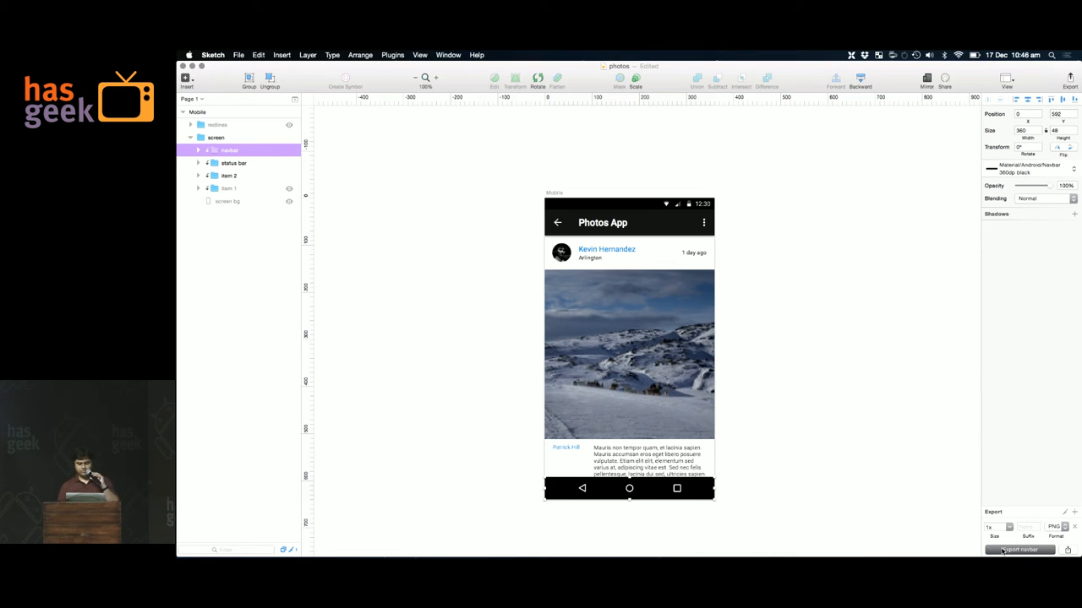
pyautogui.click(1018, 549)
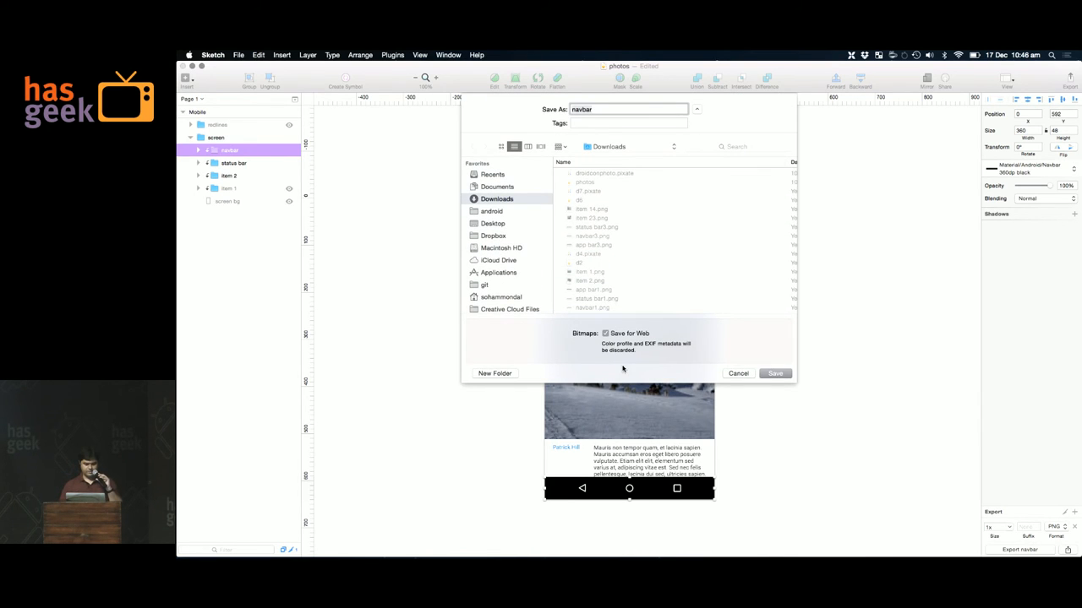
pyautogui.click(493, 223)
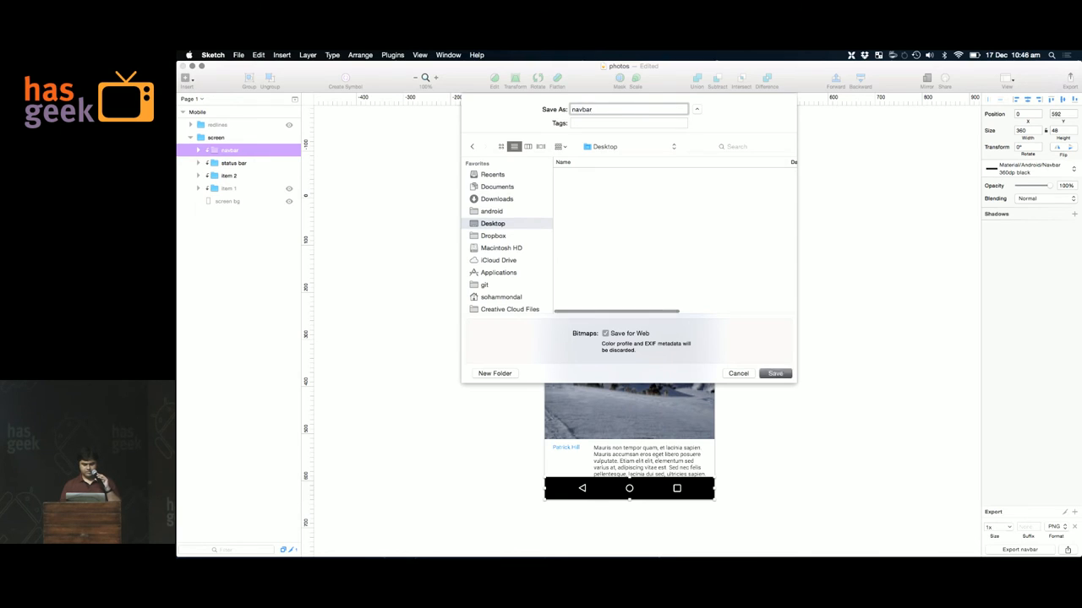
pyautogui.click(774, 374)
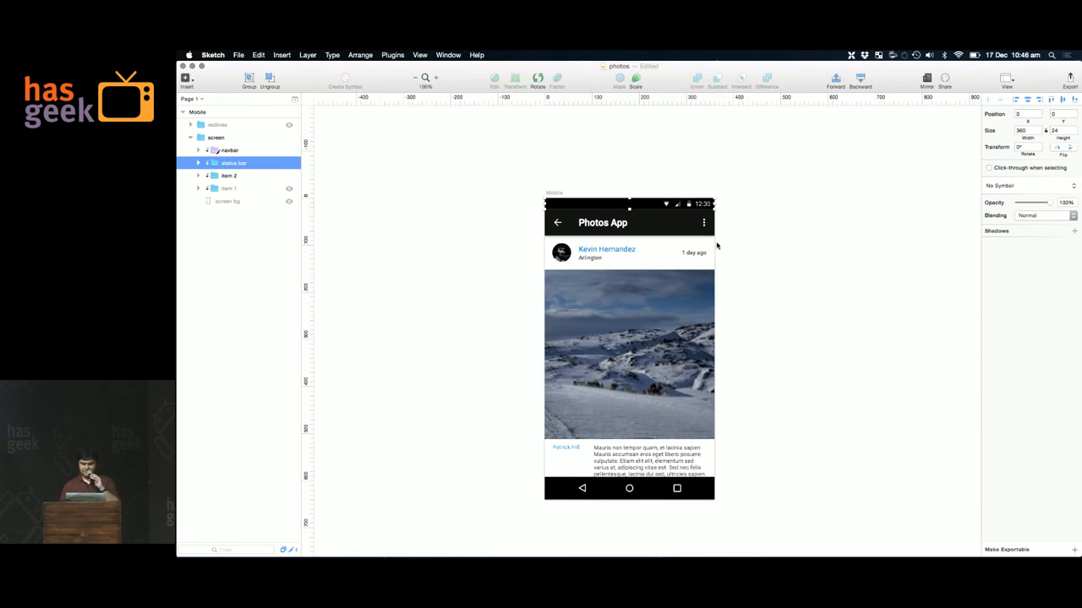
# - Export the status bar layer as a PNG to the Desktop as well
pyautogui.click(1073, 549)
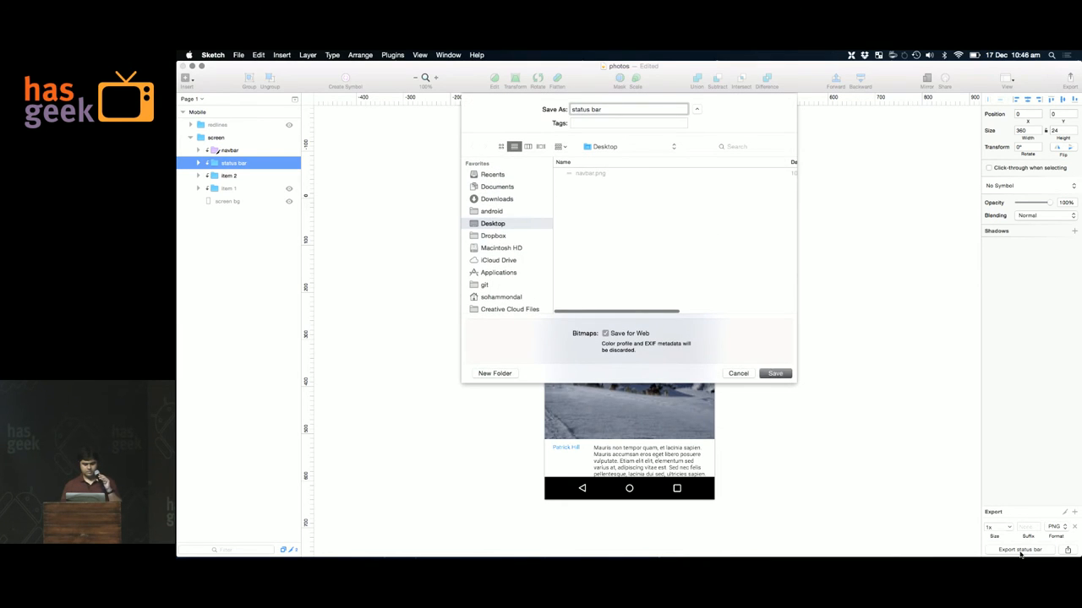
pyautogui.click(774, 372)
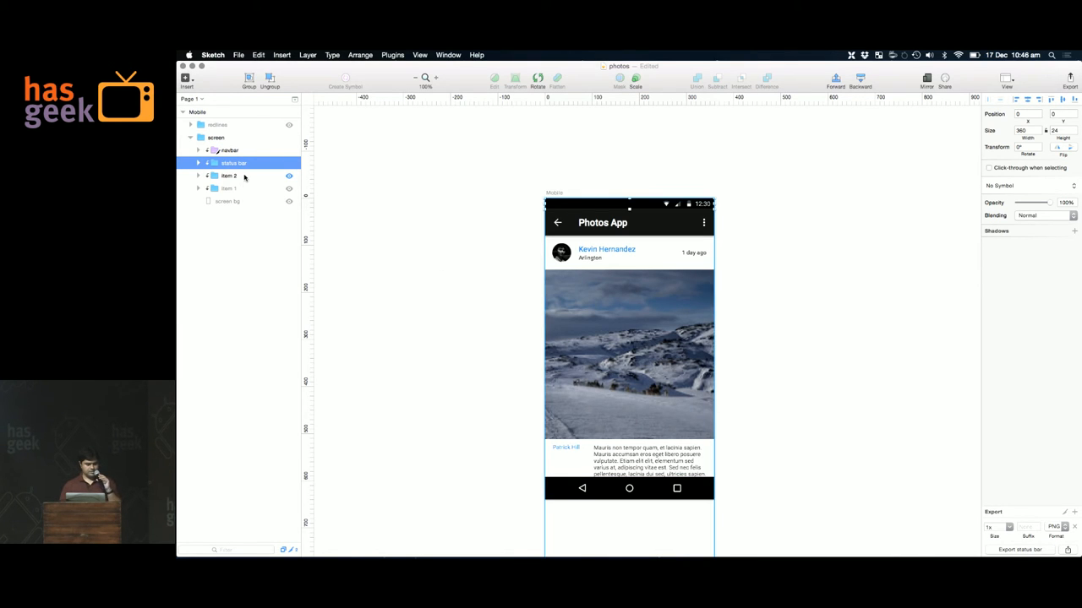
pyautogui.click(228, 175)
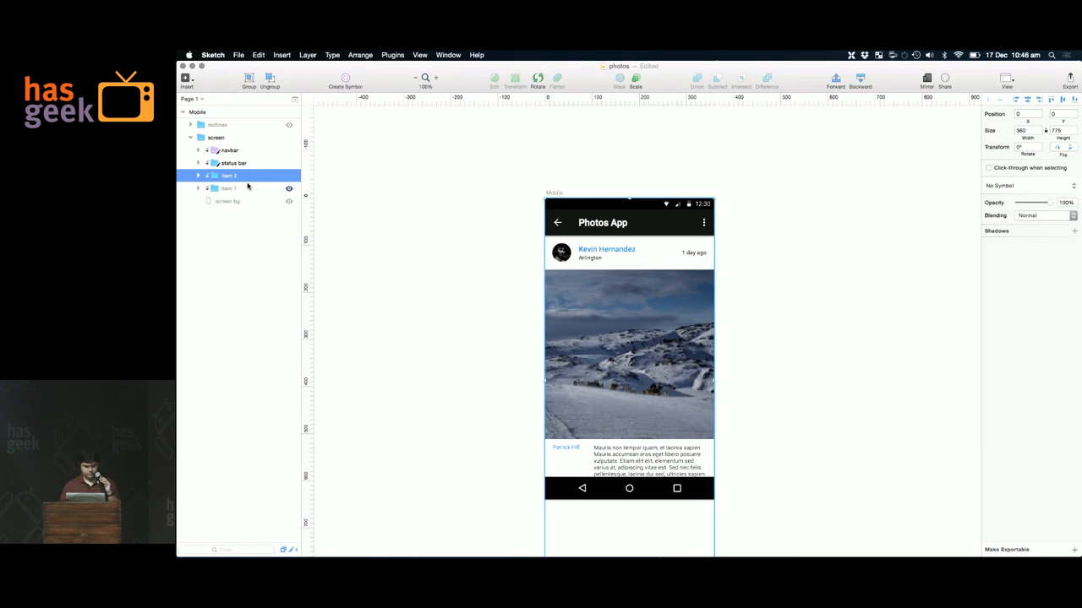
# - Move the app bar group out of item 2 into screen, then make item 1 exportable
pyautogui.click(198, 176)
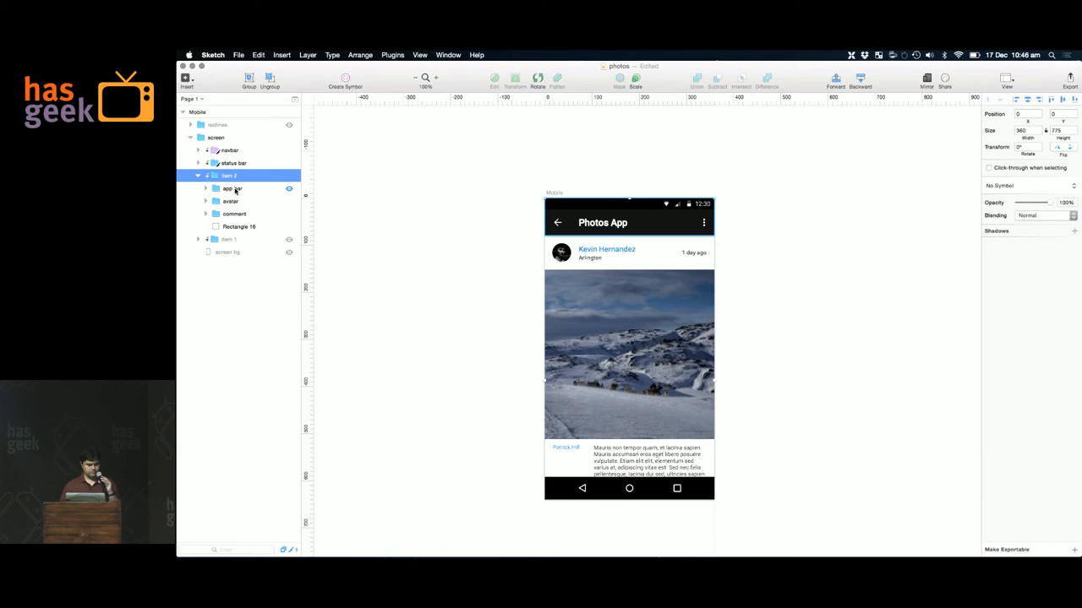
pyautogui.click(198, 162)
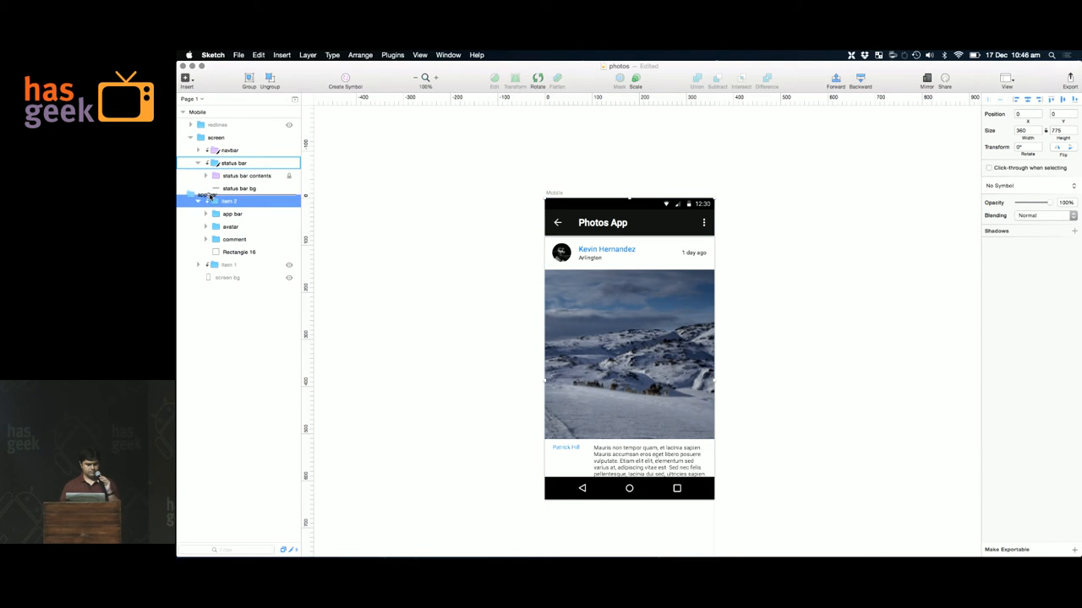
pyautogui.click(232, 201)
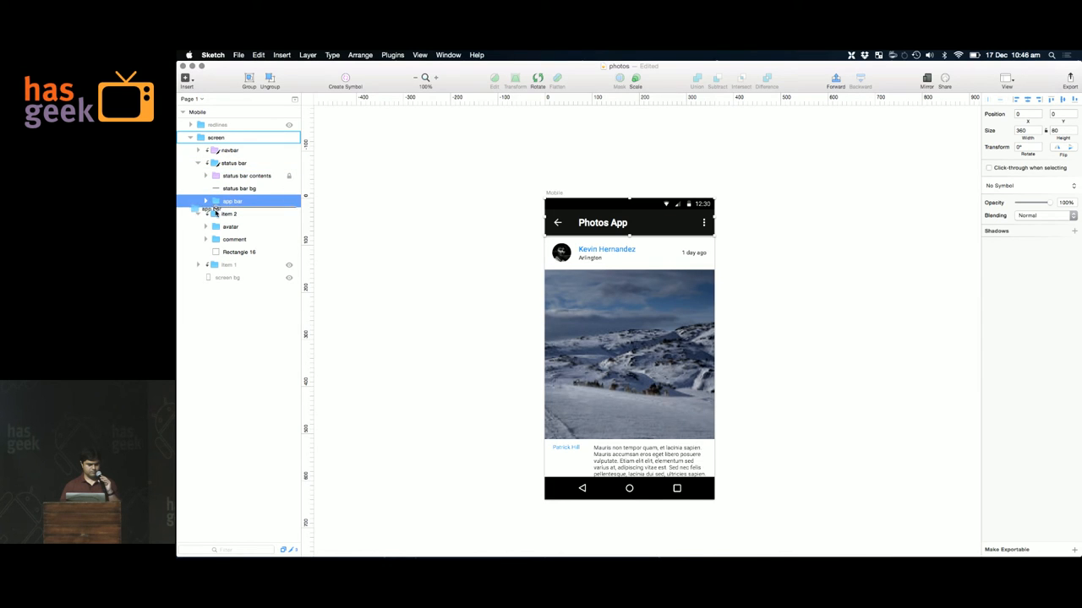
pyautogui.click(198, 162)
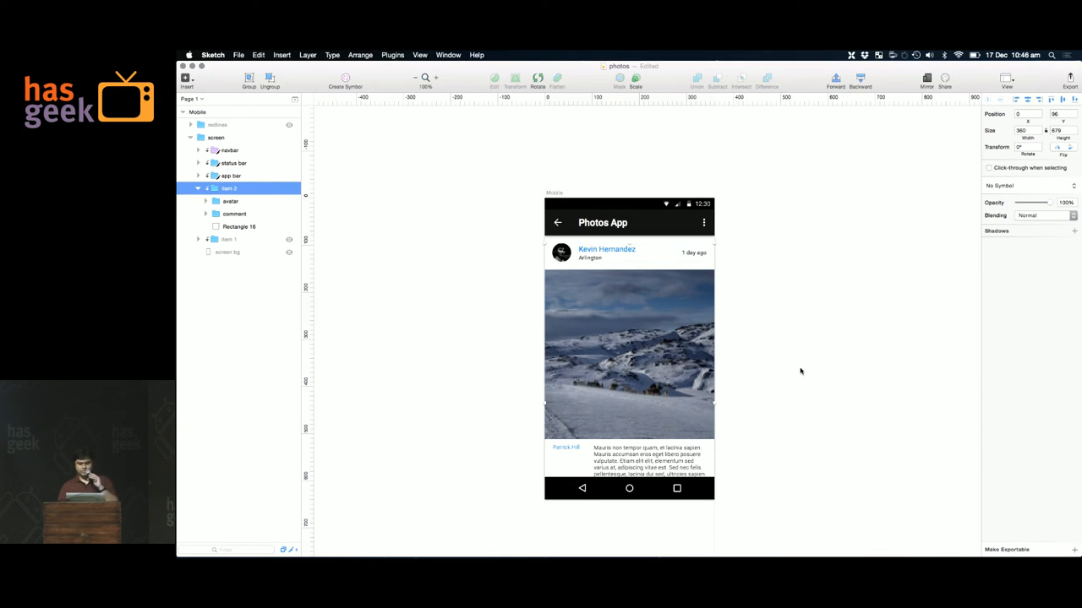
pyautogui.click(1074, 549)
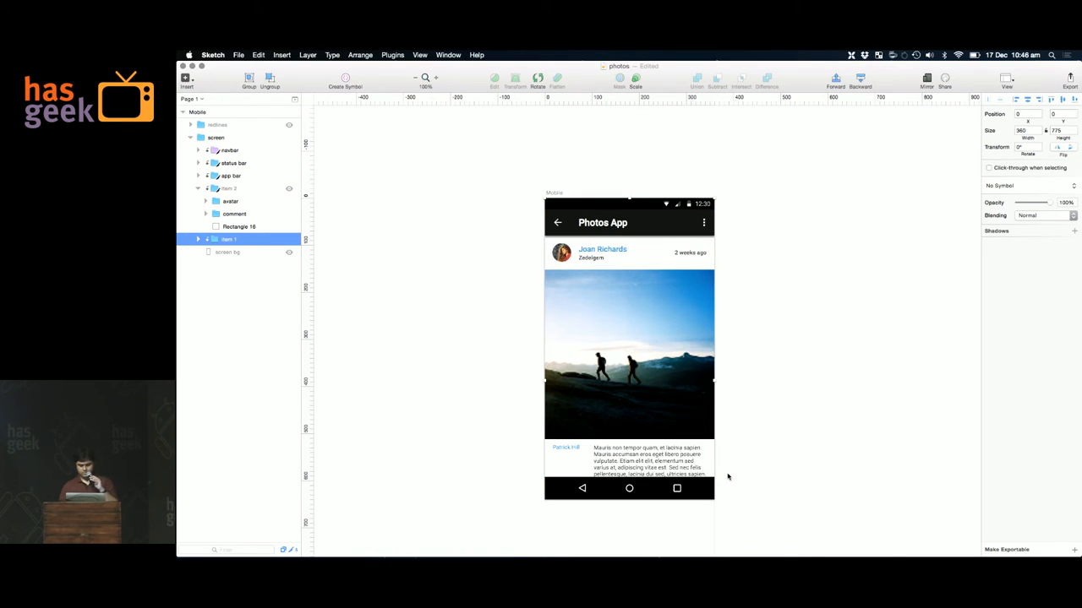
pyautogui.click(1073, 550)
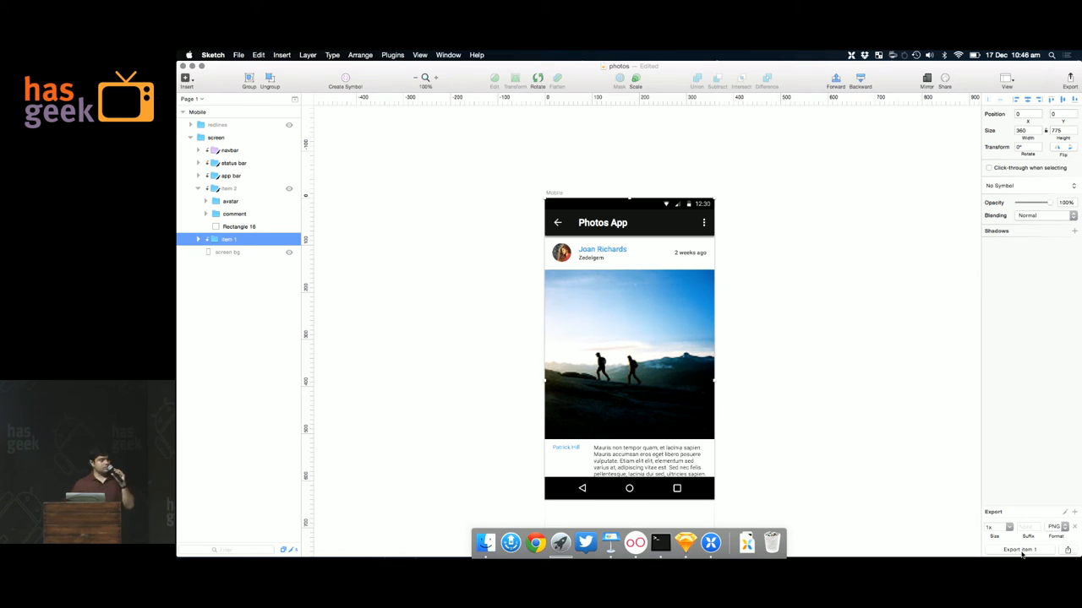
pyautogui.moveTo(682, 536)
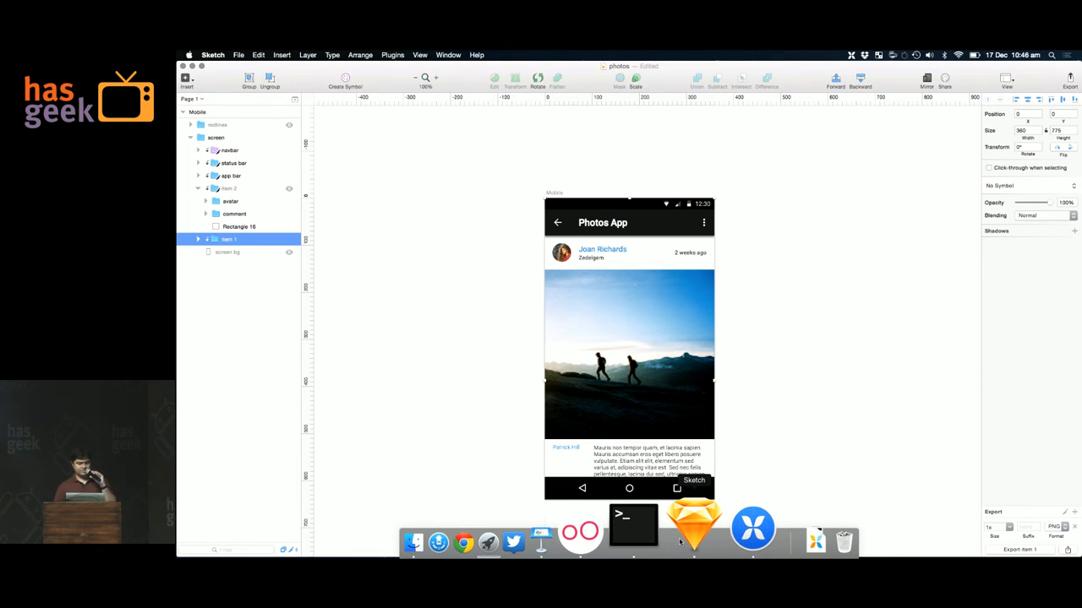
# - Add the five Desktop PNGs (item 1, item 2, app bar, status bar, navbar) to Assets
pyautogui.click(752, 528)
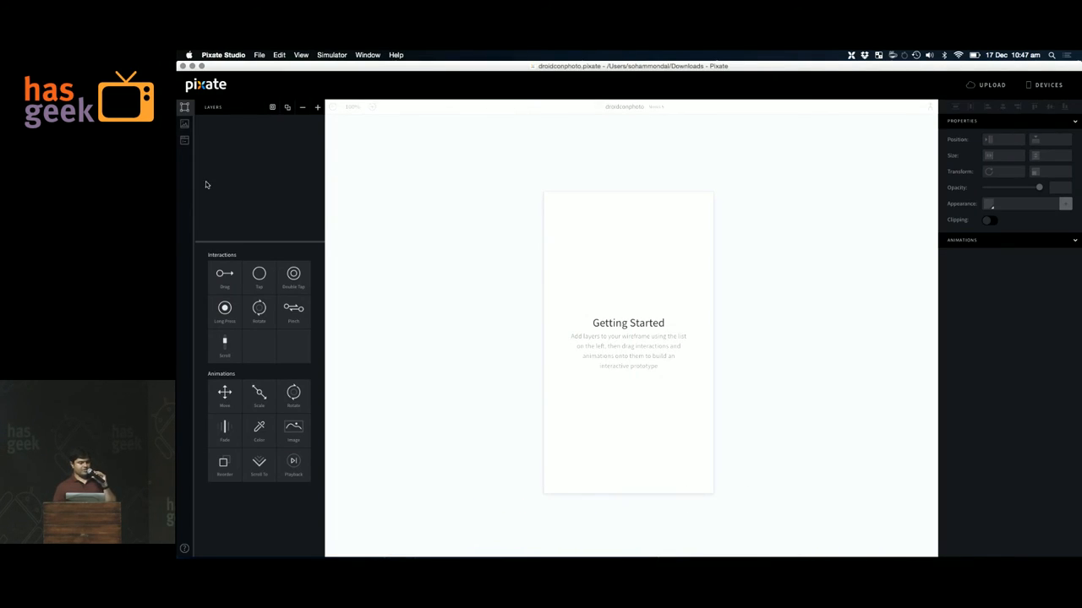
pyautogui.click(184, 123)
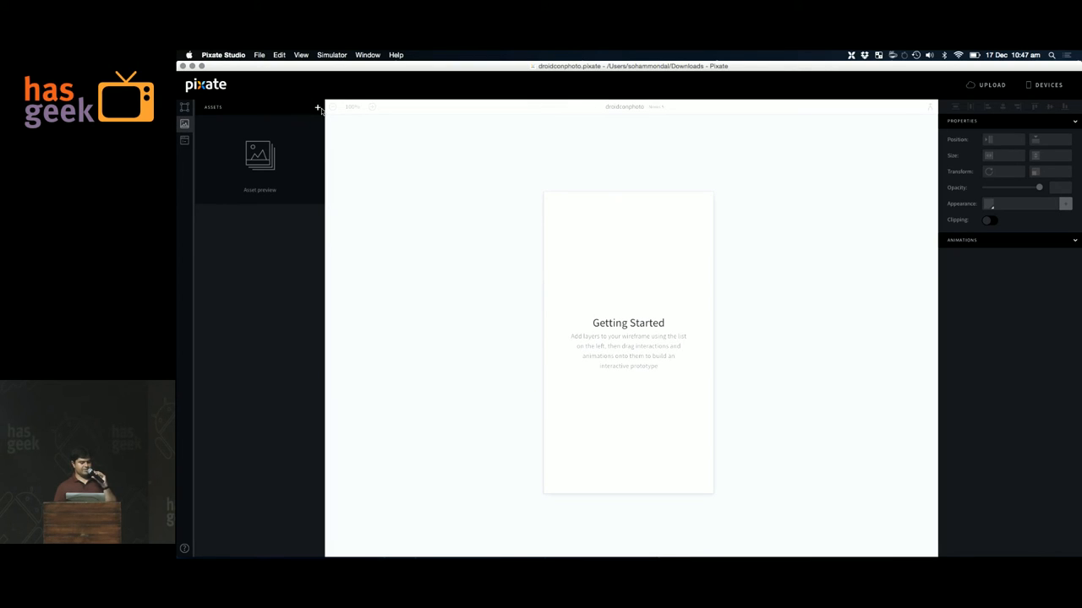
pyautogui.click(318, 106)
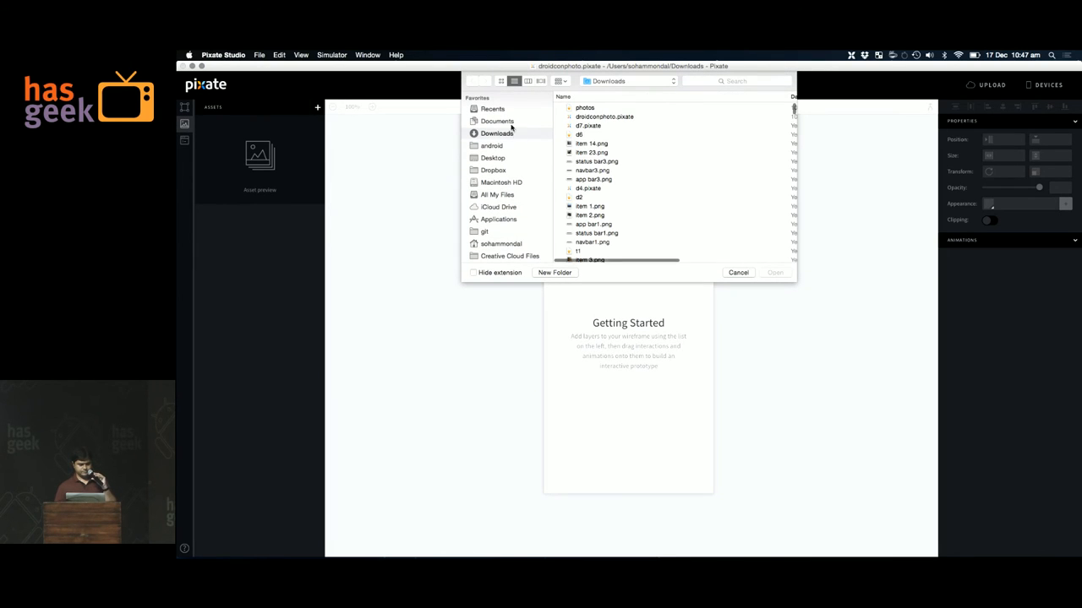
pyautogui.click(492, 157)
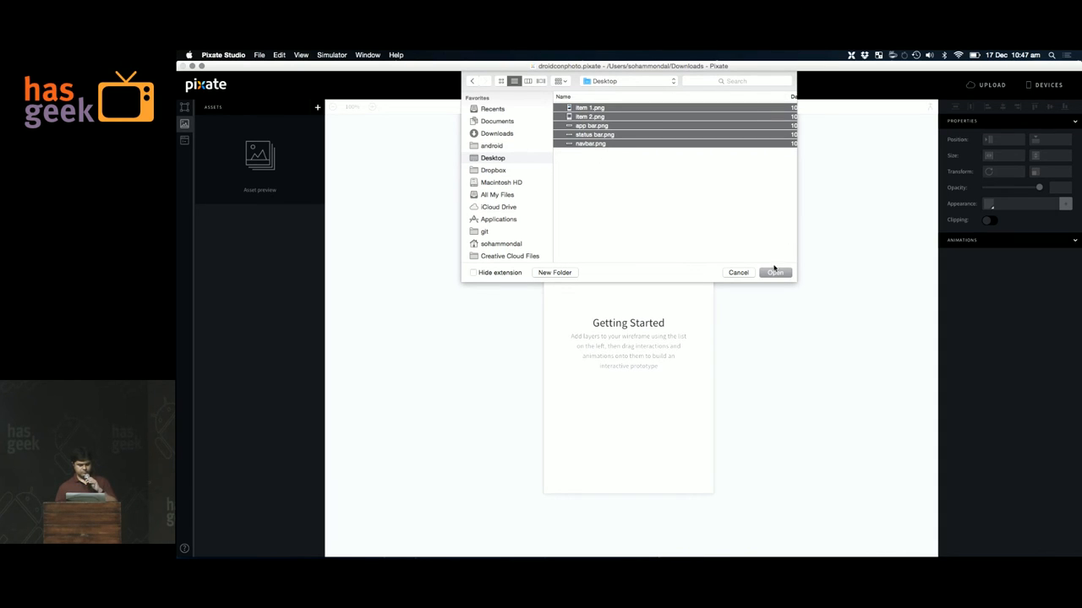
pyautogui.click(774, 272)
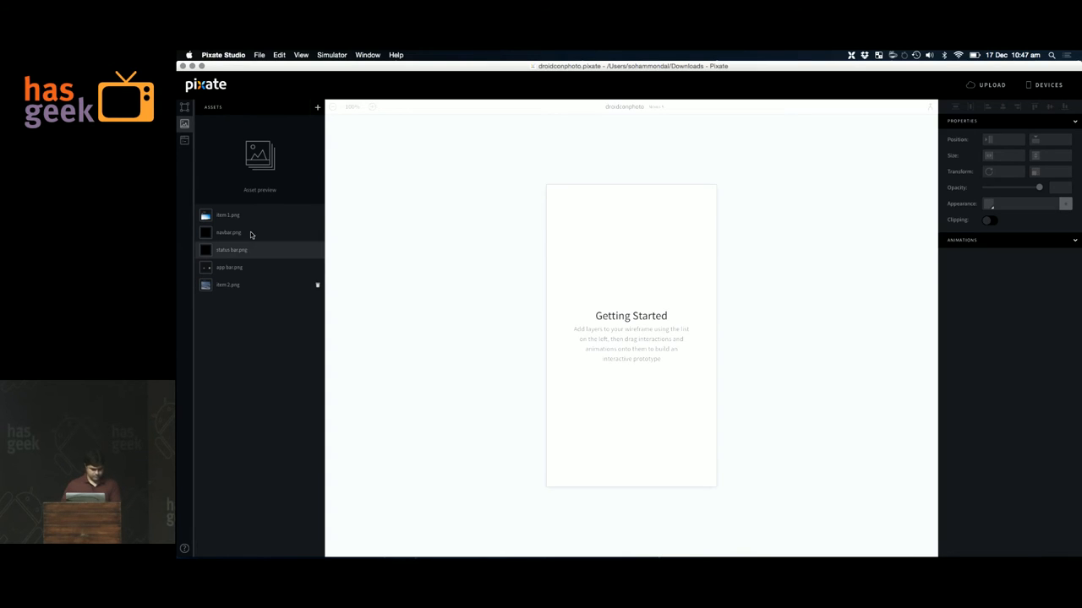
# - Place navbar, status bar and app bar images on screen, with app bar under status bar
pyautogui.click(229, 232)
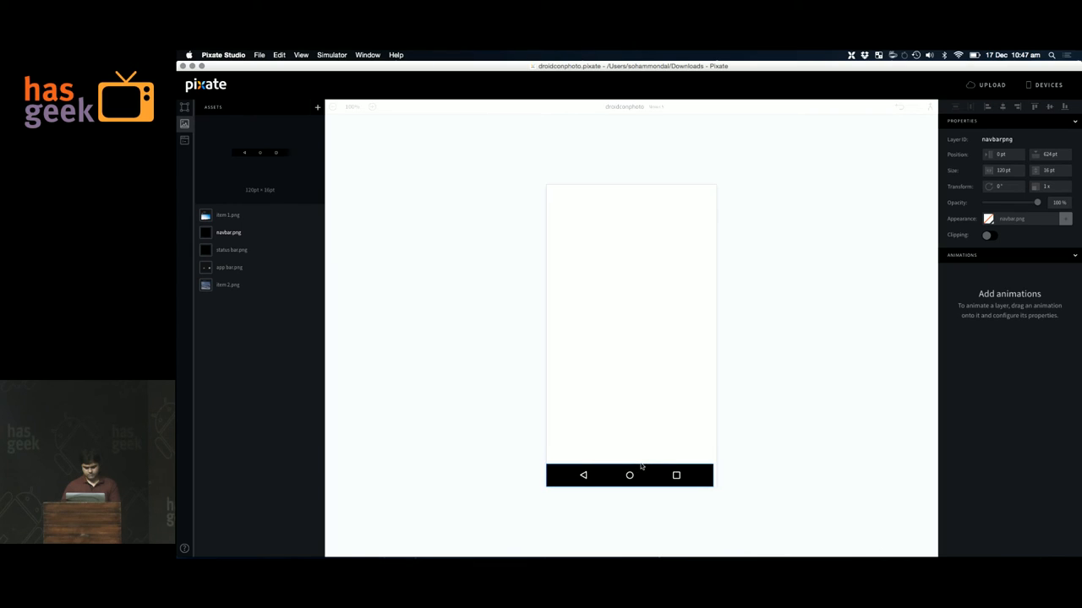
pyautogui.click(630, 475)
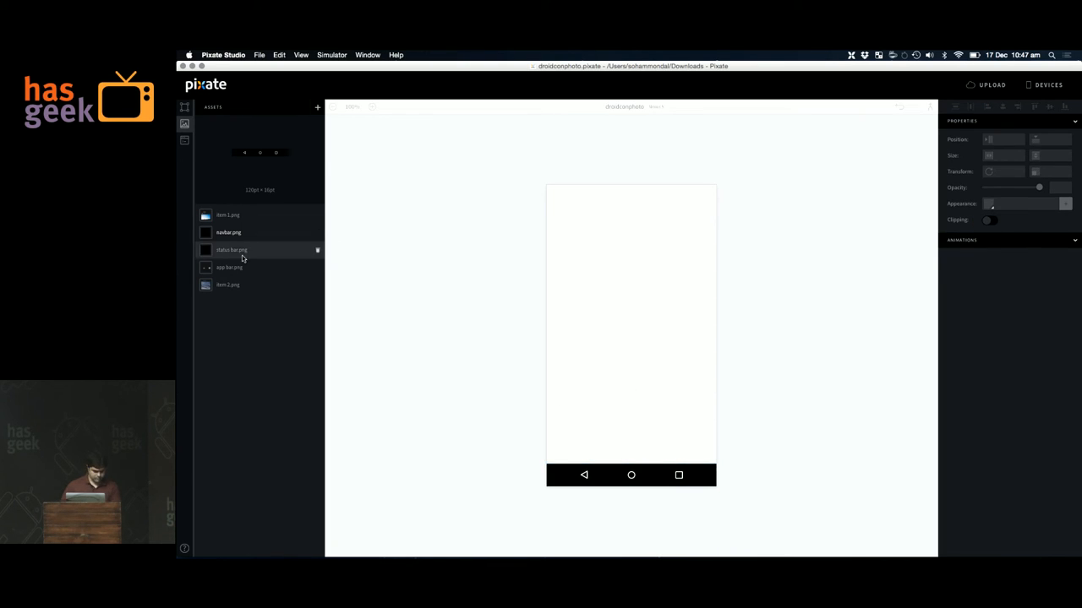
pyautogui.click(230, 250)
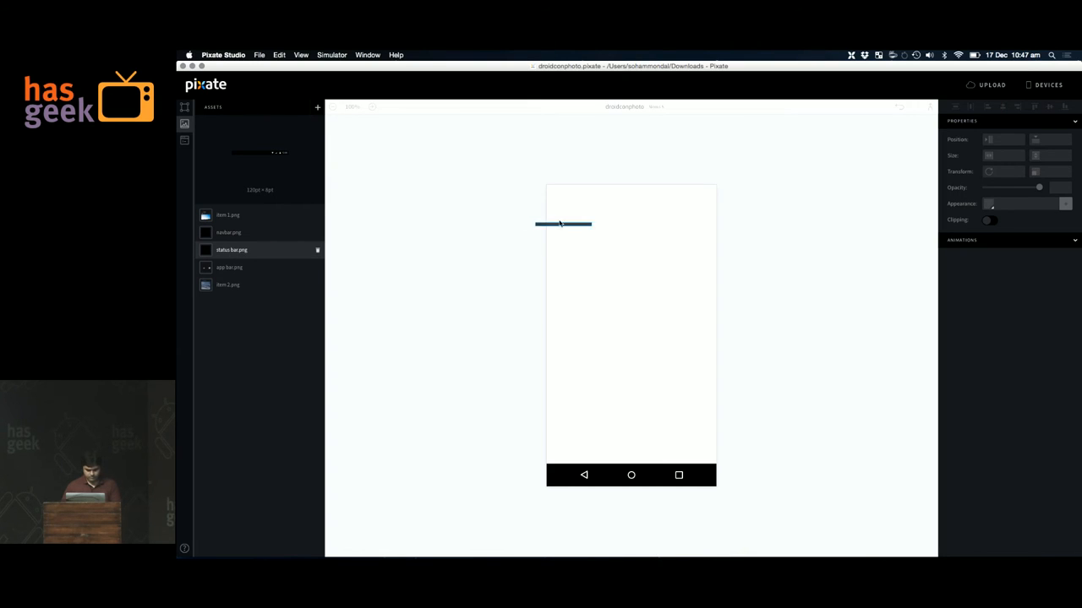
pyautogui.moveTo(563, 224); pyautogui.dragTo(575, 190)
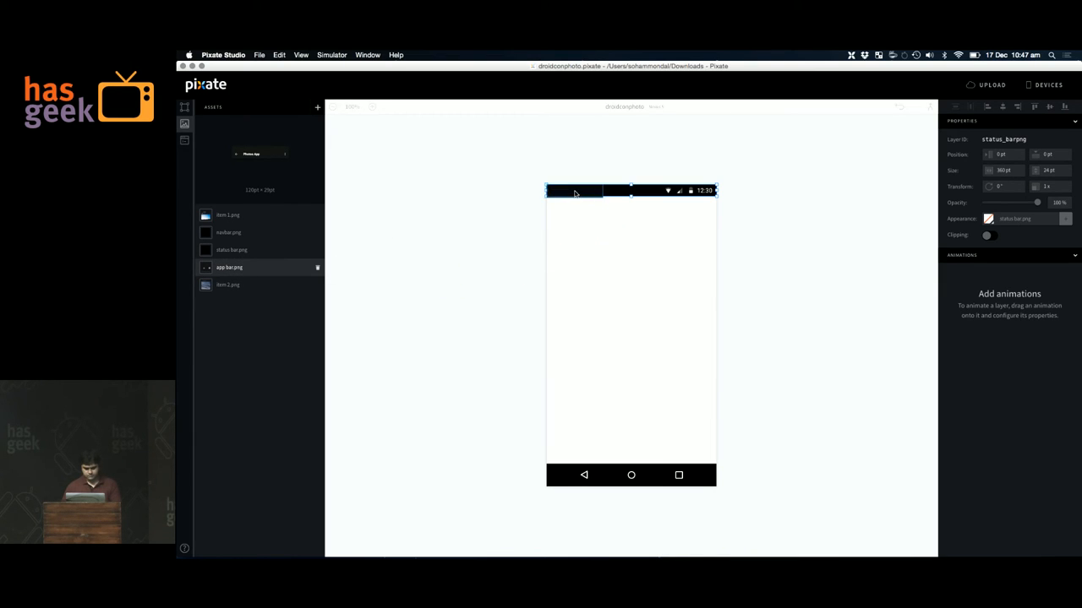
pyautogui.click(229, 267)
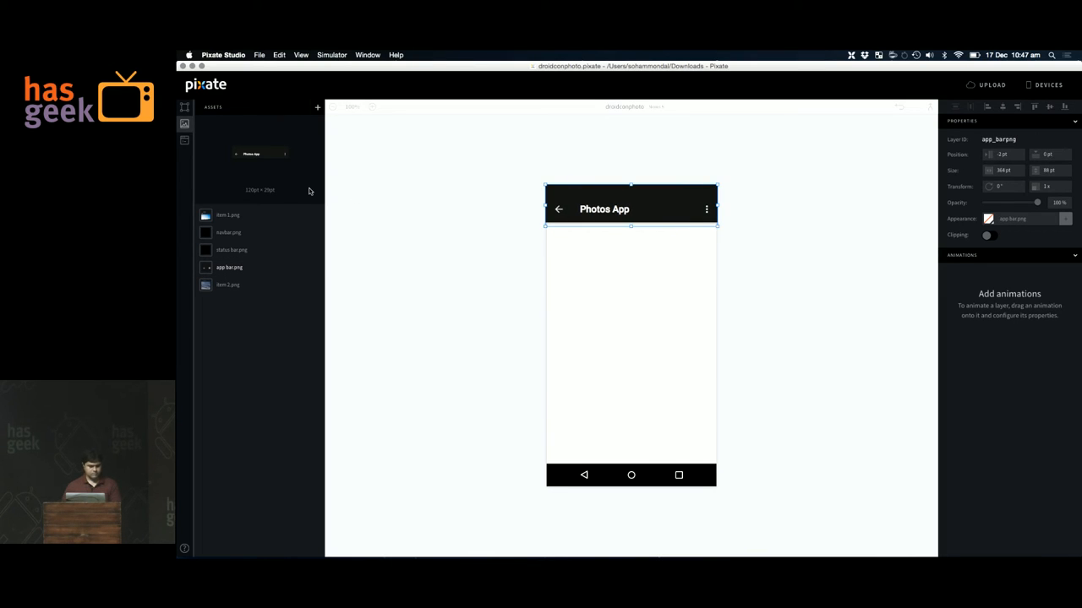
pyautogui.click(184, 107)
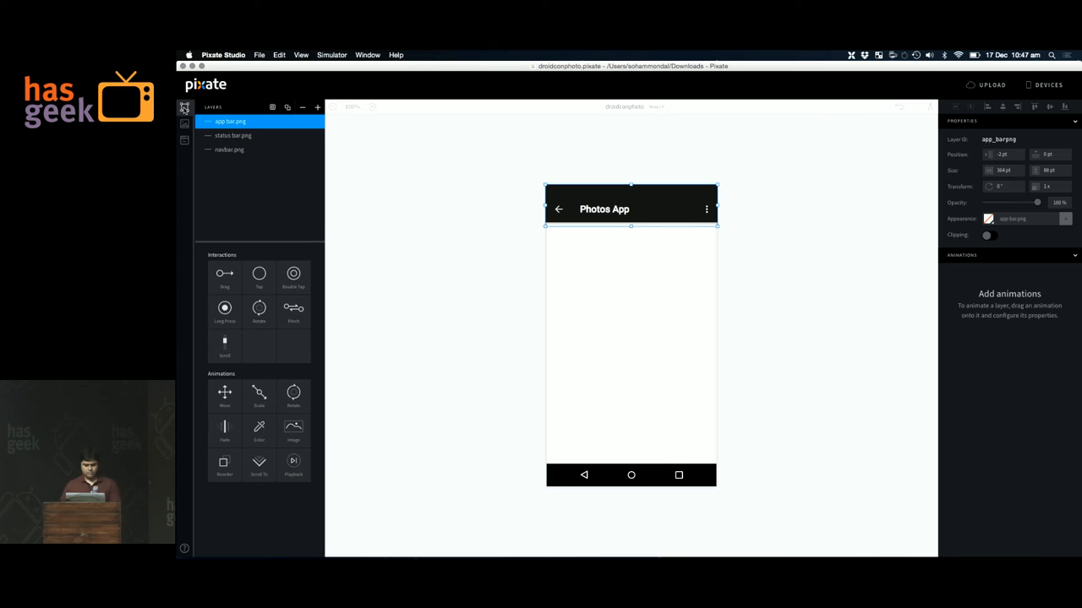
pyautogui.click(229, 150)
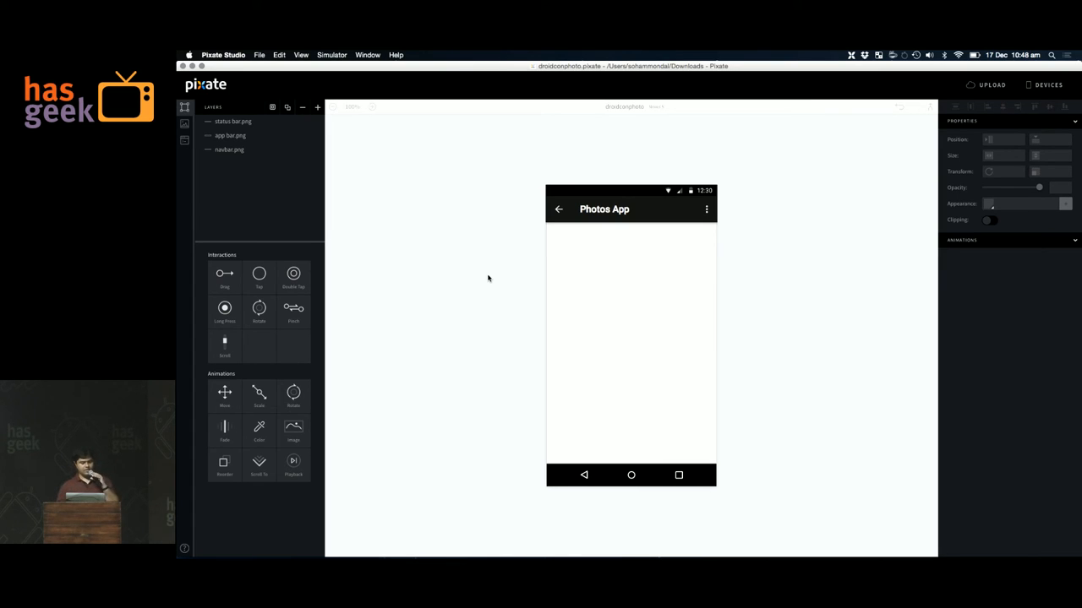
pyautogui.moveTo(273, 106)
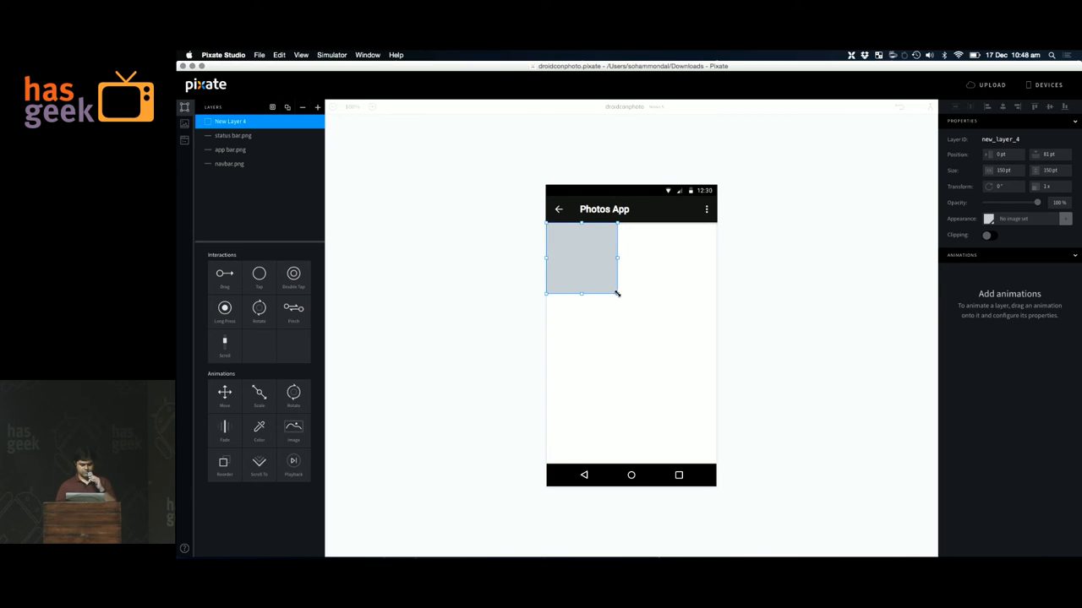
# - Draw a 360×513 layer at 0,81, rename it scroll area, and move it to the bottom
pyautogui.moveTo(617, 293); pyautogui.dragTo(715, 467)
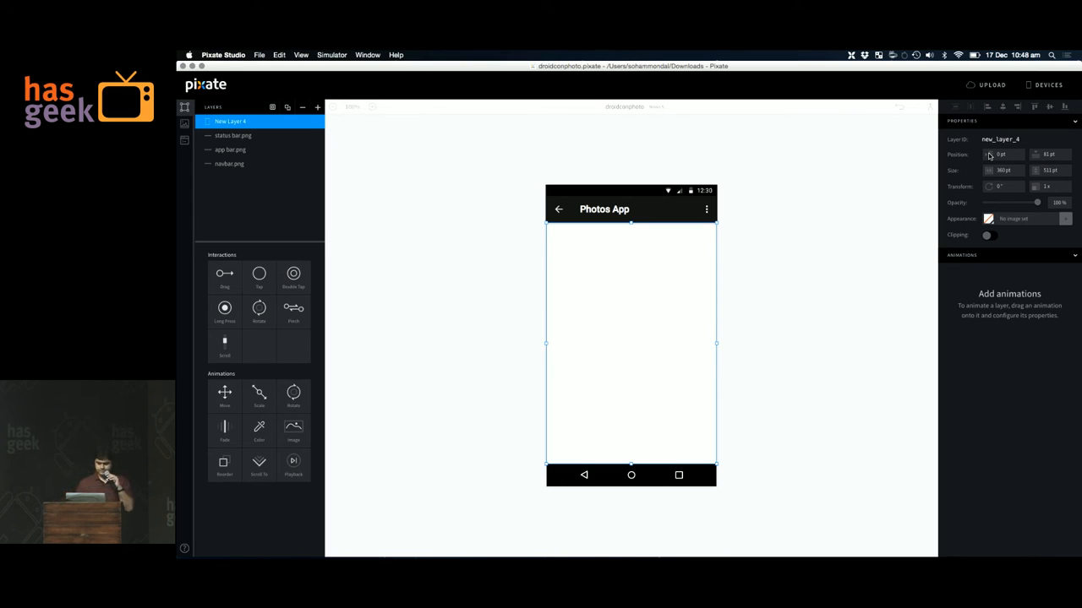
pyautogui.moveTo(701, 284)
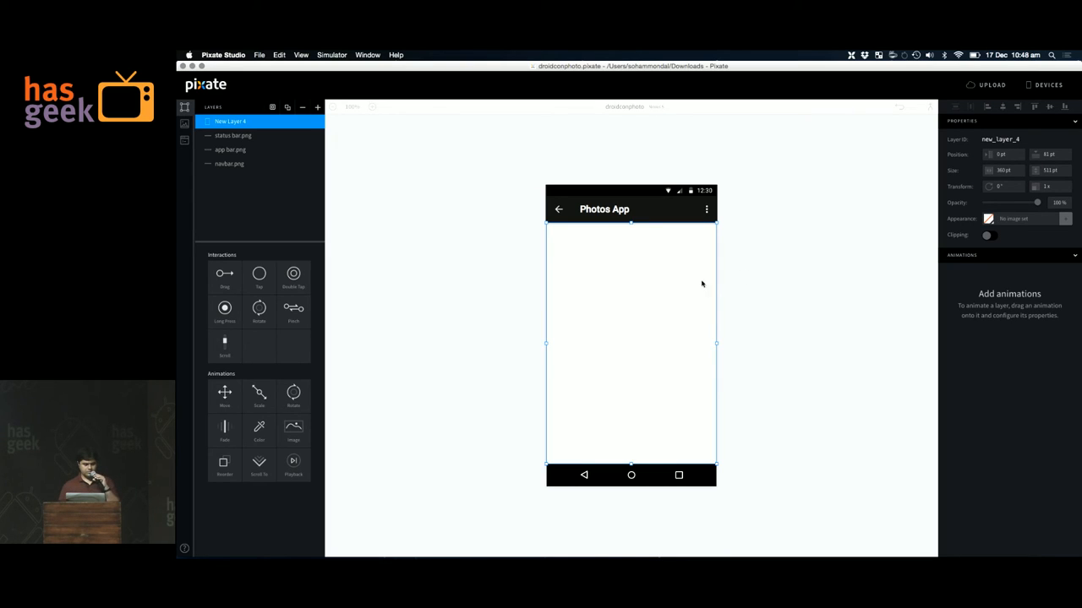
pyautogui.click(230, 121)
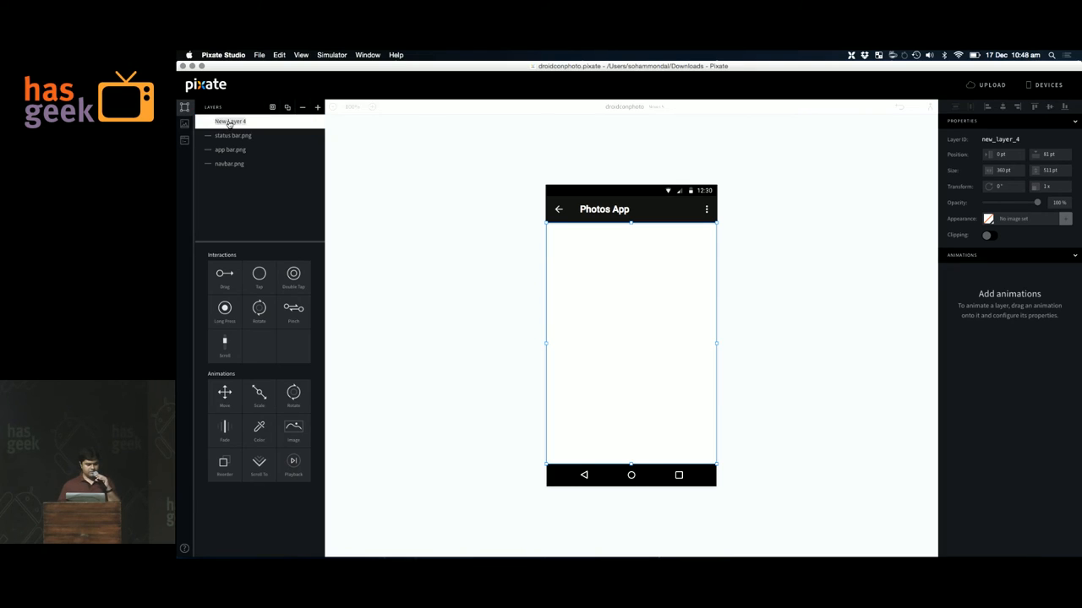
pyautogui.write('scroll area')
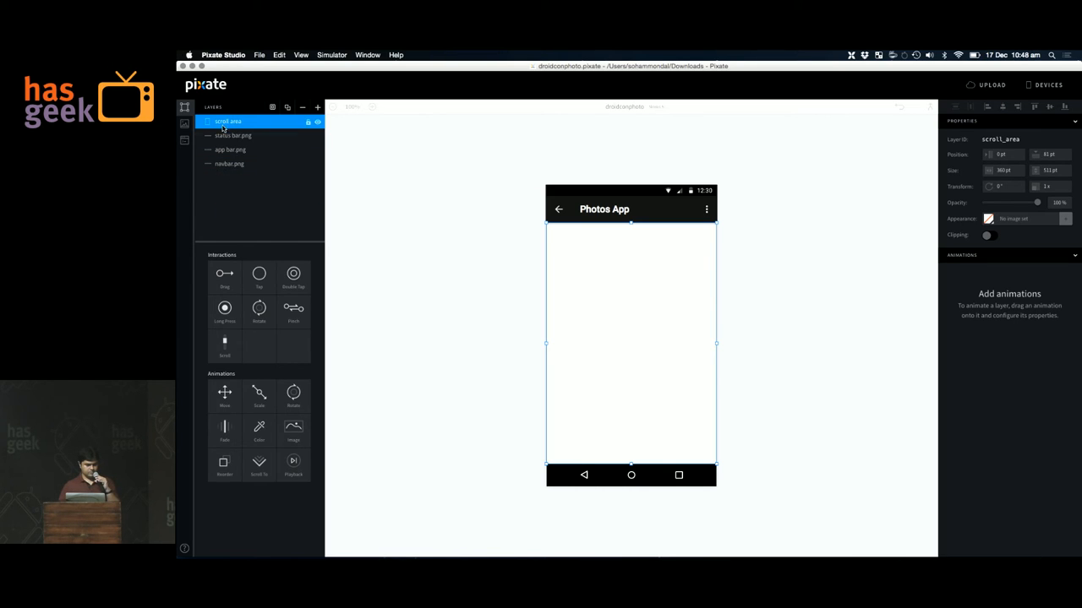
pyautogui.moveTo(225, 121); pyautogui.dragTo(225, 163)
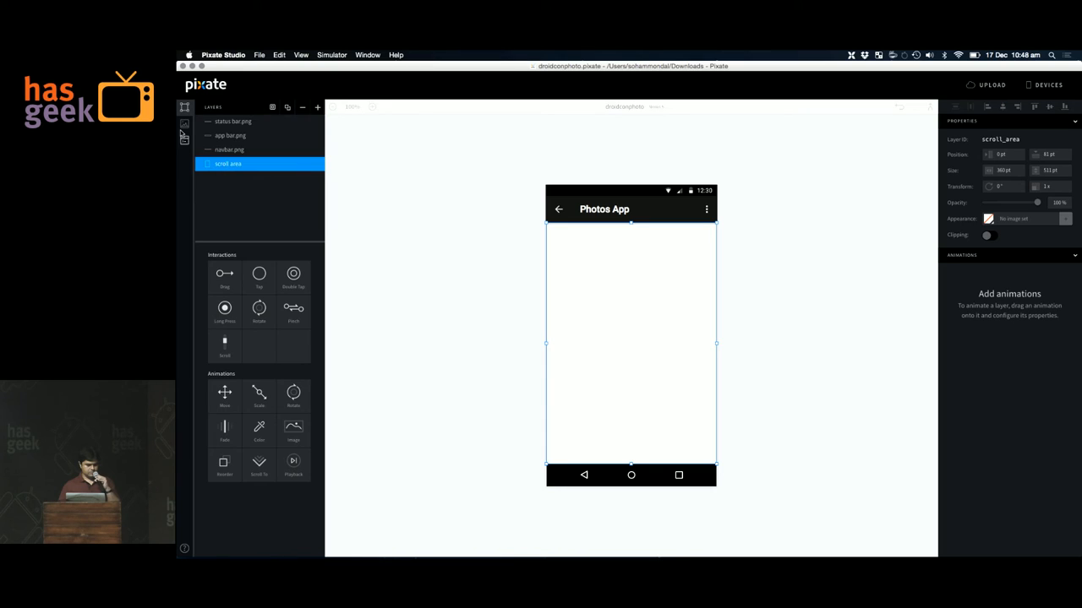
pyautogui.click(185, 124)
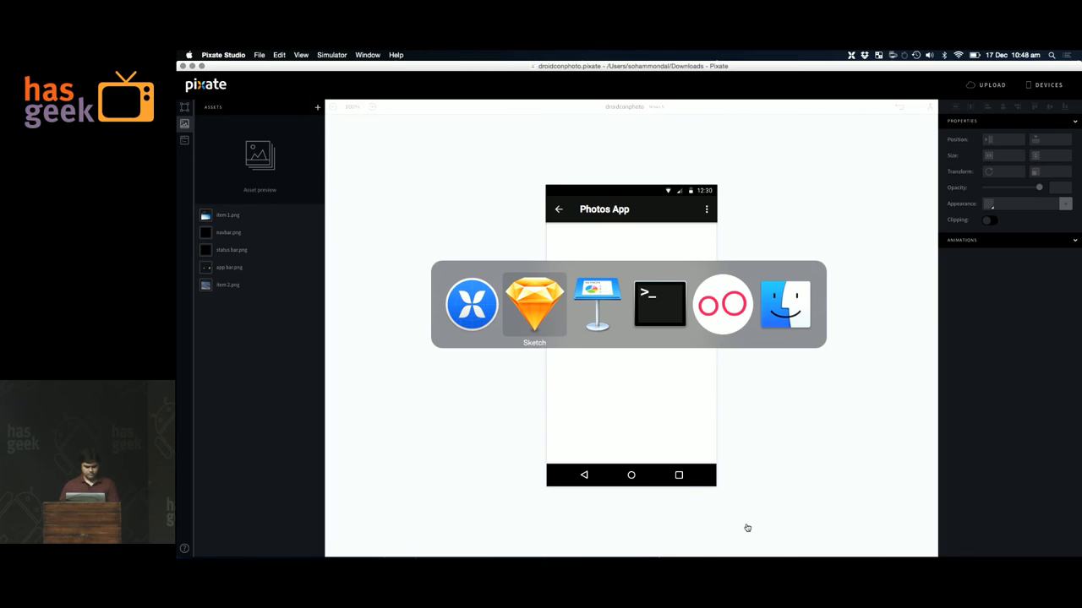
# - Select the item 1 card group in Sketch and export it as a PNG to the Desktop
pyautogui.click(534, 304)
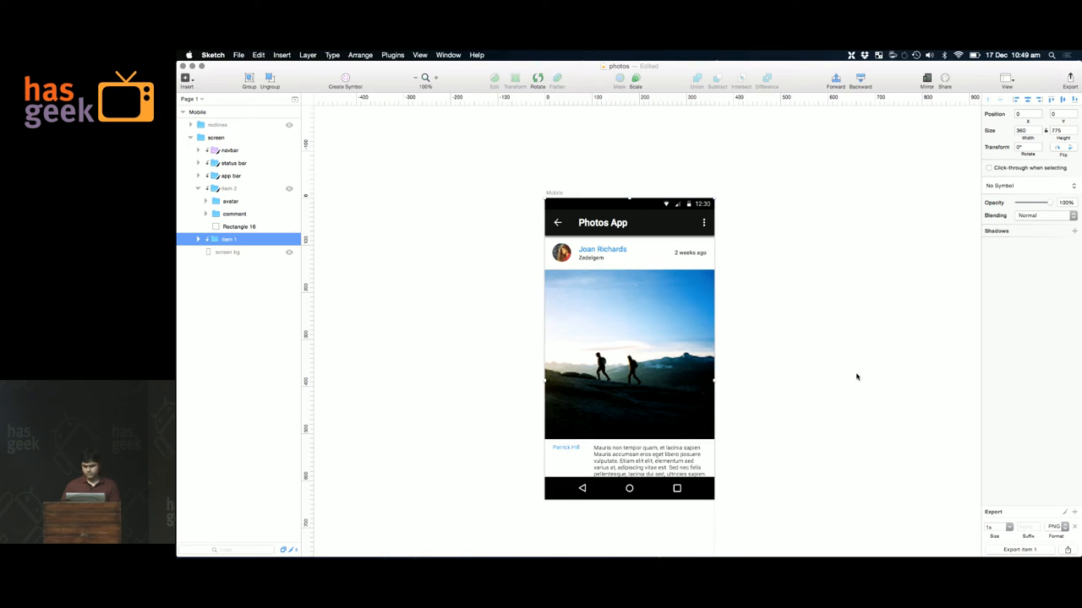
pyautogui.moveTo(240, 290)
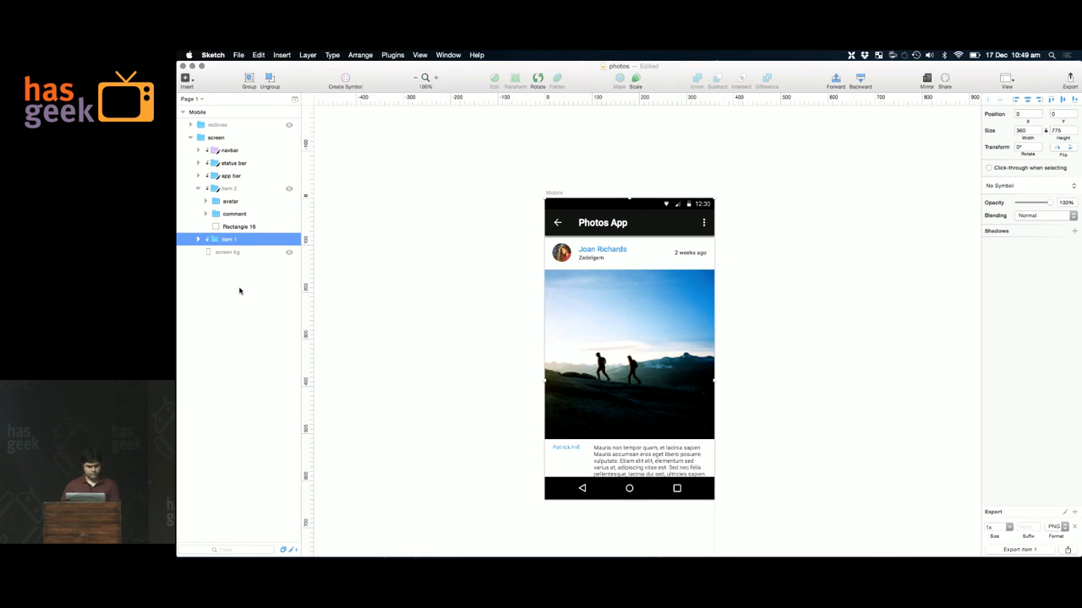
pyautogui.click(198, 239)
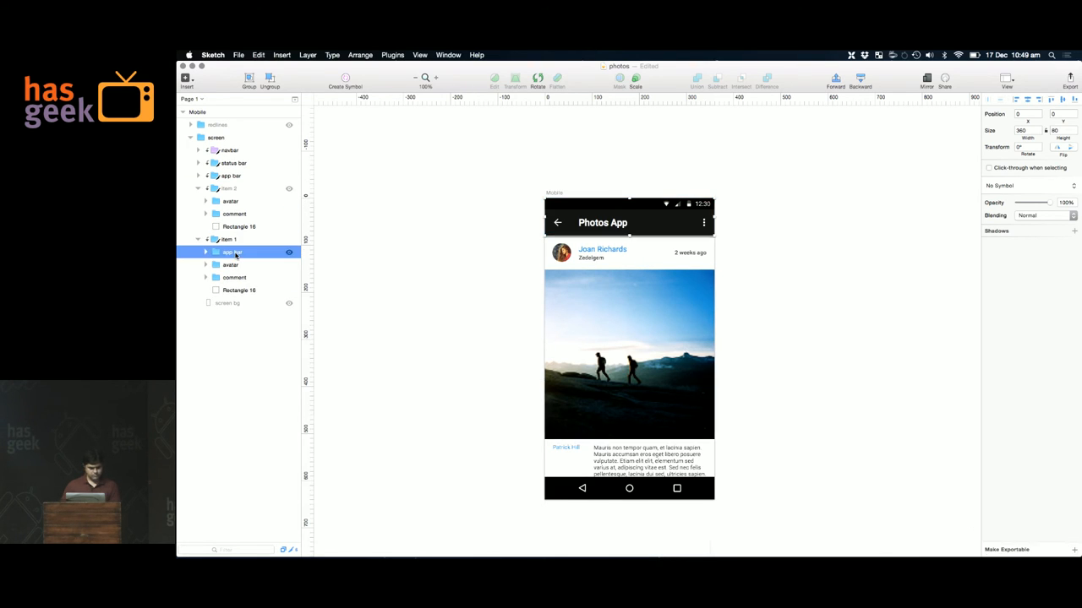
pyautogui.click(228, 239)
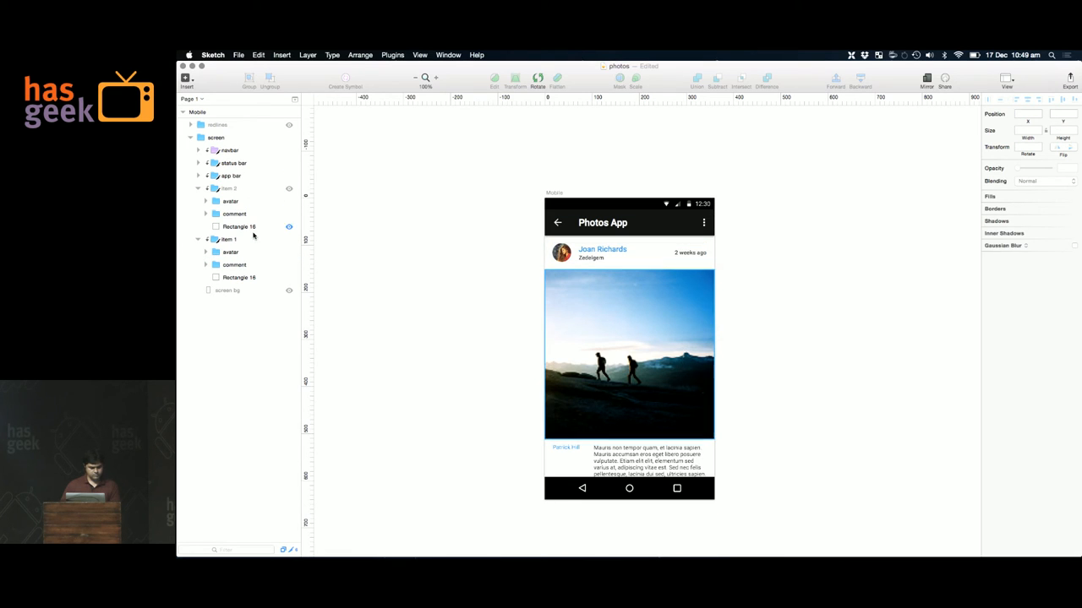
pyautogui.click(226, 240)
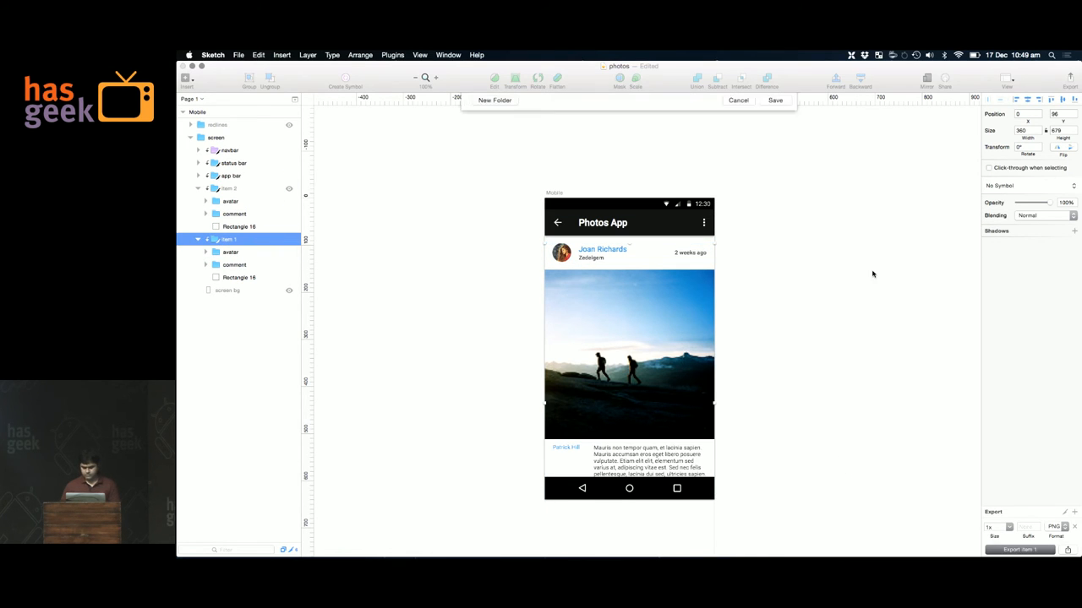
pyautogui.click(696, 109)
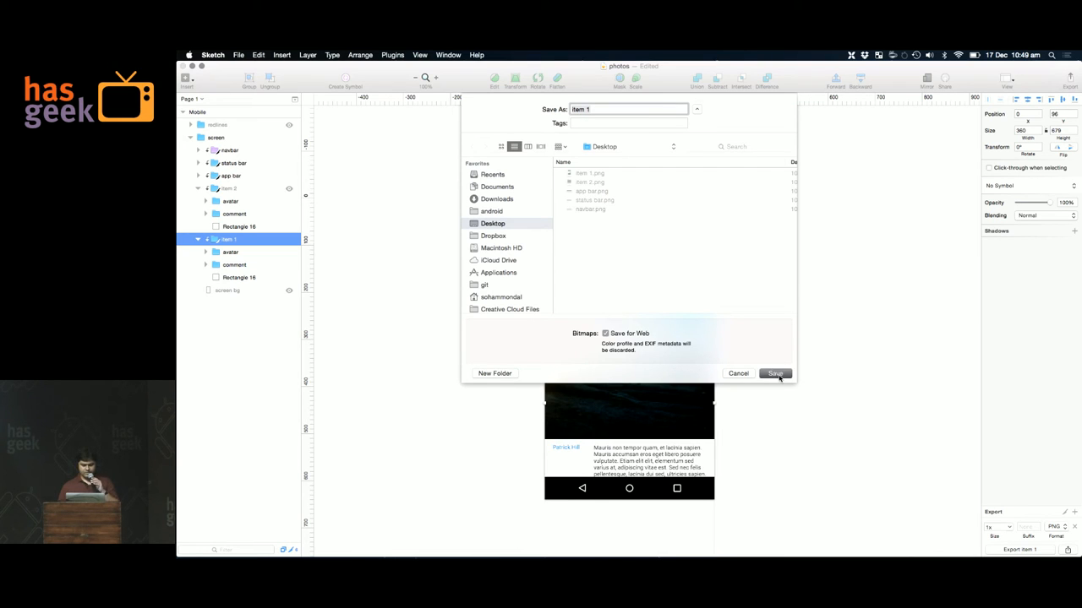
pyautogui.click(774, 373)
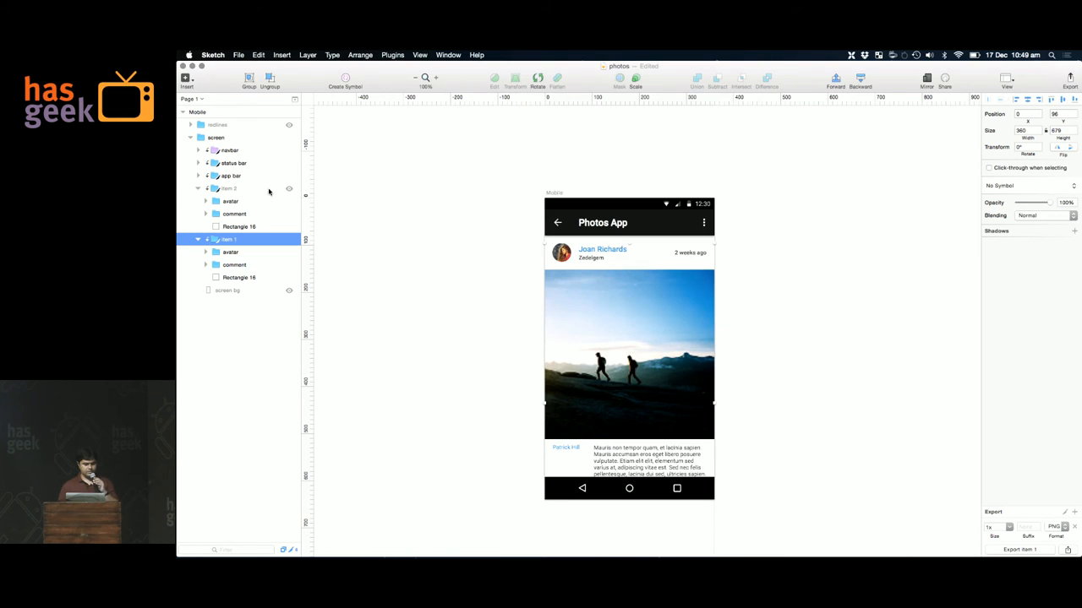
# - Hide item 1, show the item 2 card, and export item 2 on its own
pyautogui.click(226, 187)
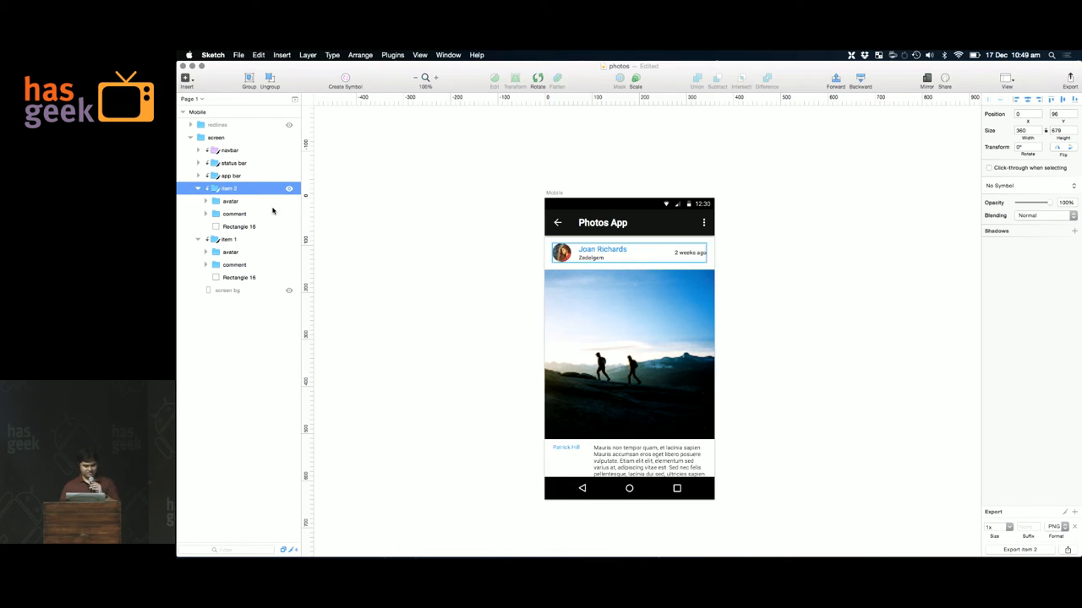
pyautogui.click(289, 189)
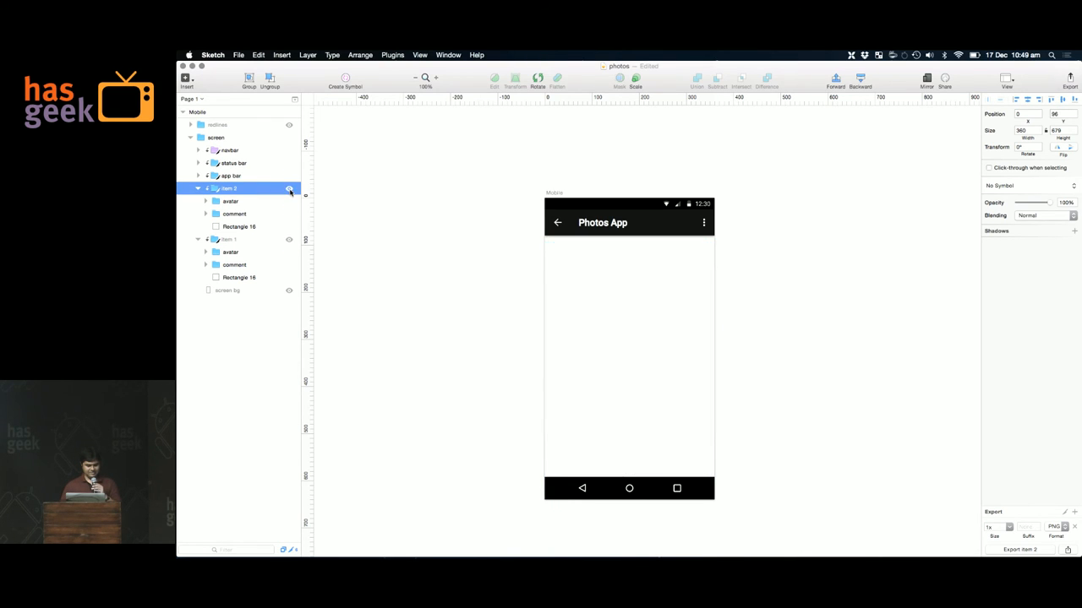
pyautogui.click(289, 188)
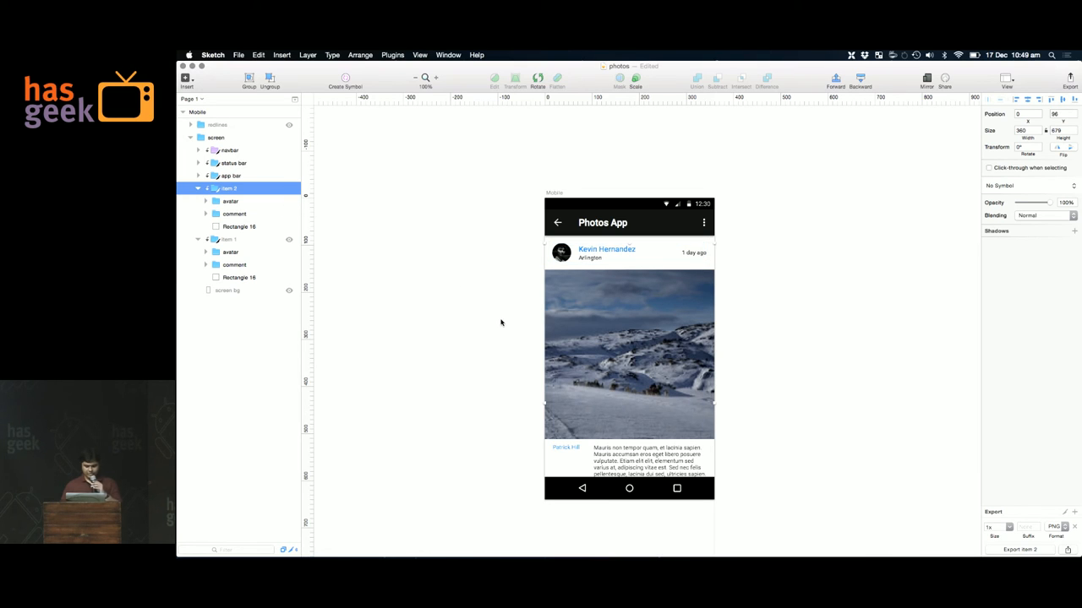
pyautogui.click(1019, 549)
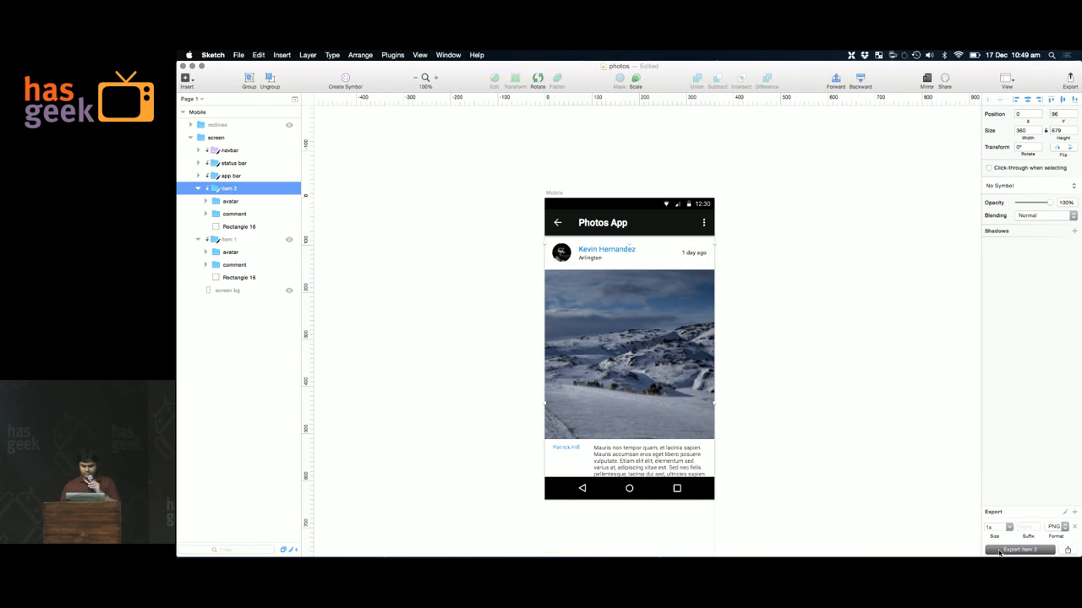
pyautogui.click(1018, 549)
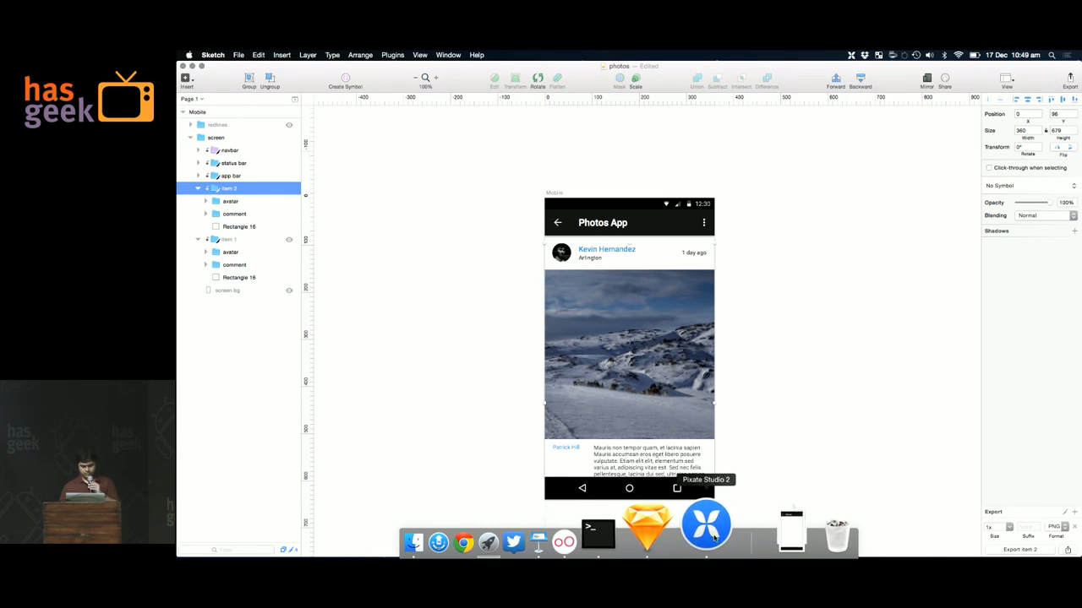
# - Replace the old item PNG assets with the new exports and stack item 2 below item 1
pyautogui.click(706, 522)
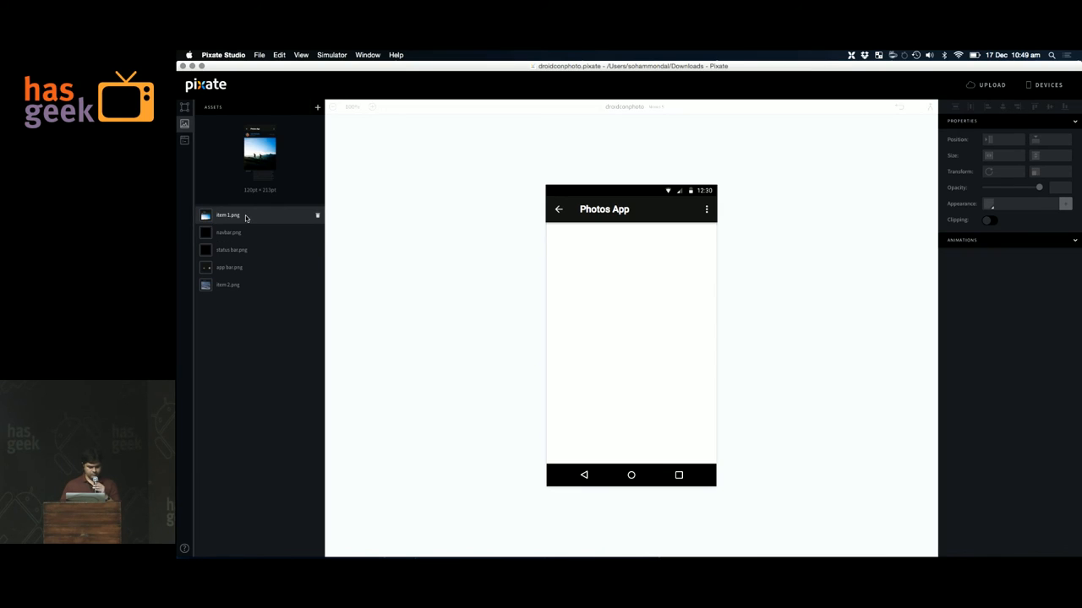
pyautogui.moveTo(315, 218)
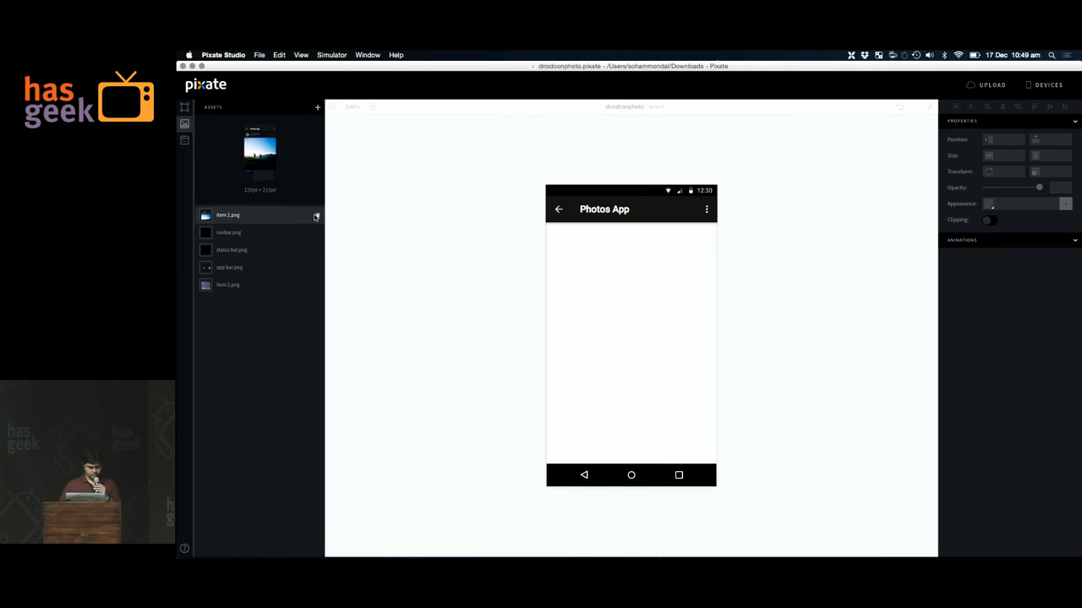
pyautogui.click(316, 215)
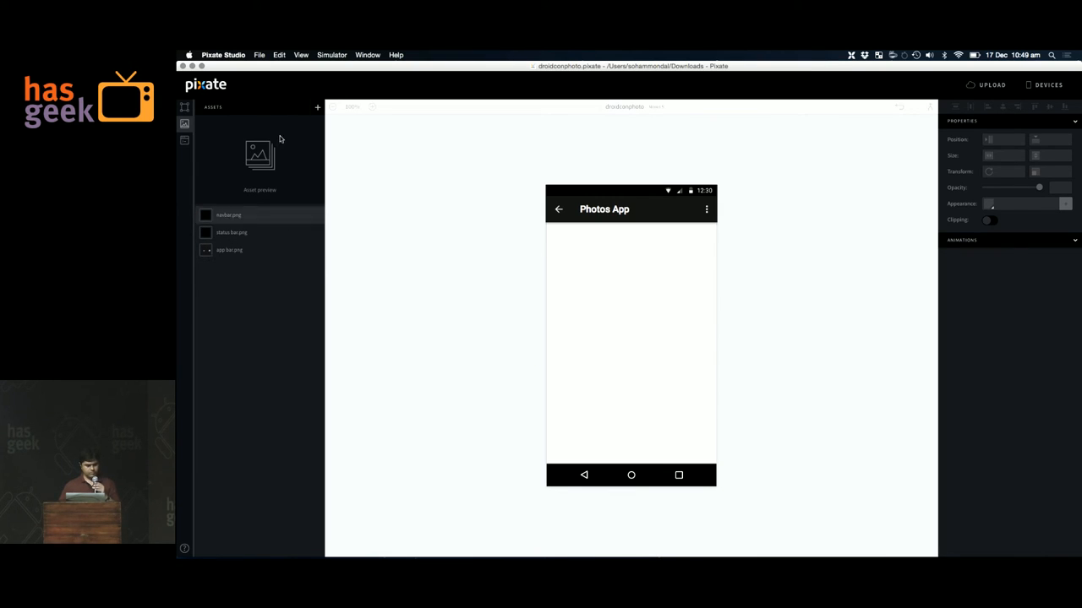
pyautogui.click(317, 107)
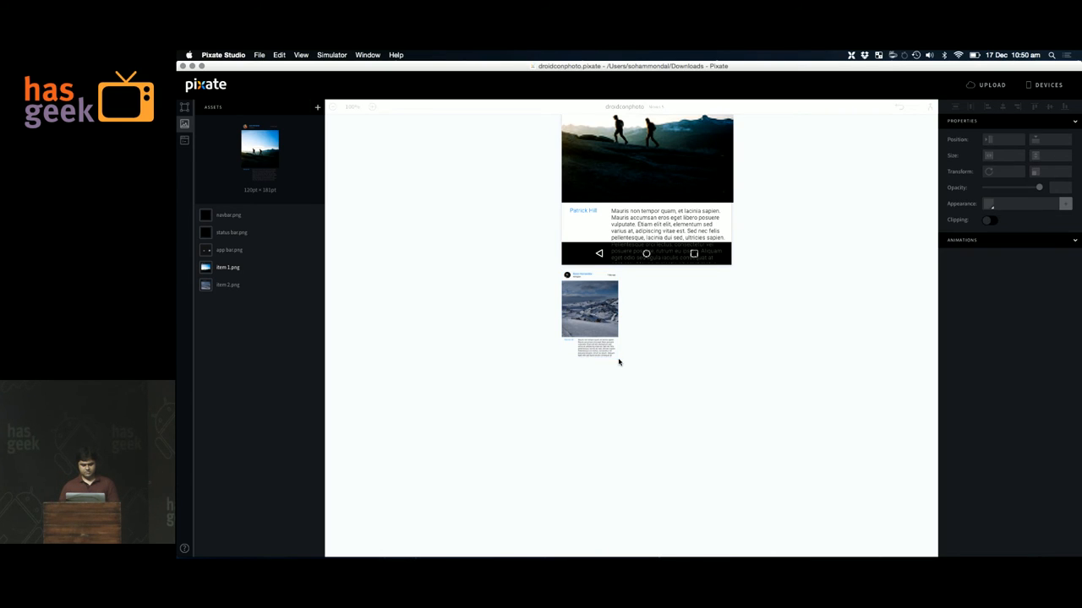
pyautogui.click(590, 317)
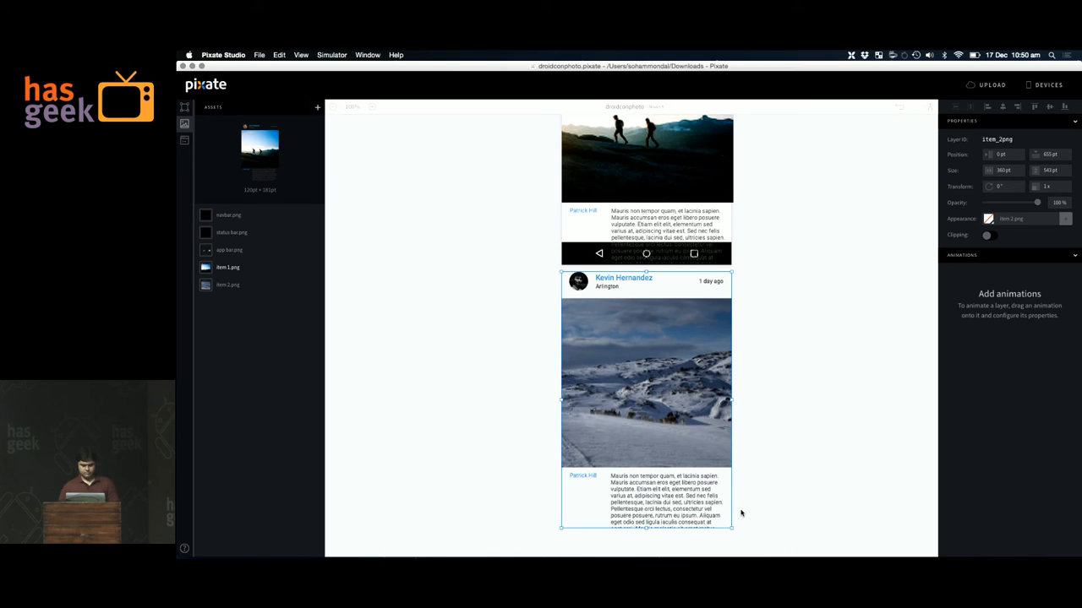
pyautogui.moveTo(232, 131)
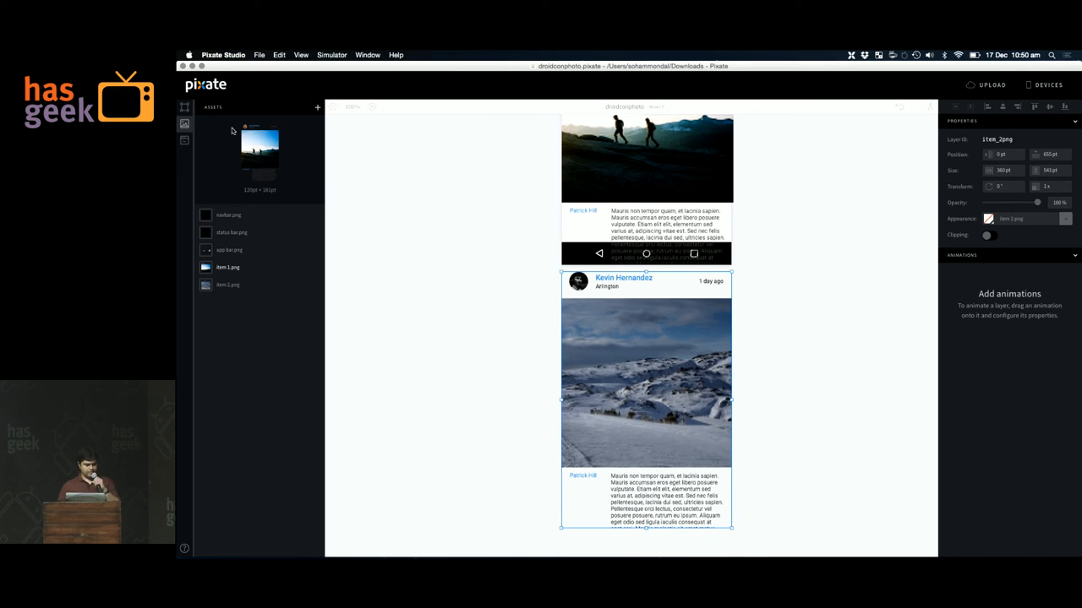
pyautogui.click(184, 108)
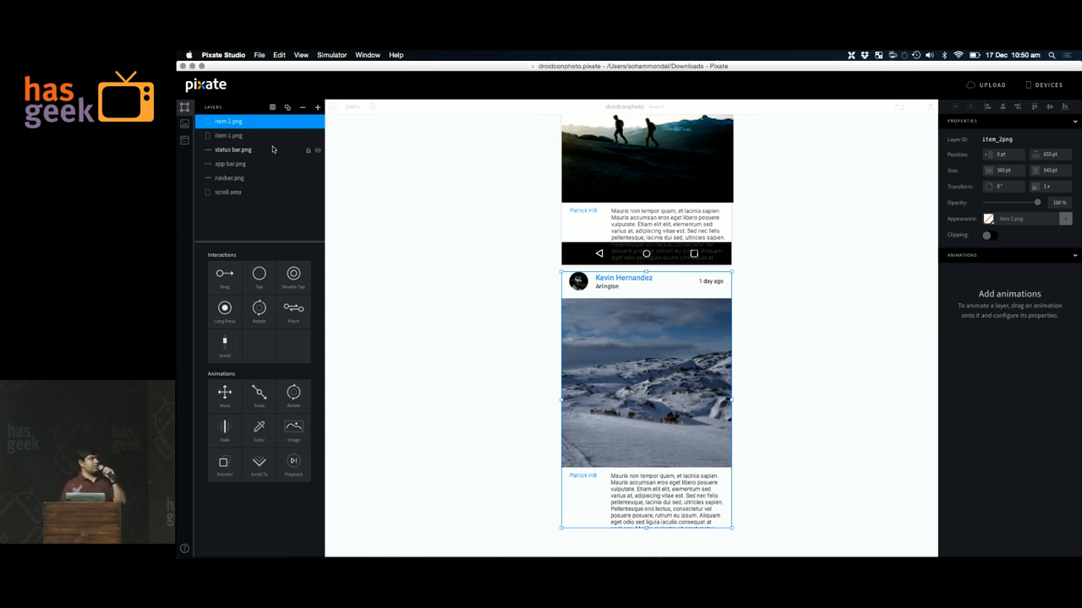
pyautogui.moveTo(567, 212)
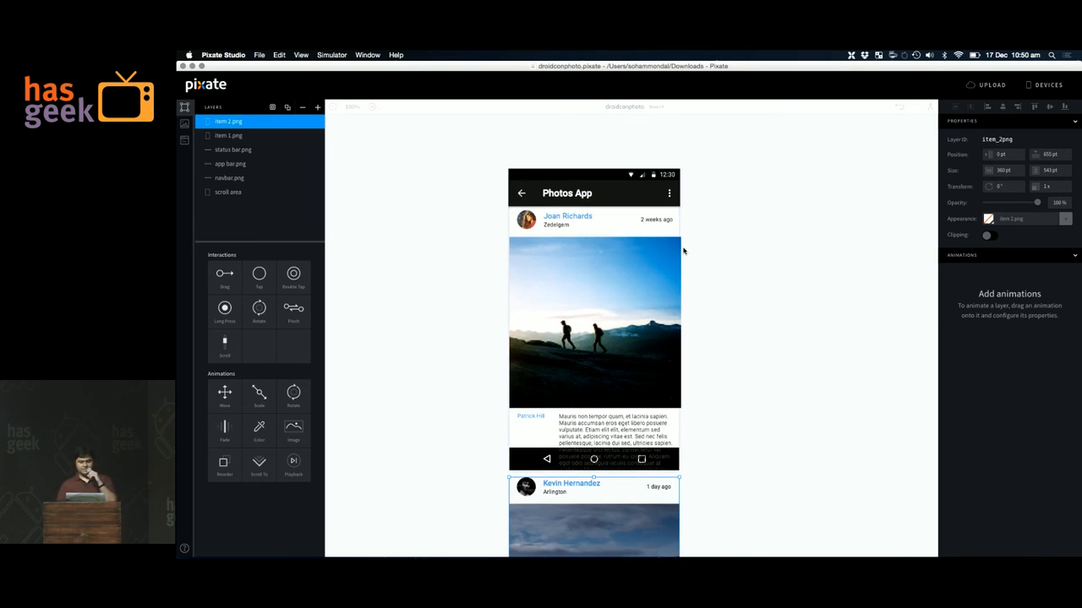
pyautogui.click(1048, 85)
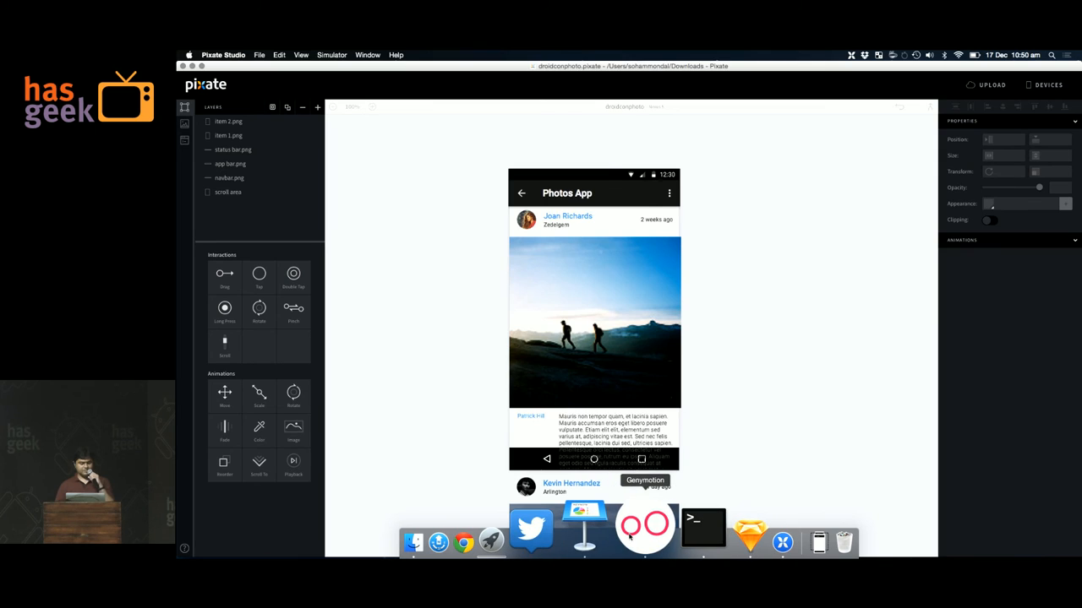
pyautogui.click(645, 523)
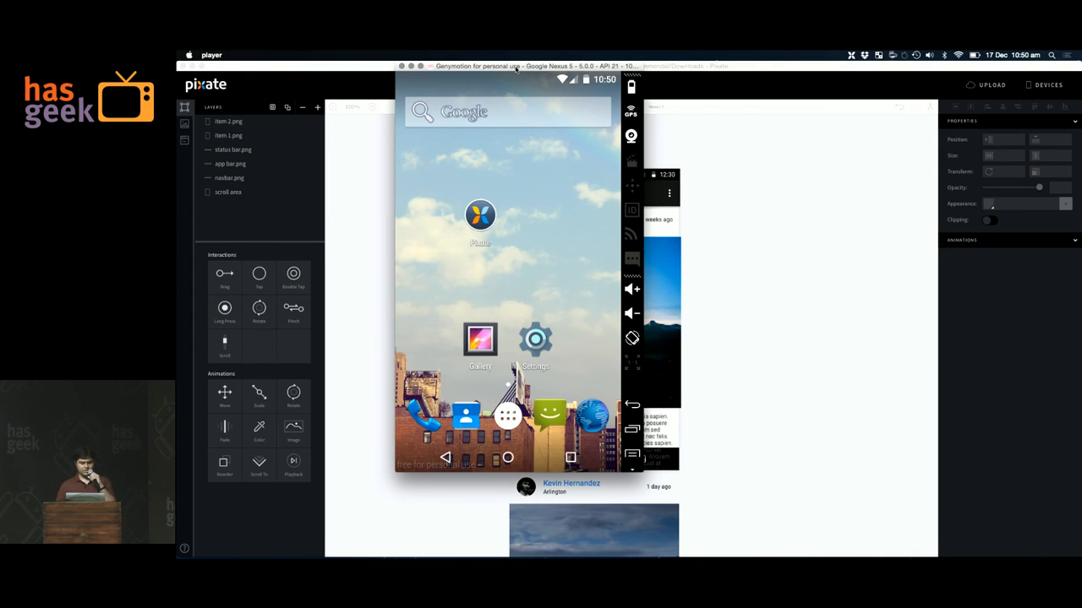
pyautogui.click(479, 214)
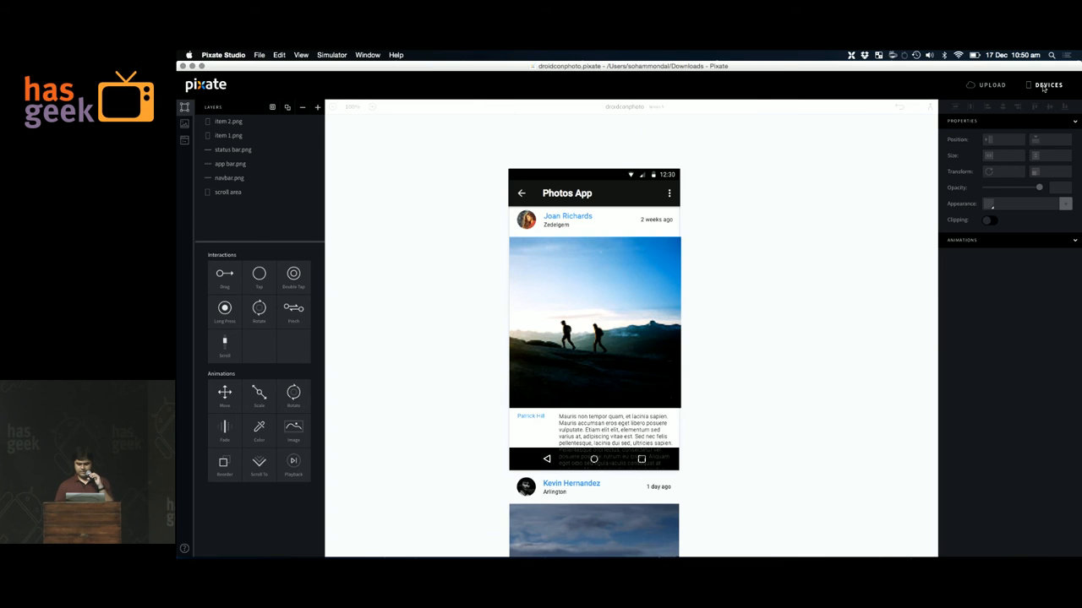
# - Pick Google Nexus 5 as preview device and open droidconphoto in Genymotion's Pixate player
pyautogui.click(1047, 85)
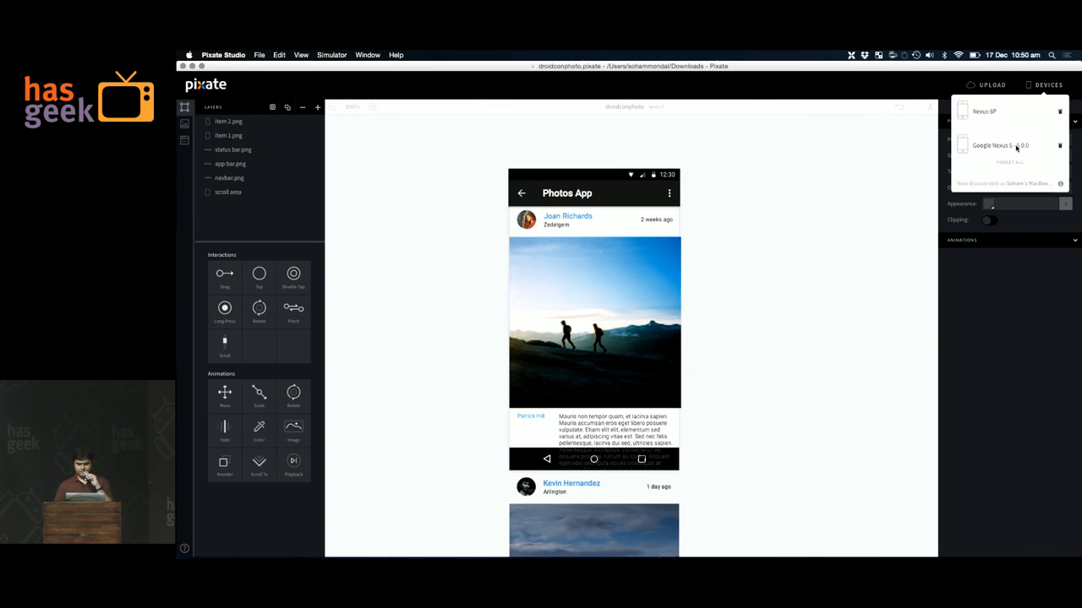
pyautogui.moveTo(721, 524)
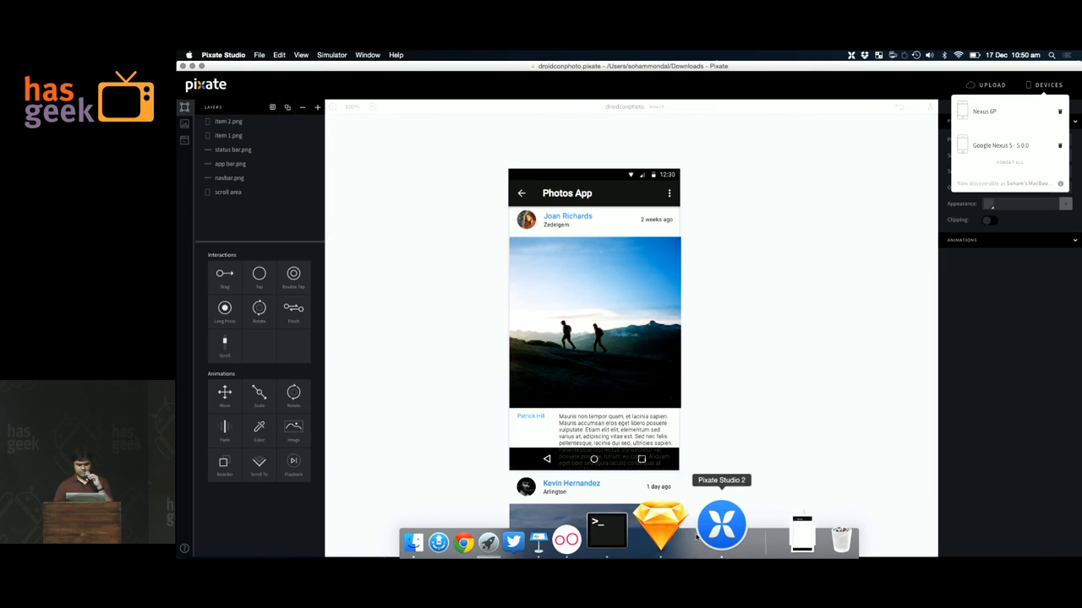
pyautogui.click(721, 525)
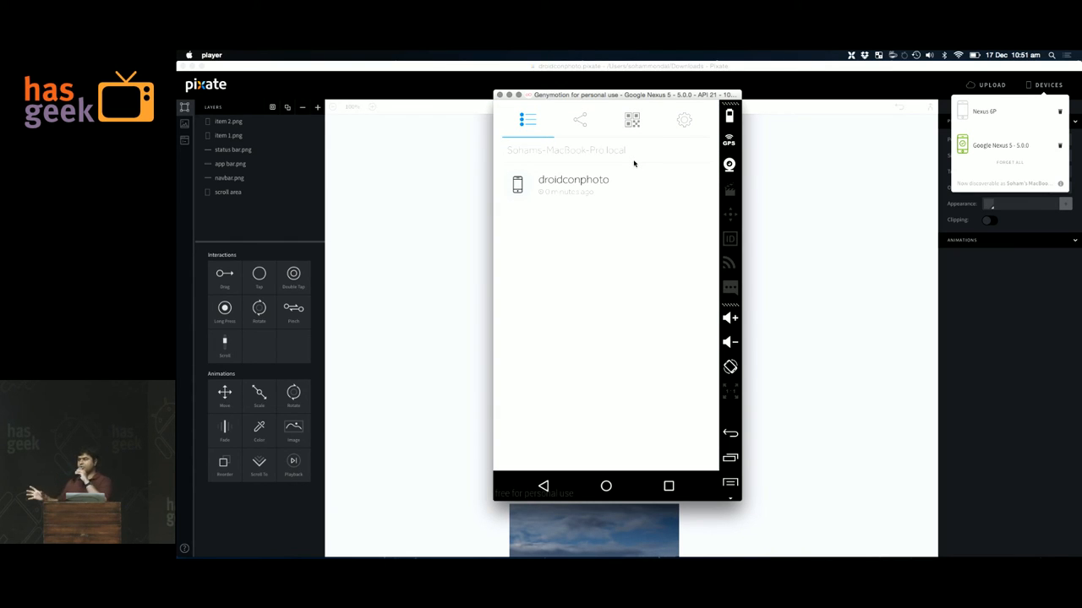
pyautogui.click(573, 184)
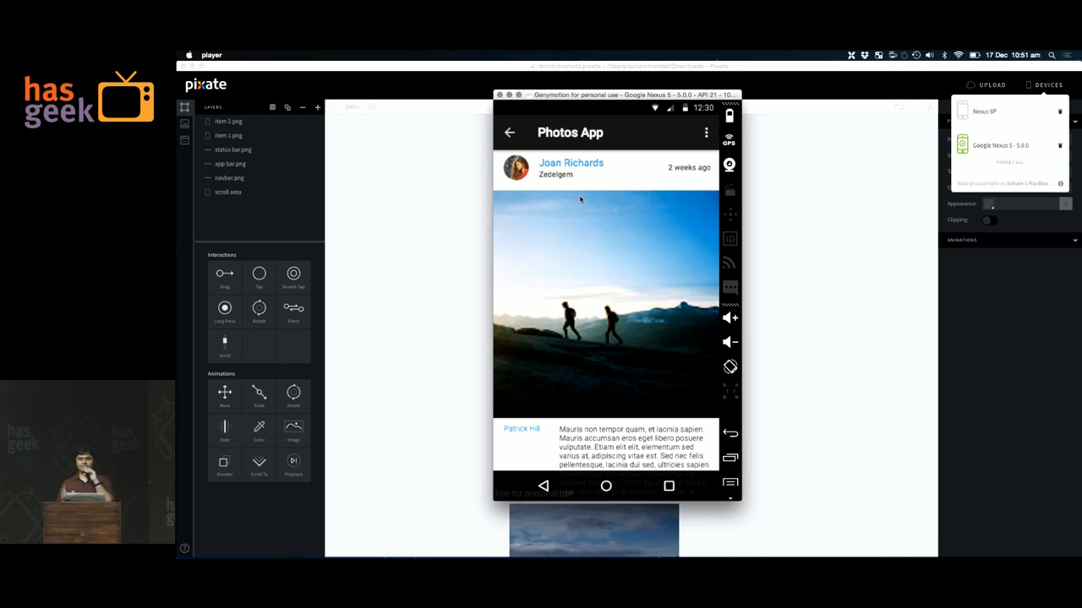
pyautogui.moveTo(563, 393)
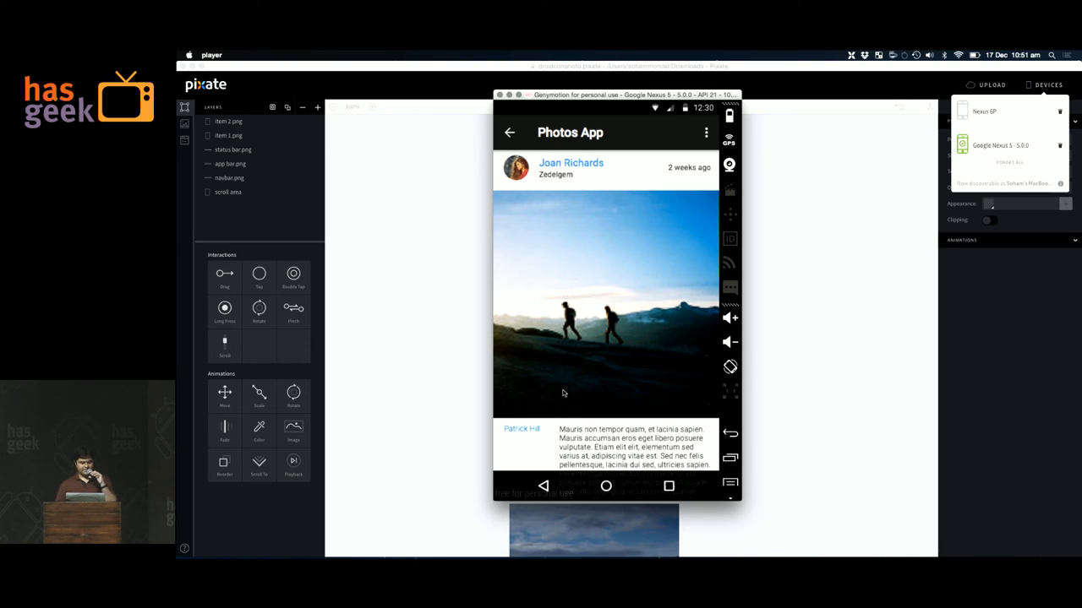
pyautogui.moveTo(644, 451)
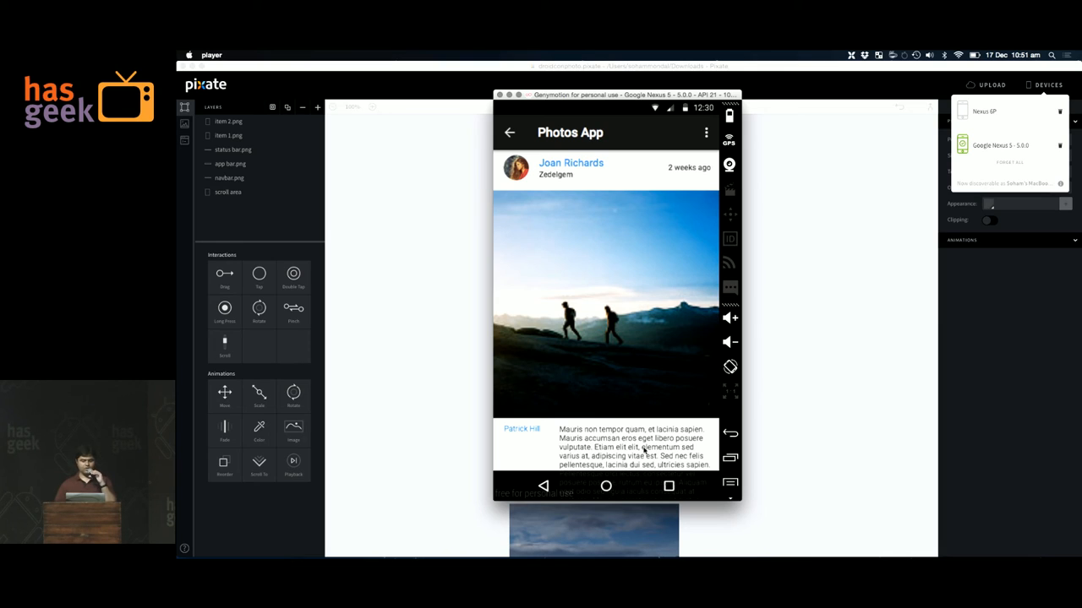
pyautogui.moveTo(635, 401)
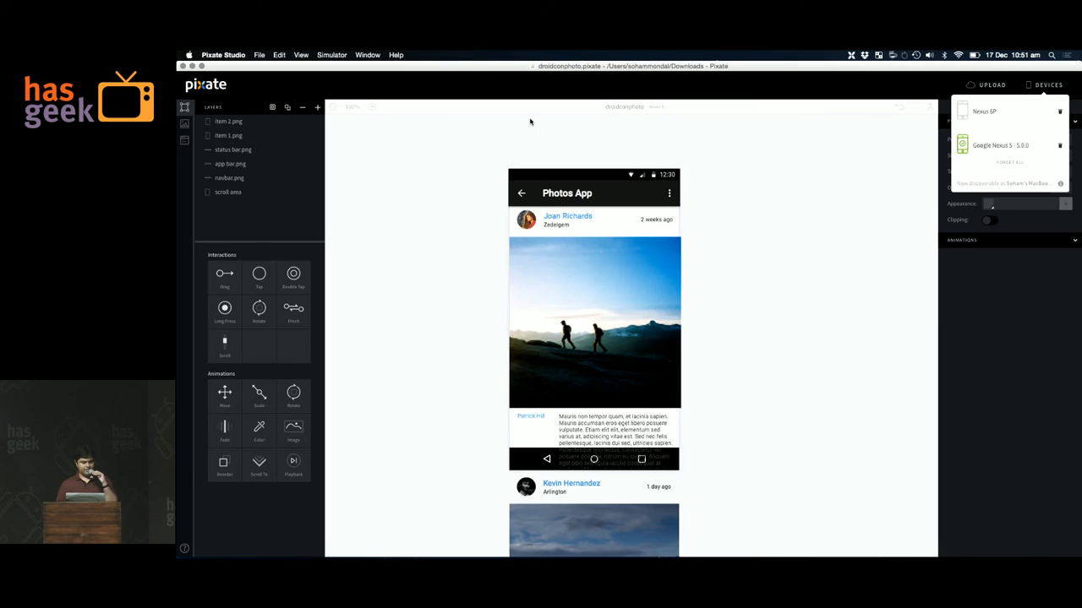
# - Dismiss the Devices list and select scroll area, now holding item 1 and item 2
pyautogui.click(229, 135)
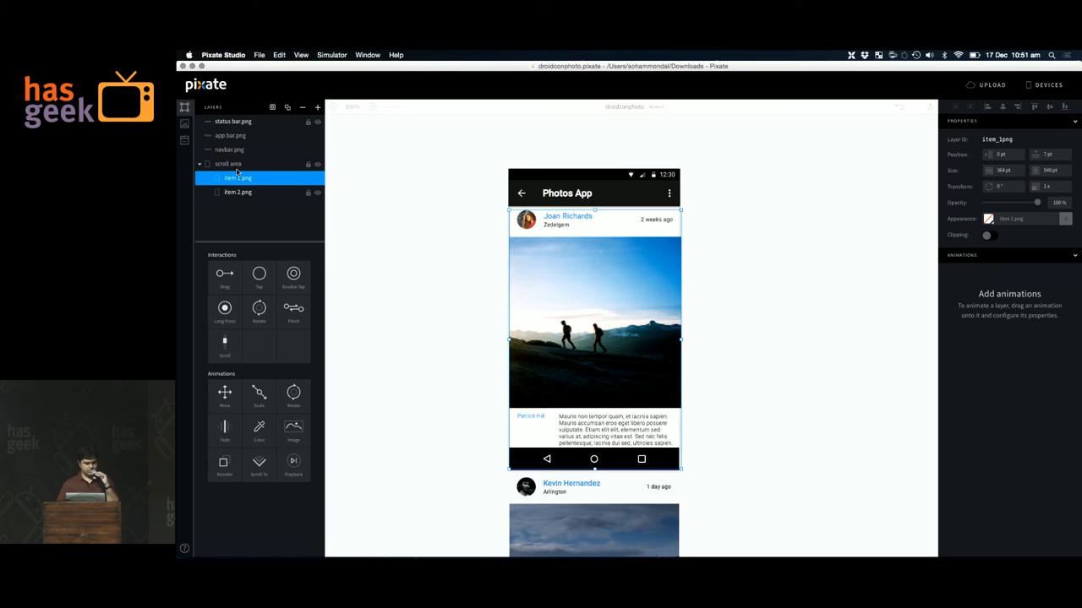
pyautogui.click(227, 163)
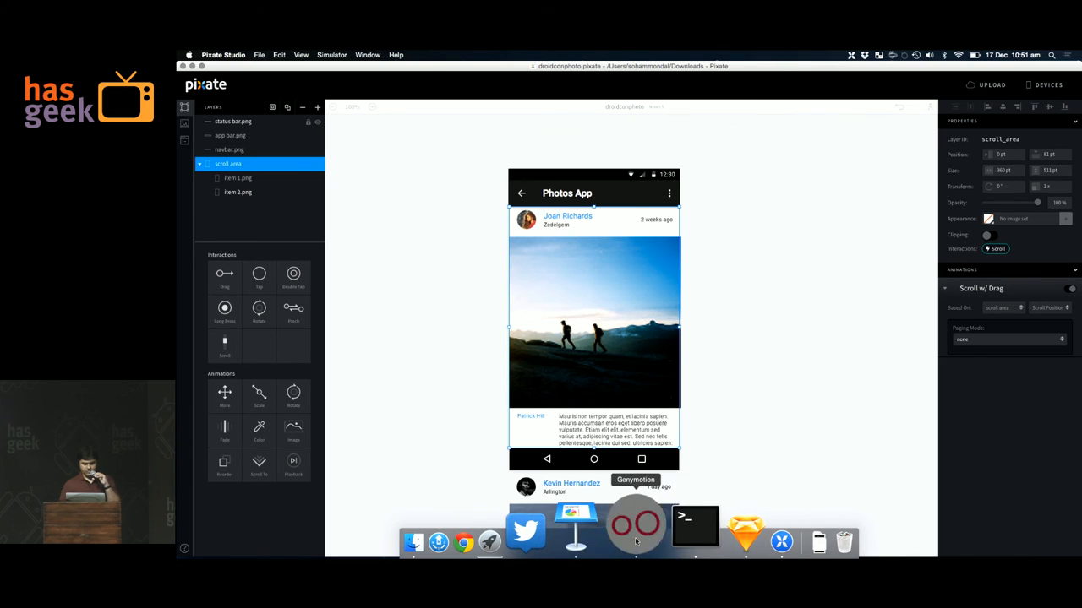
pyautogui.click(635, 524)
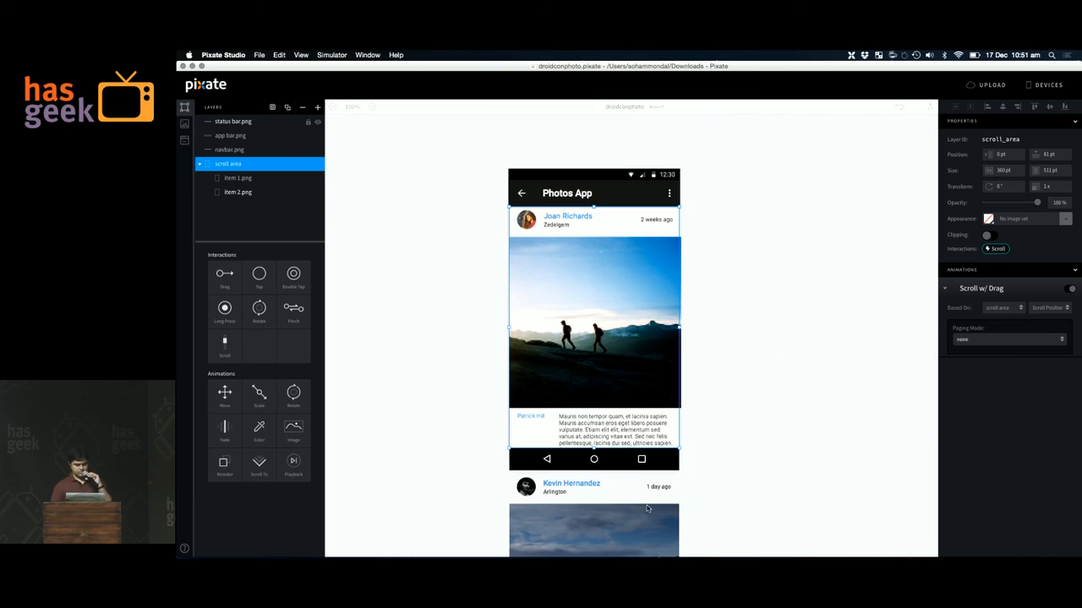
pyautogui.click(238, 192)
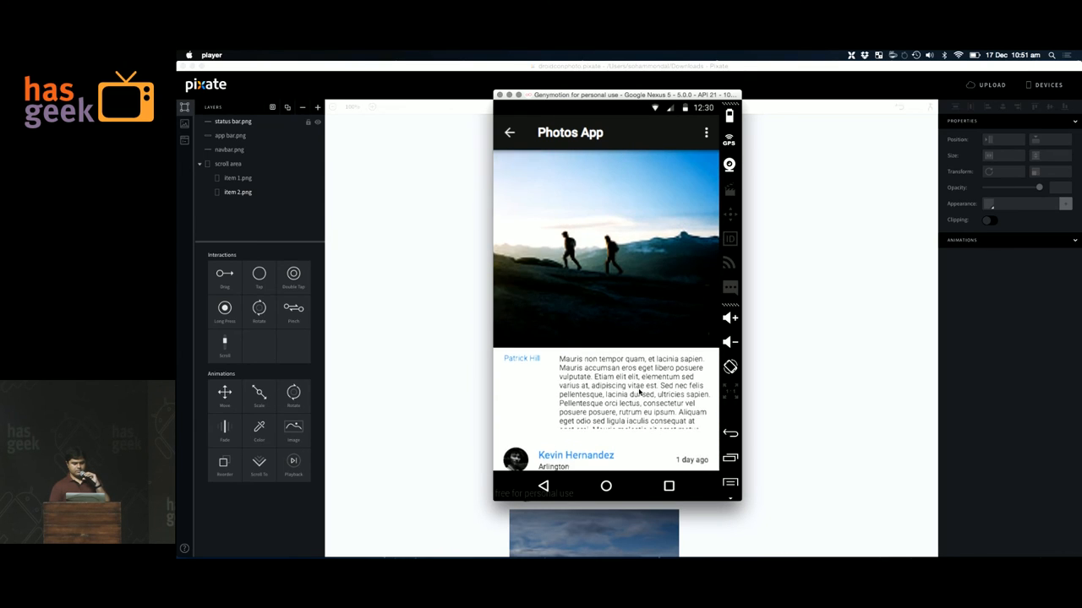
pyautogui.scroll(-3)
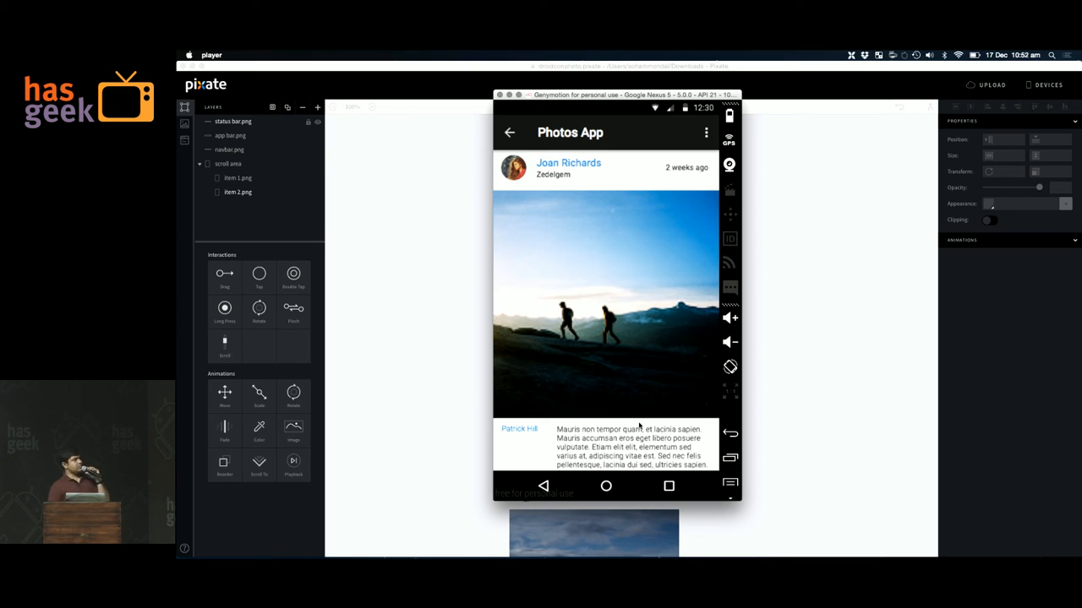
pyautogui.moveTo(694, 292)
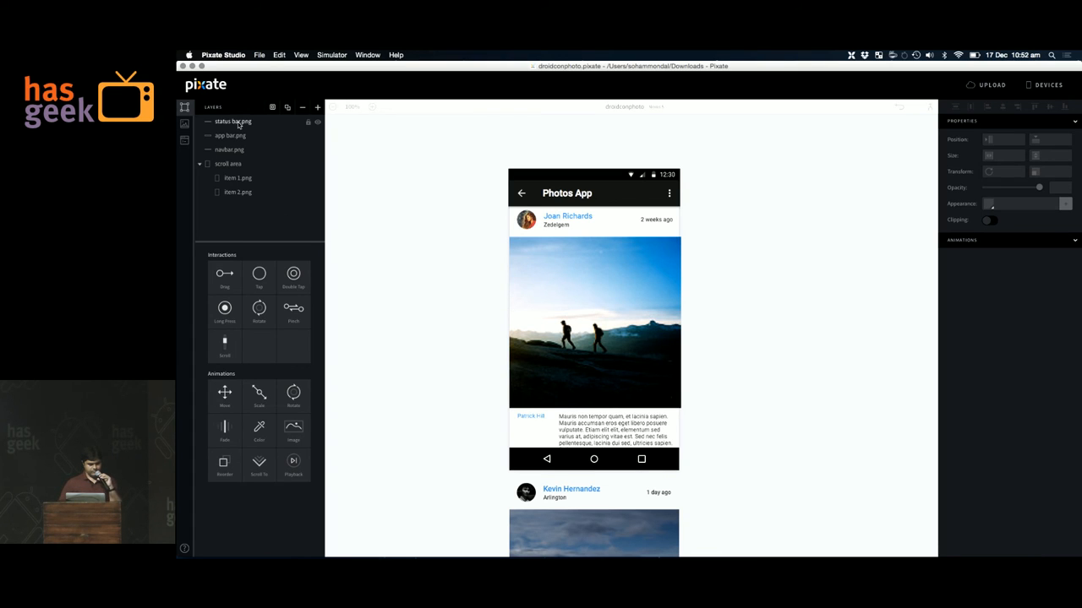
# - Give app bar a Move animation on scroll area Scroll Position, continuously with rate -1
pyautogui.click(230, 135)
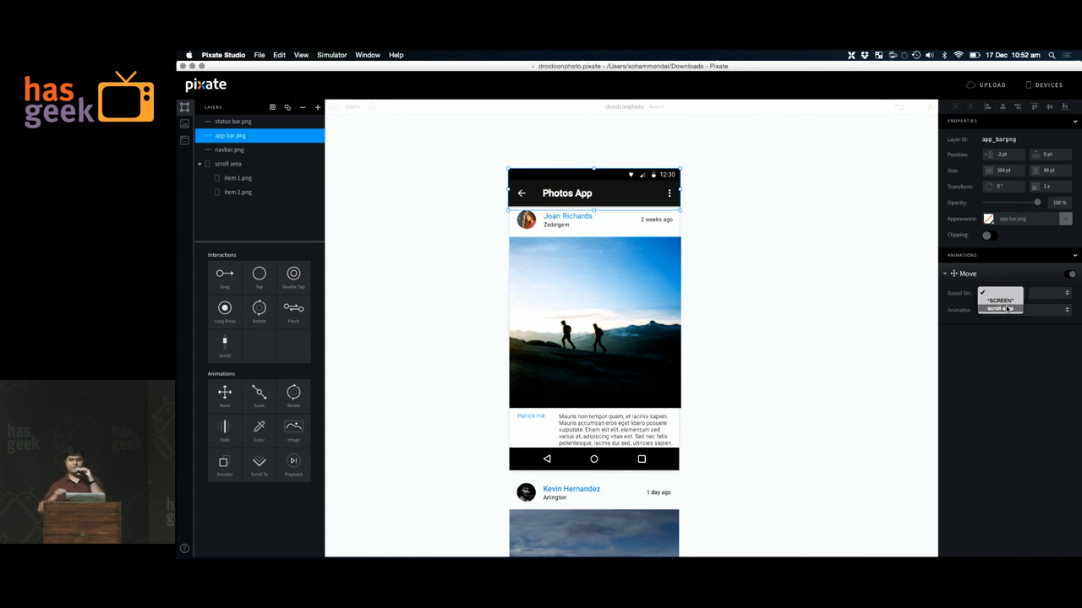
pyautogui.click(1001, 293)
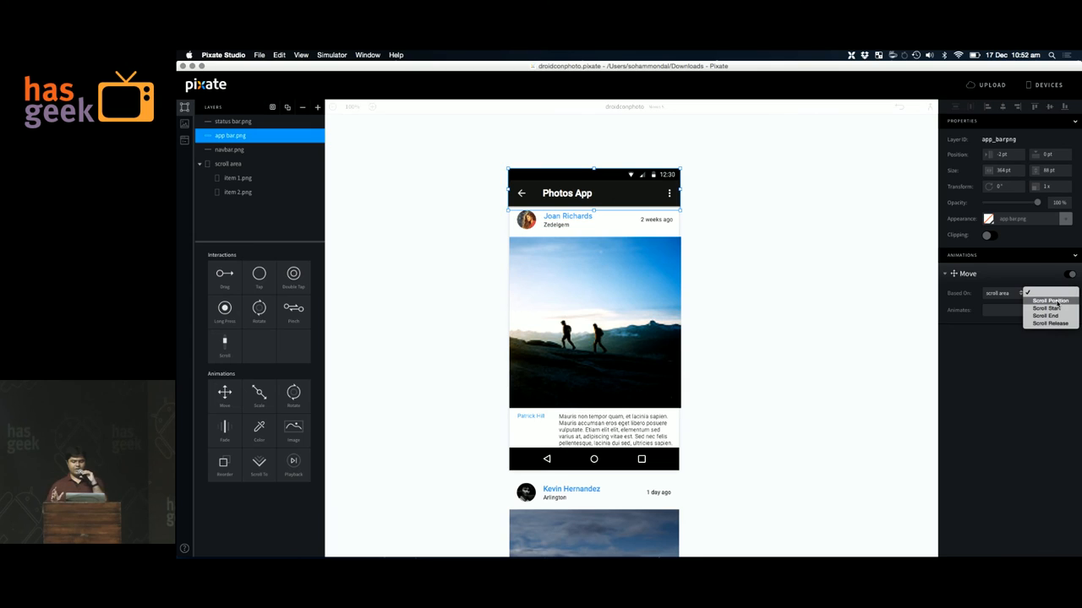
pyautogui.click(1050, 301)
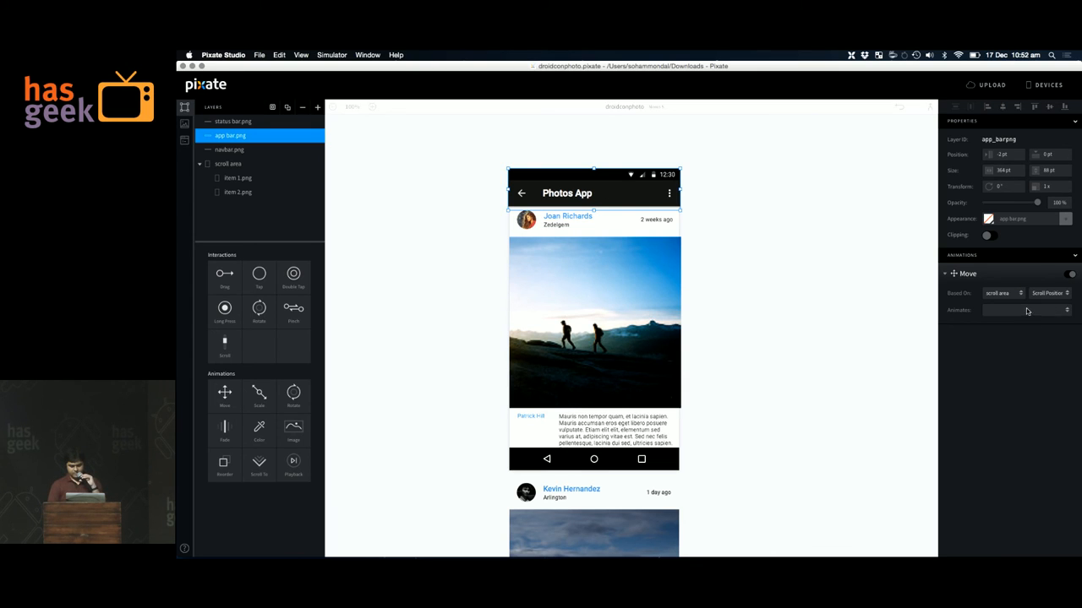
pyautogui.click(1025, 310)
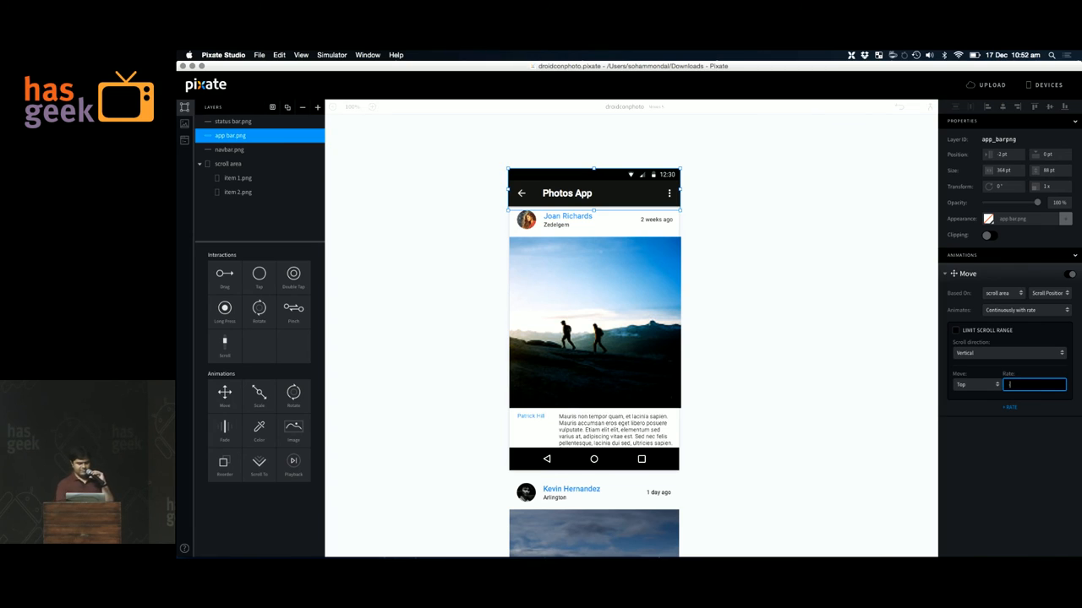
pyautogui.write('-1')
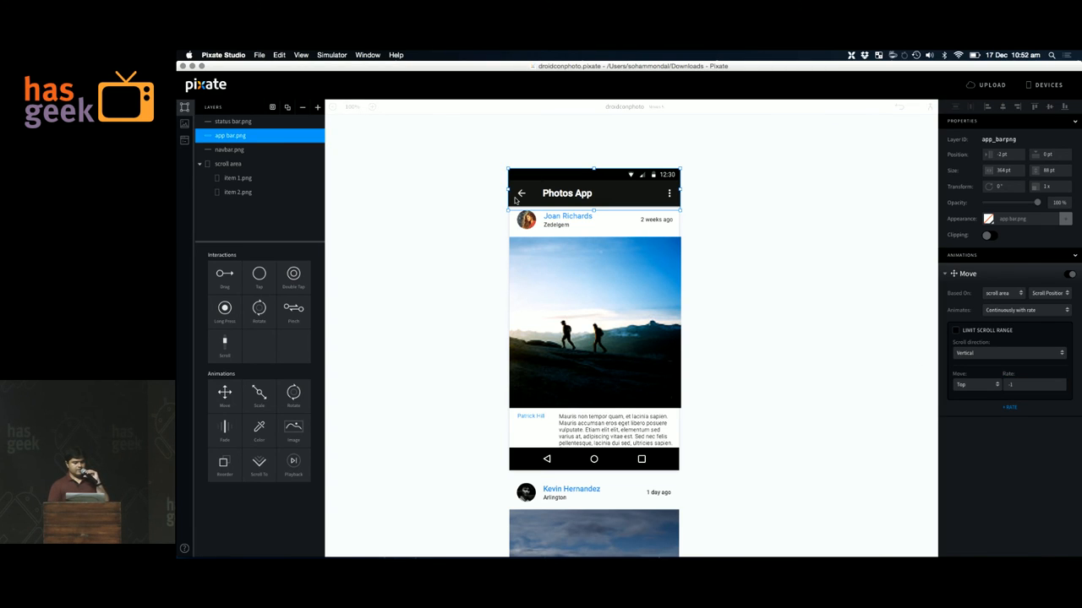
pyautogui.click(496, 437)
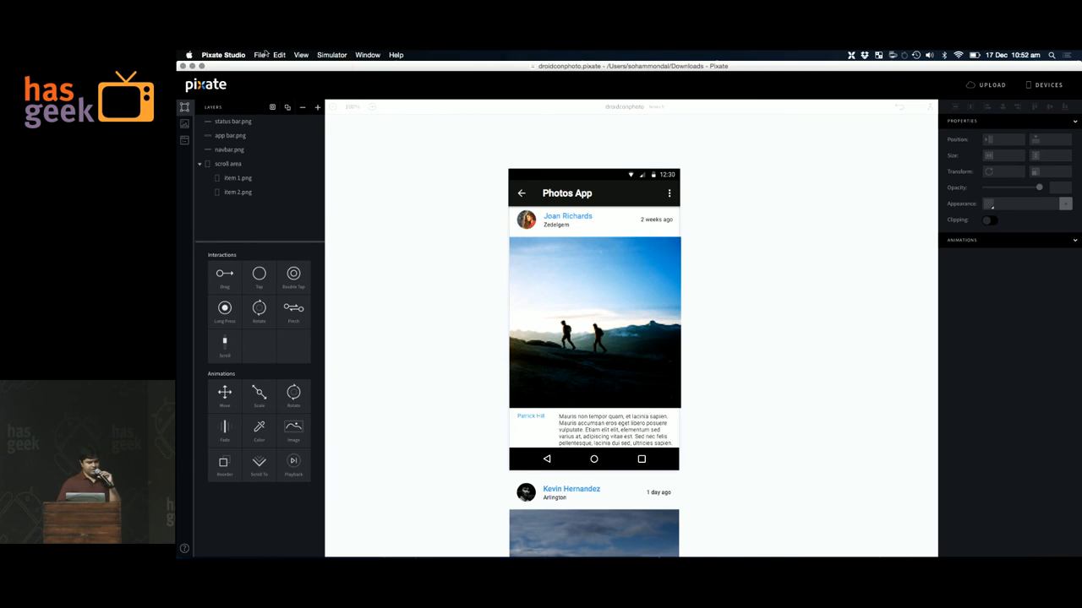
# - Open the recent Spotify project and exit the Photos App prototype on the emulator
pyautogui.click(259, 55)
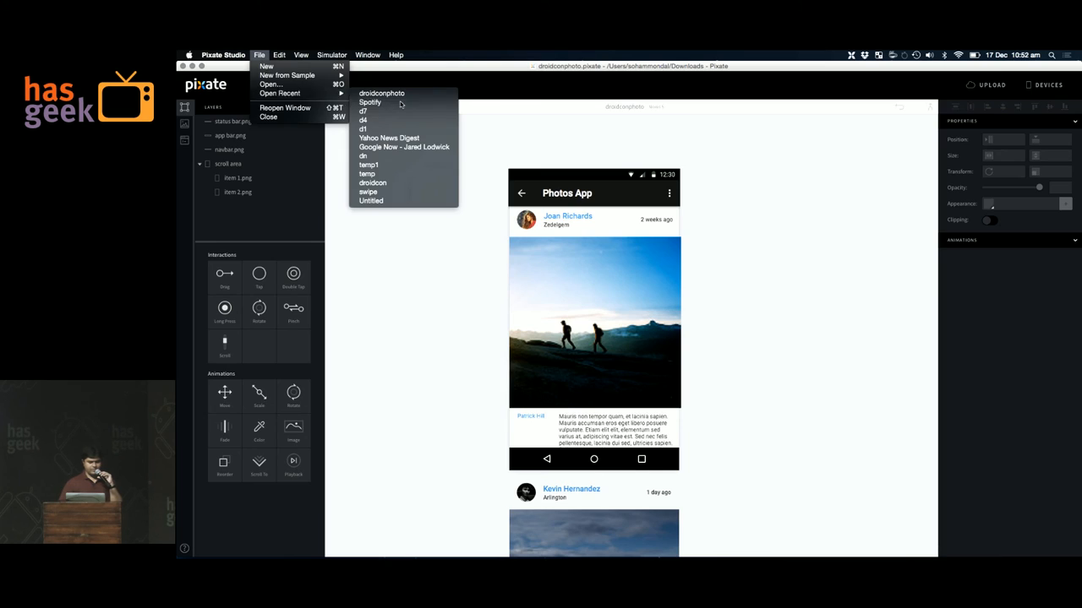
pyautogui.click(370, 103)
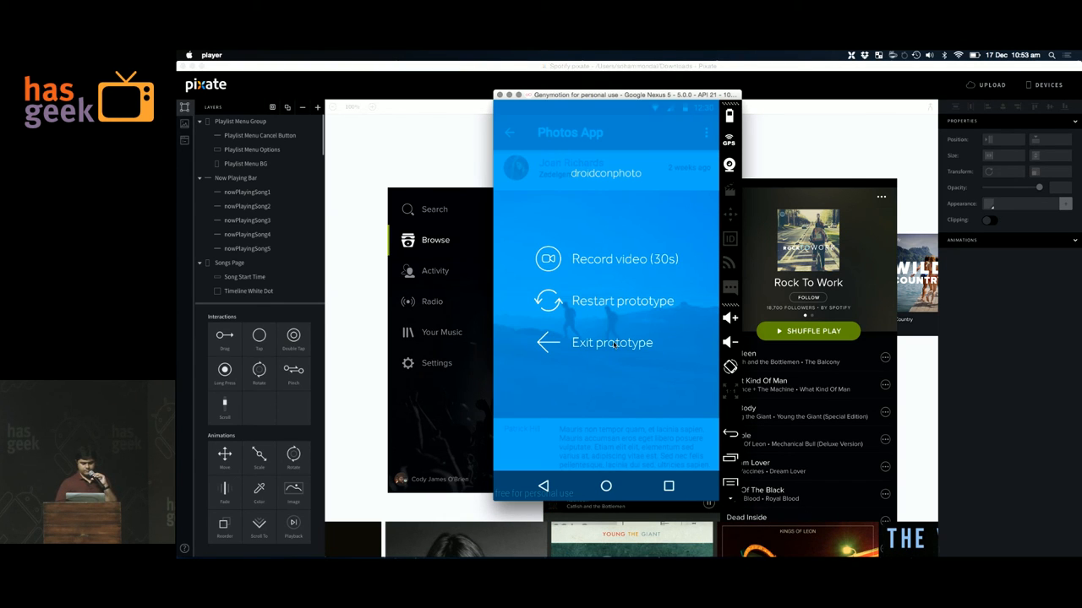
pyautogui.click(623, 300)
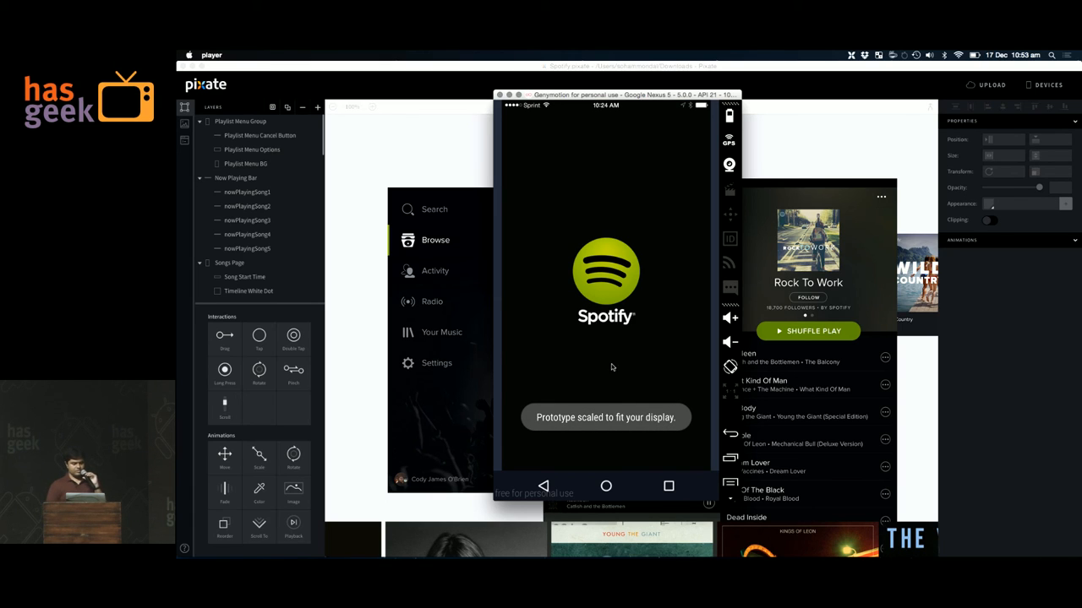
pyautogui.moveTo(618, 387)
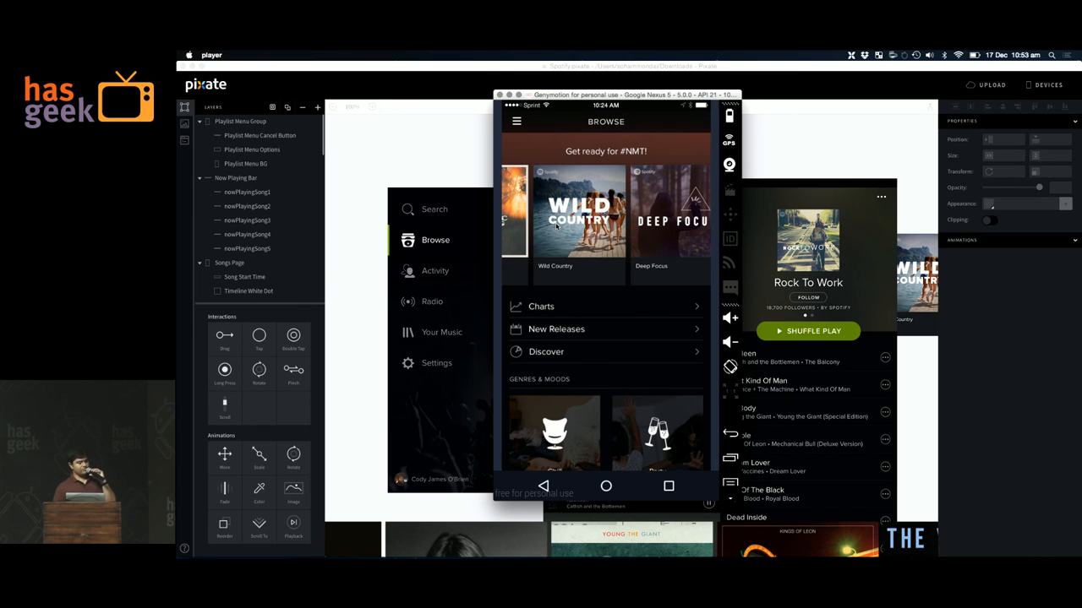
# - Open the Rock To Work playlist, play Kathleen, then return to the Keynote slides
pyautogui.scroll(-3)
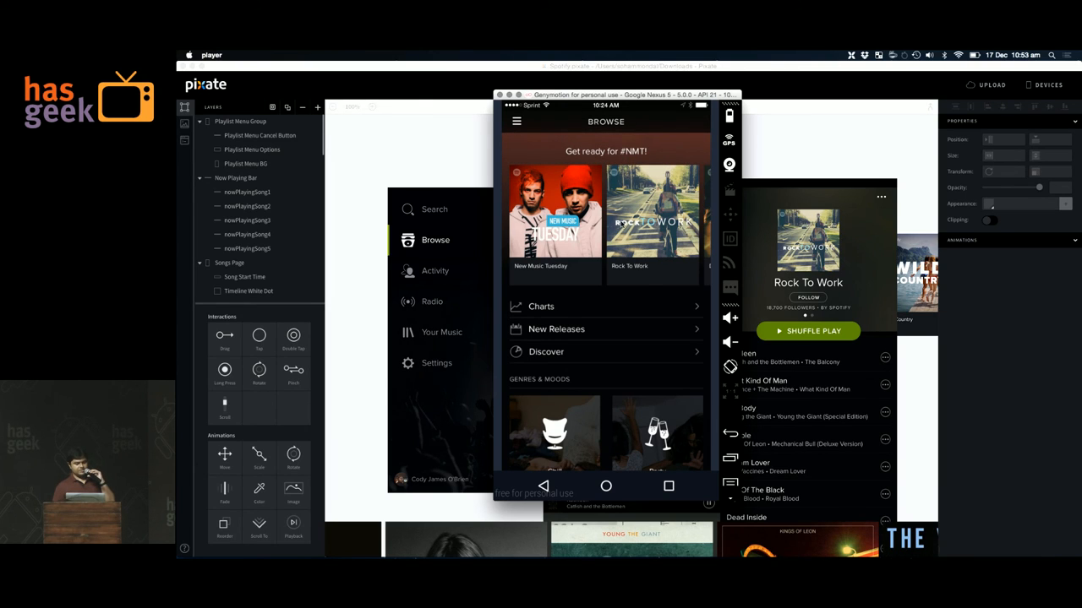
pyautogui.click(653, 211)
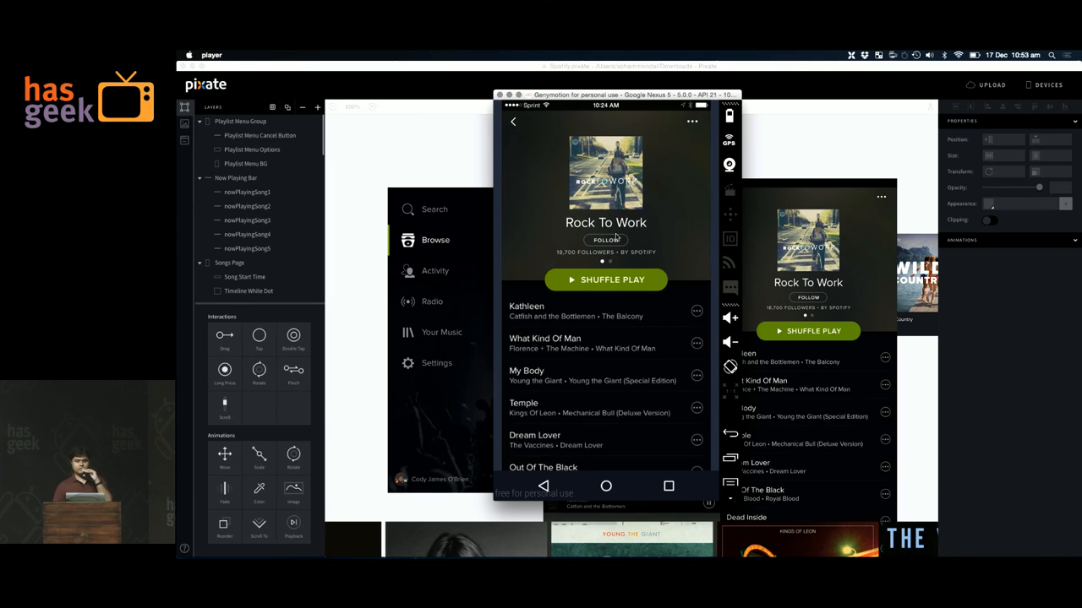
pyautogui.scroll(-3)
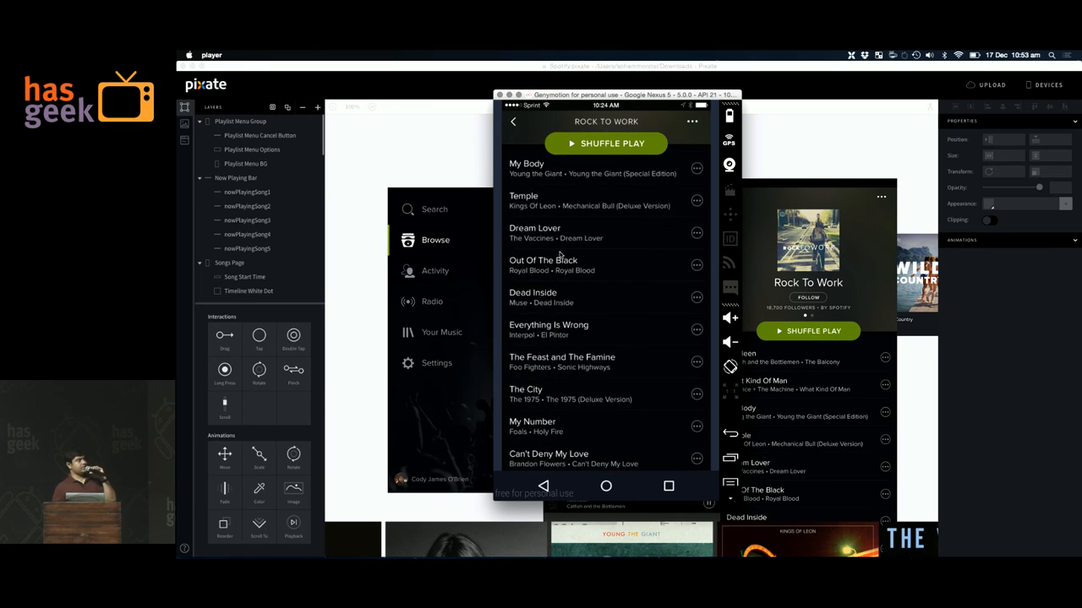
pyautogui.scroll(3)
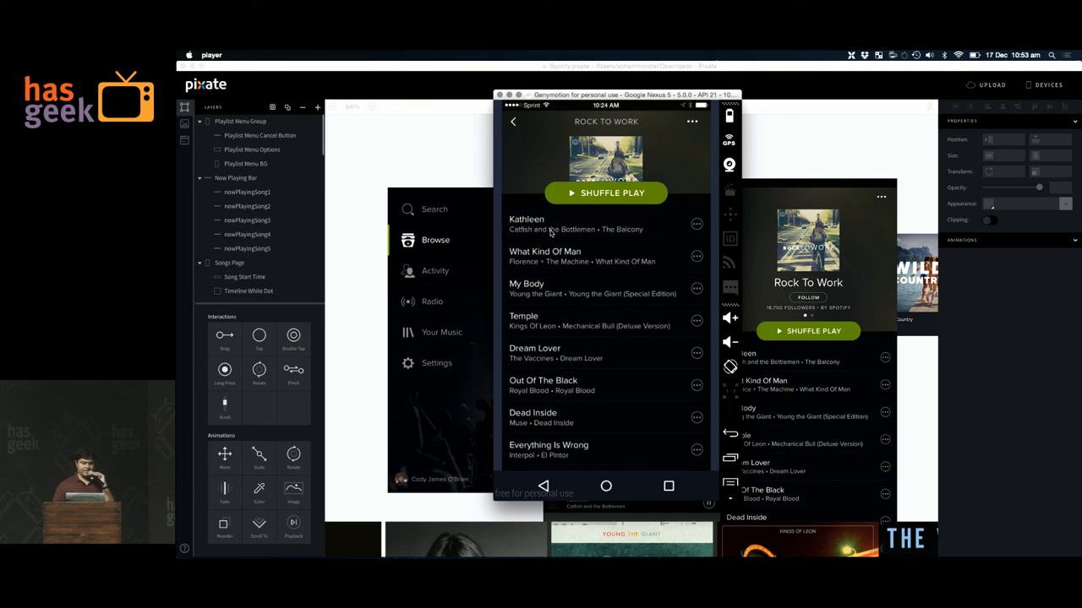
pyautogui.click(549, 224)
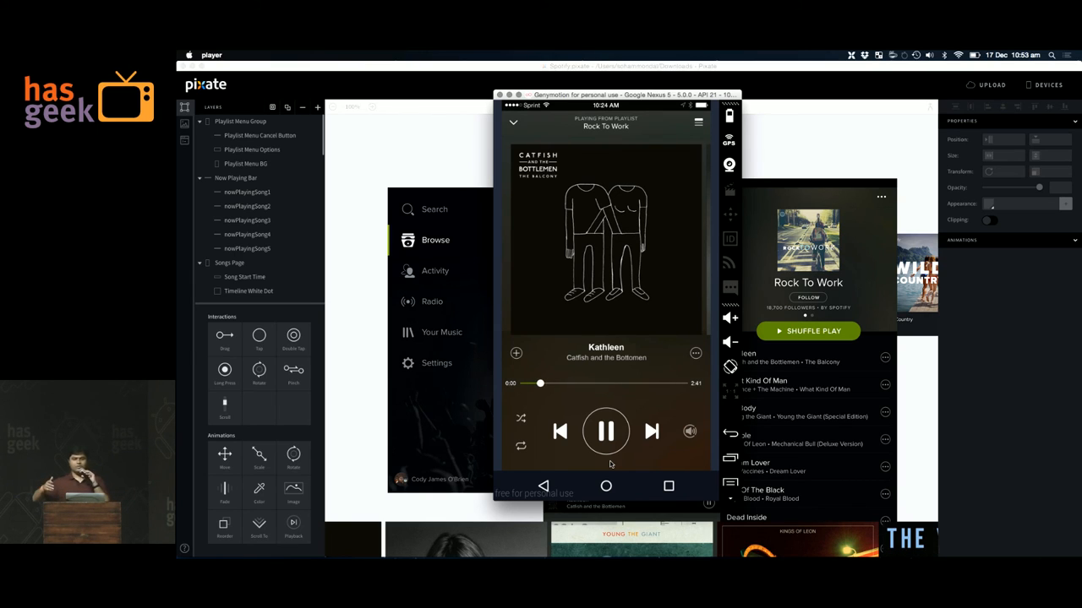
pyautogui.moveTo(600, 553)
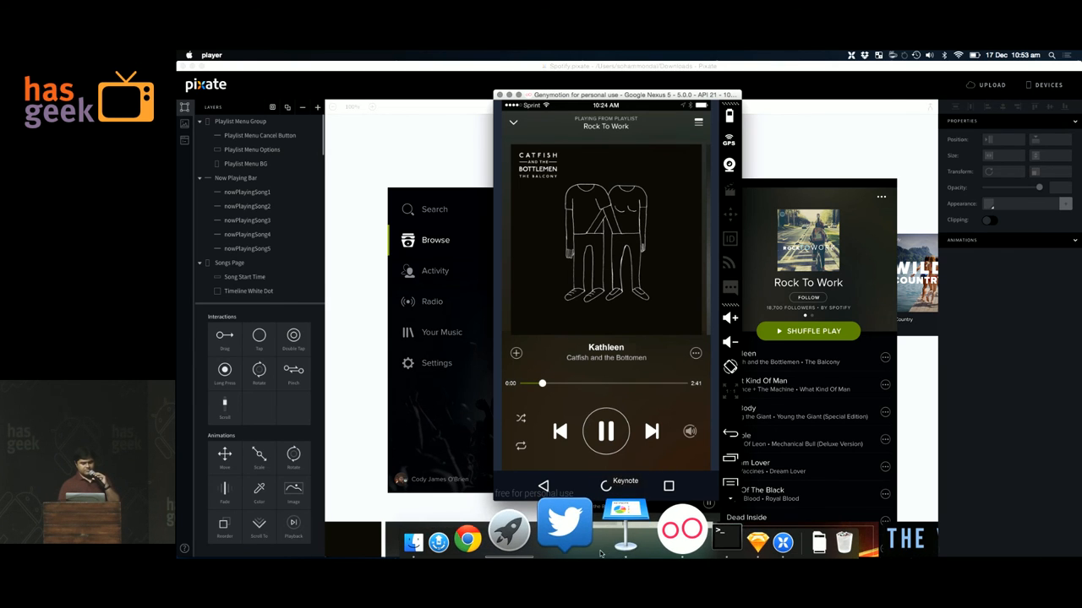
pyautogui.click(624, 528)
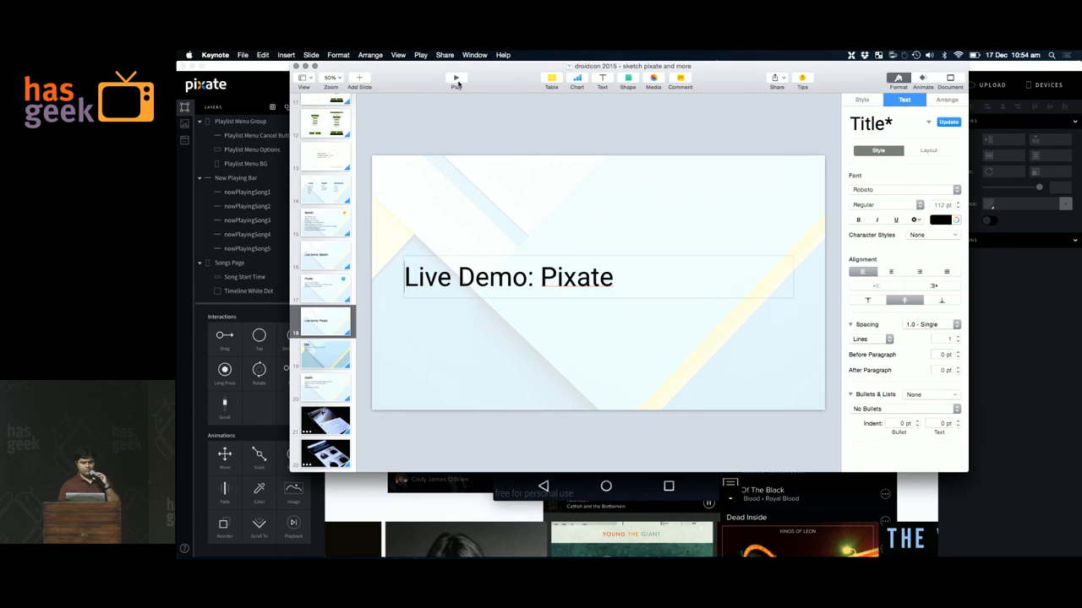